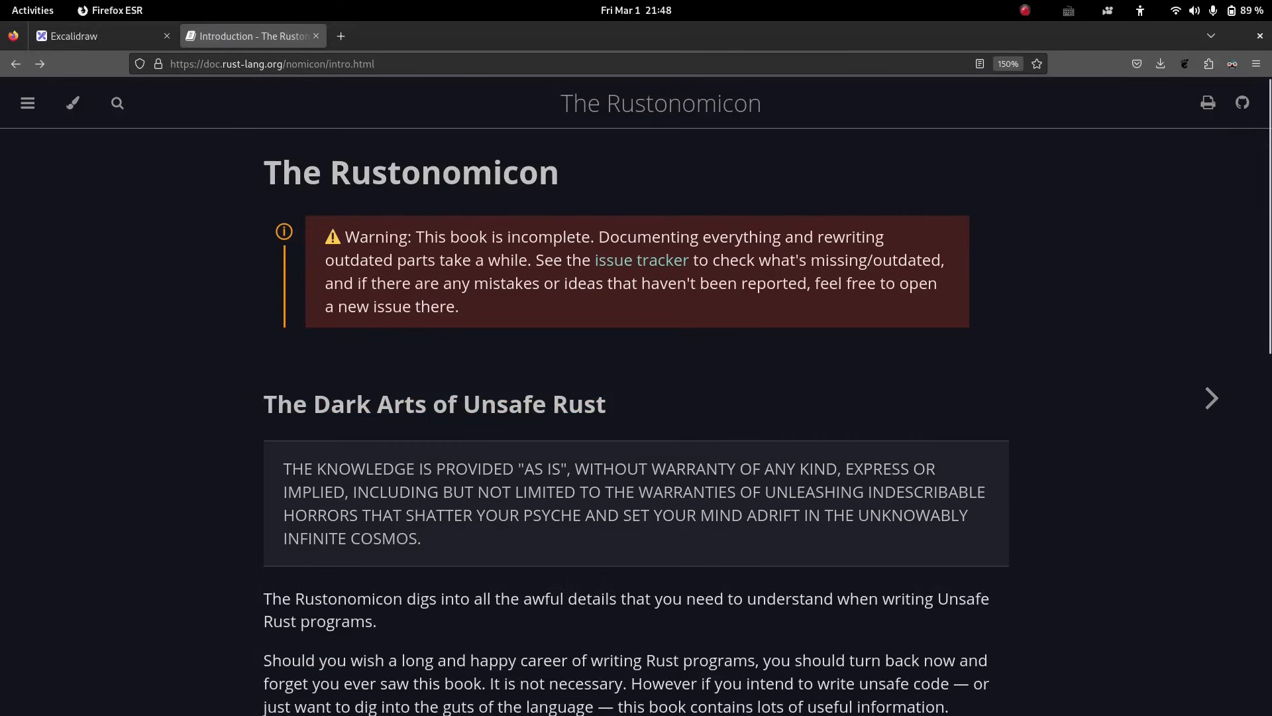
Open the Rustonomicon's Transmutes chapter in Firefox and scroll through its undefined-behaviour warnings.
click(1211, 398)
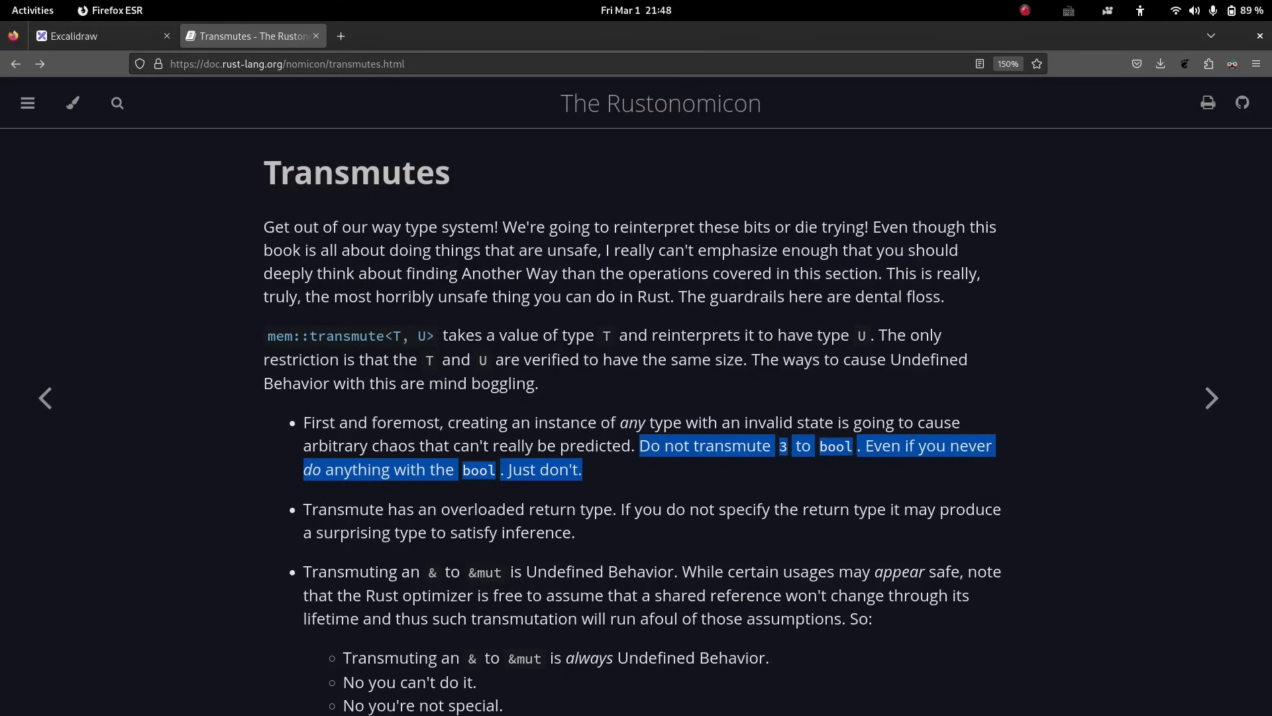
scroll(down, 3)
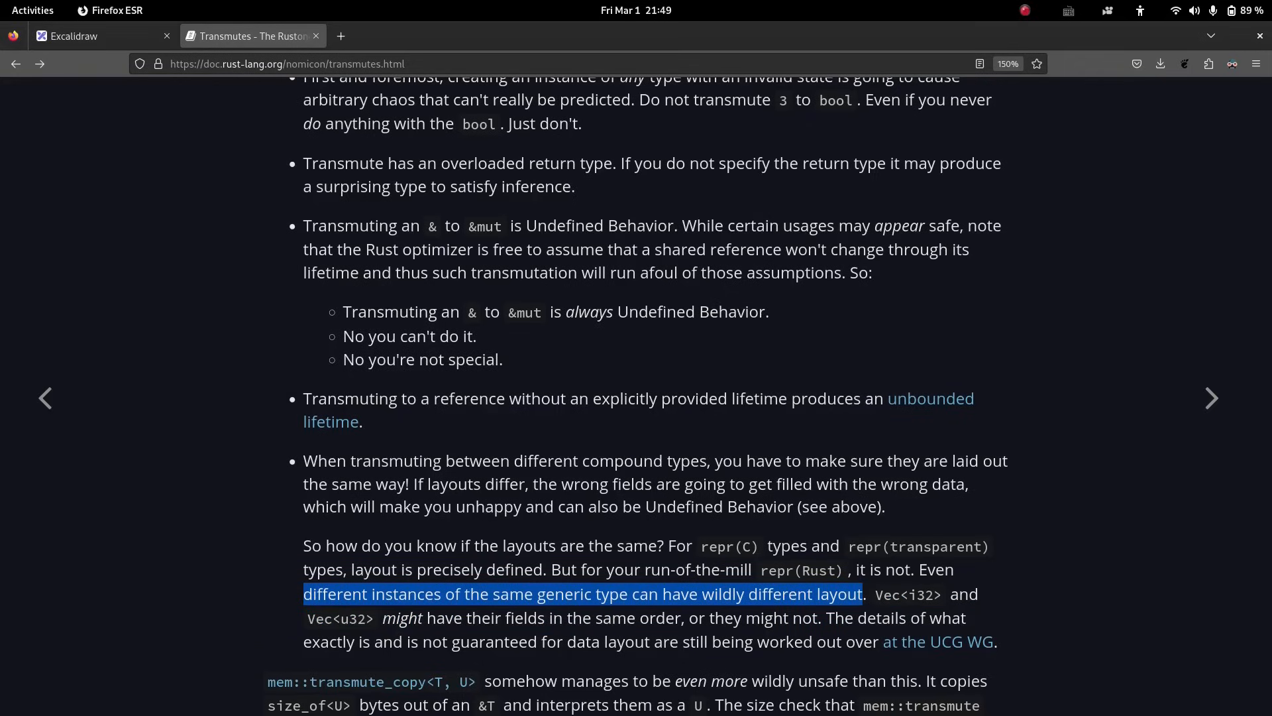
scroll(up, 3)
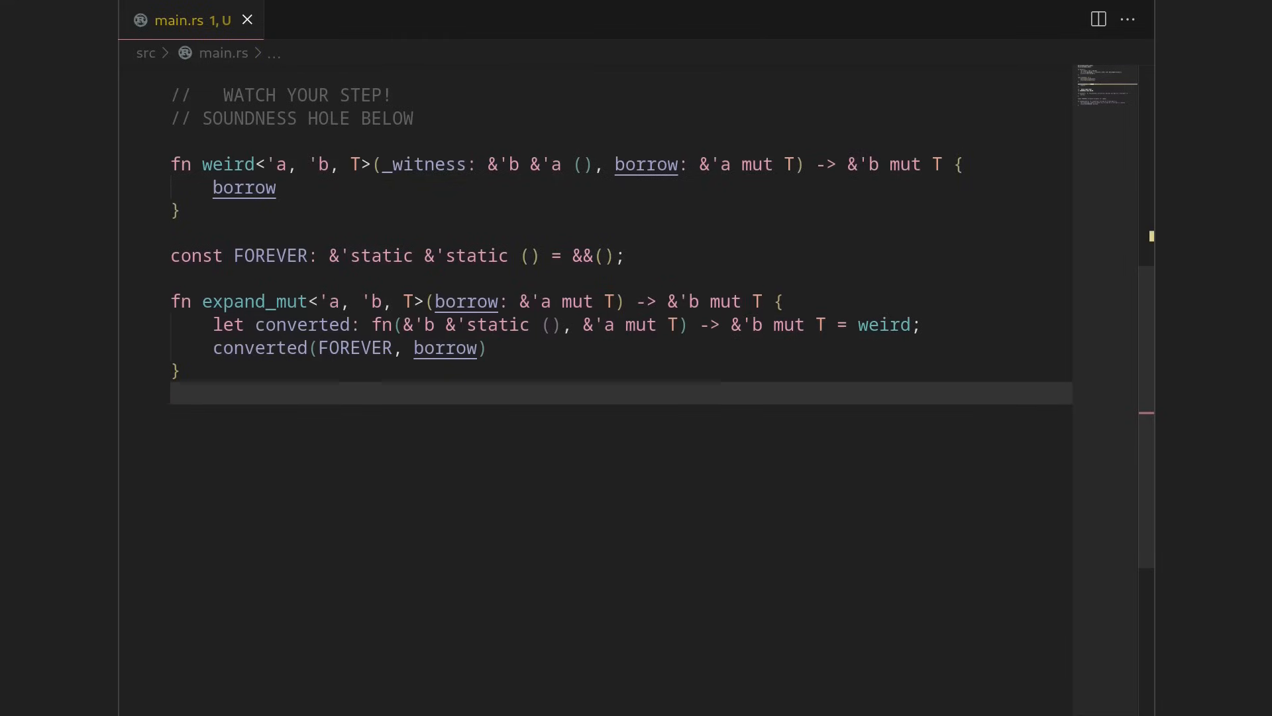
Scroll to the top of main.rs and delete the Sneaky enum.
scroll(up, 3)
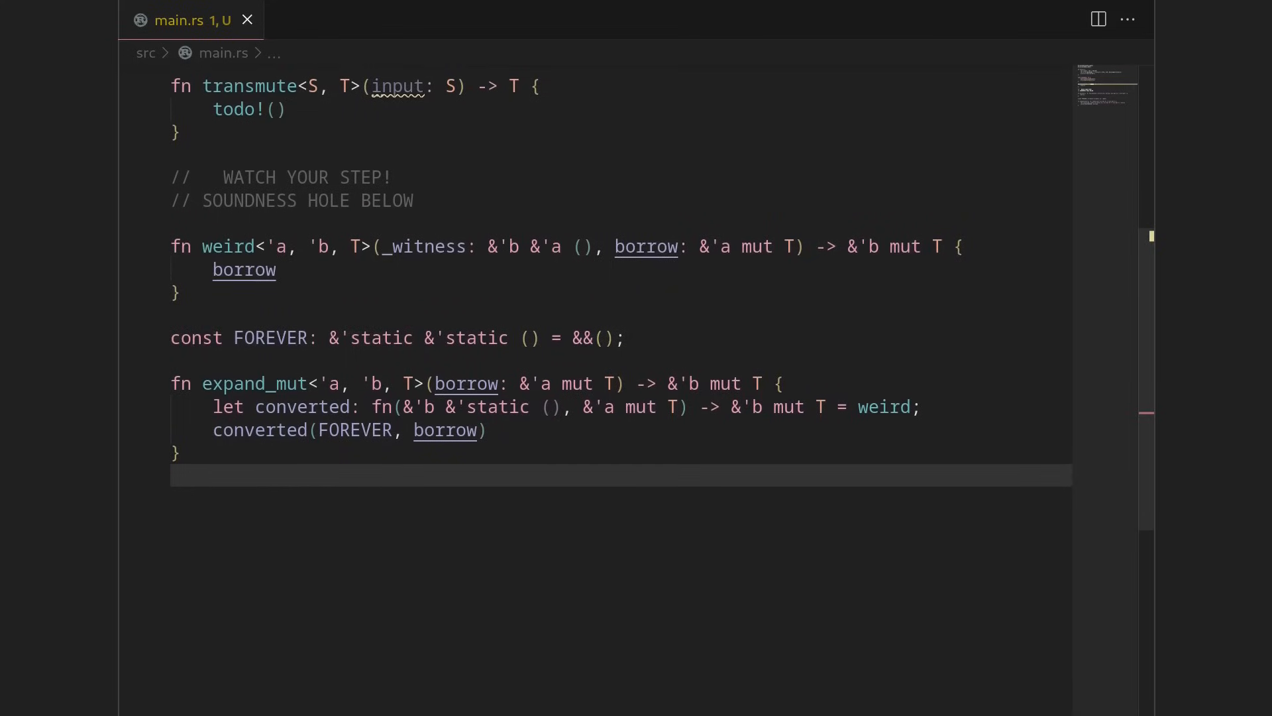
scroll(up, 3)
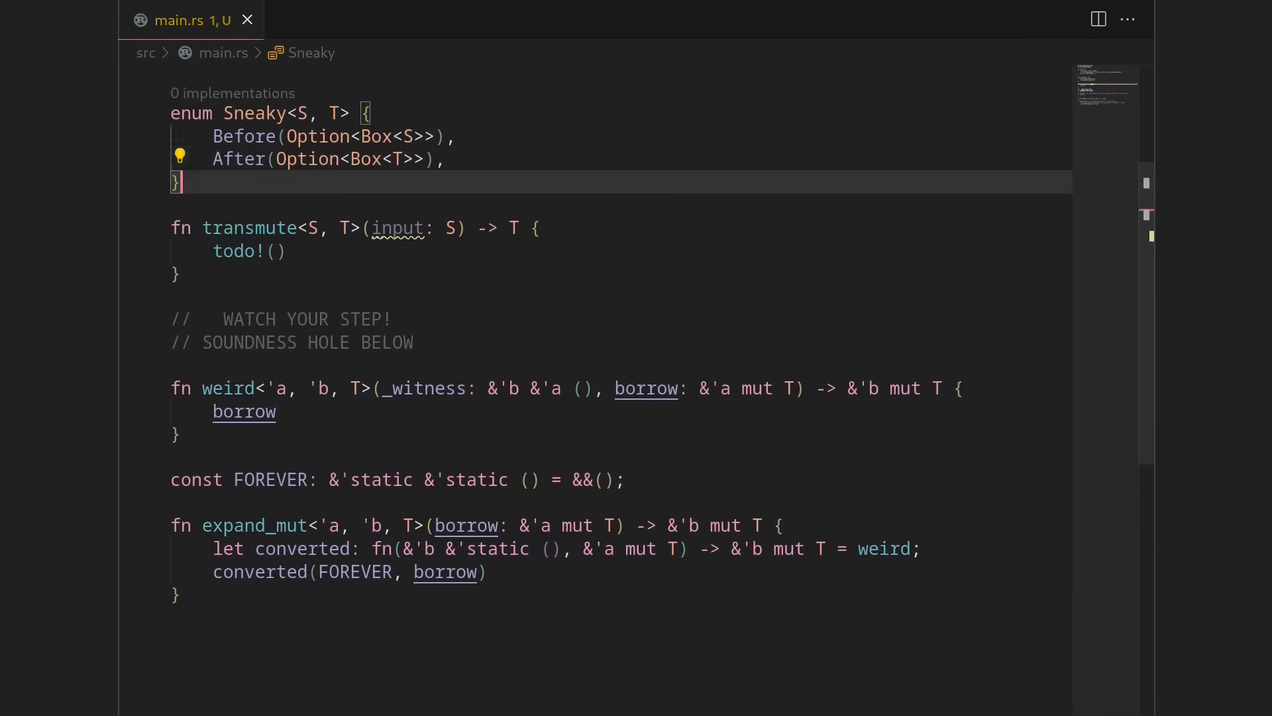
key(Delete)
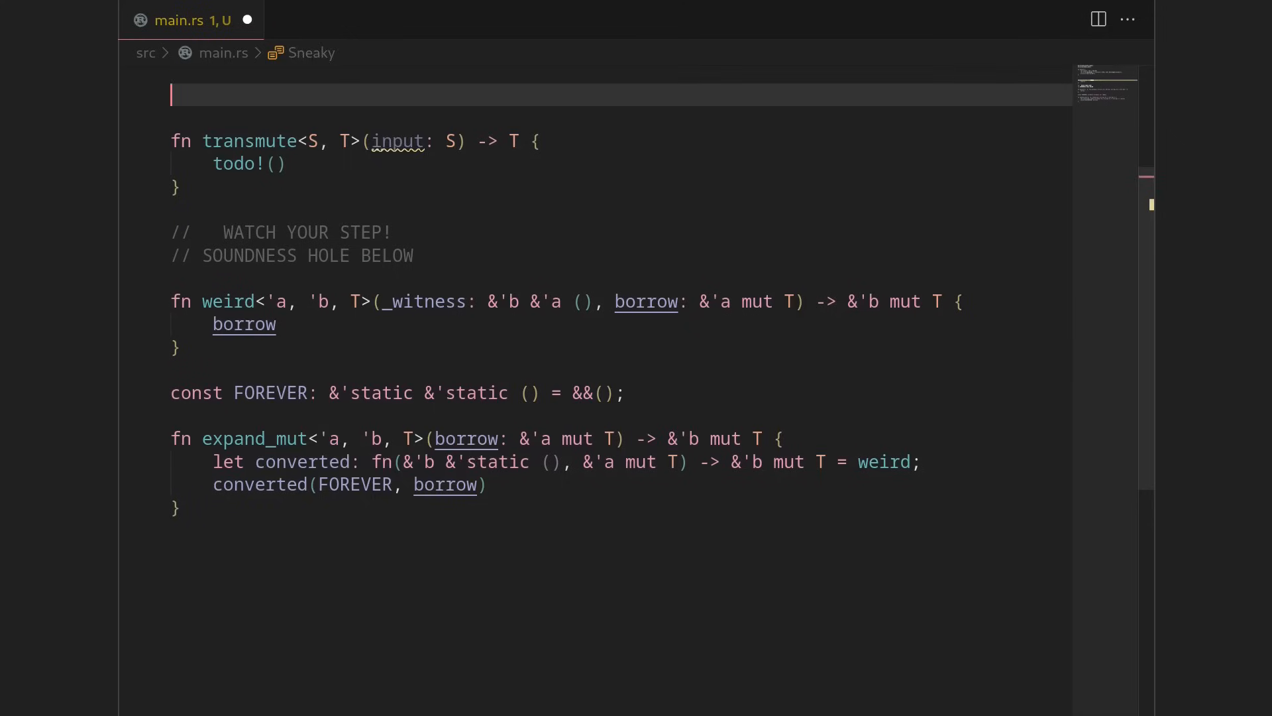
scroll(up, 3)
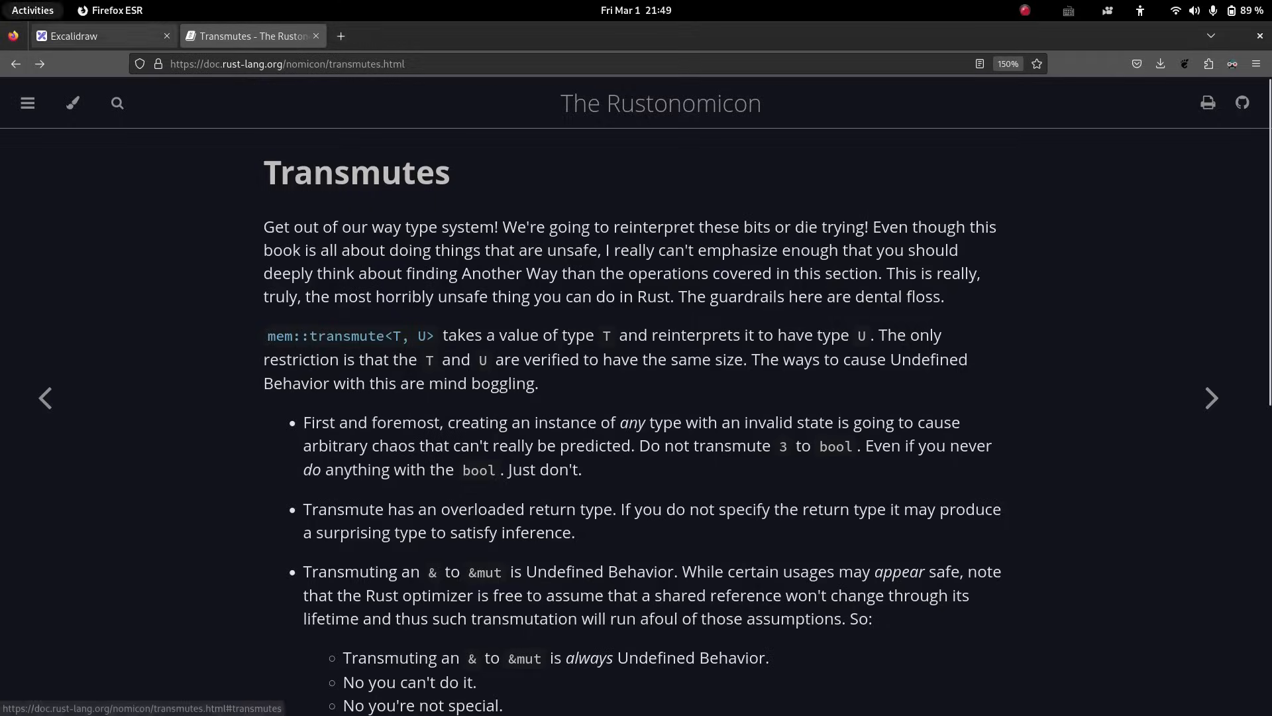
Sketch a box S in Excalidraw with an arrow labelled "&mut ... T ...".
click(73, 35)
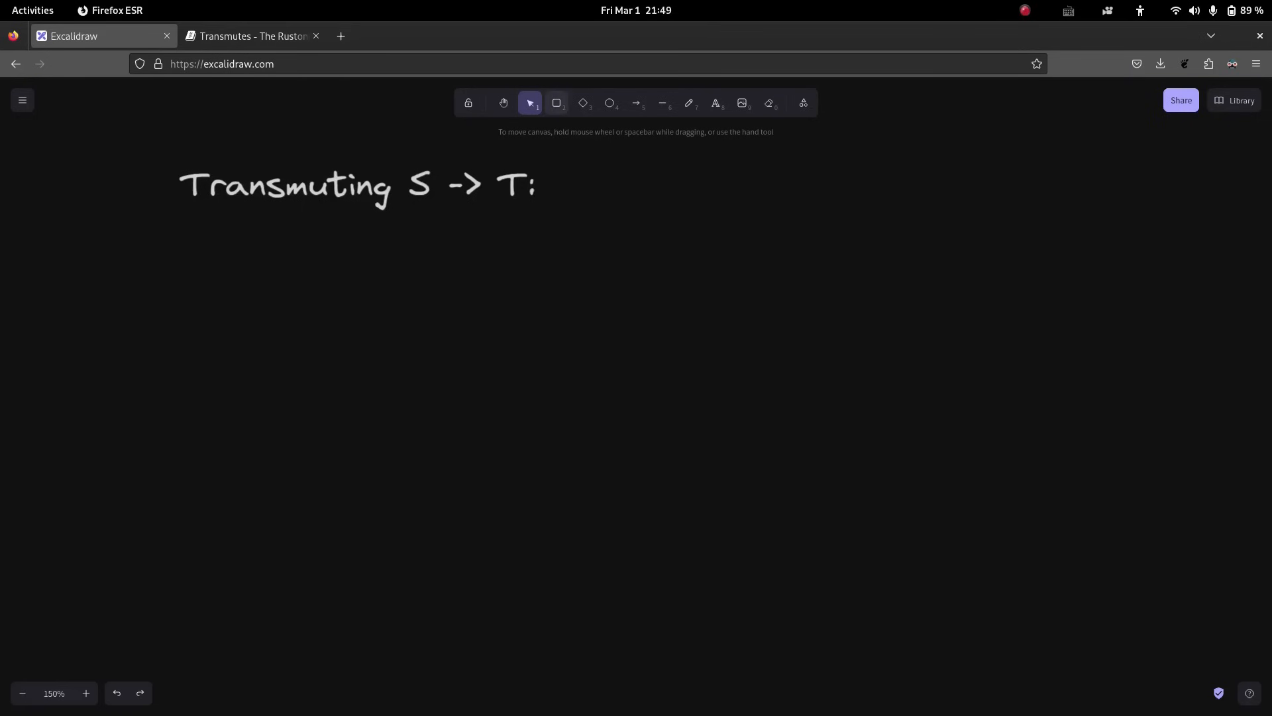
click(557, 103)
text(S)
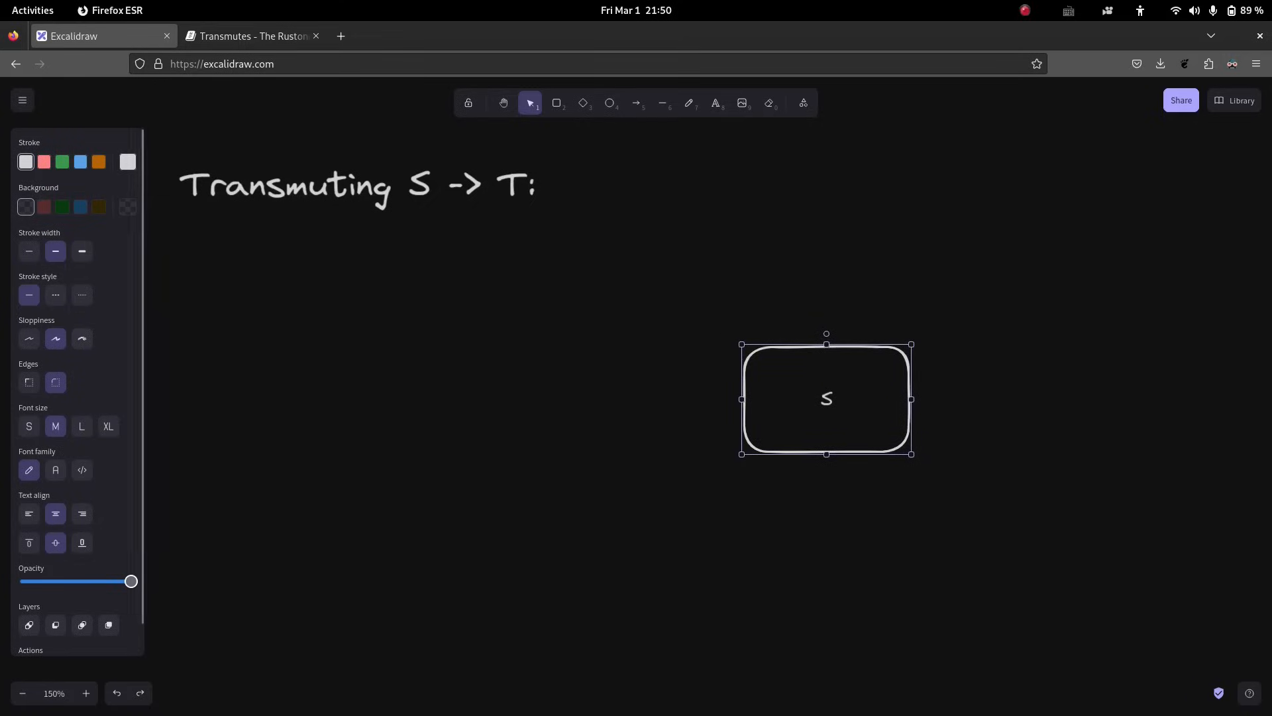
click(636, 104)
text(&)
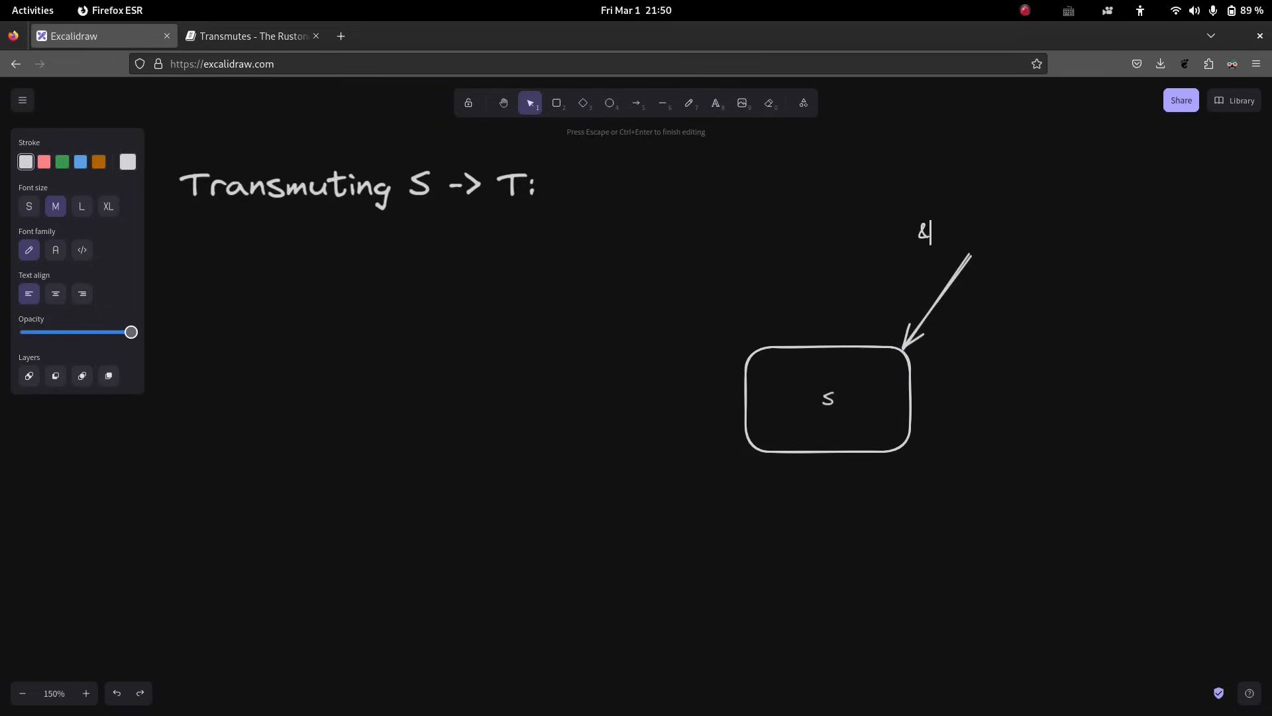
text(mut ...)
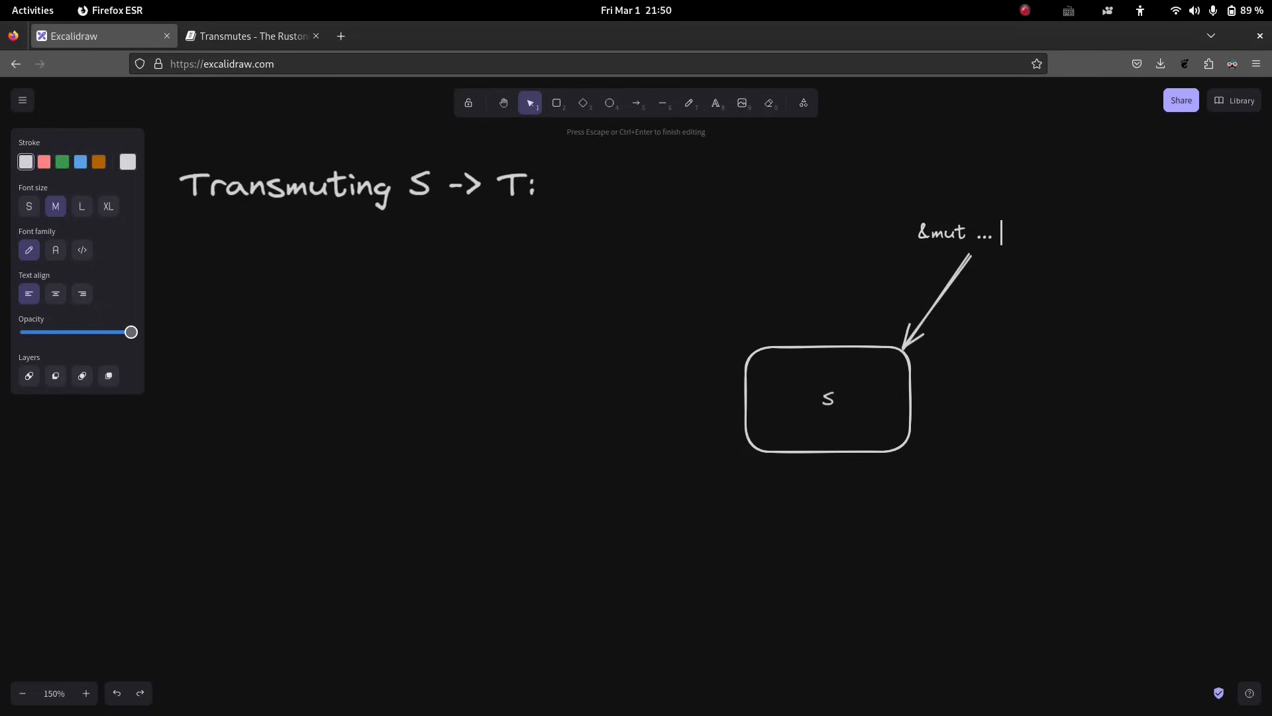
text(...)
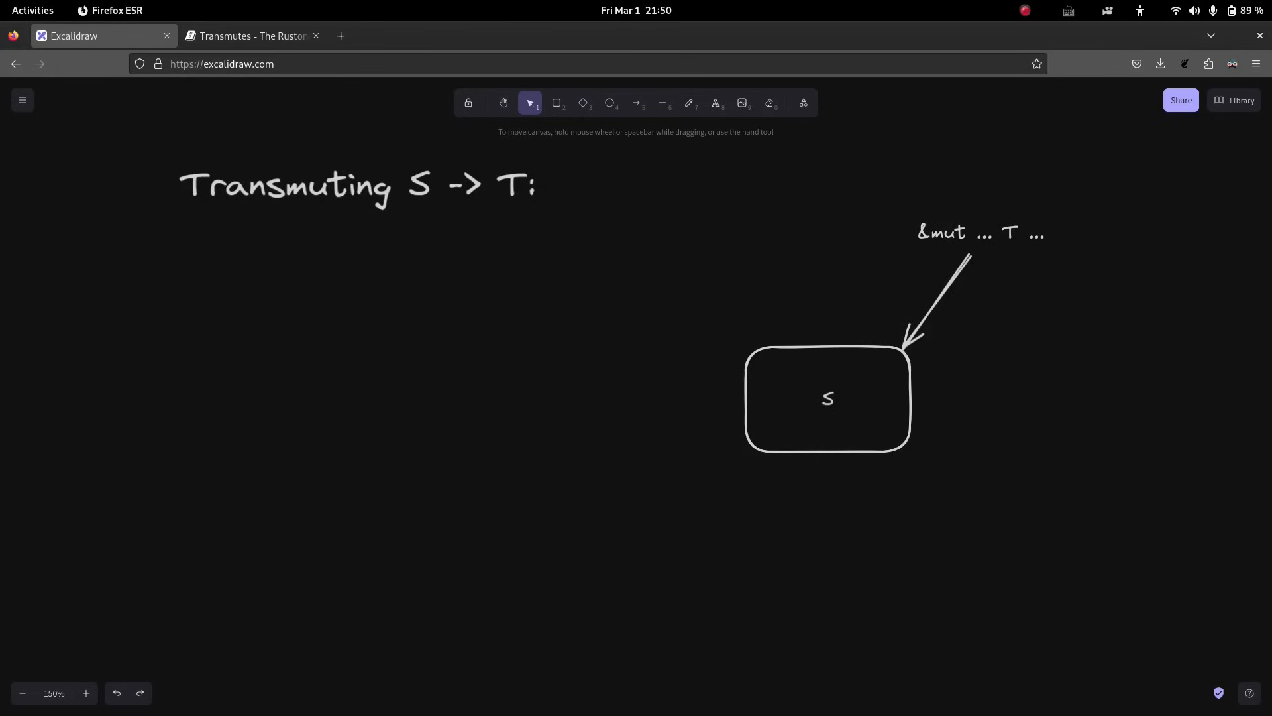
click(941, 300)
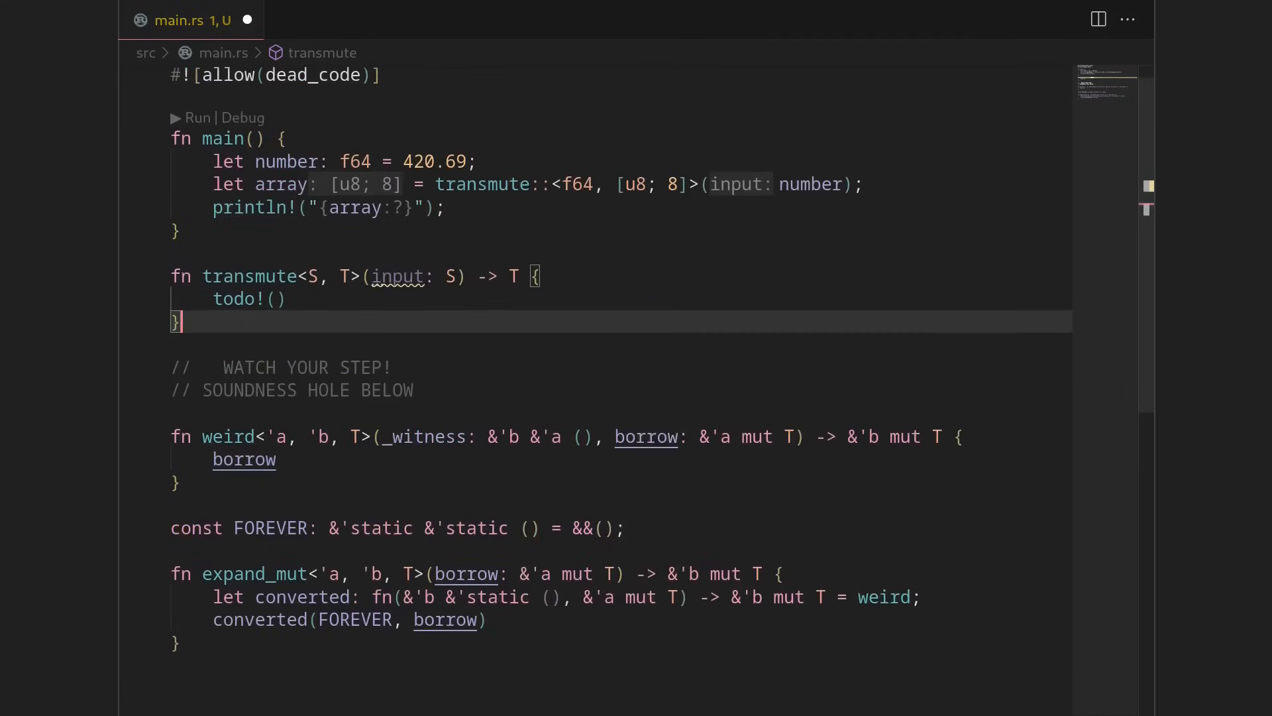
Add enum MyOption<T> with Some(T) and None variants above fn transmute.
scroll(down, 3)
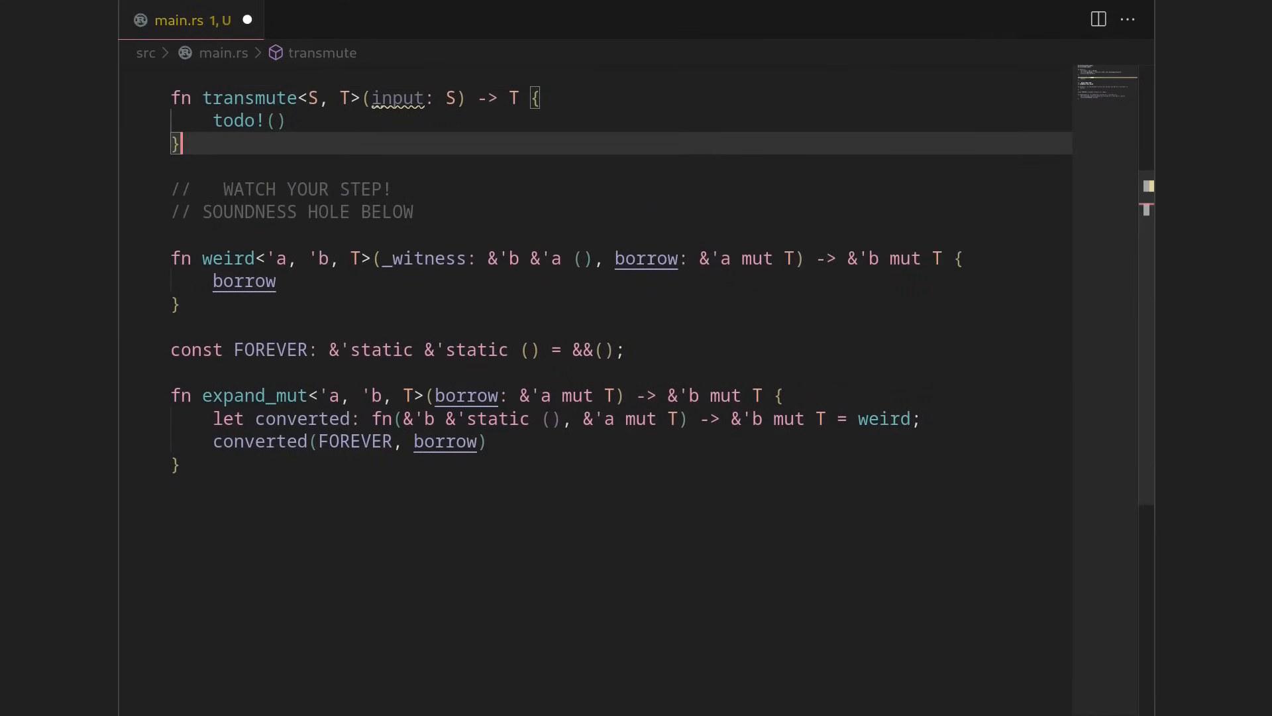
text(enum MyOption<T> {)
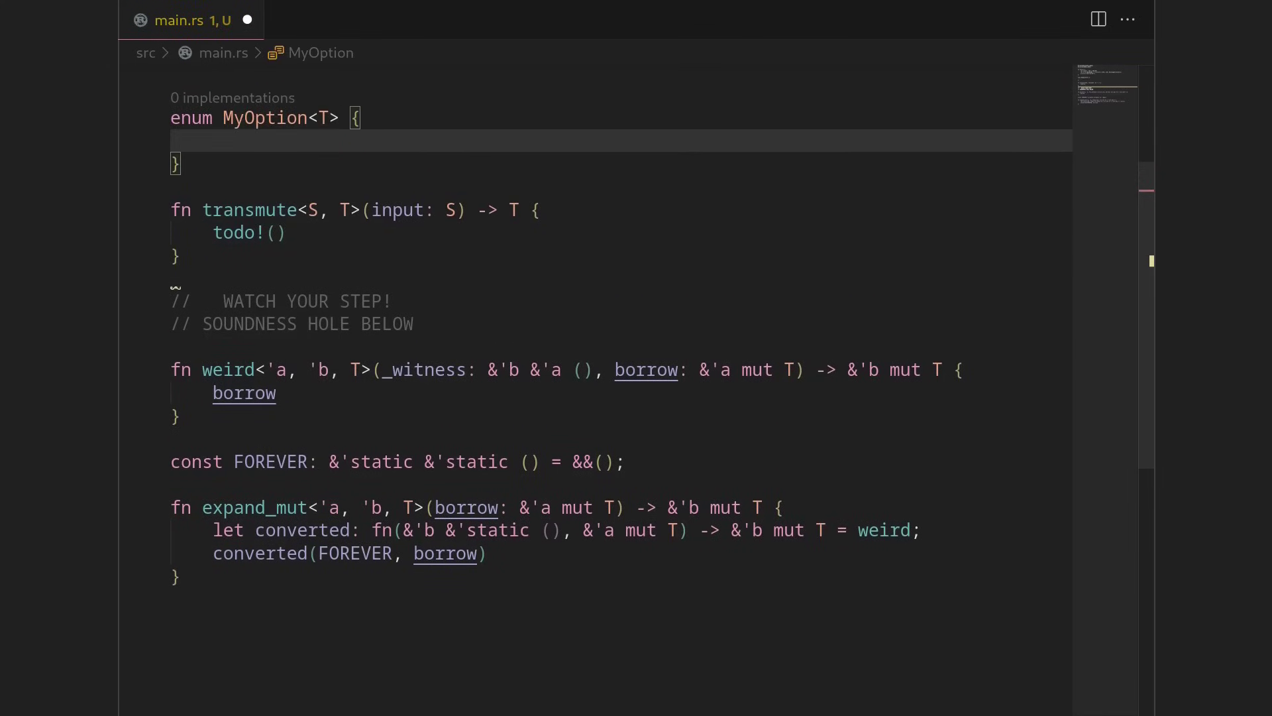
text(Some(T))
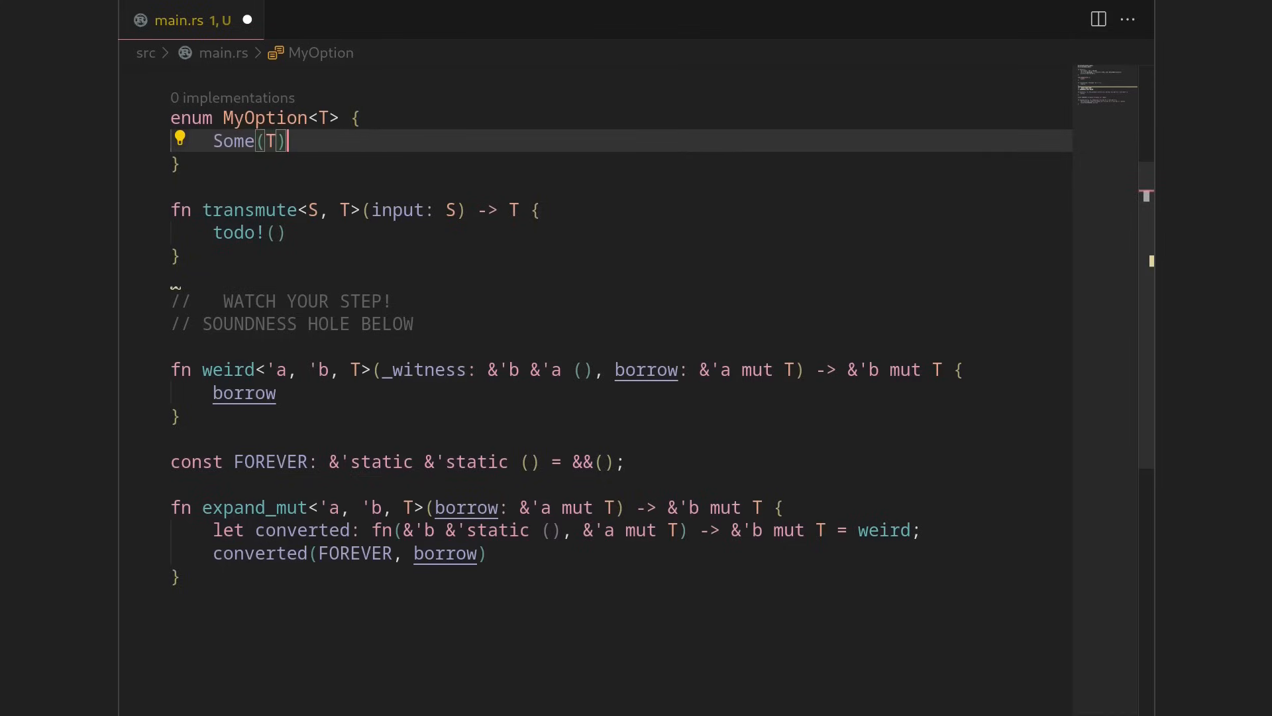
click(252, 141)
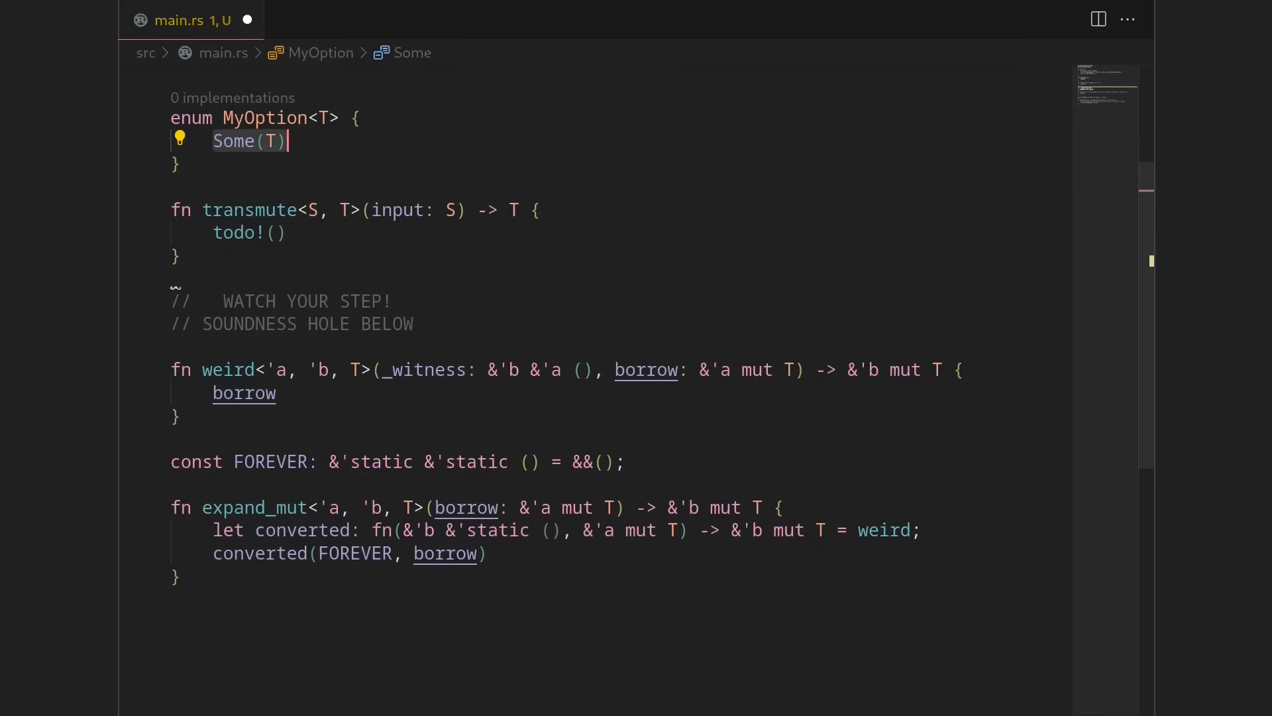
text(None,)
text(const)
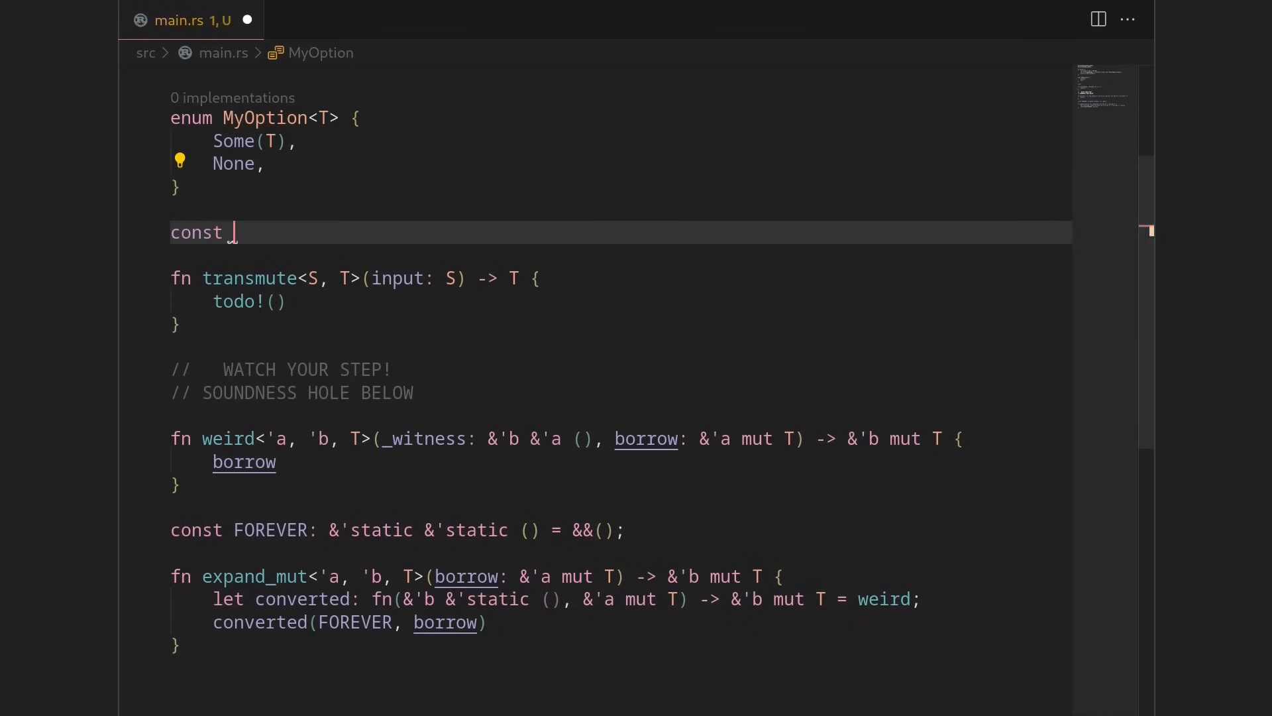
Declare const demo: MyOption<i32>, trying Some(8) before settling on MyOption::None.
text(demo: MyOpt)
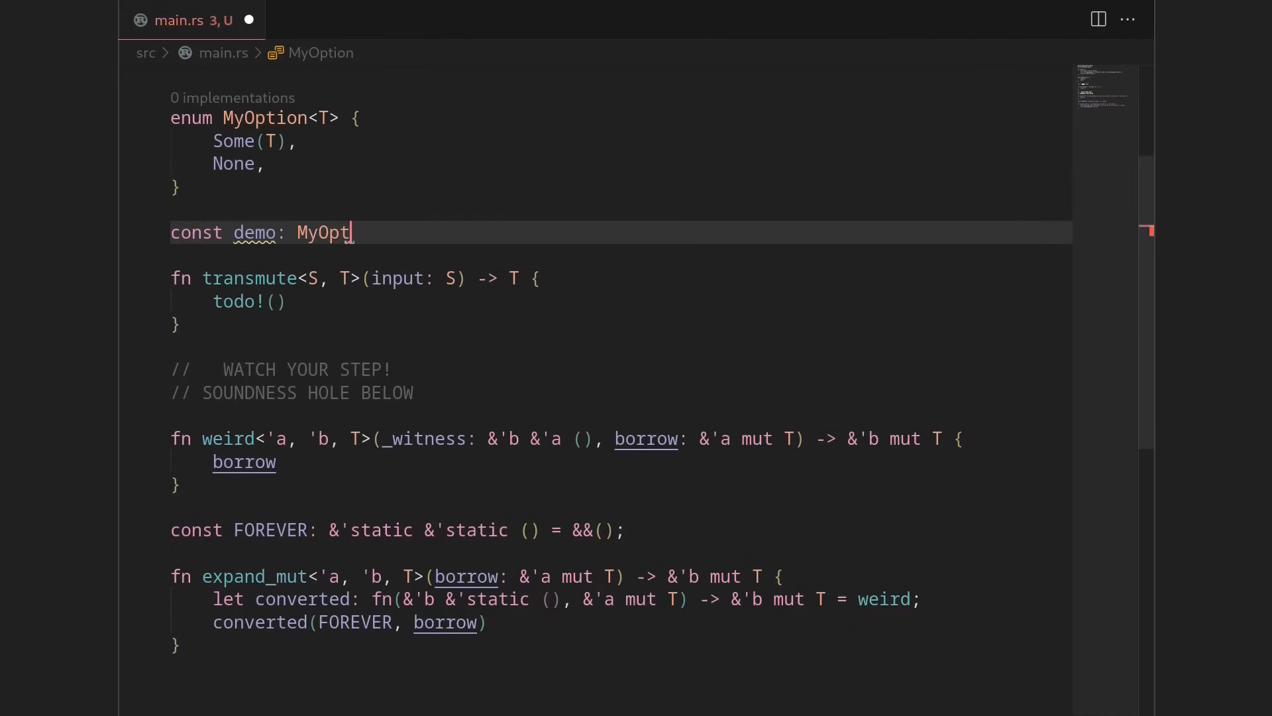
text(ion<i32>)
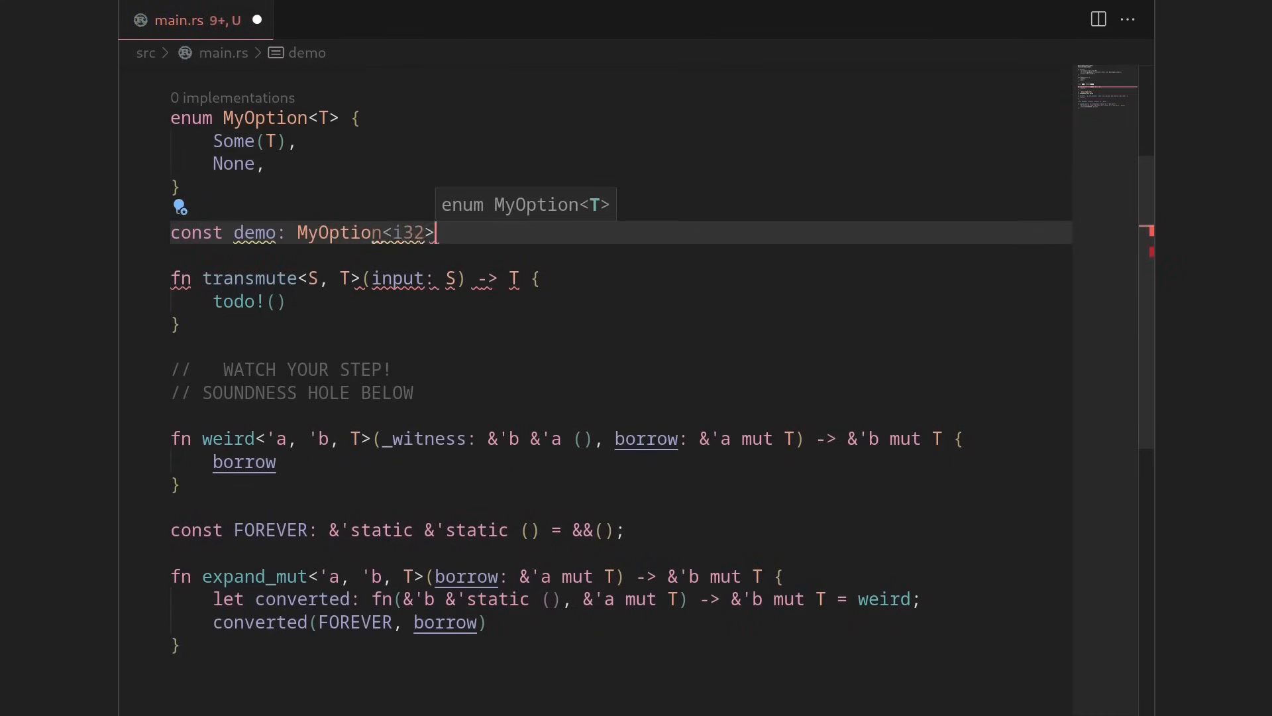
text(= Some)
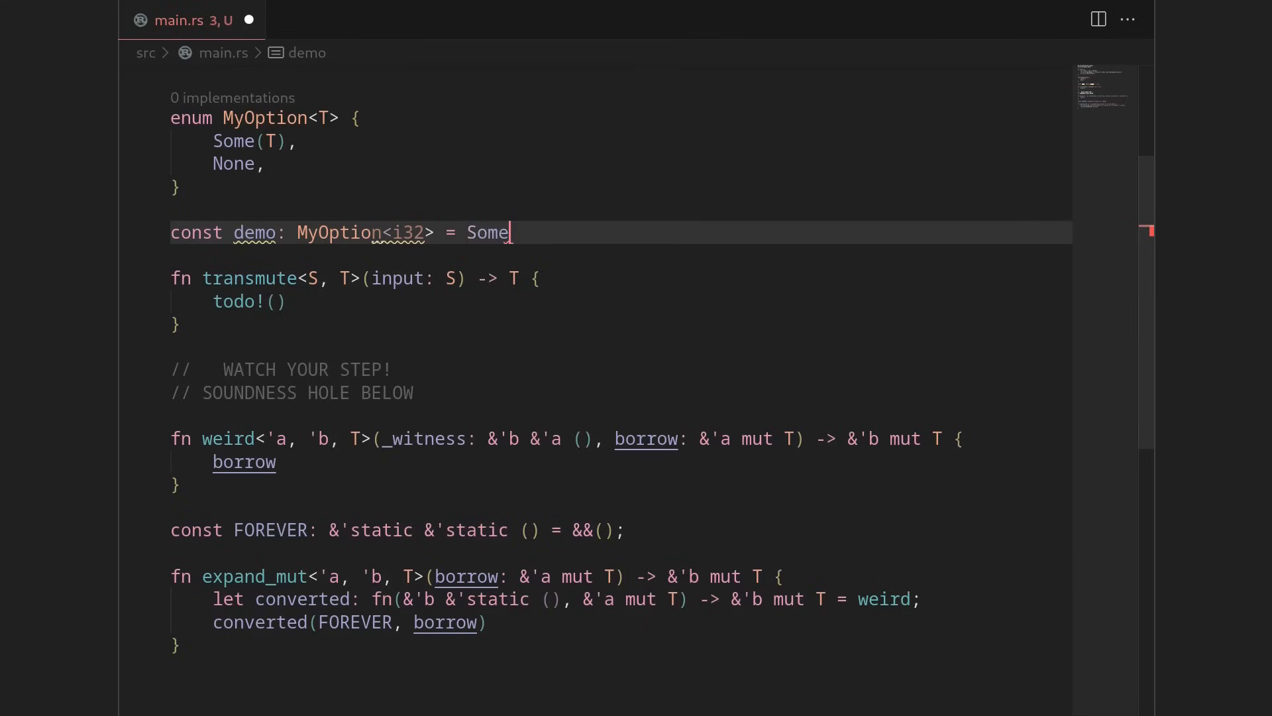
text((8))
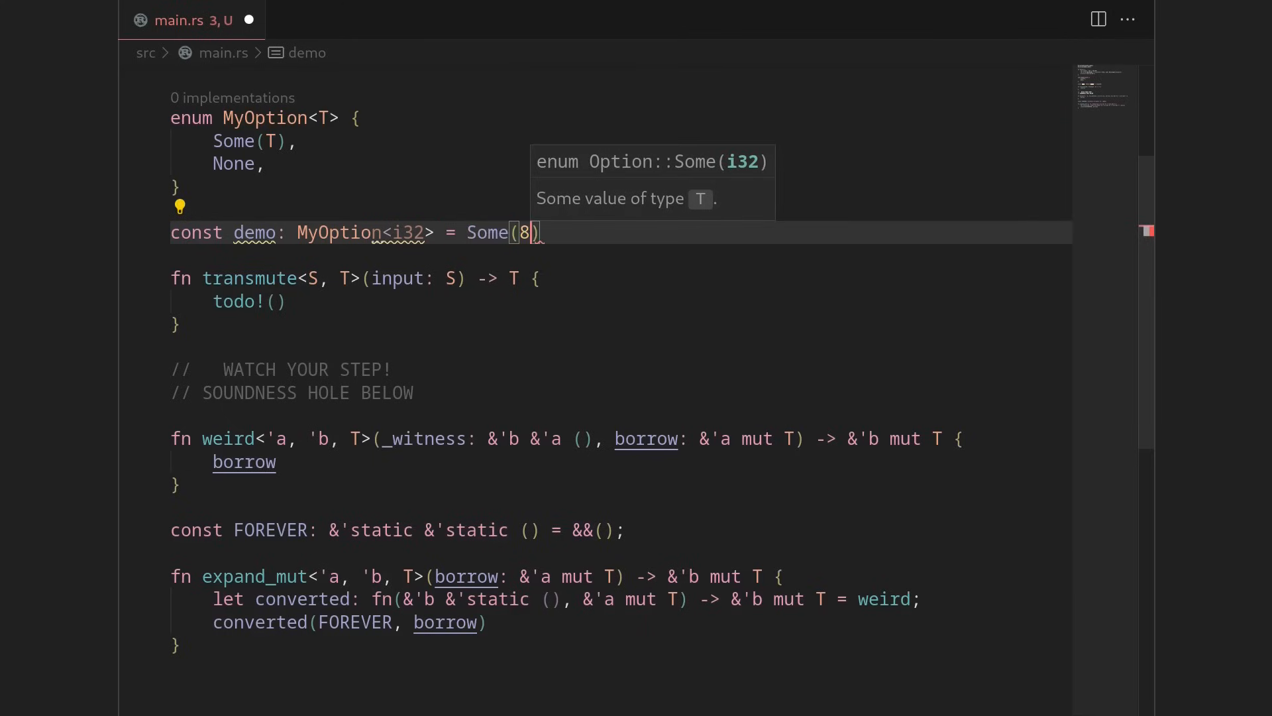
text(-44)
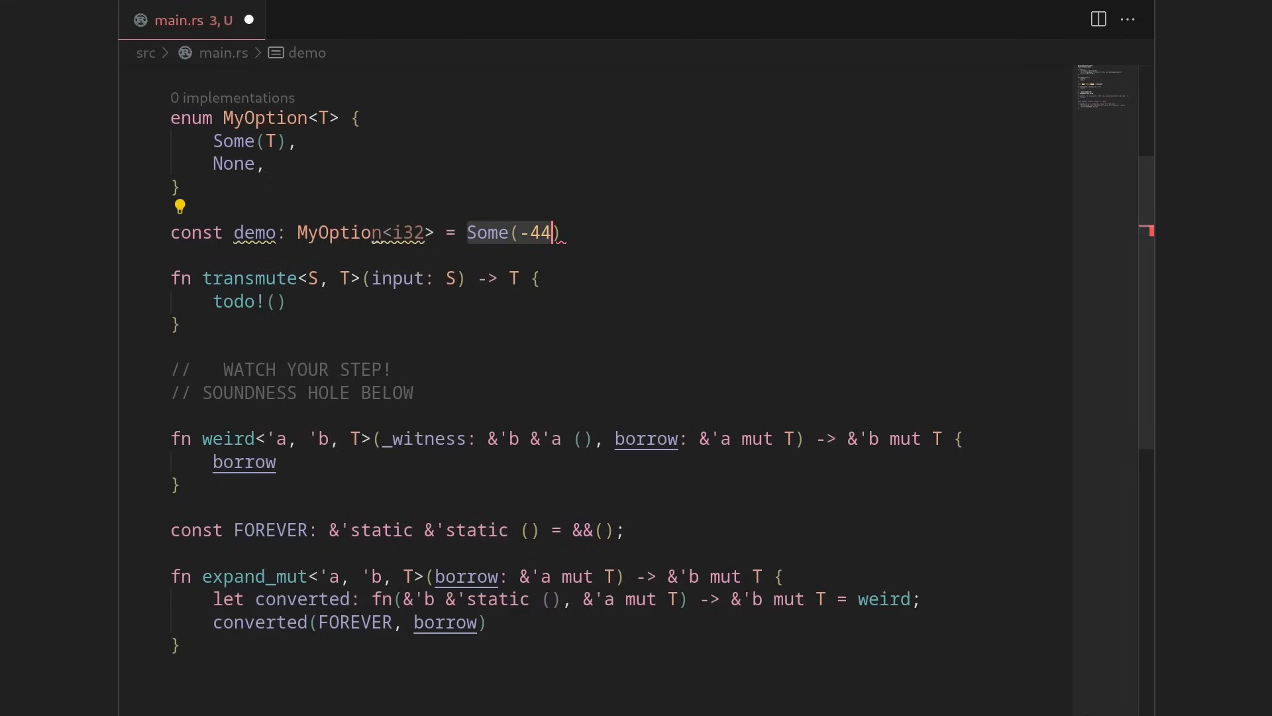
text(;)
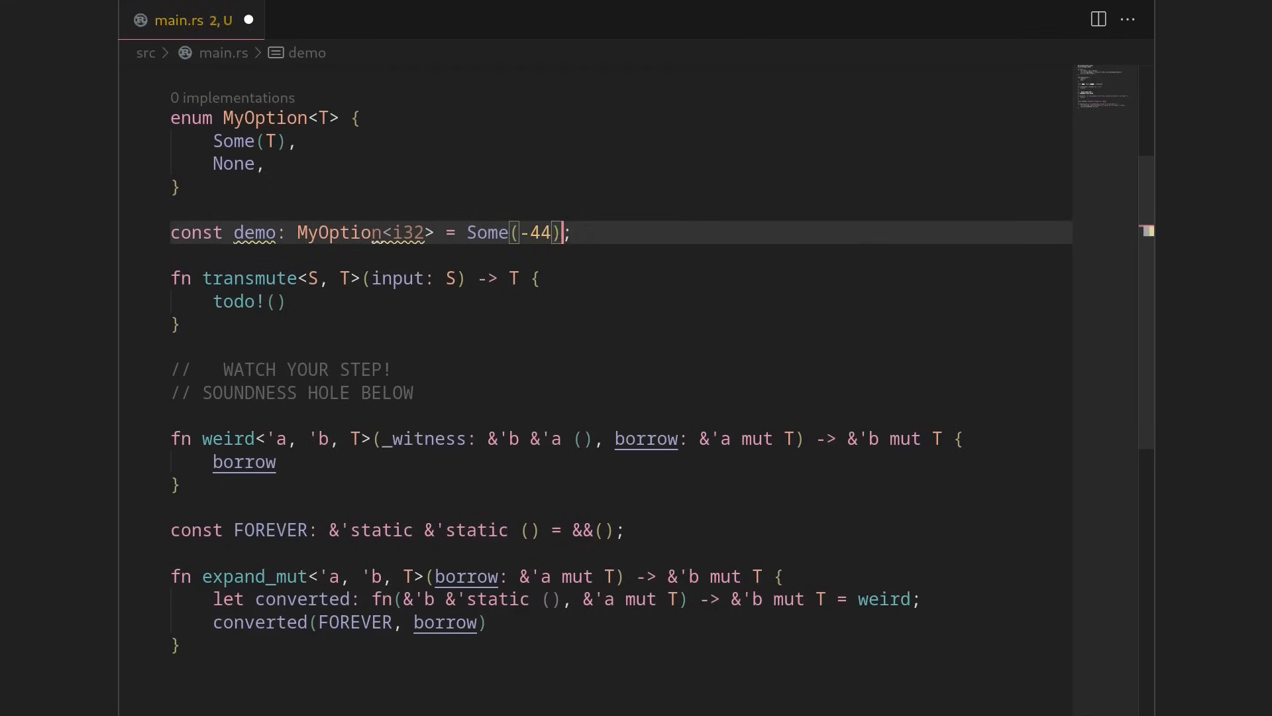
text(None)
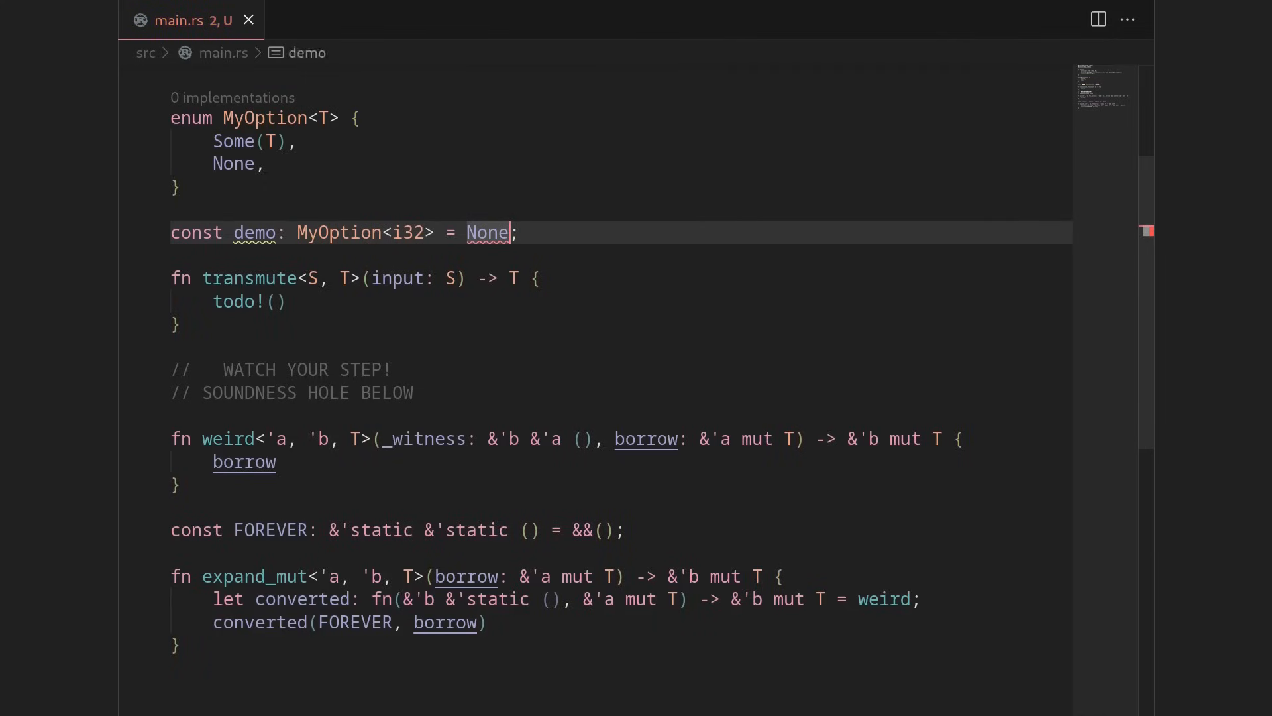
text(MyOption::)
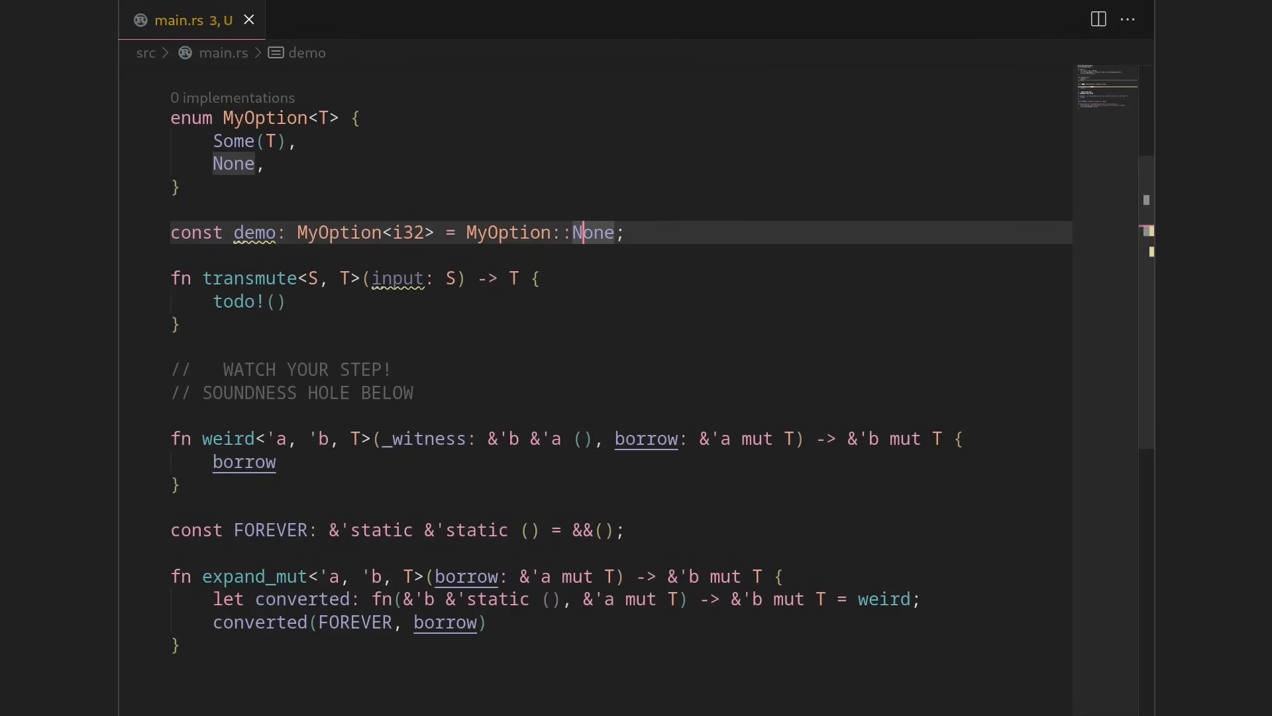
click(233, 163)
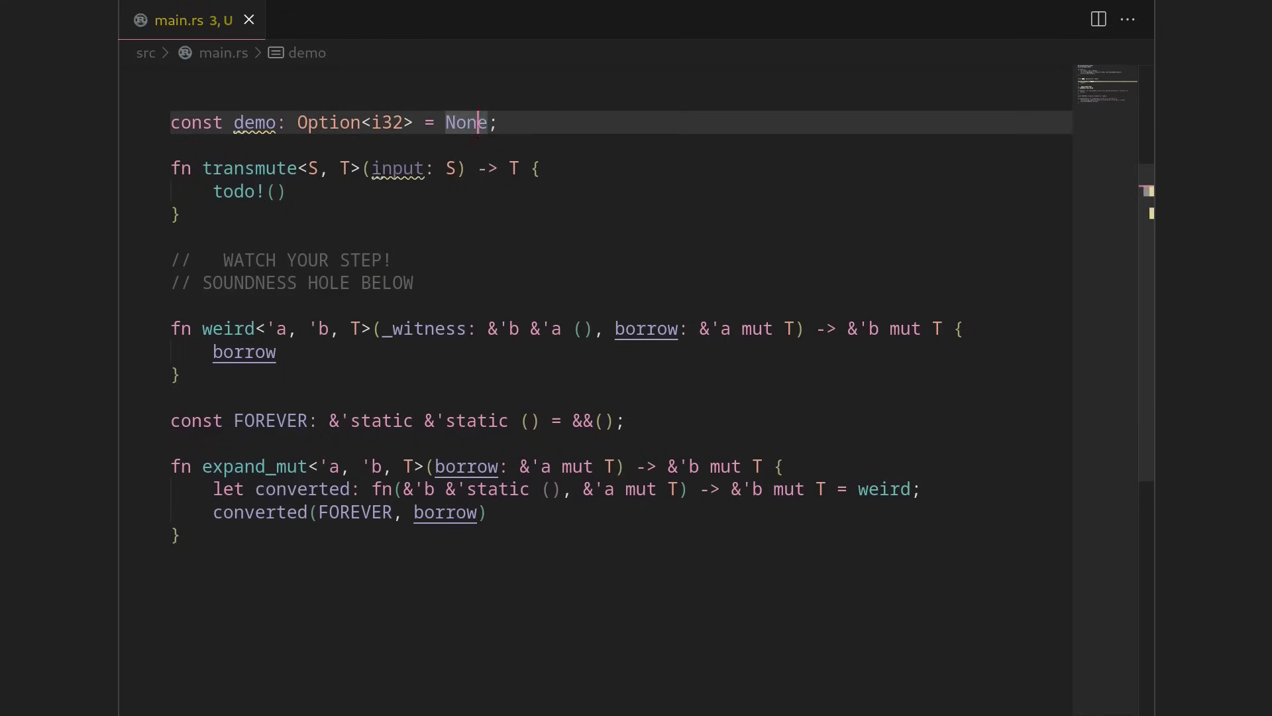
Set demo to Some(7), then revert it to None.
text(Some(7))
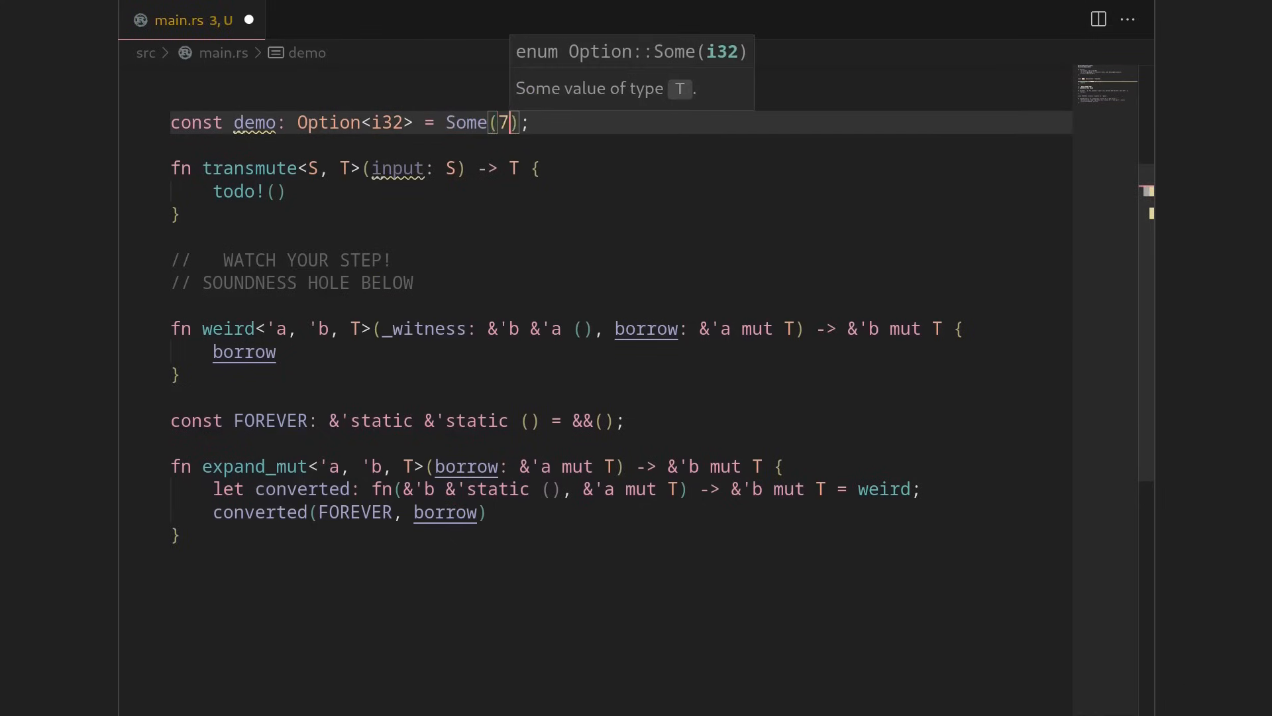
text(None)
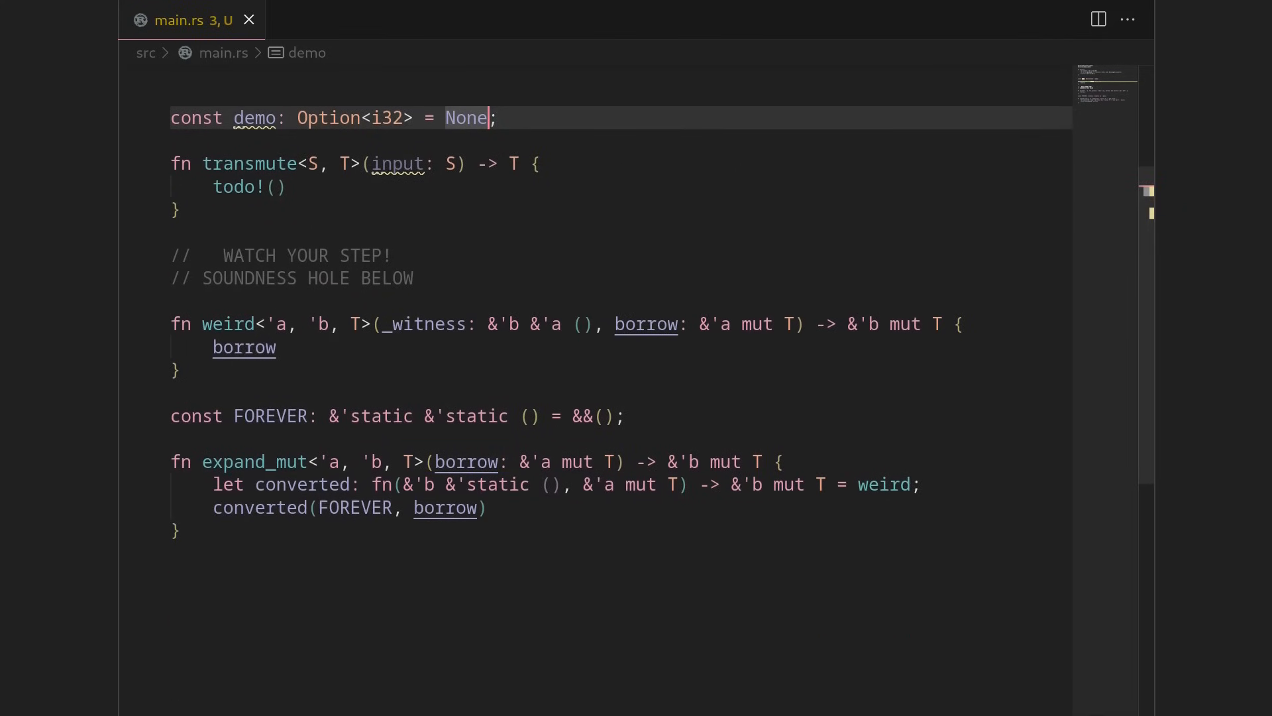
mouse_move(465, 116)
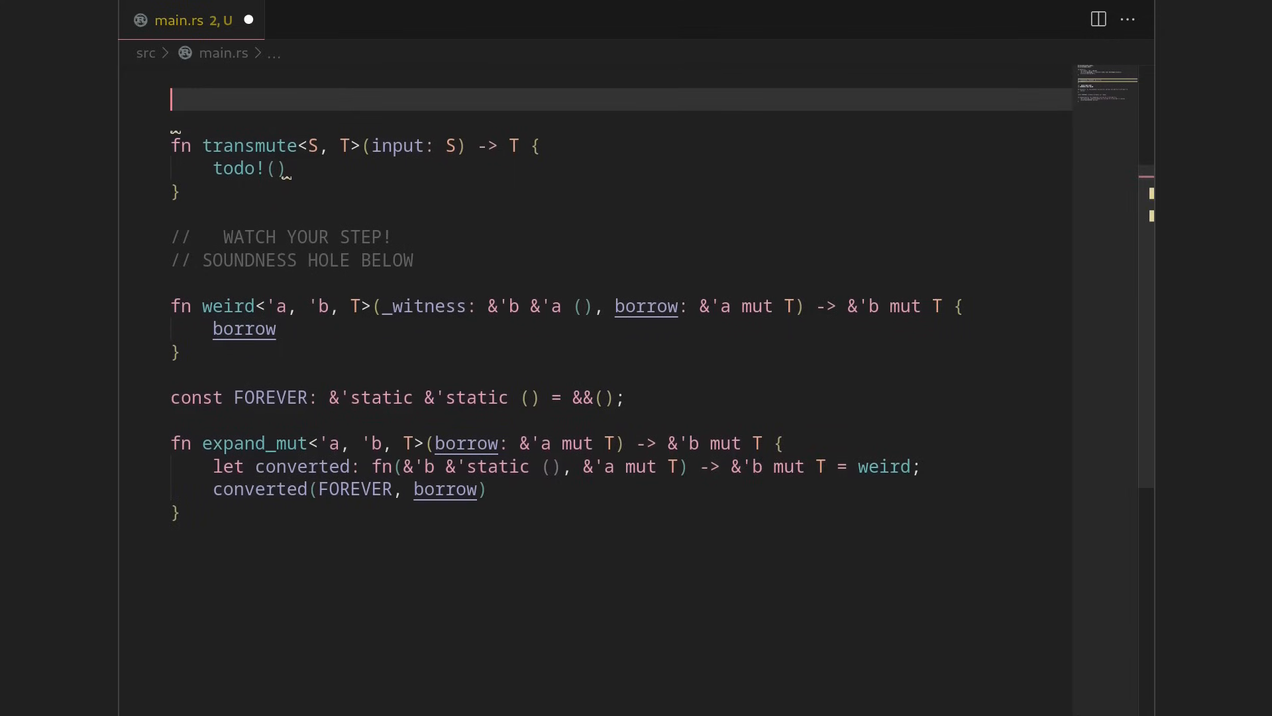
Write enum Sneaky<S, T> { From(S), To(T) } above fn transmute in main.rs.
text(enum)
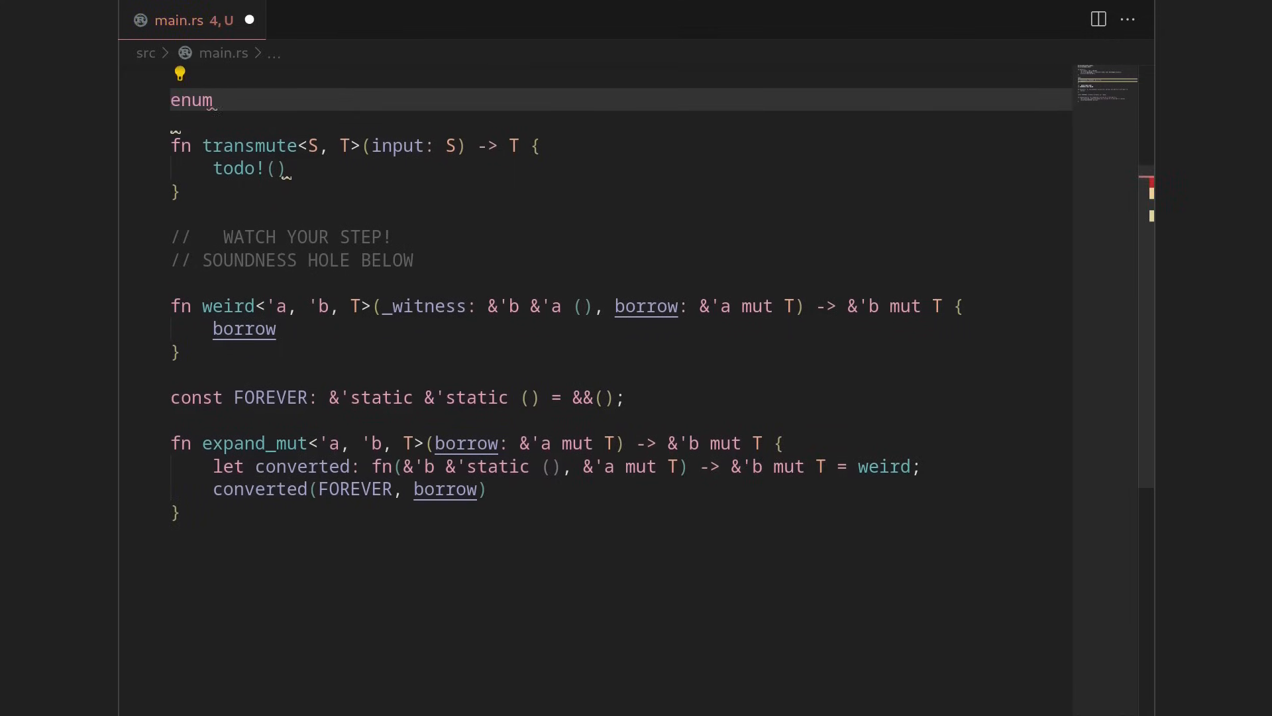
text(Sneaky)
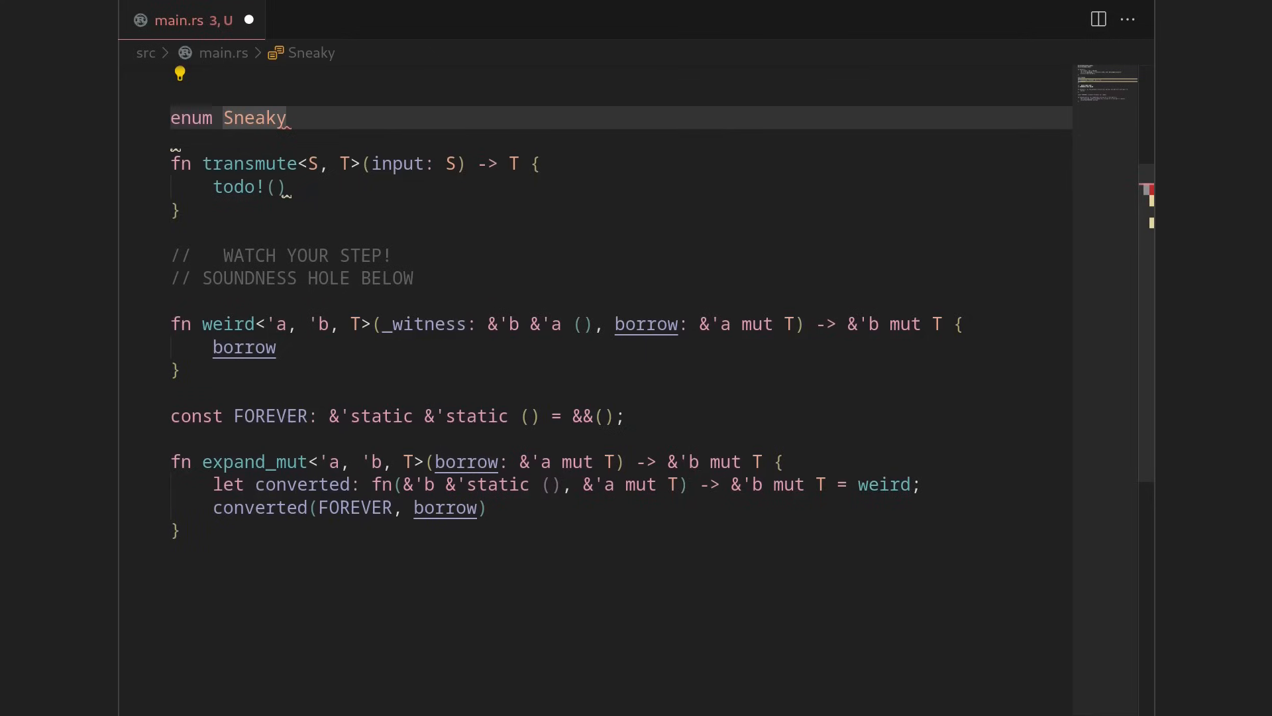
text(<S, T> {)
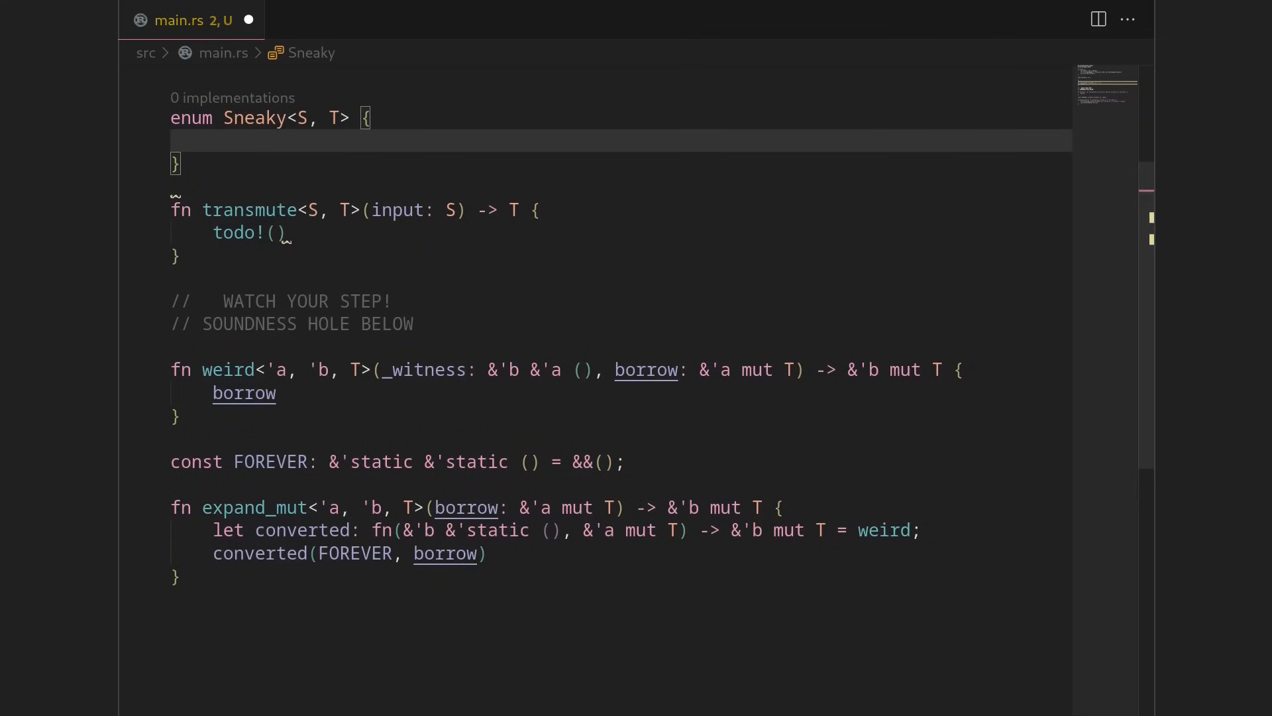
text(From)
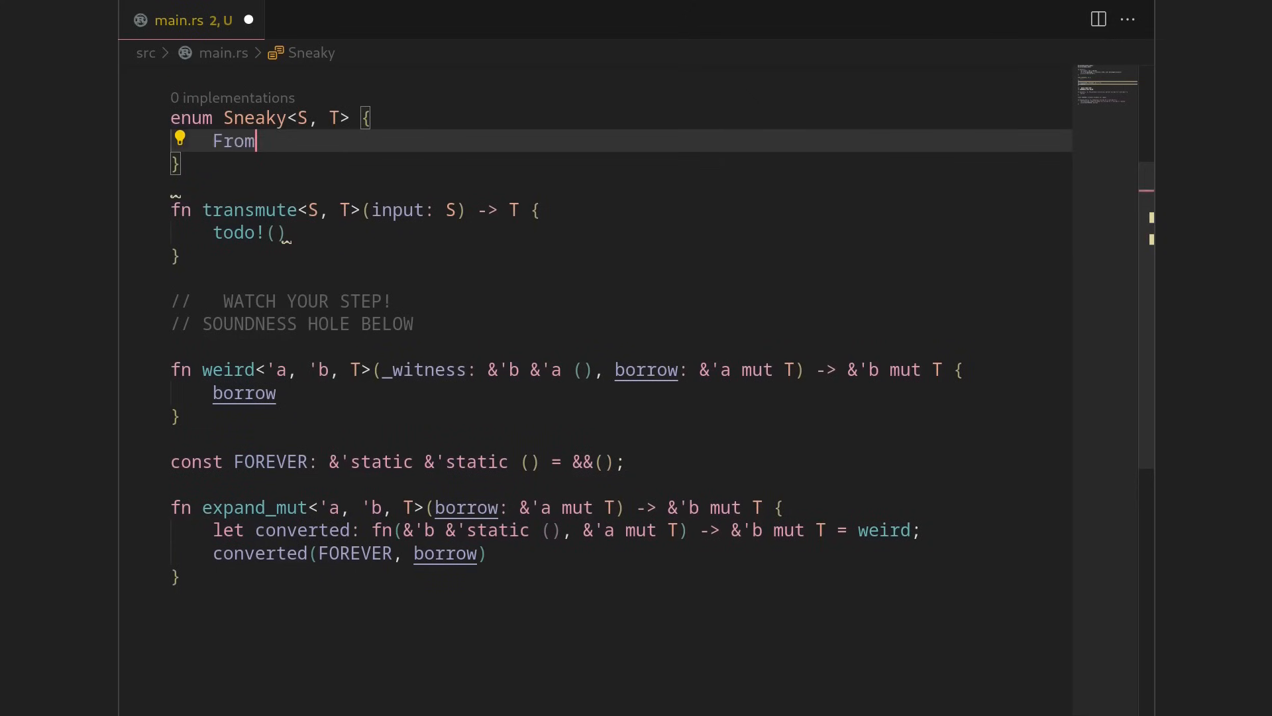
text((S),)
text(To(T),)
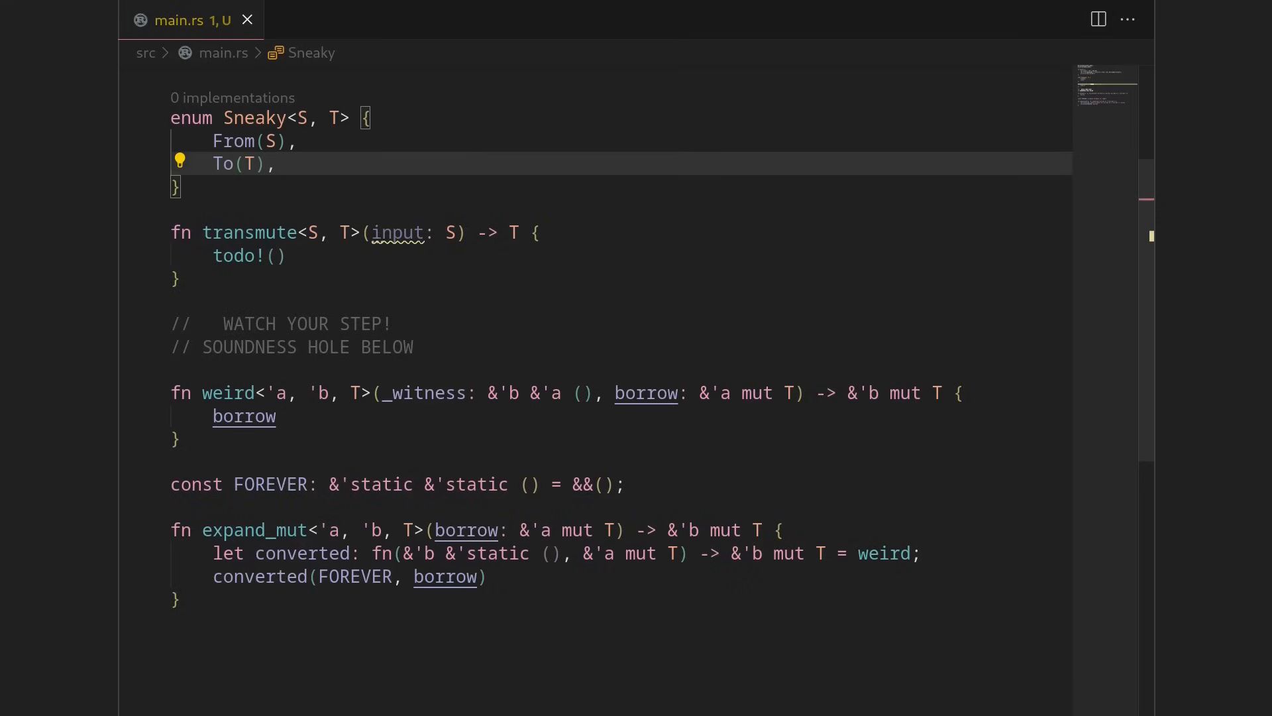
click(175, 187)
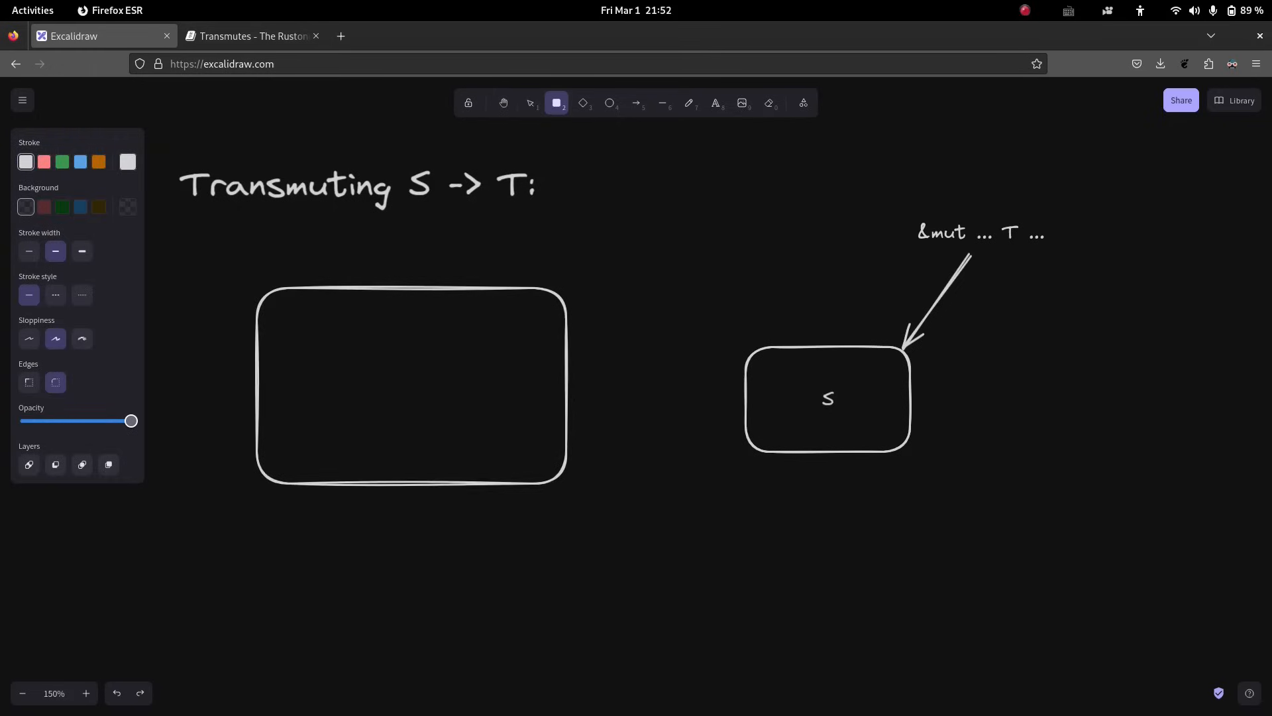
Label the large rectangle 'Sneaky enum' and write T in its inner rectangle.
click(411, 384)
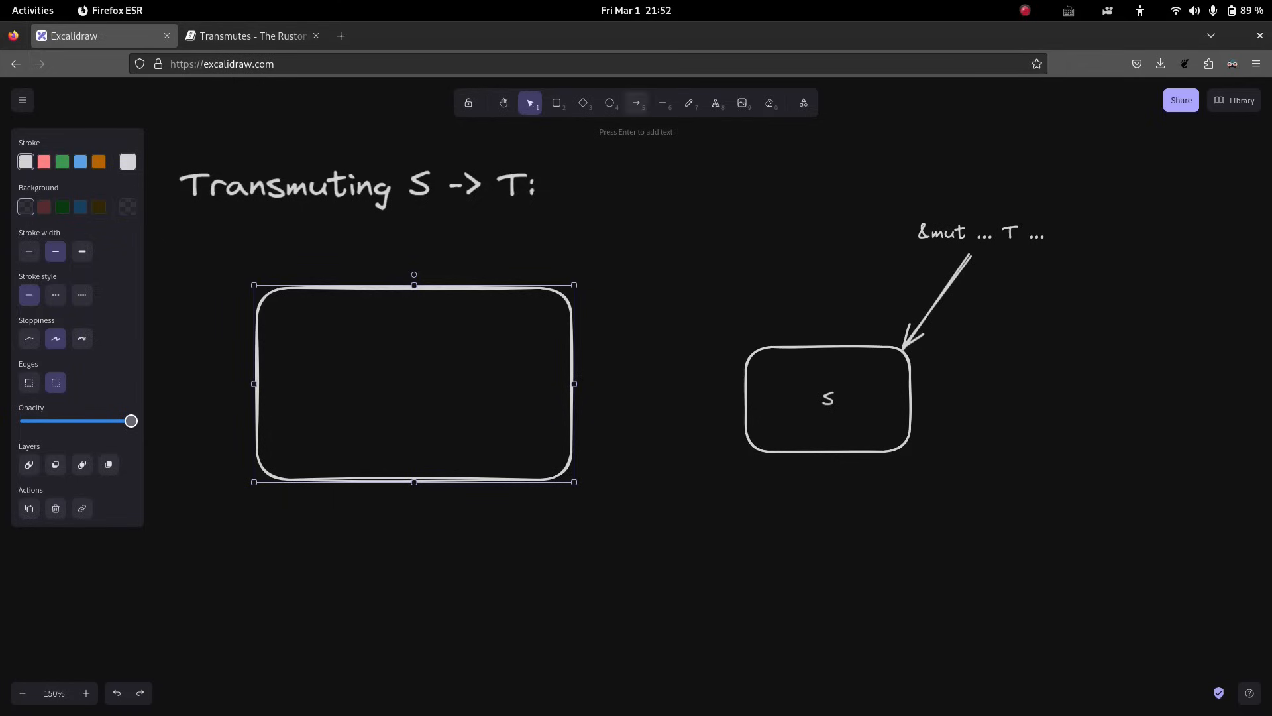
double_click(414, 383)
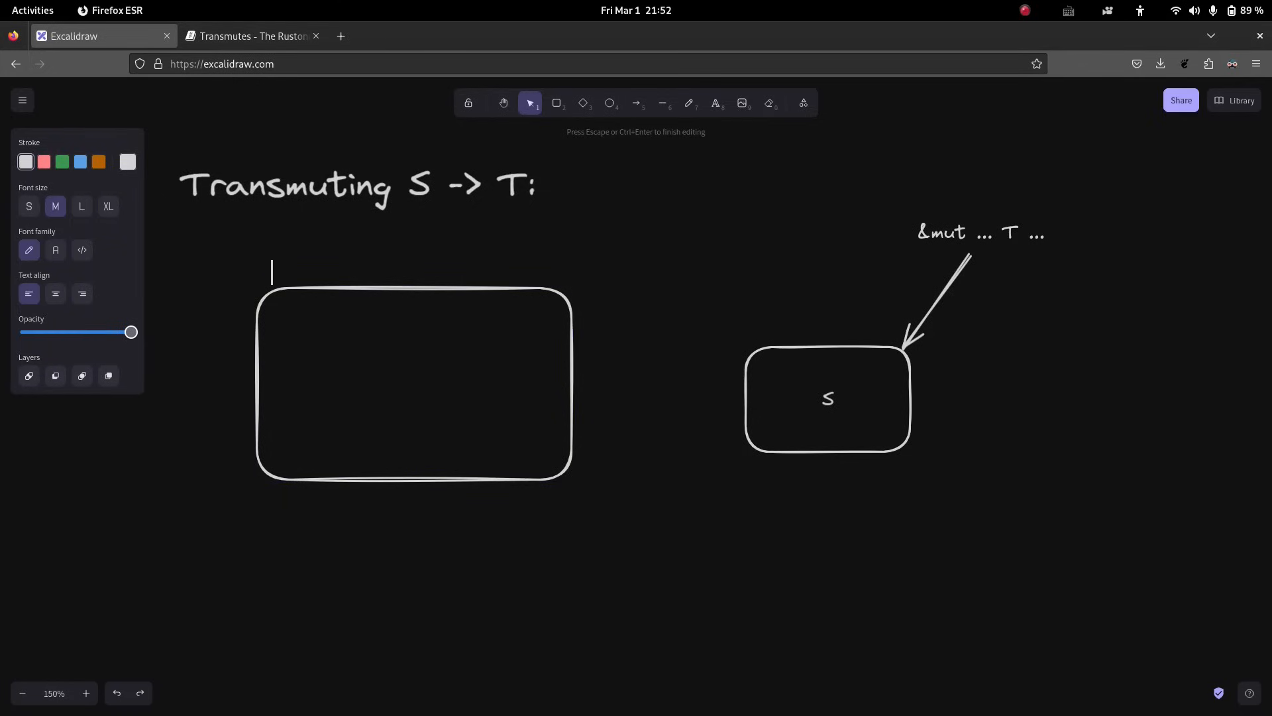
text(Sneaky enum)
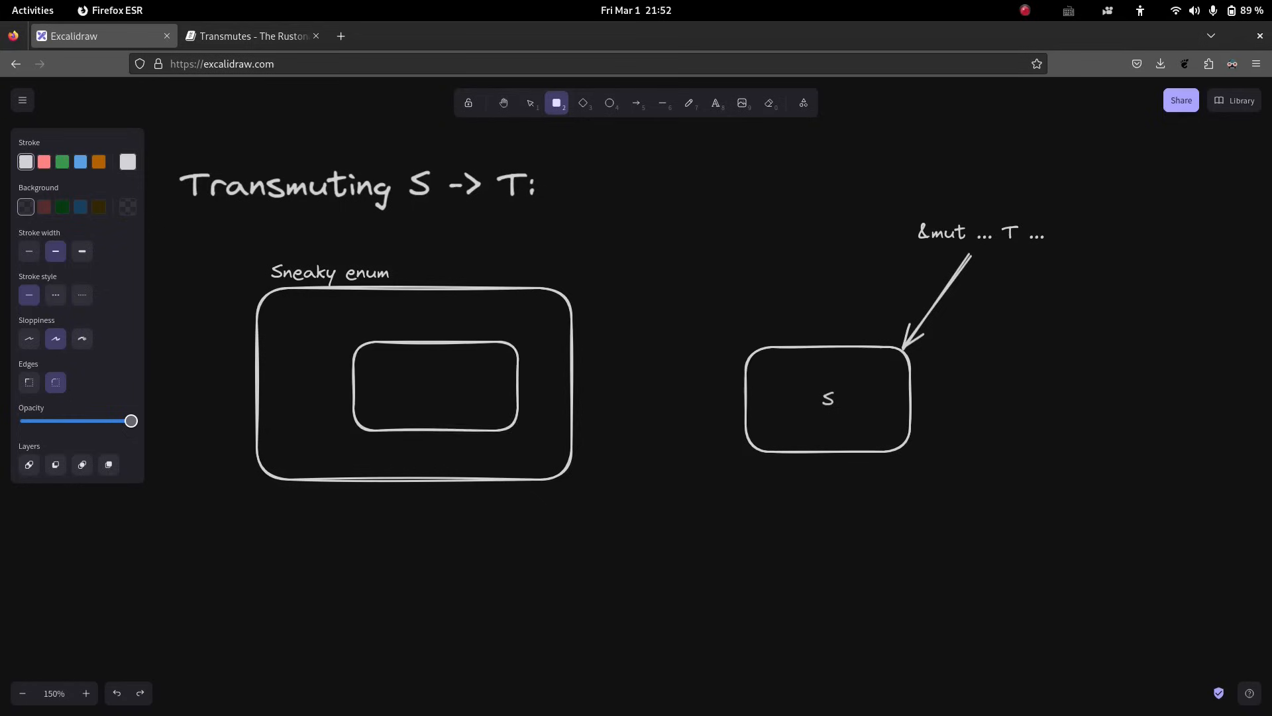
click(448, 396)
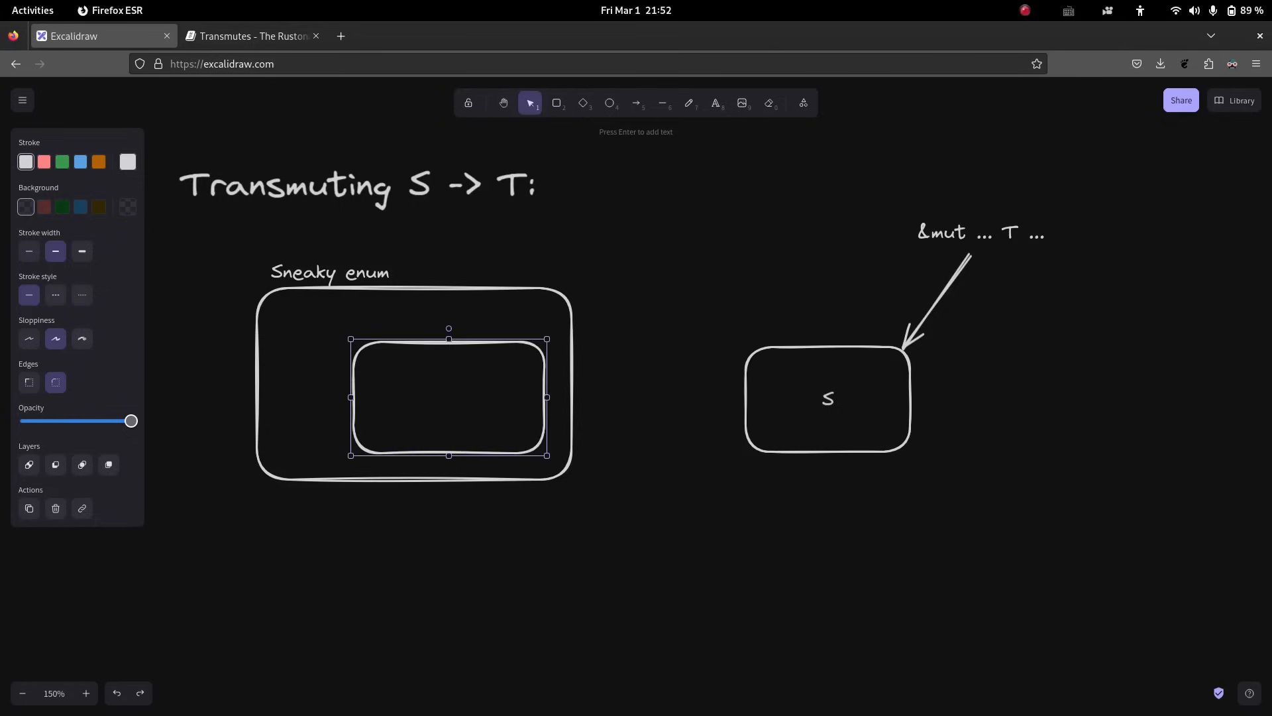
double_click(448, 397)
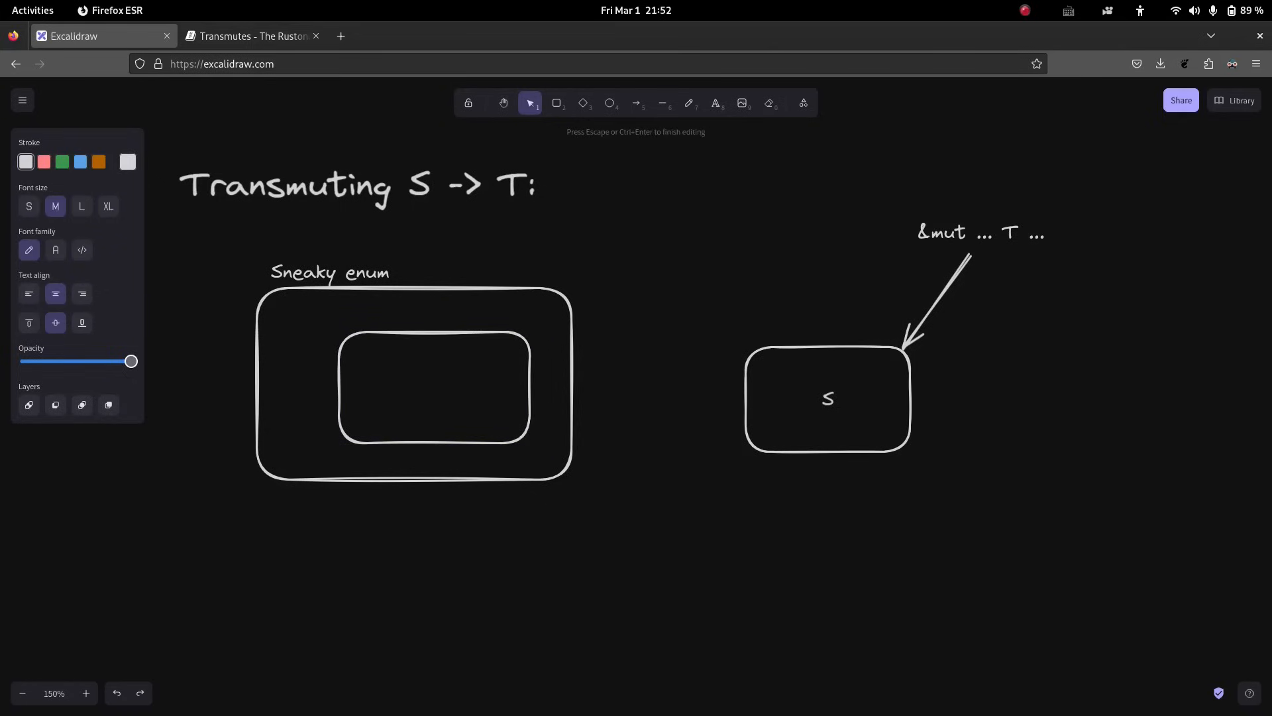
text(T)
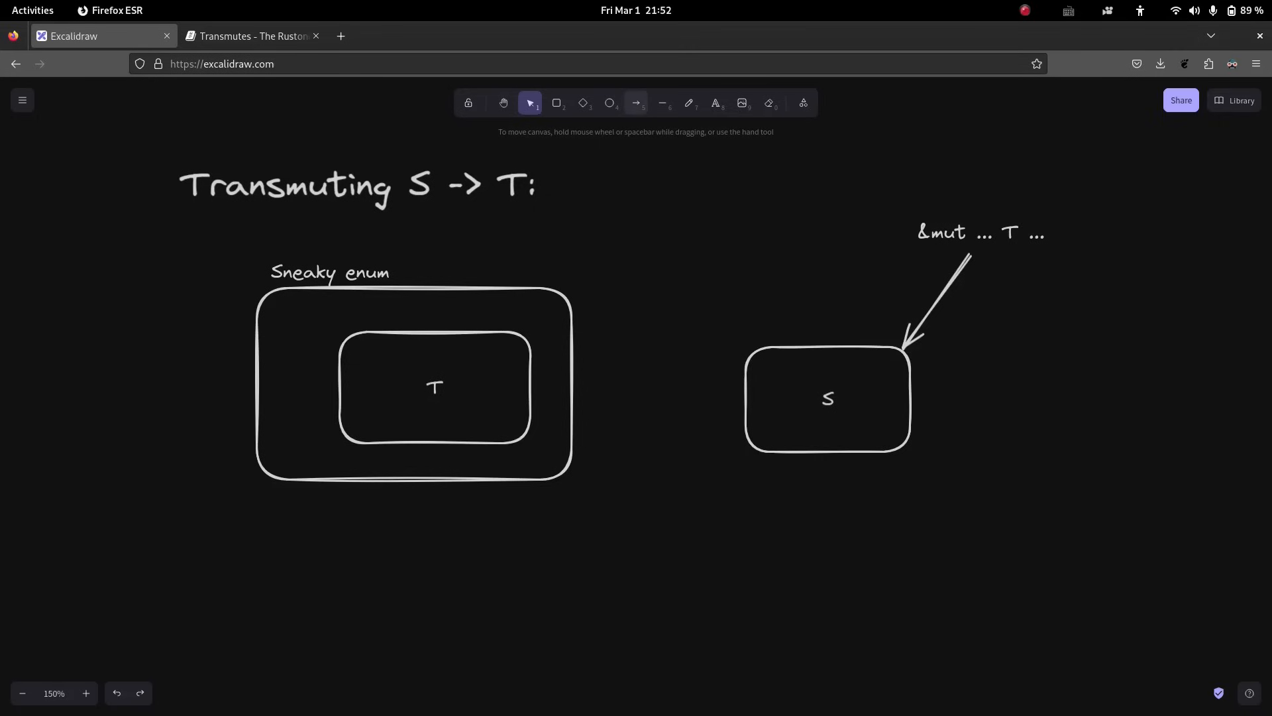
Draw "&mut … T …" arrows pointing at the inner T and S boxes.
click(636, 103)
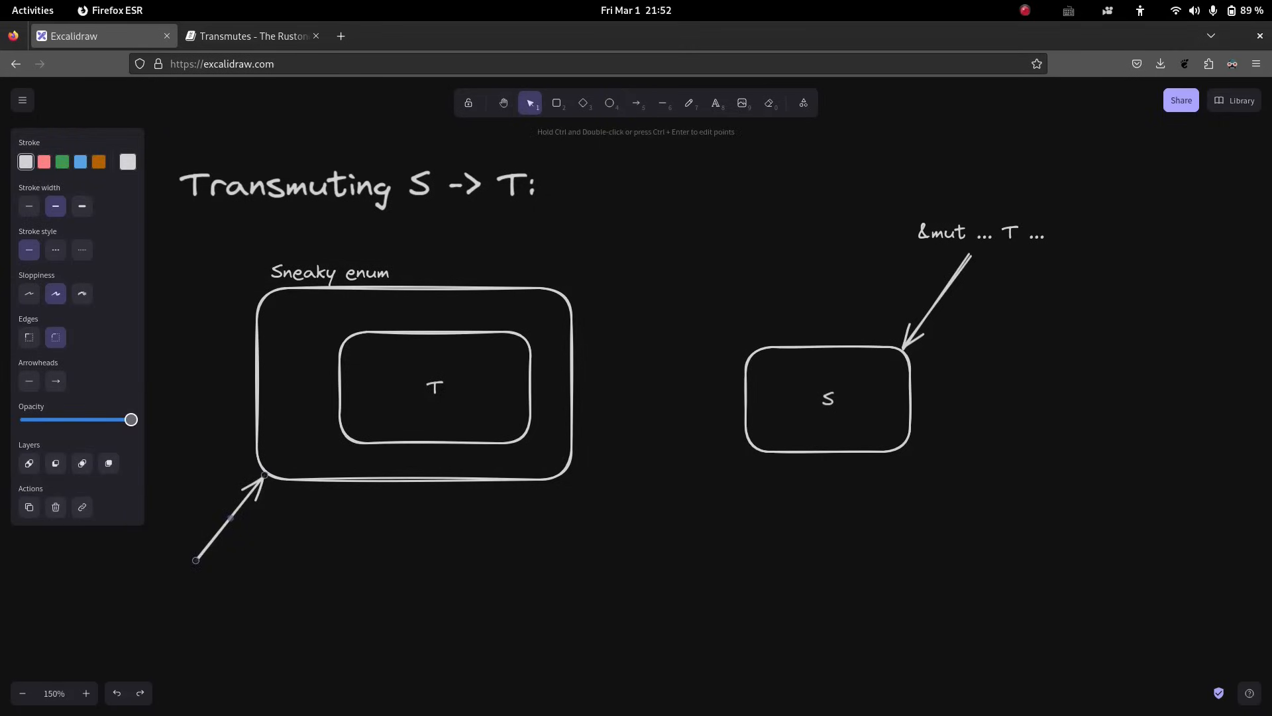
click(637, 104)
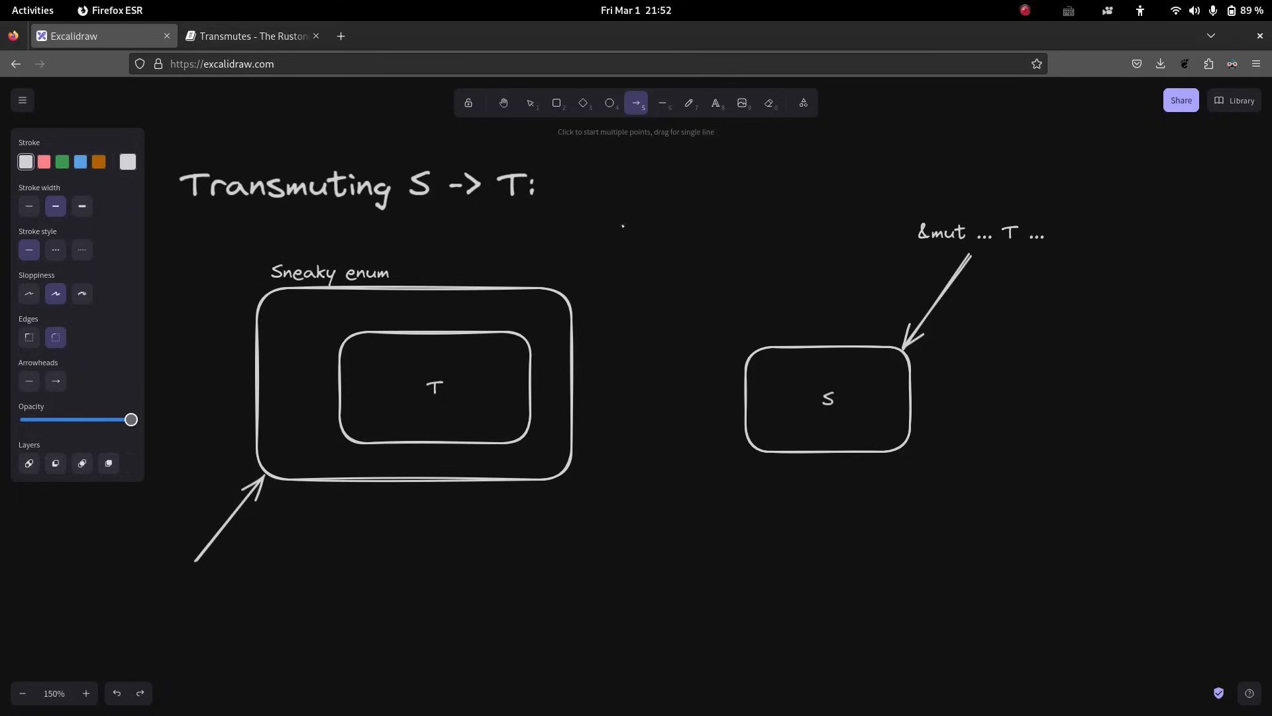
click(980, 232)
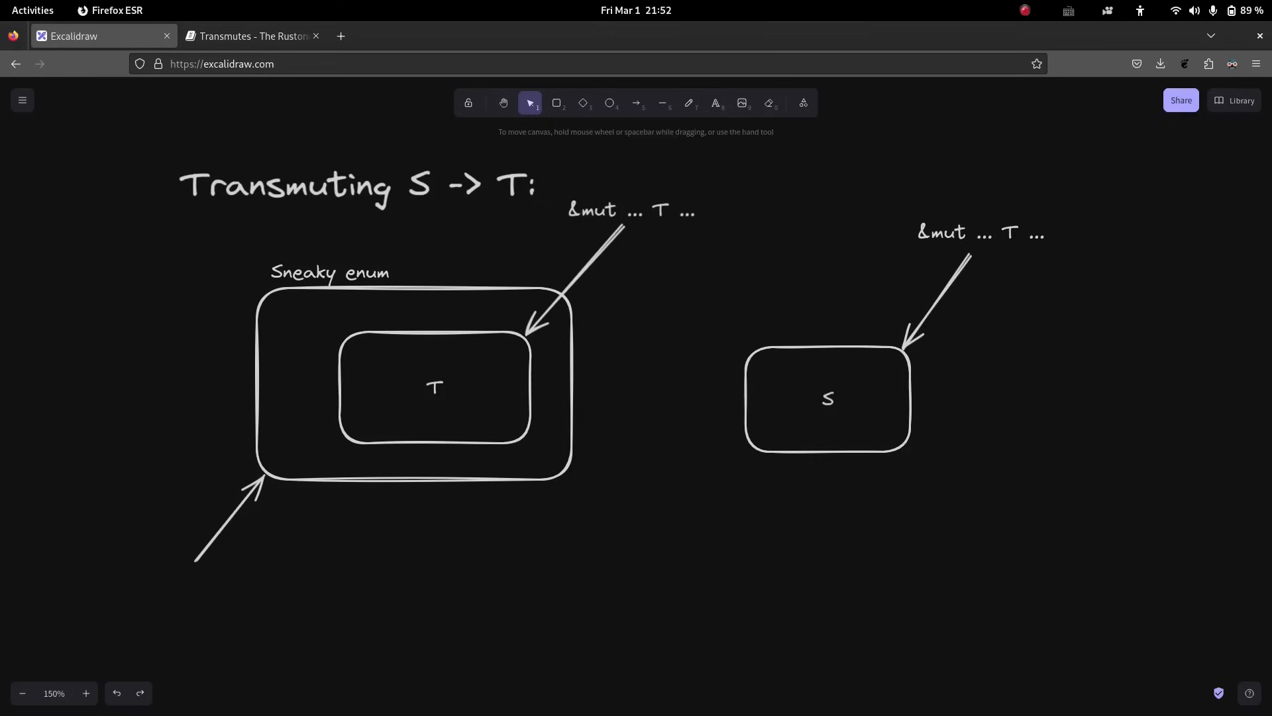
click(434, 387)
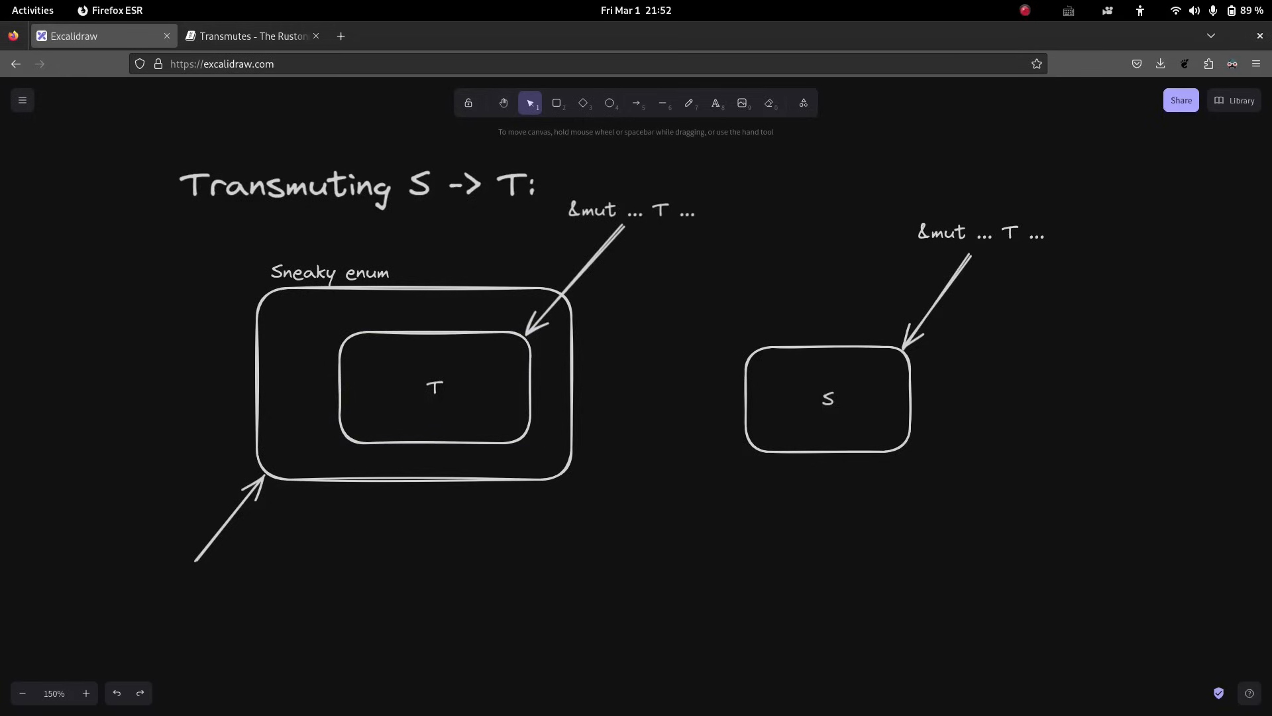
click(631, 210)
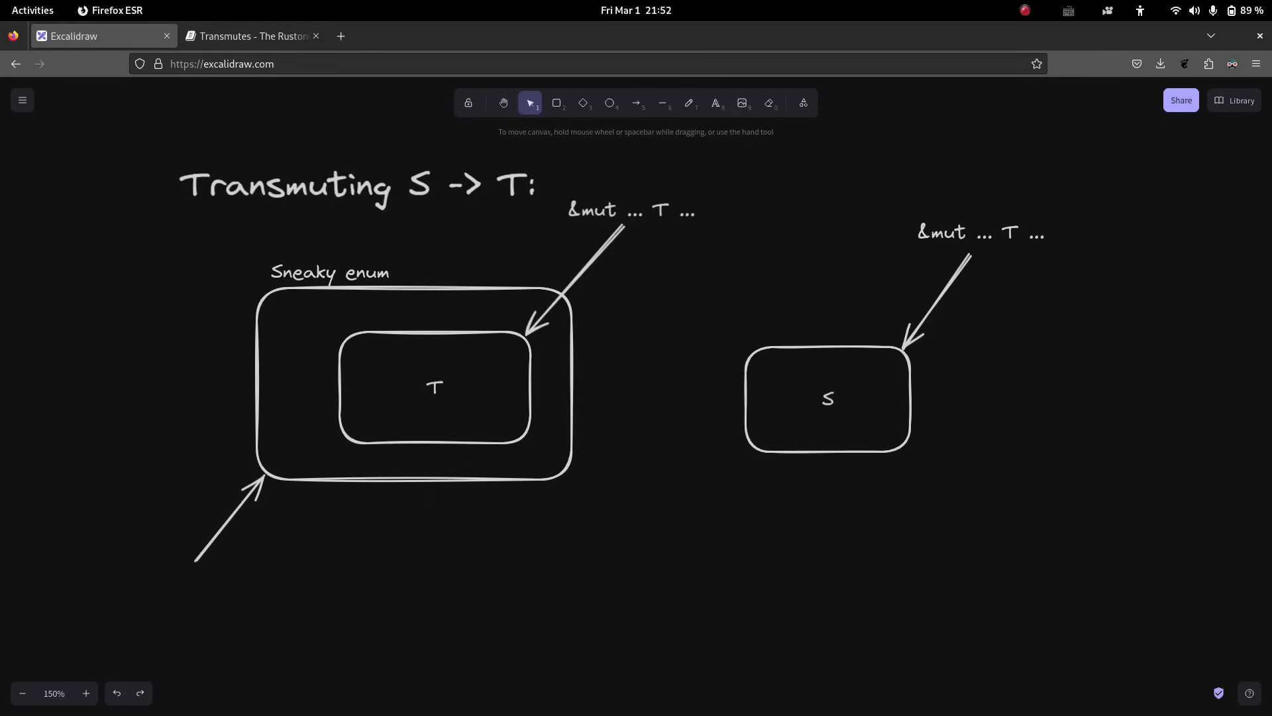
click(412, 384)
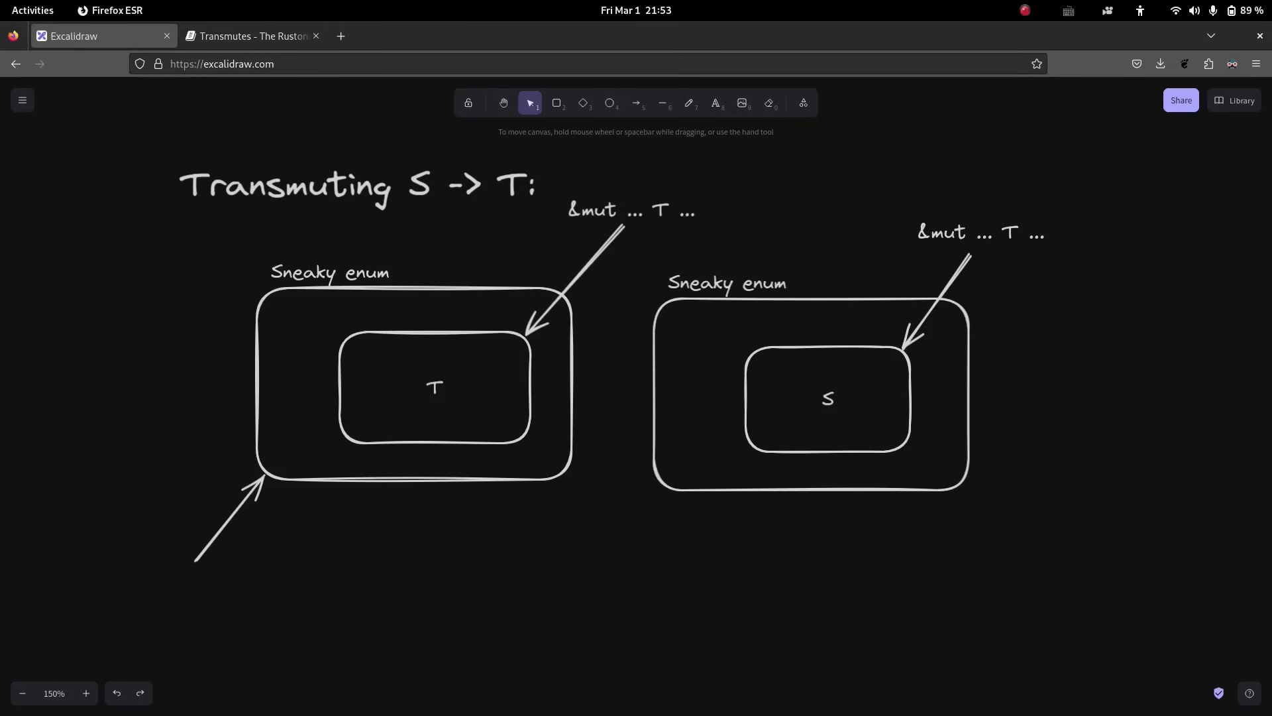
click(979, 232)
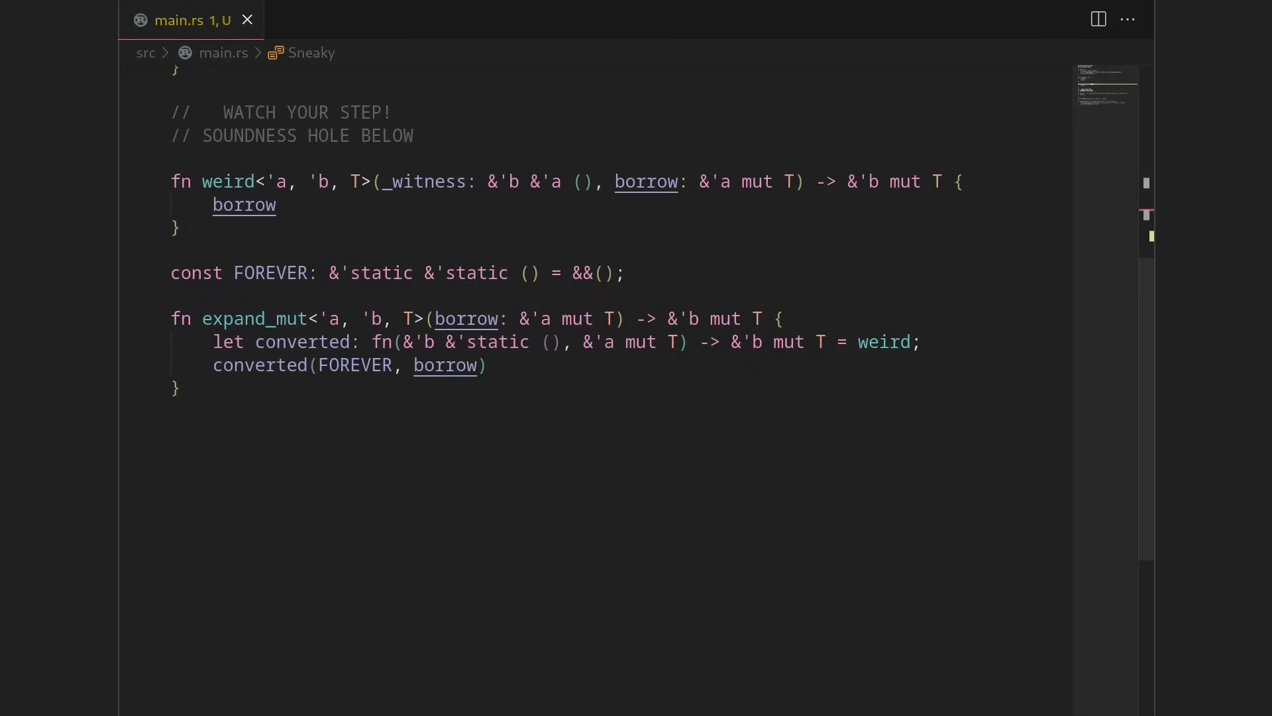
Replace todo!() in transmute with let mut sneaky: Sneaky<S, T> = Sneaky::To(...).
scroll(up, 3)
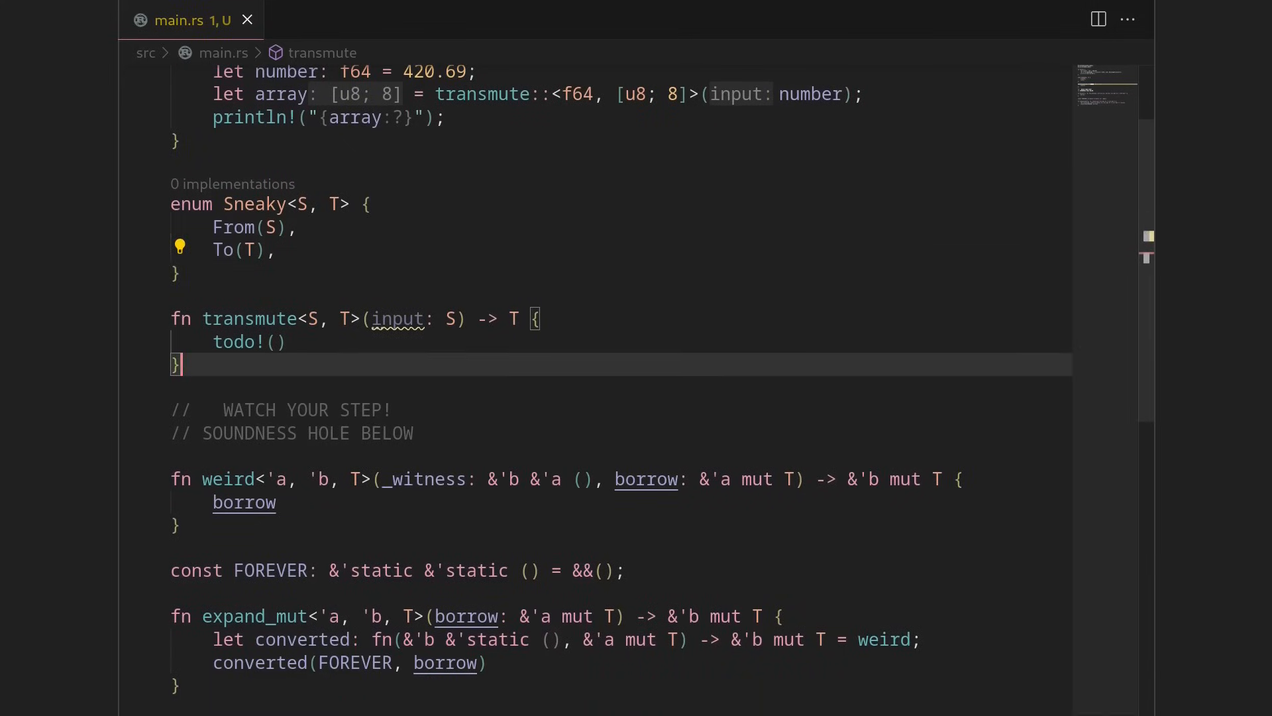
text(let mut sneaky = Sneaky::)
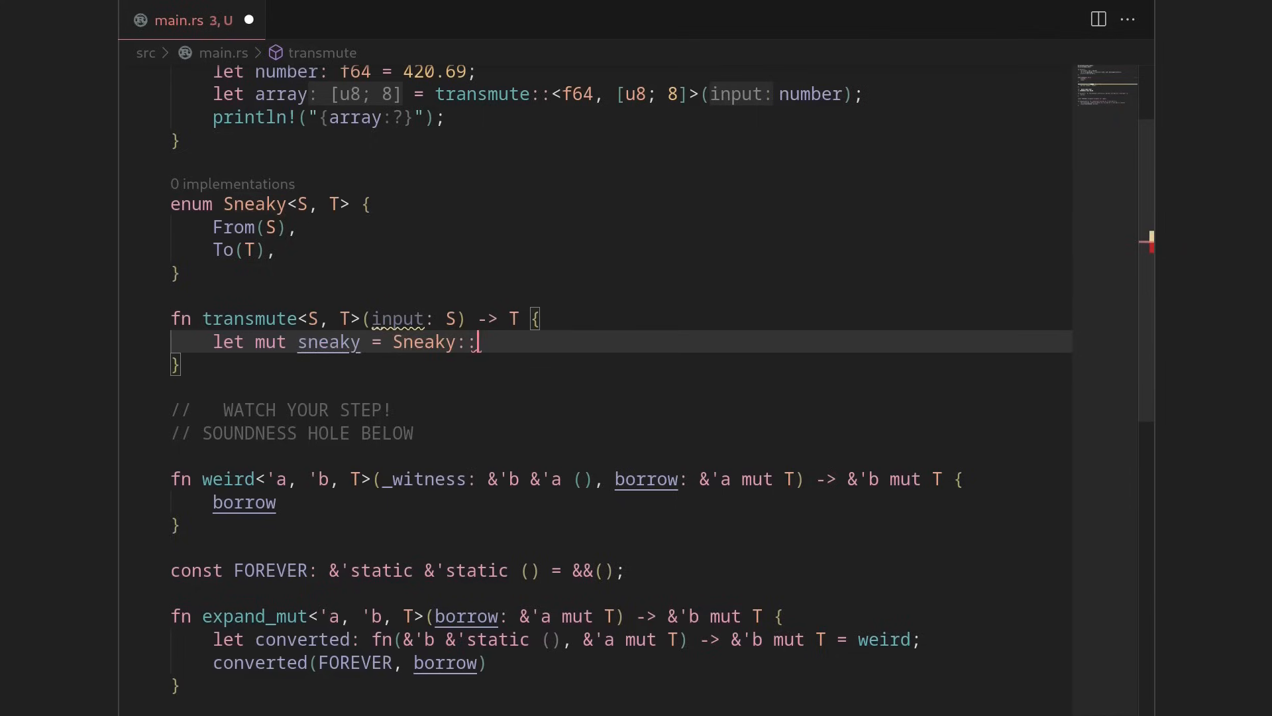
text(To(..);)
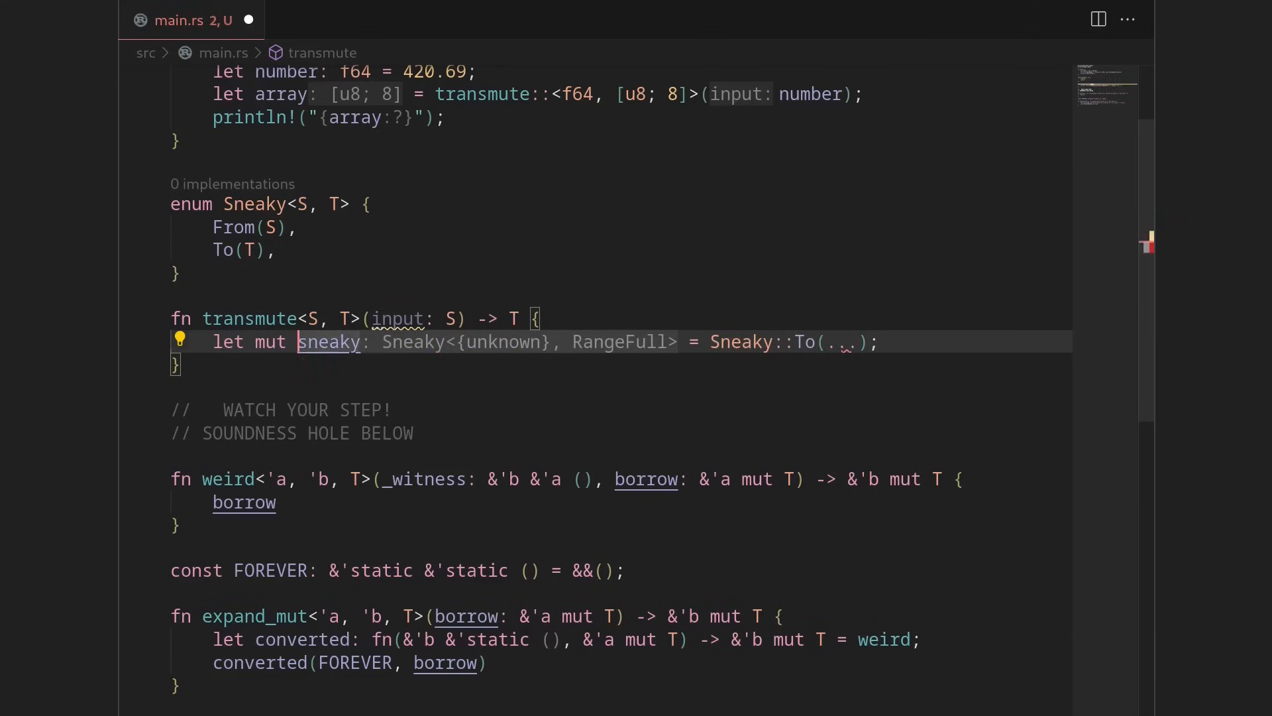
text(Sneaky<S, T>)
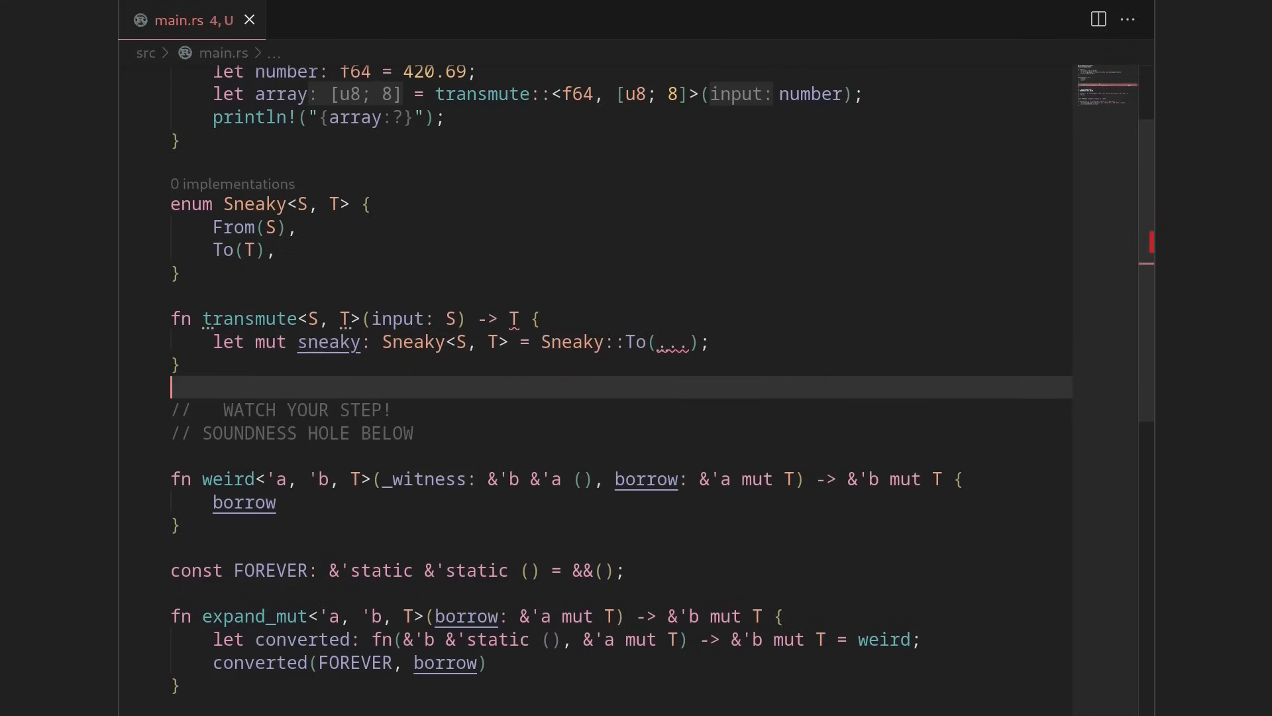
key(alt+Tab)
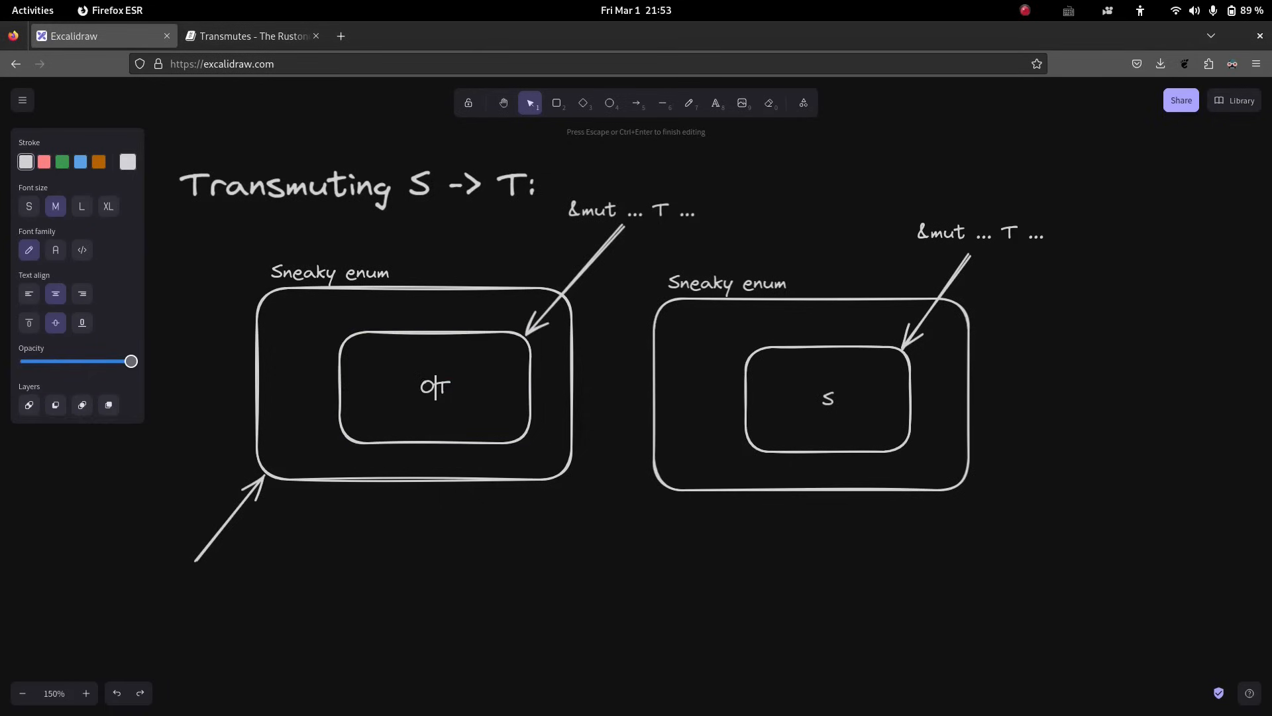
Relabel the inner boxes Option<T> None and Option<S>, replacing None with Some(input).
text(ption<T>)
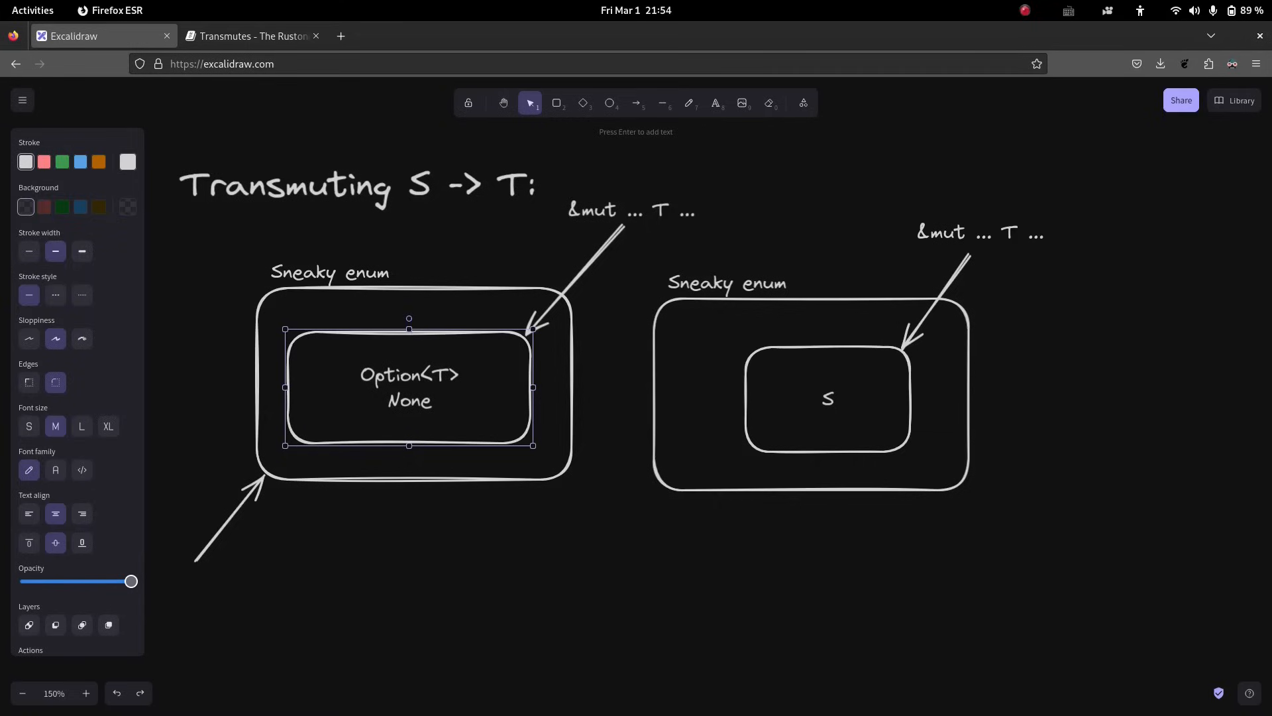
double_click(409, 390)
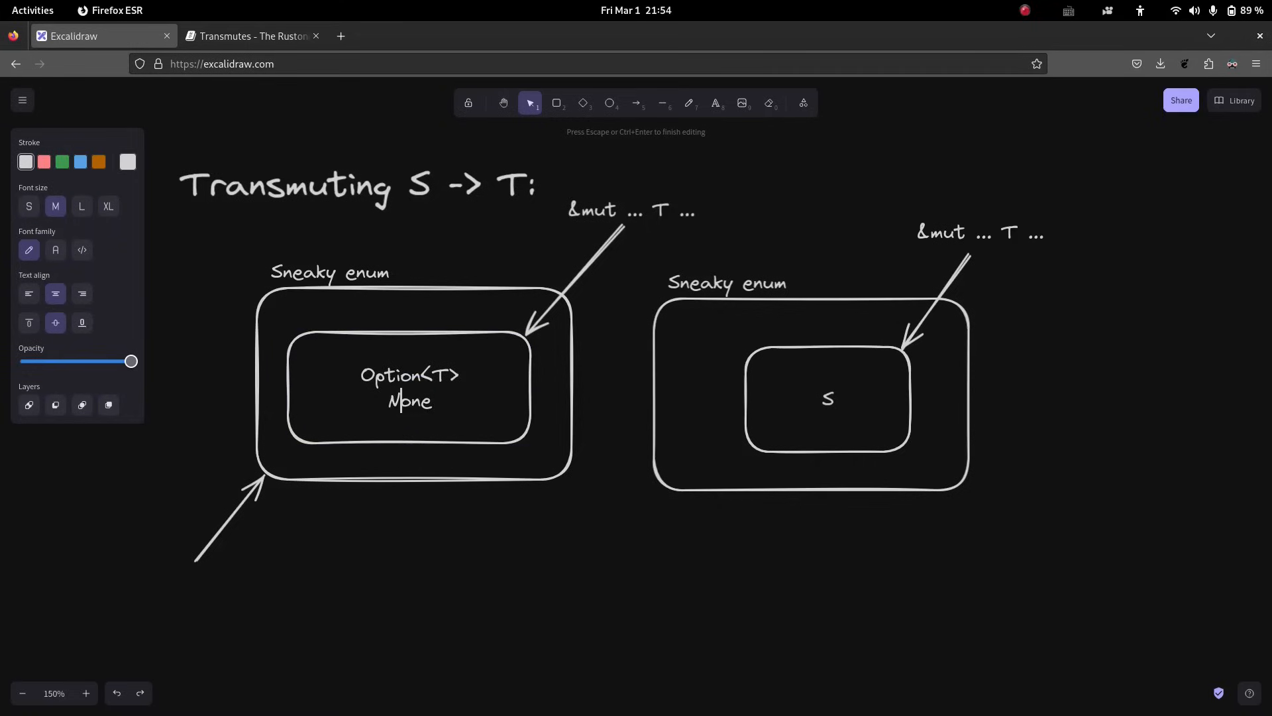
click(828, 398)
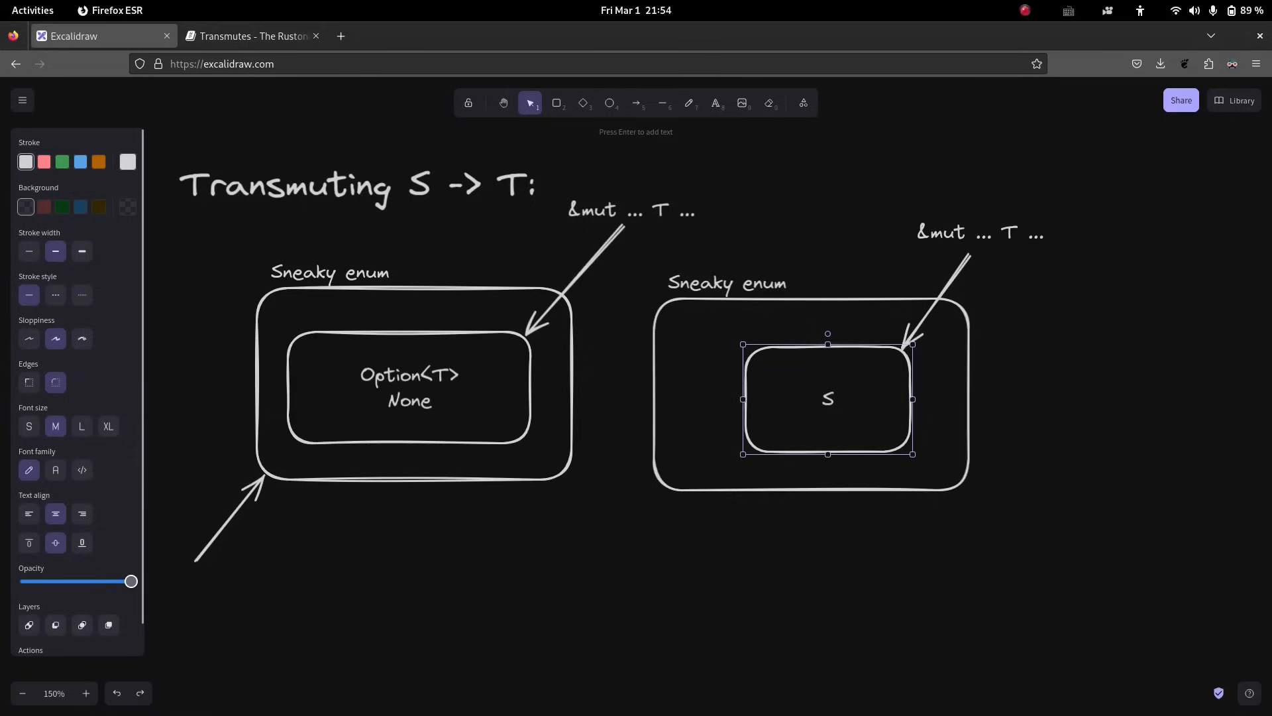
double_click(828, 398)
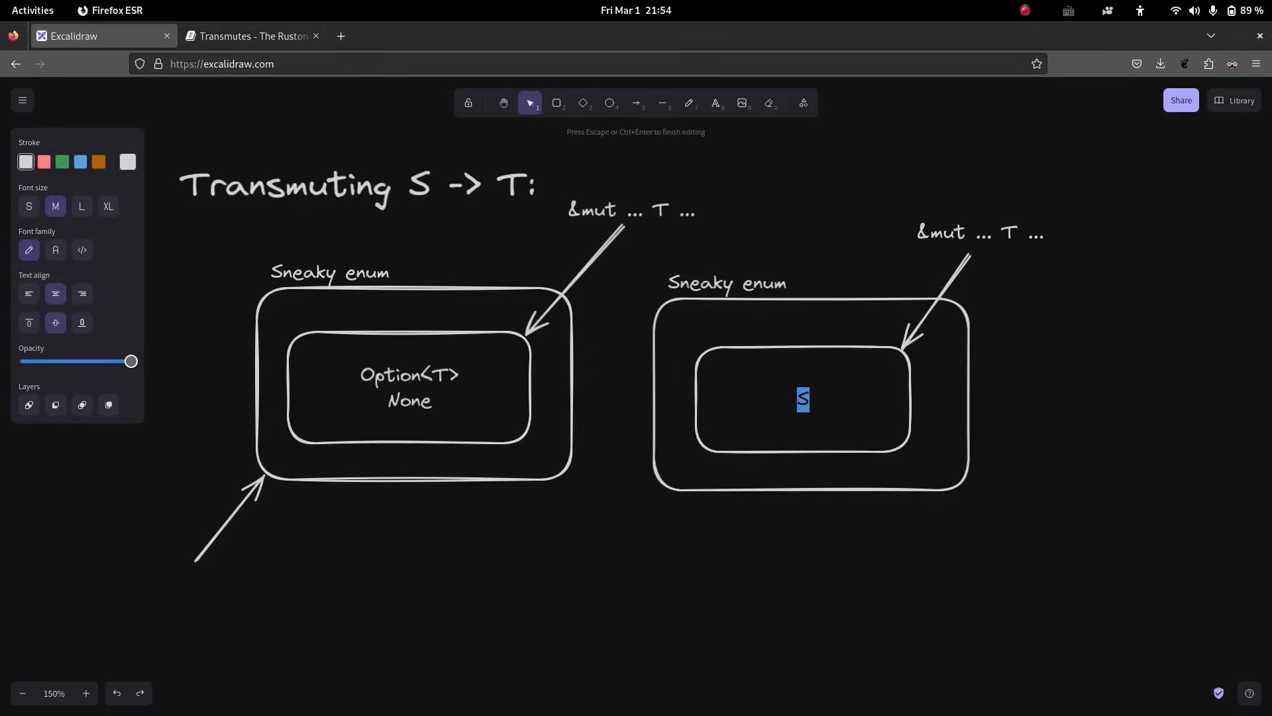
text(Option<S>)
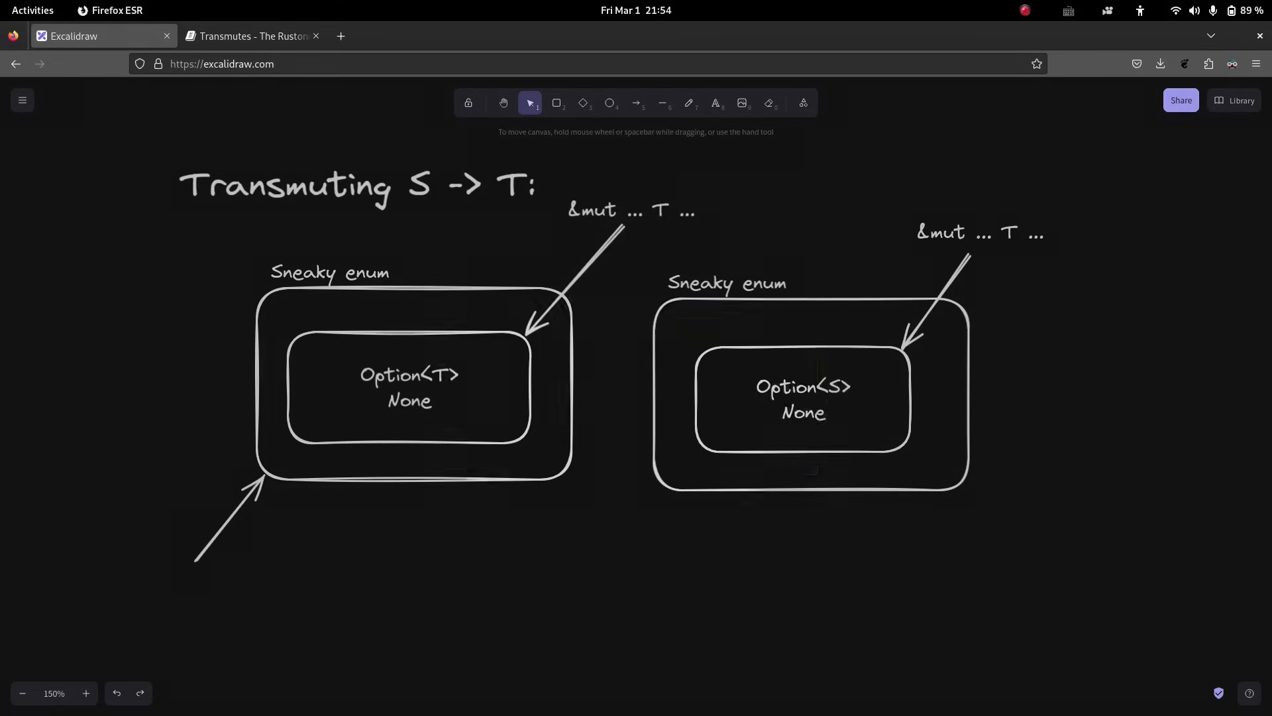
double_click(802, 412)
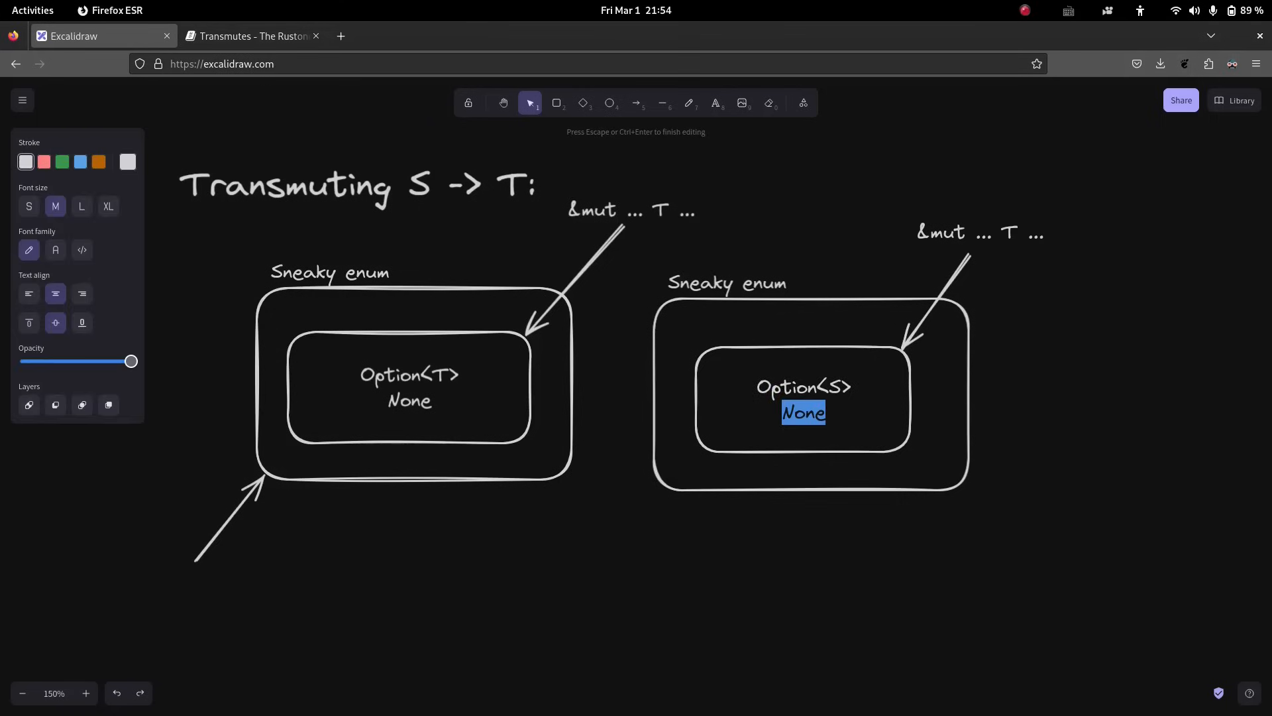
text(Some(inpt)
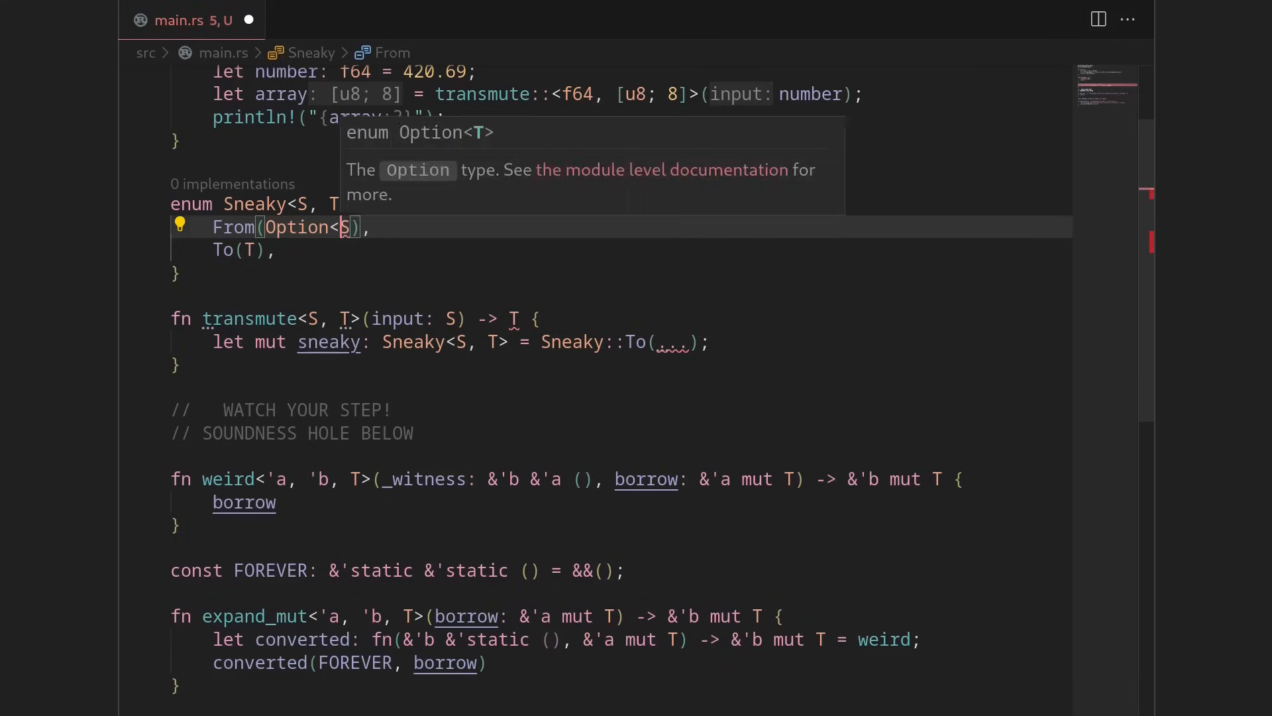
Make To hold Option<T>, start sneaky as To(None), and add let outer = &mut sneaky.
click(252, 249)
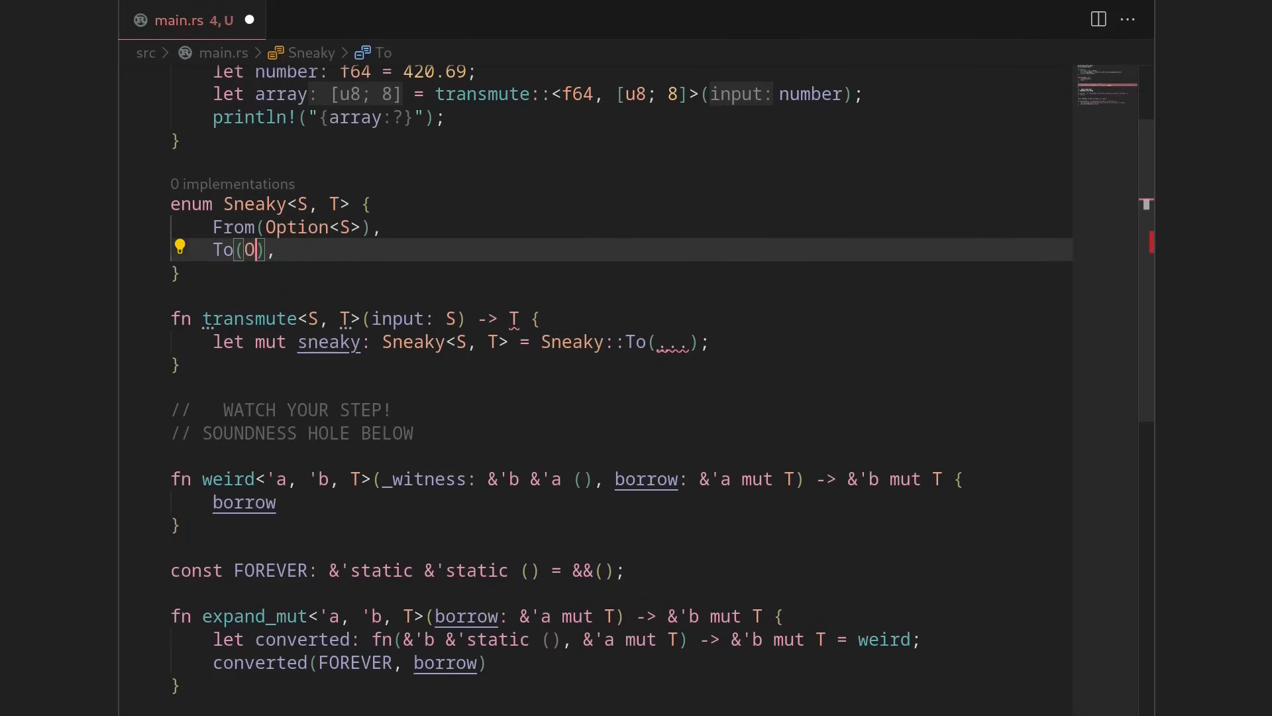
text(Option<T>)
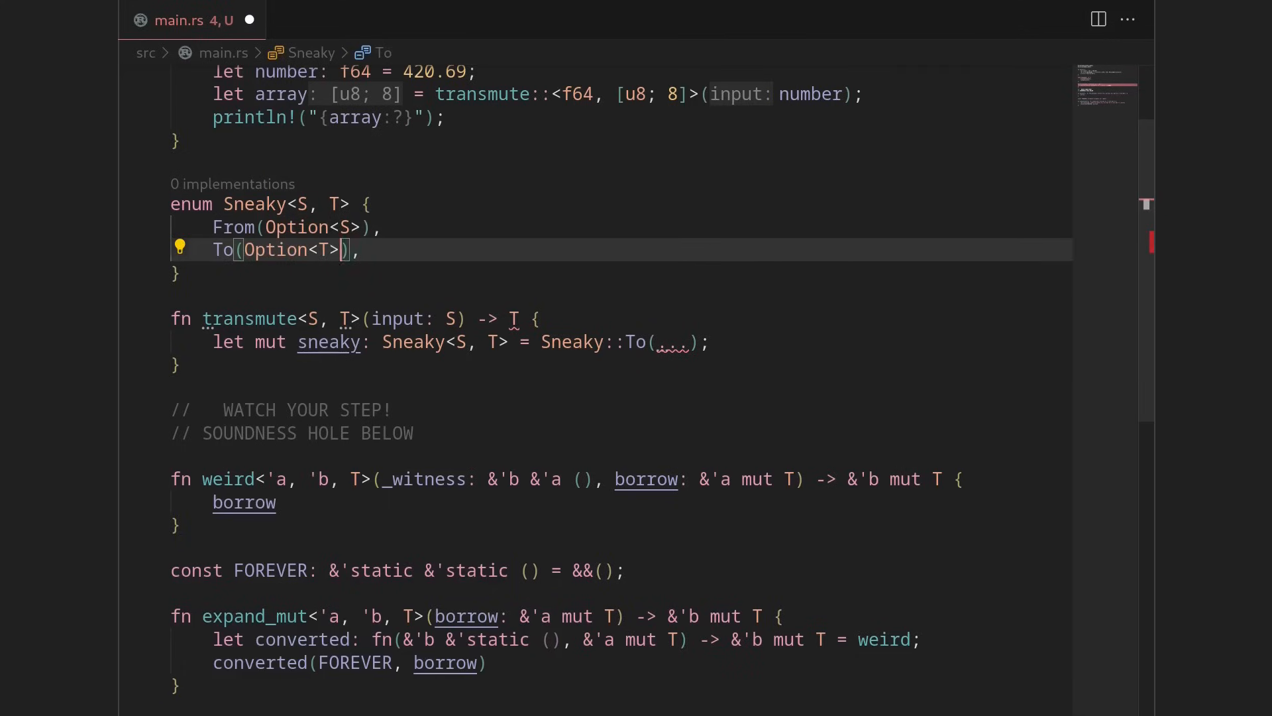
text(None)
text(let)
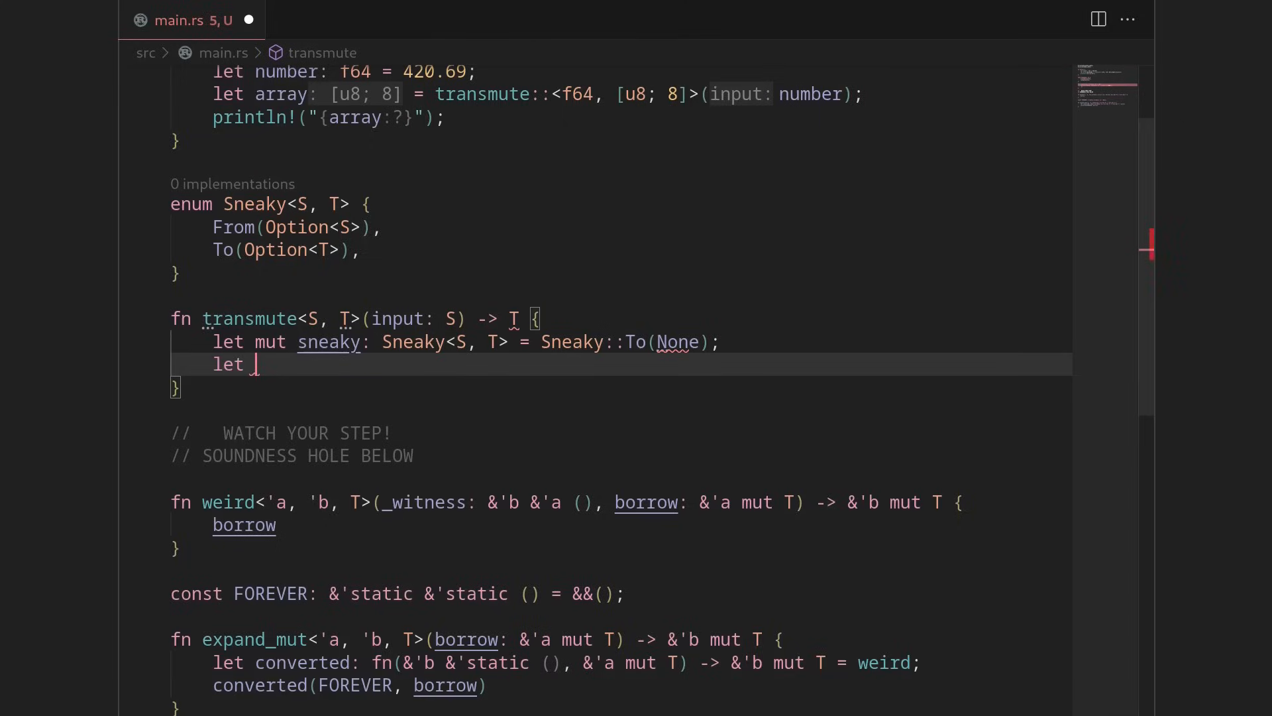
text(outer)
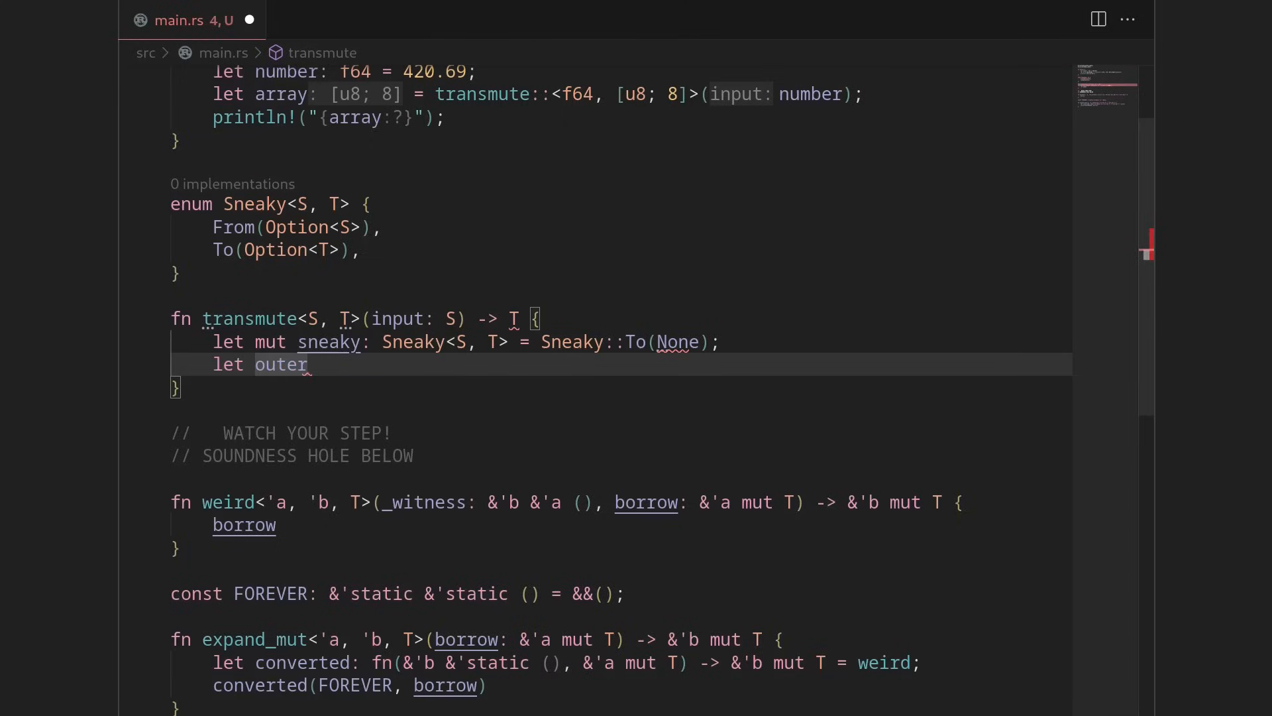
text(= &mut sn)
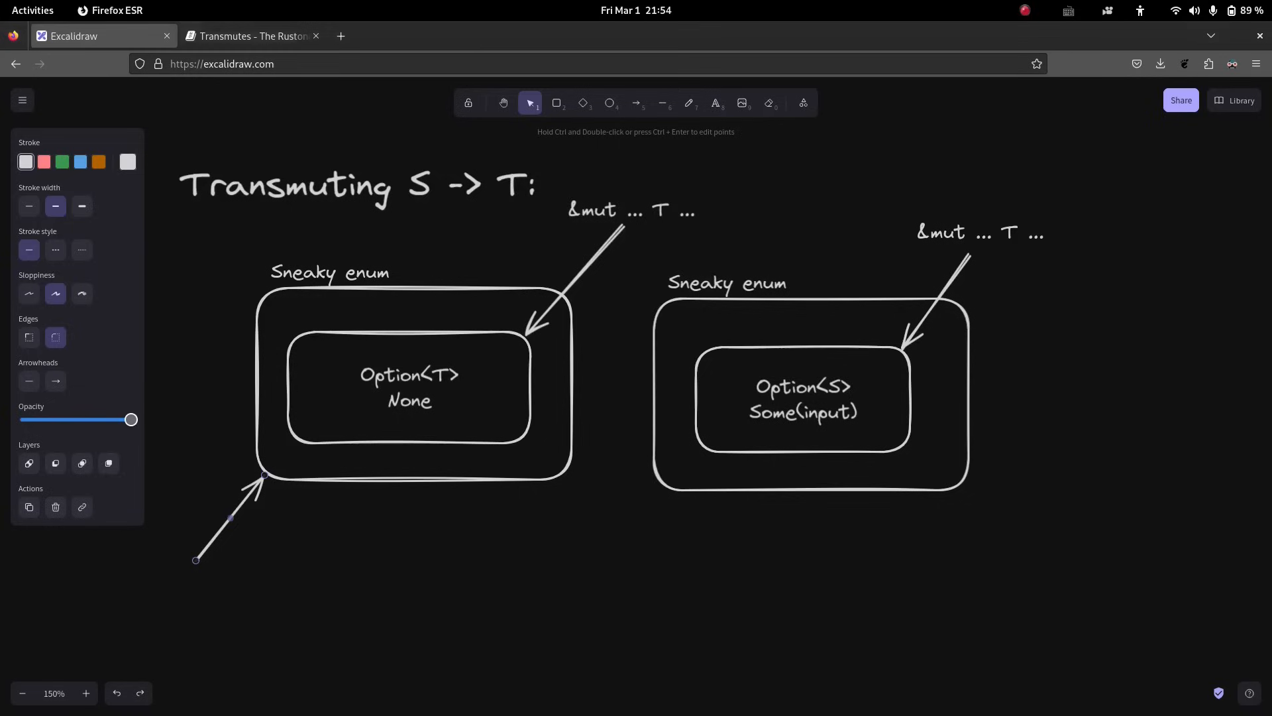
click(630, 209)
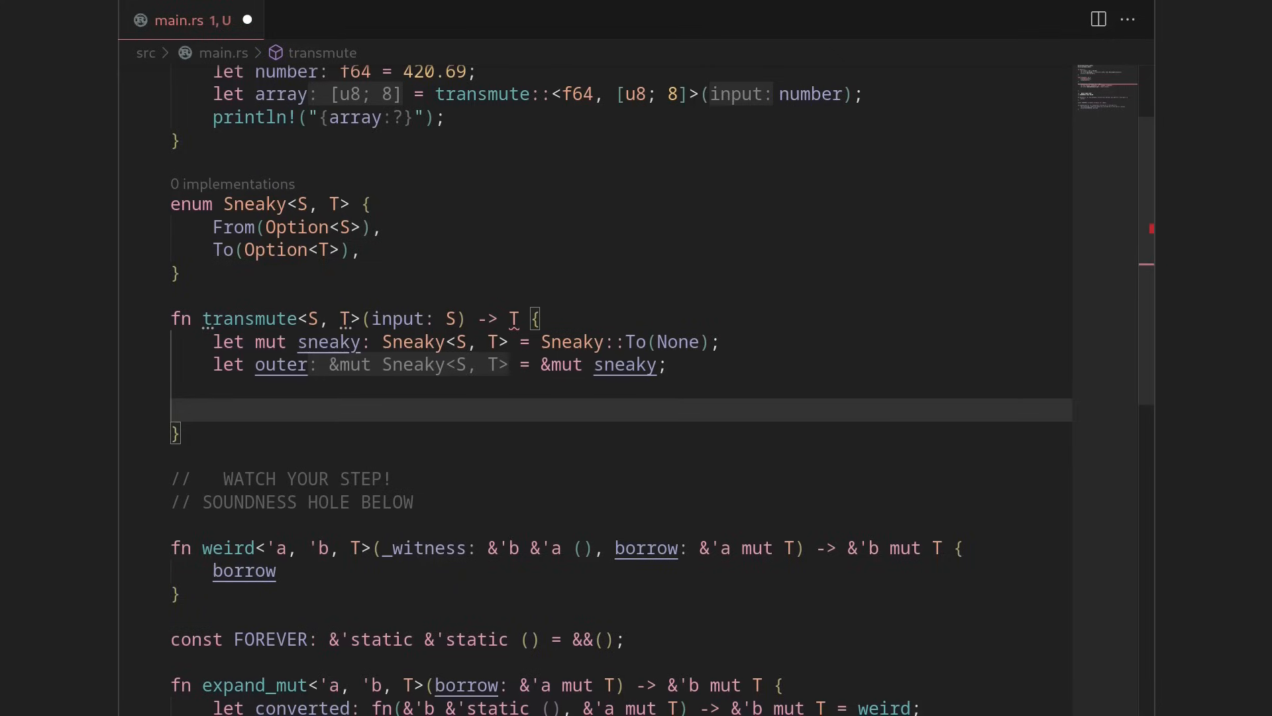
Start a `let inner = match outer { }` binding with the braces on separate lines.
text(let inner =)
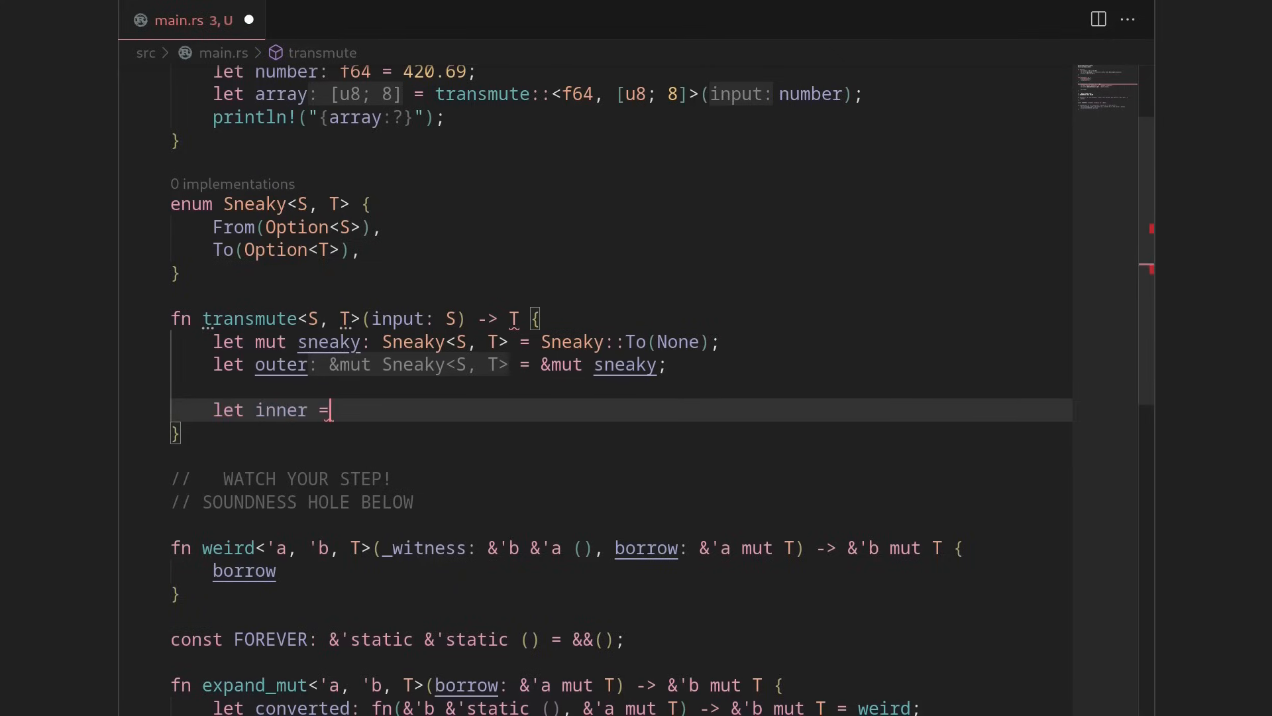
text(ma)
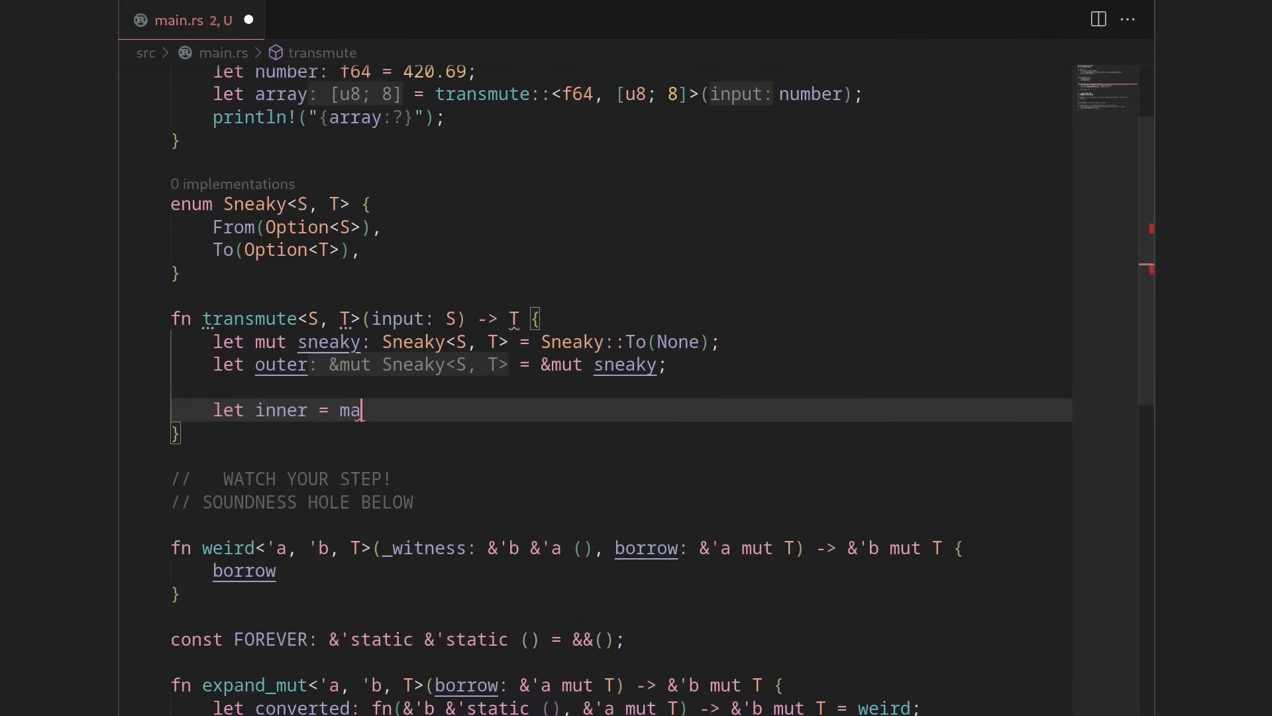
text(tch snea)
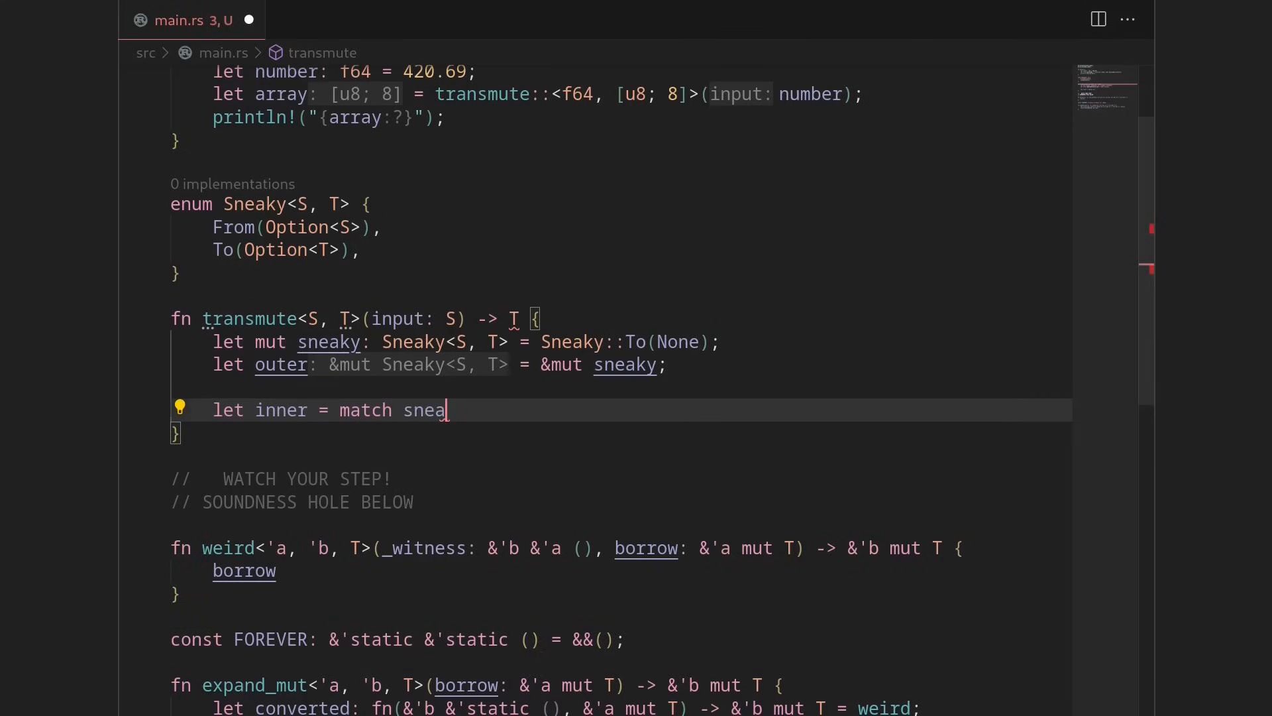
text(ky)
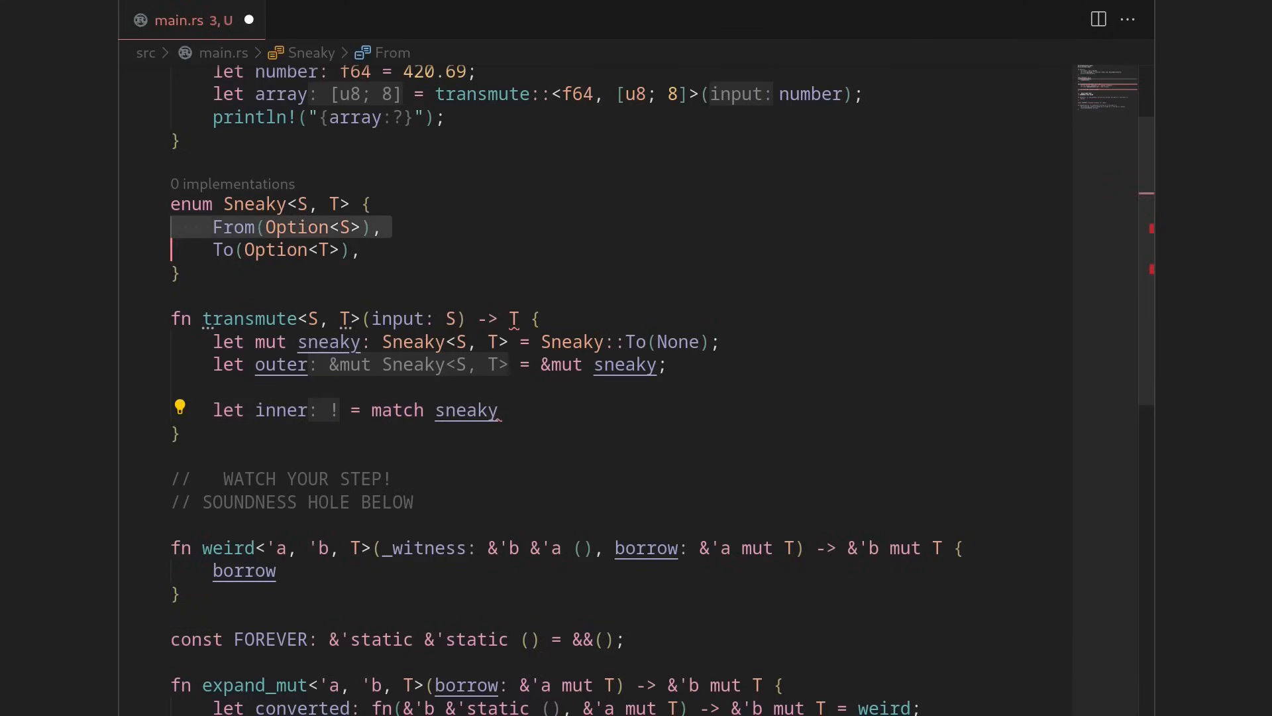
click(507, 409)
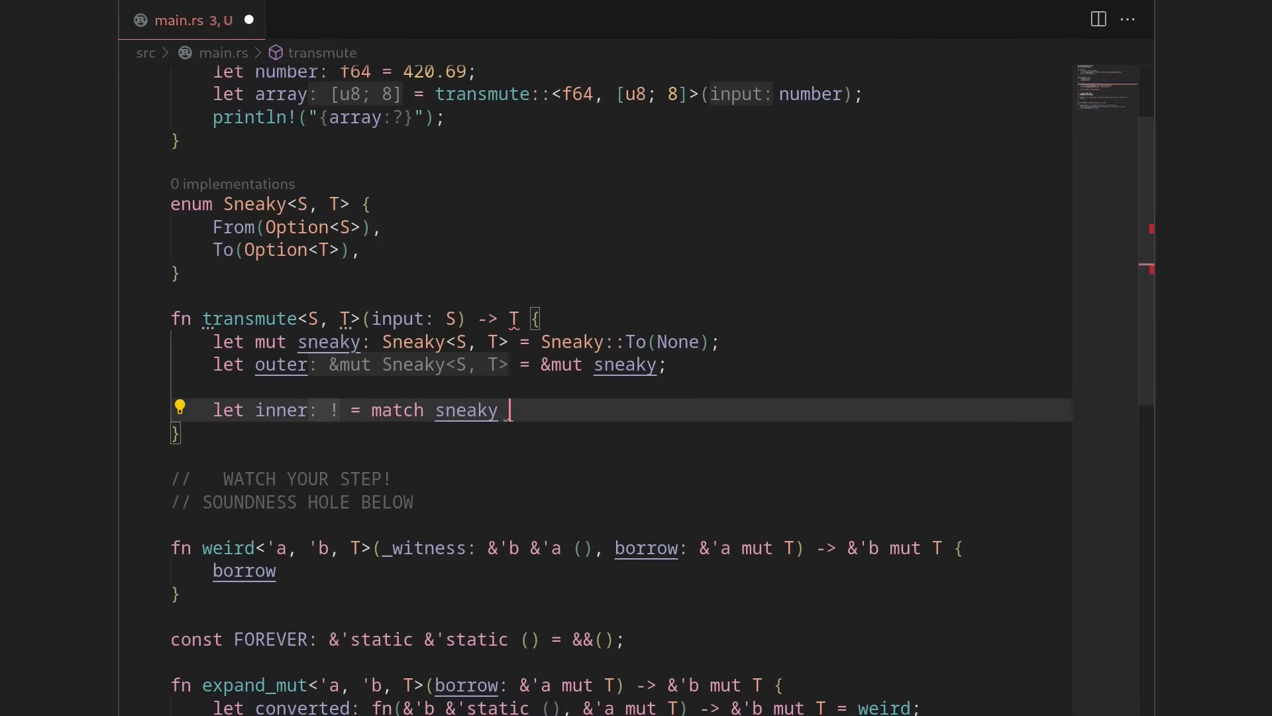
text({};)
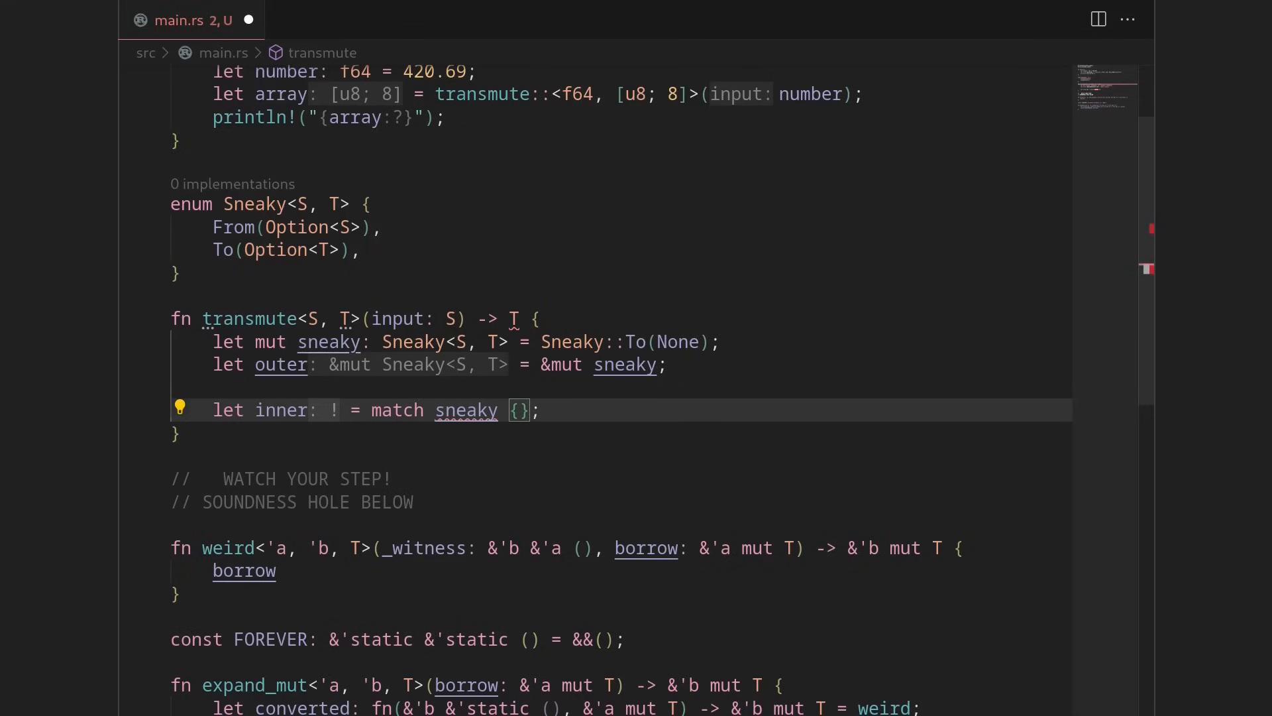
text(outer)
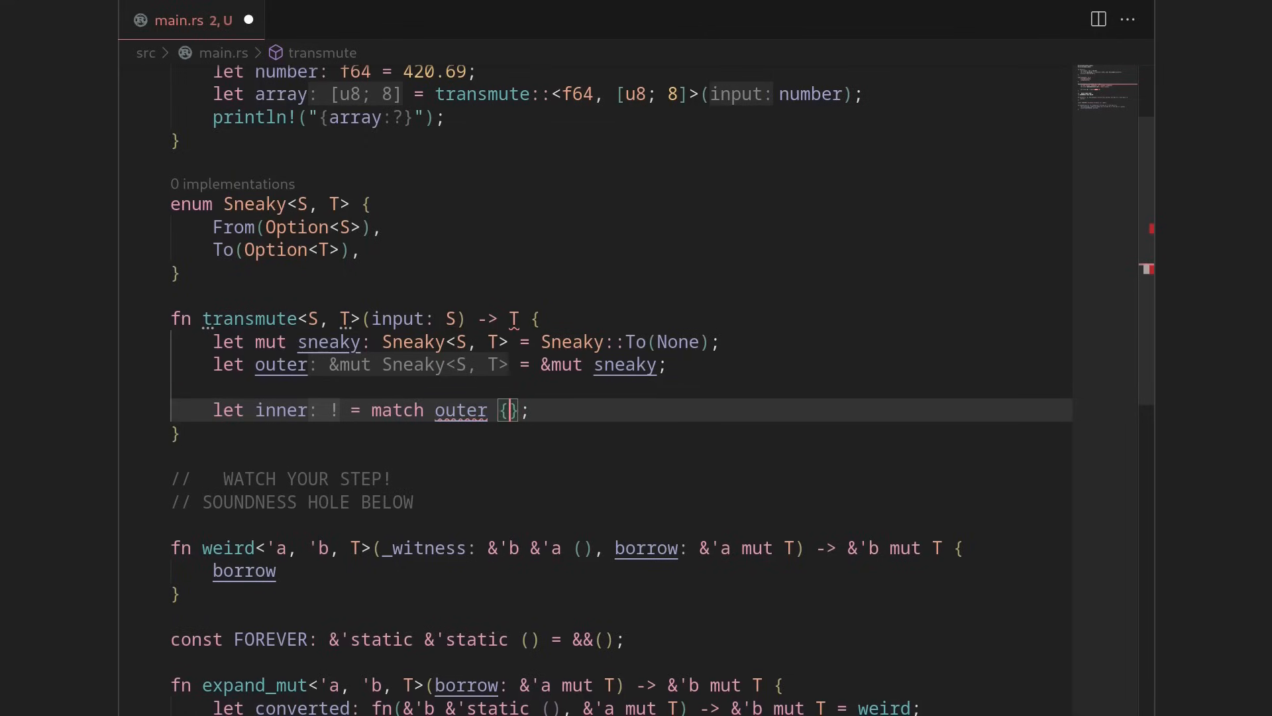
key(Enter)
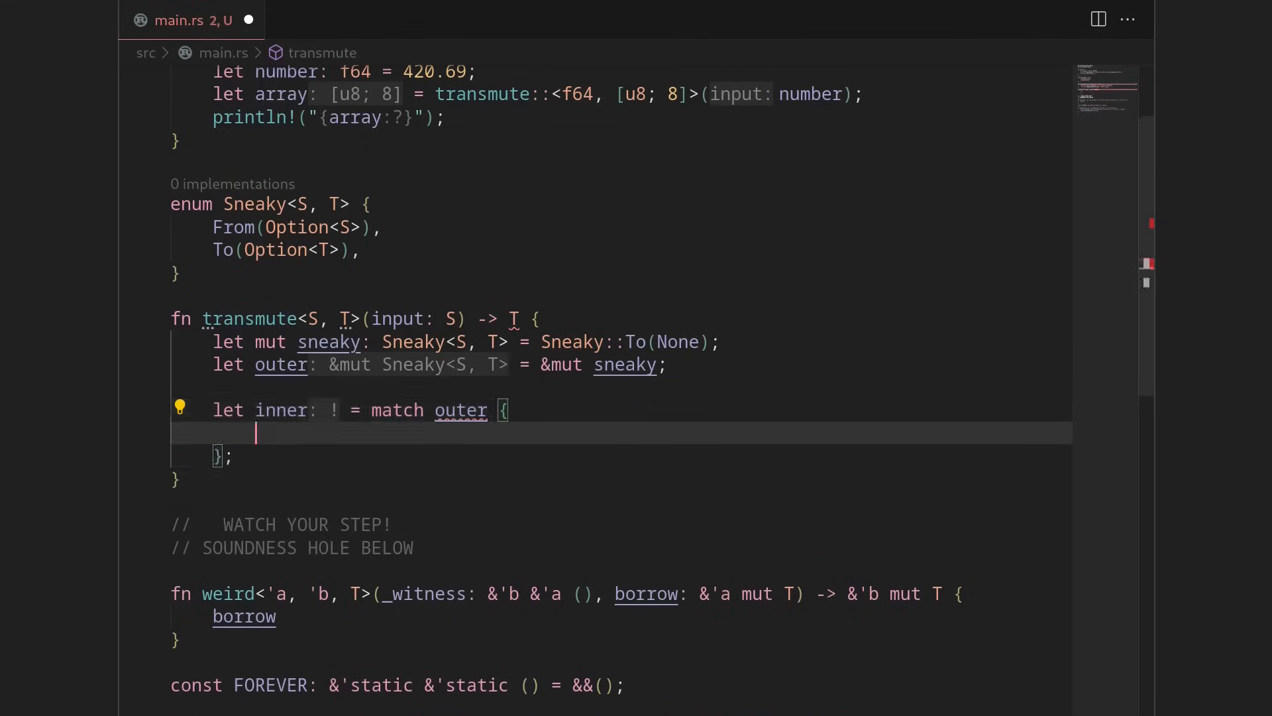
mouse_move(460, 410)
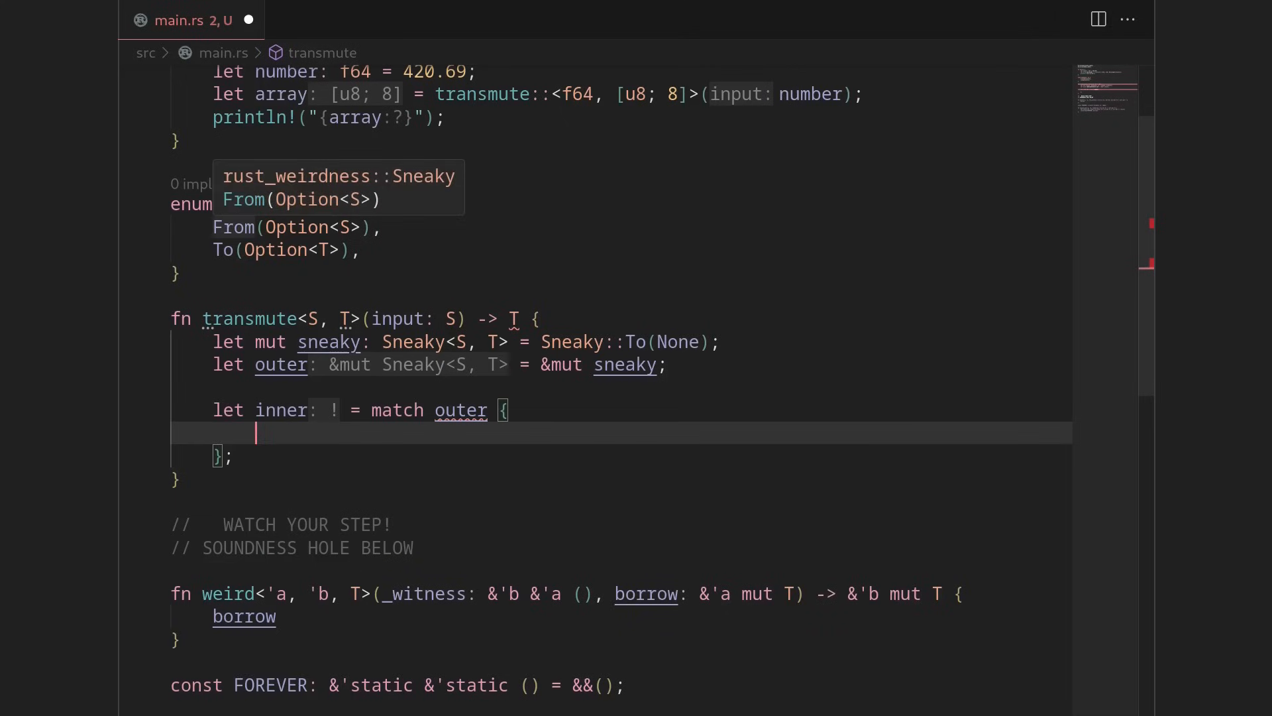
Add the arms `Sneaky::To(something) => something` and `Sneaky::From(_) => unreachable!()`.
text(T)
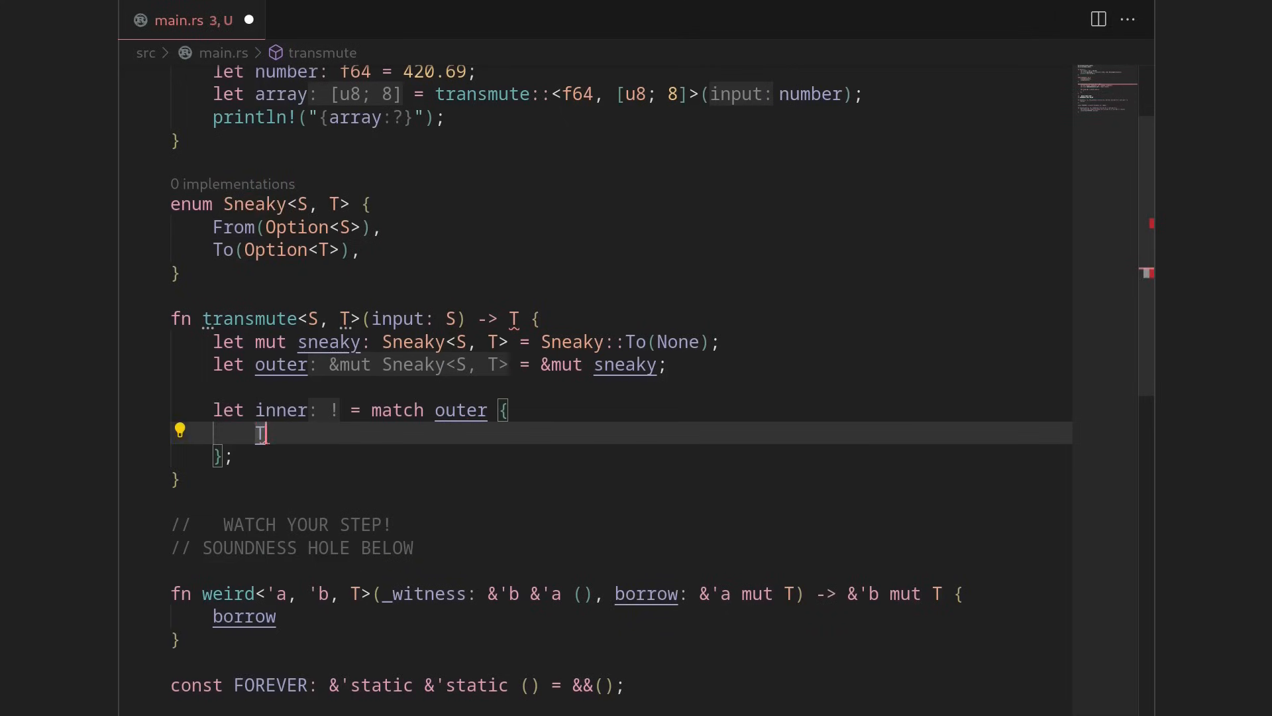
text(Sneaky::To)
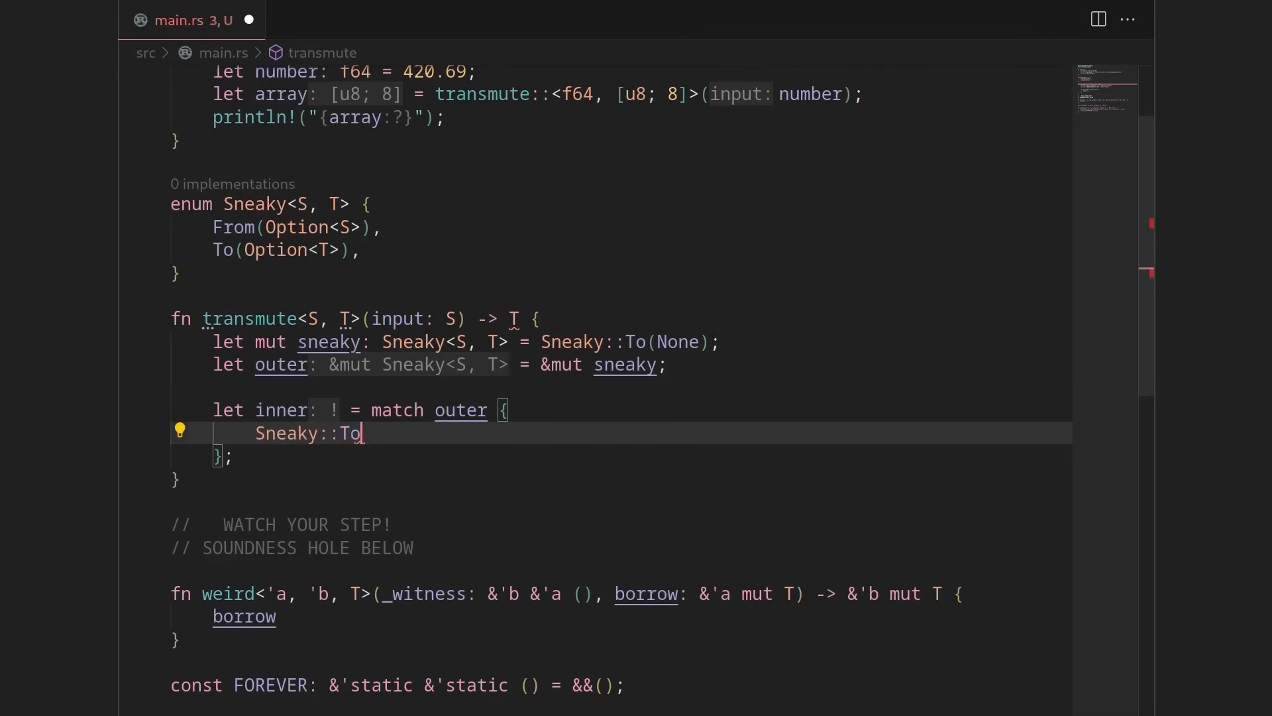
text((something)
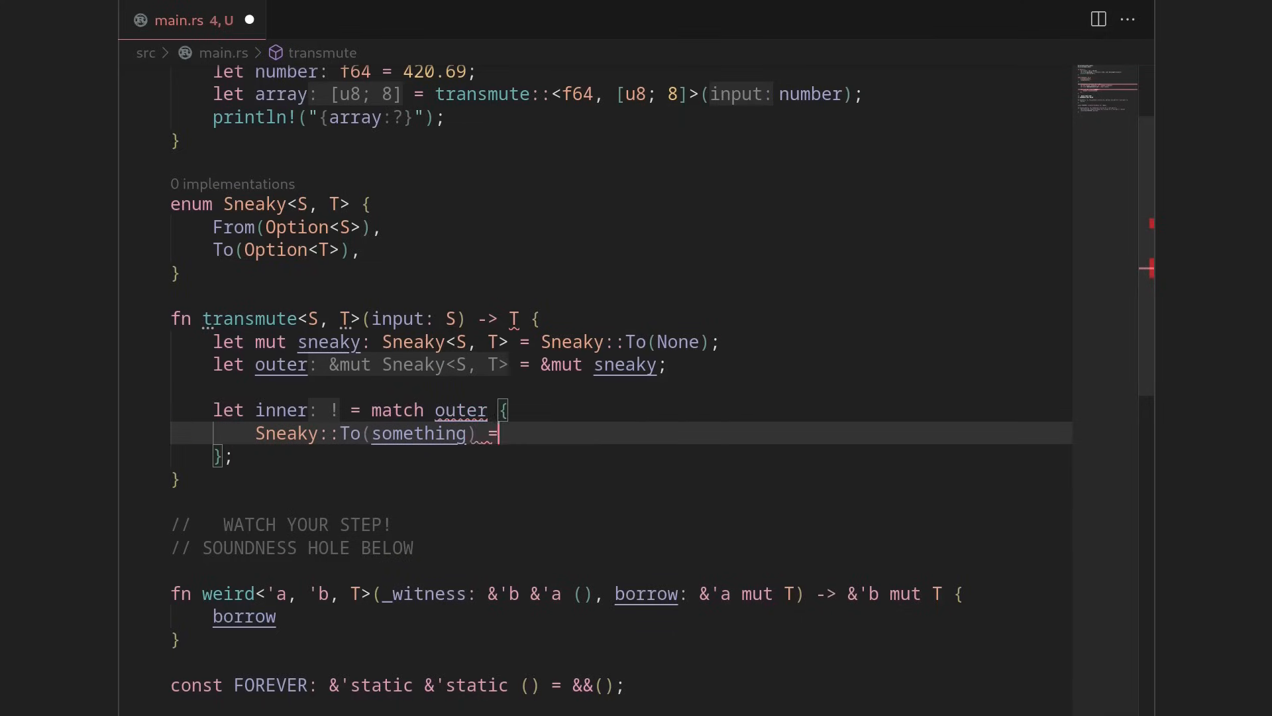
text(=> something,)
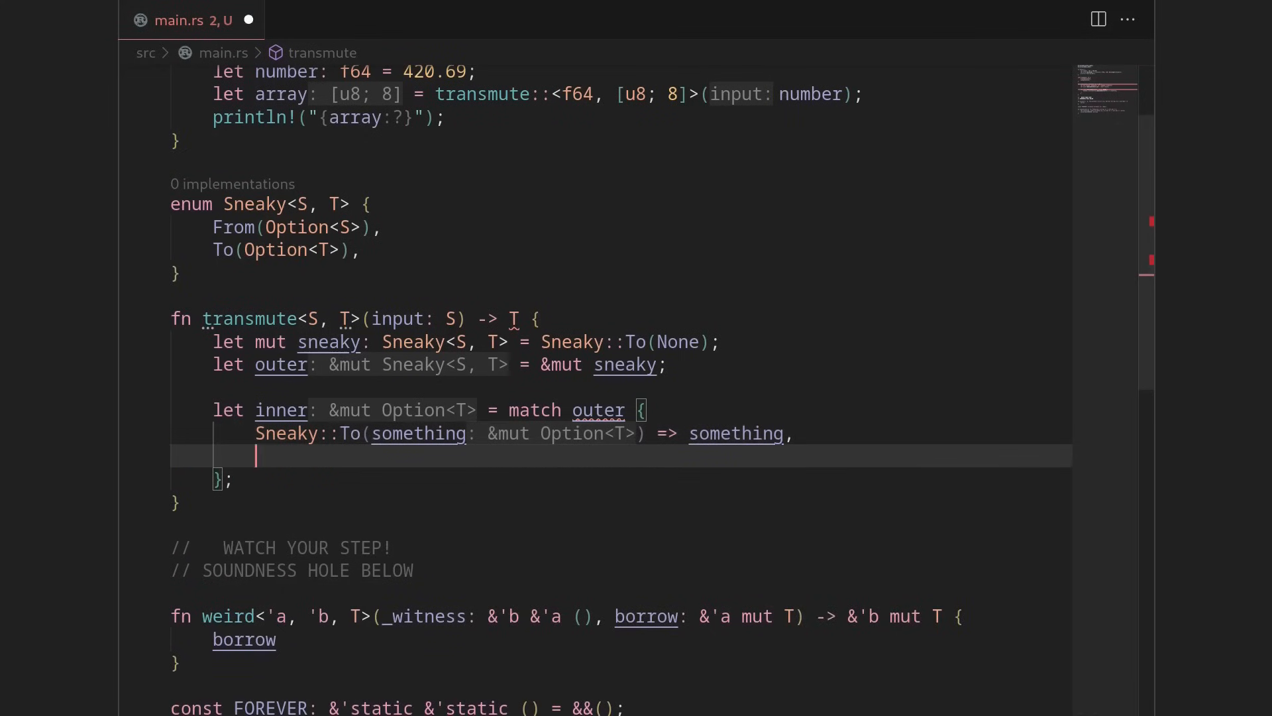
text(Sneaky::From)
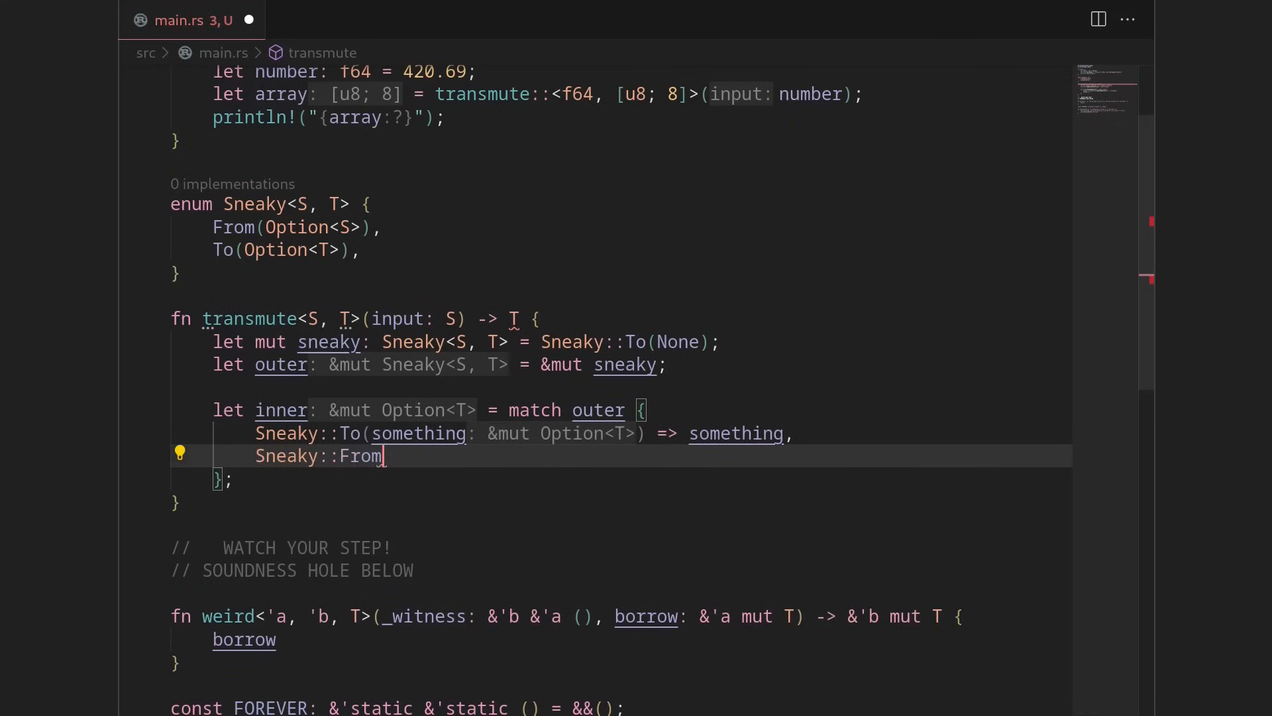
text((_)
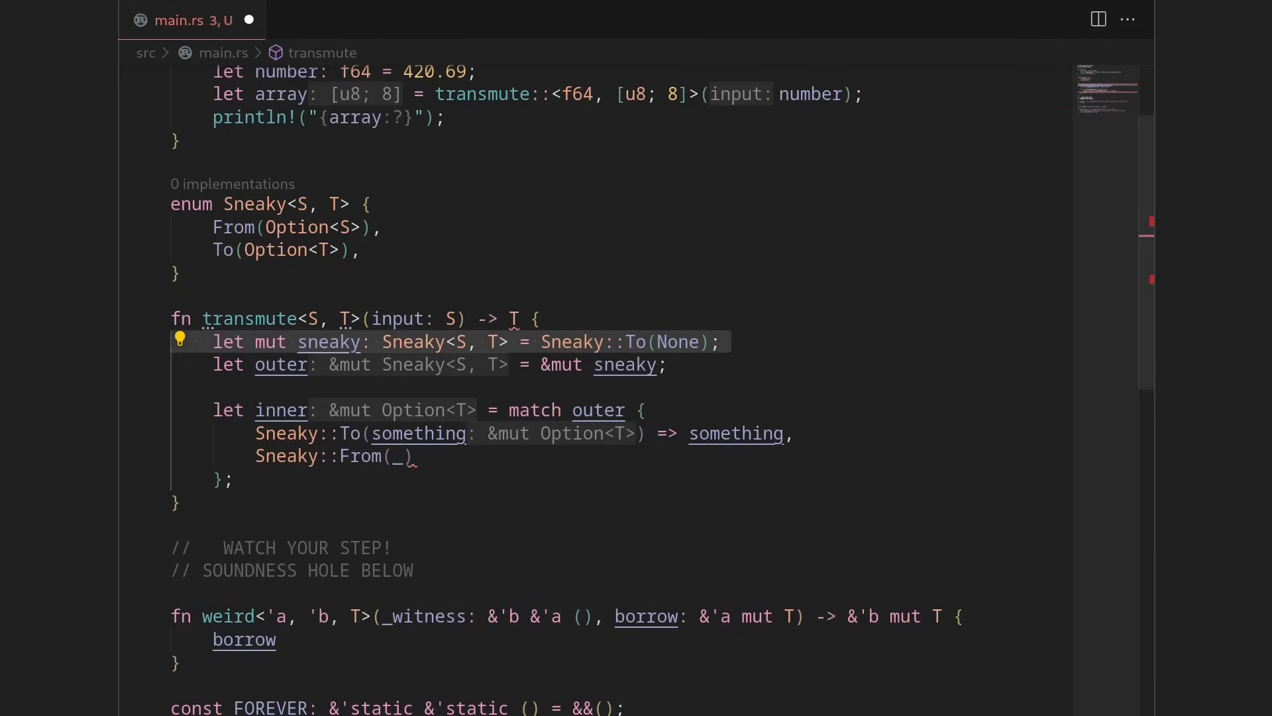
text(=> un)
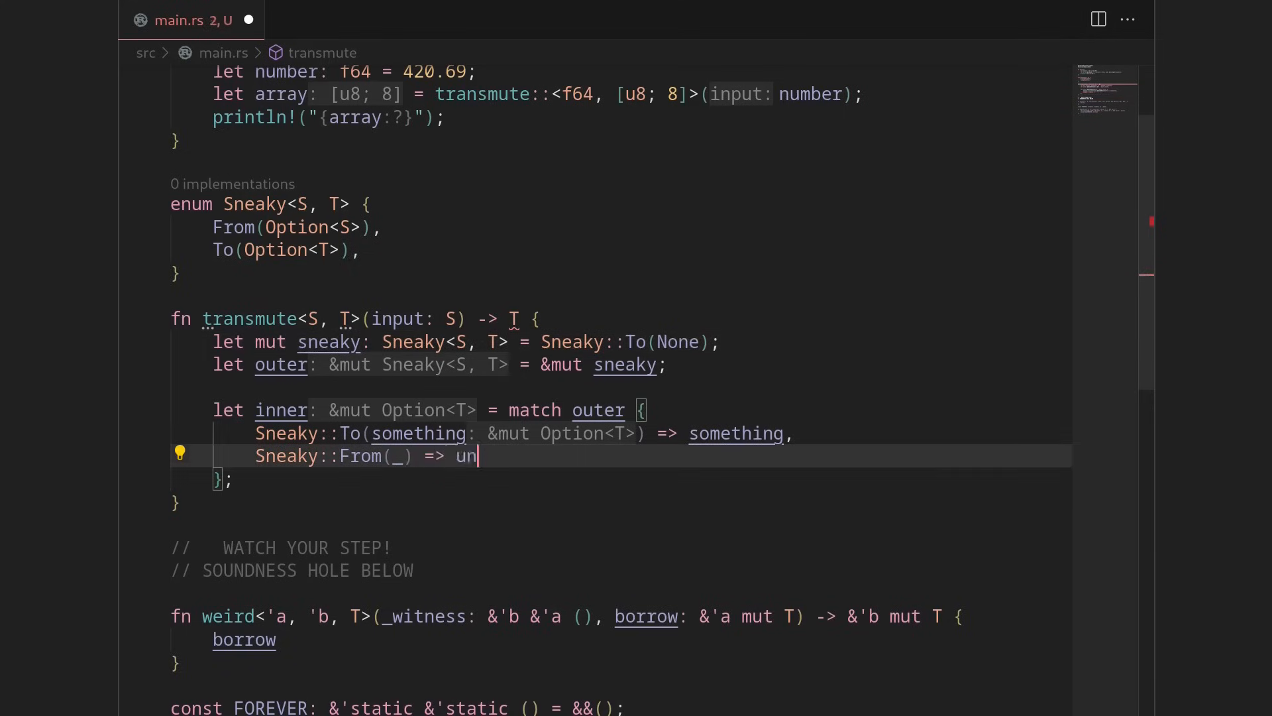
text(reachable!(),)
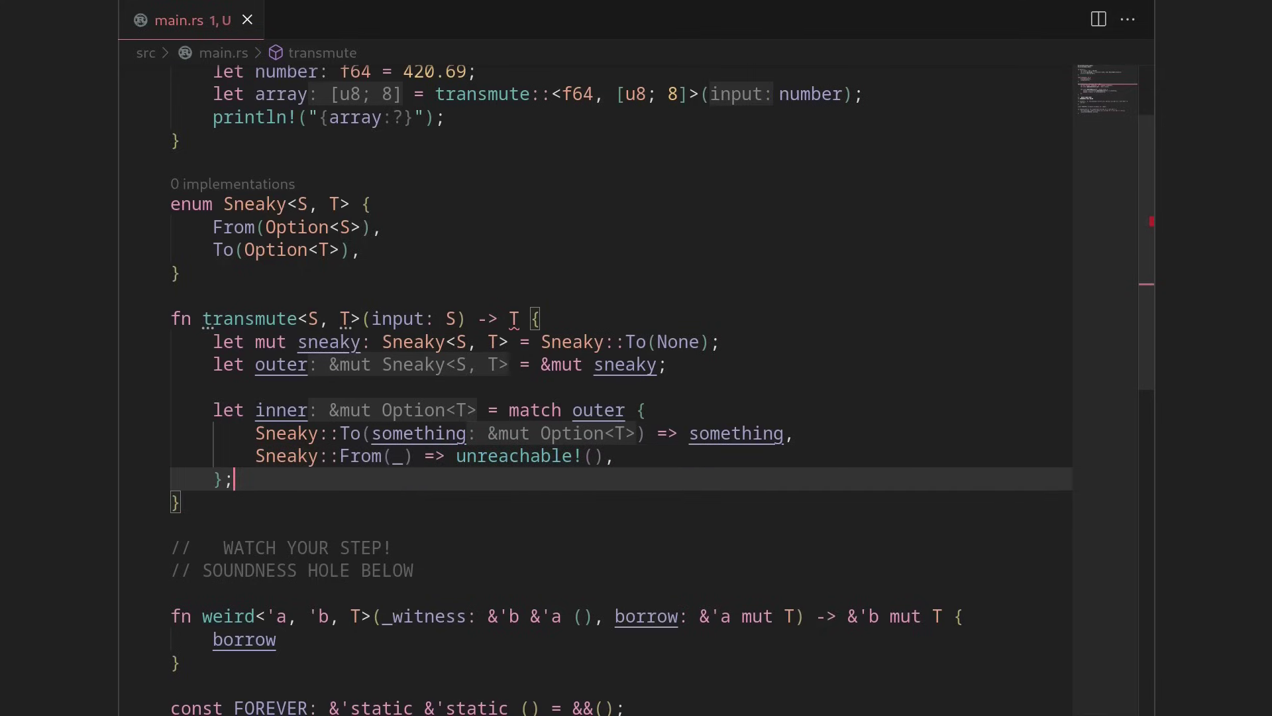
key(Enter)
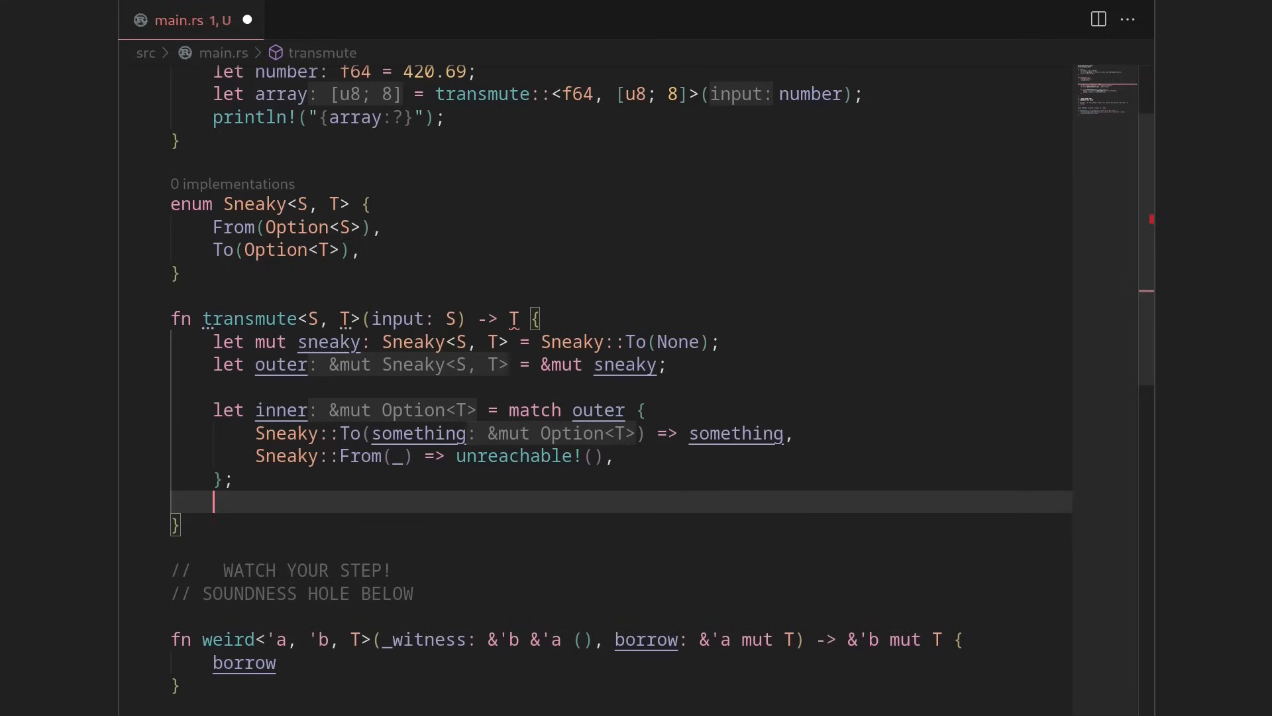
Rebind inner with `let inner = expand_mut(inner);` followed by blank lines.
text(let inner = ext)
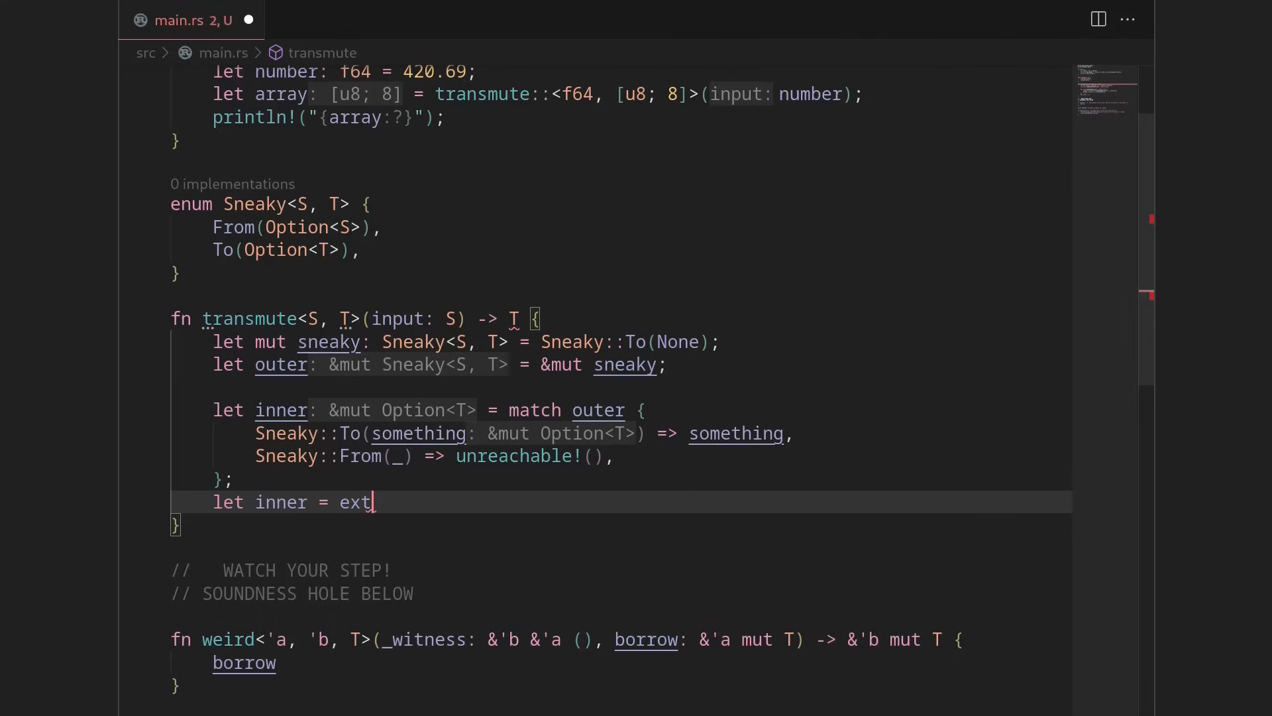
text(end_mut(inn)
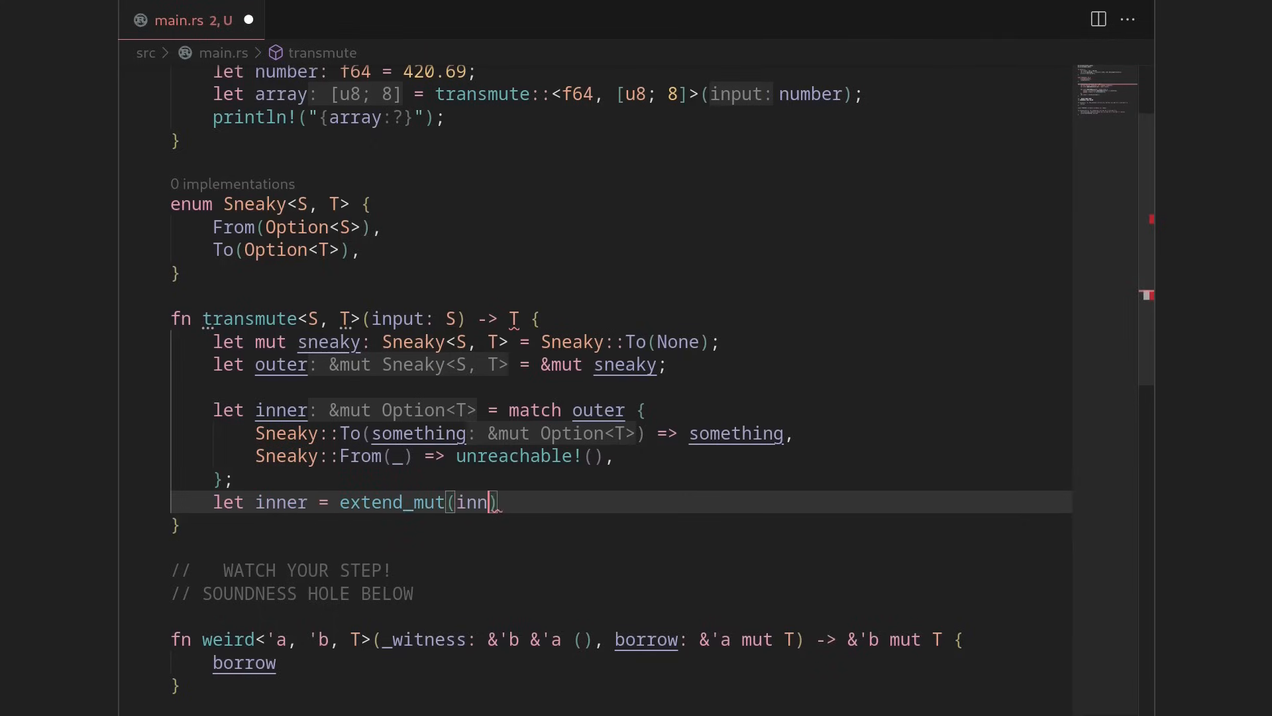
text(er);)
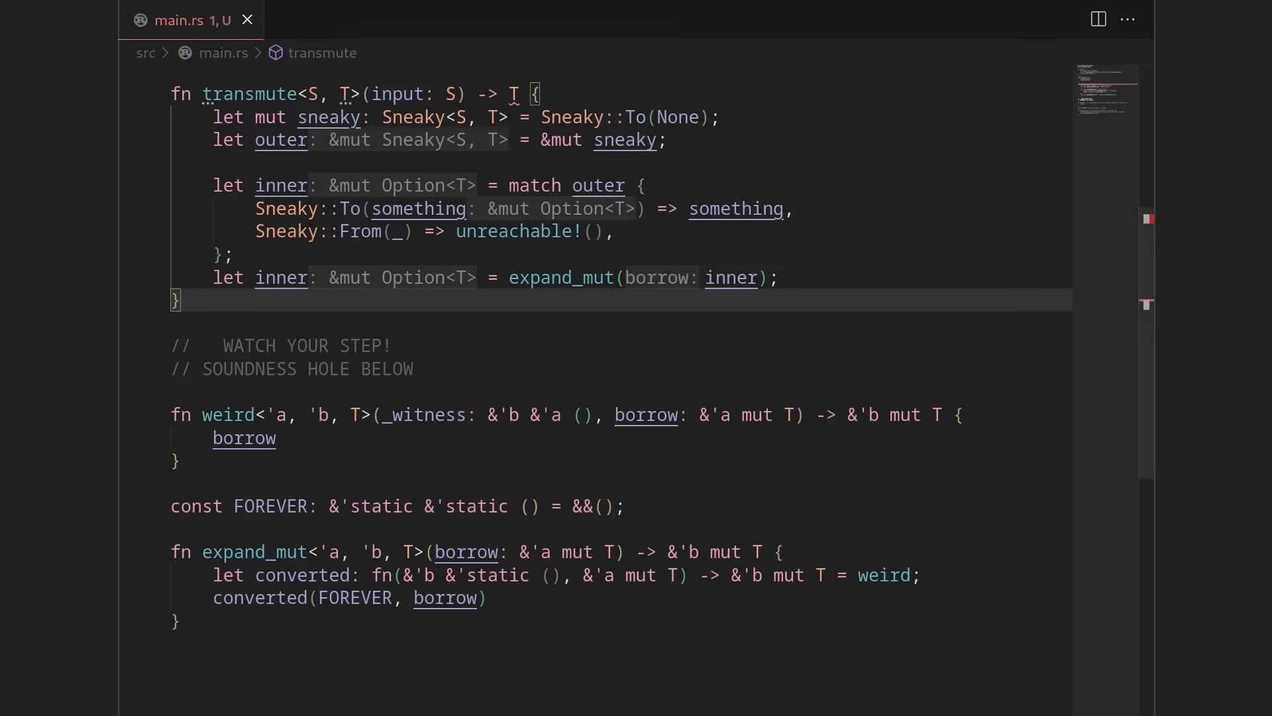
key(enter)
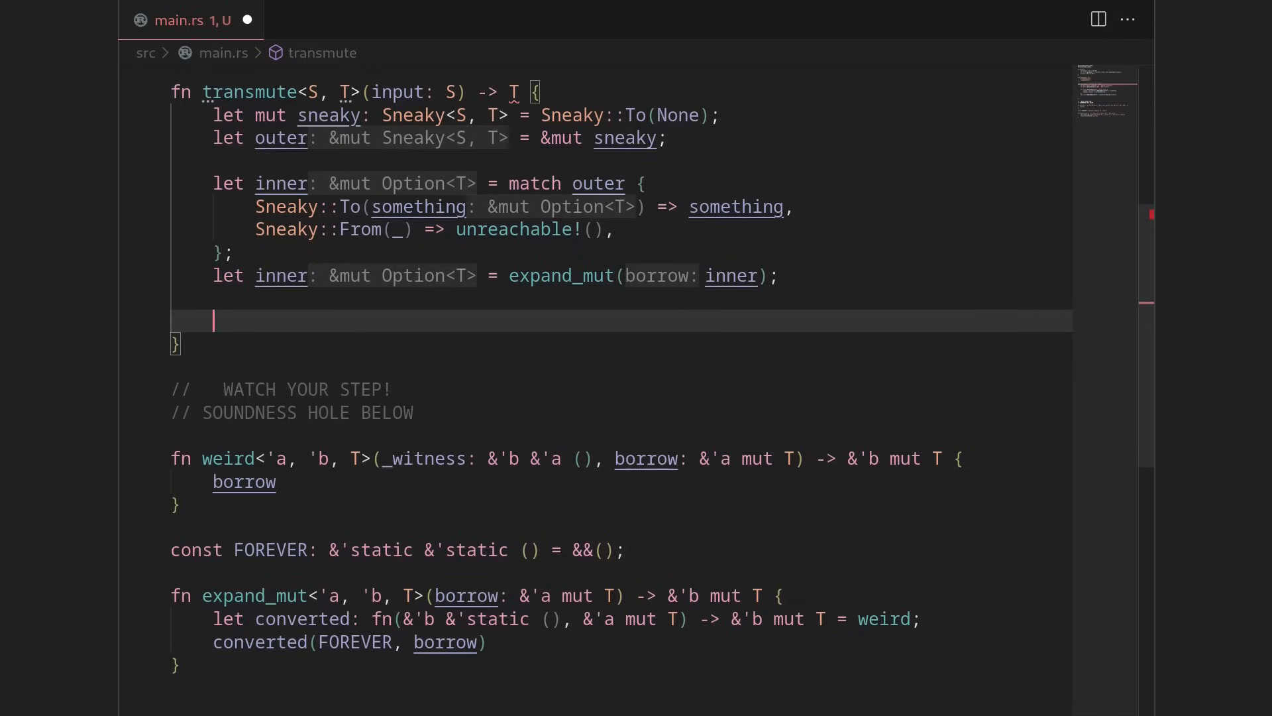
Begin the assignment `*outer = Sneaky::From(Some(in...` below it.
text(*outer =)
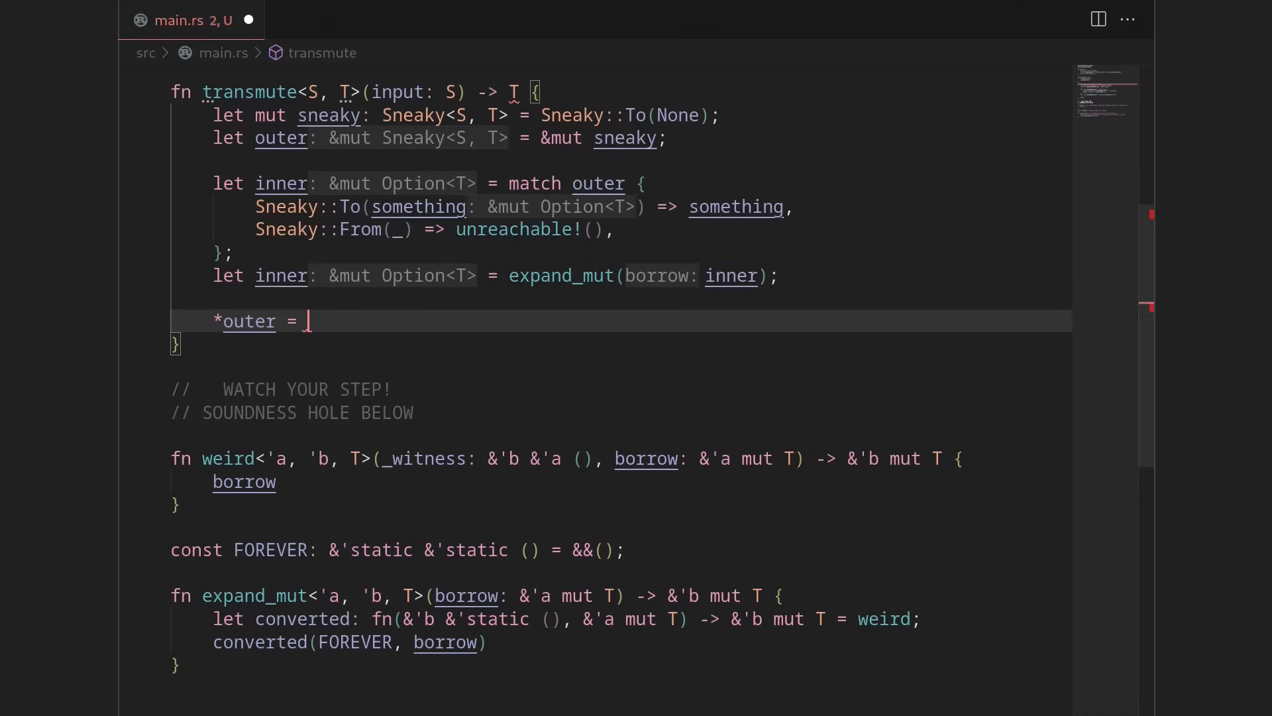
text(Sneaky::T)
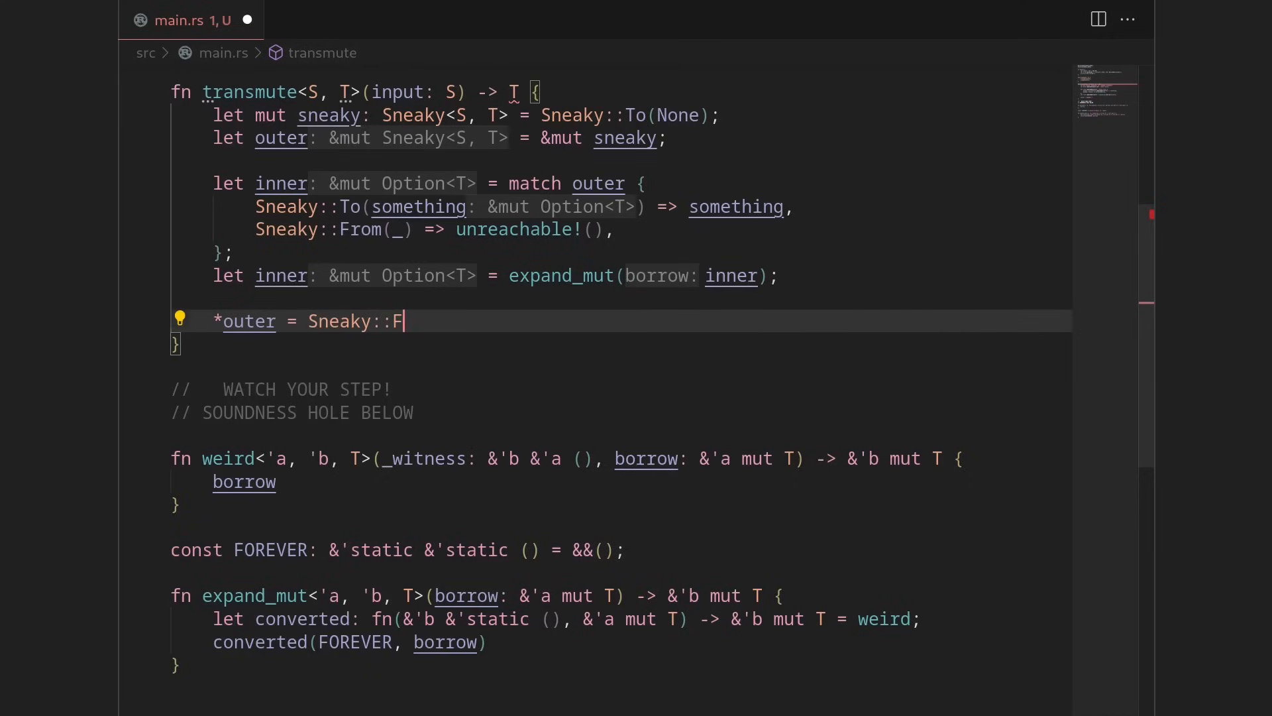
text(rom)
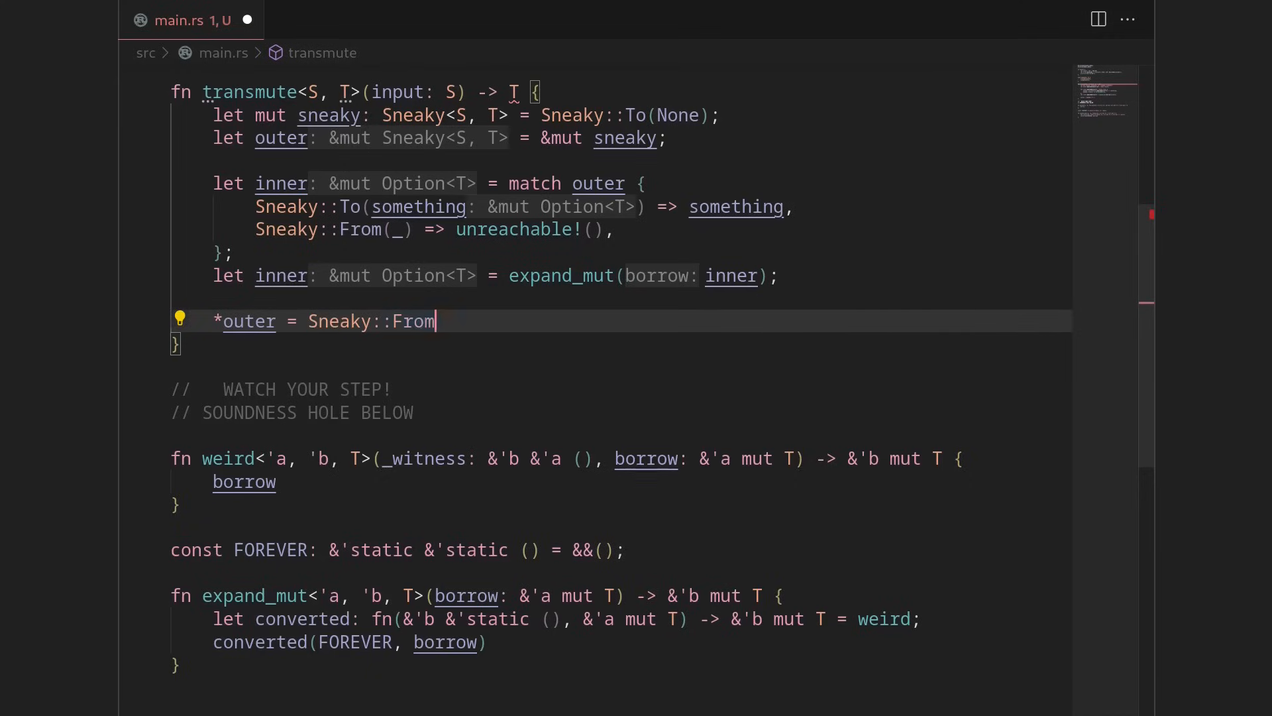
text((Some(in)
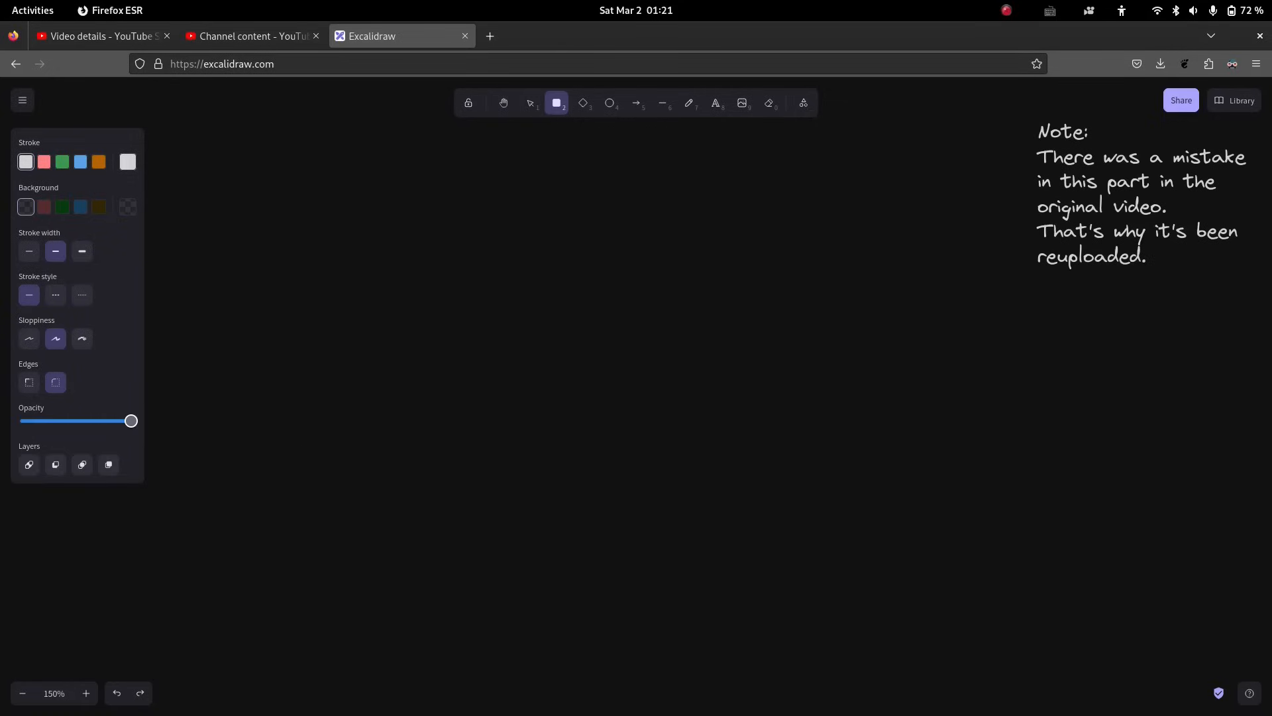
Draw a rounded box labelled Option<&bool> on the canvas.
drag(355, 171, 535, 255)
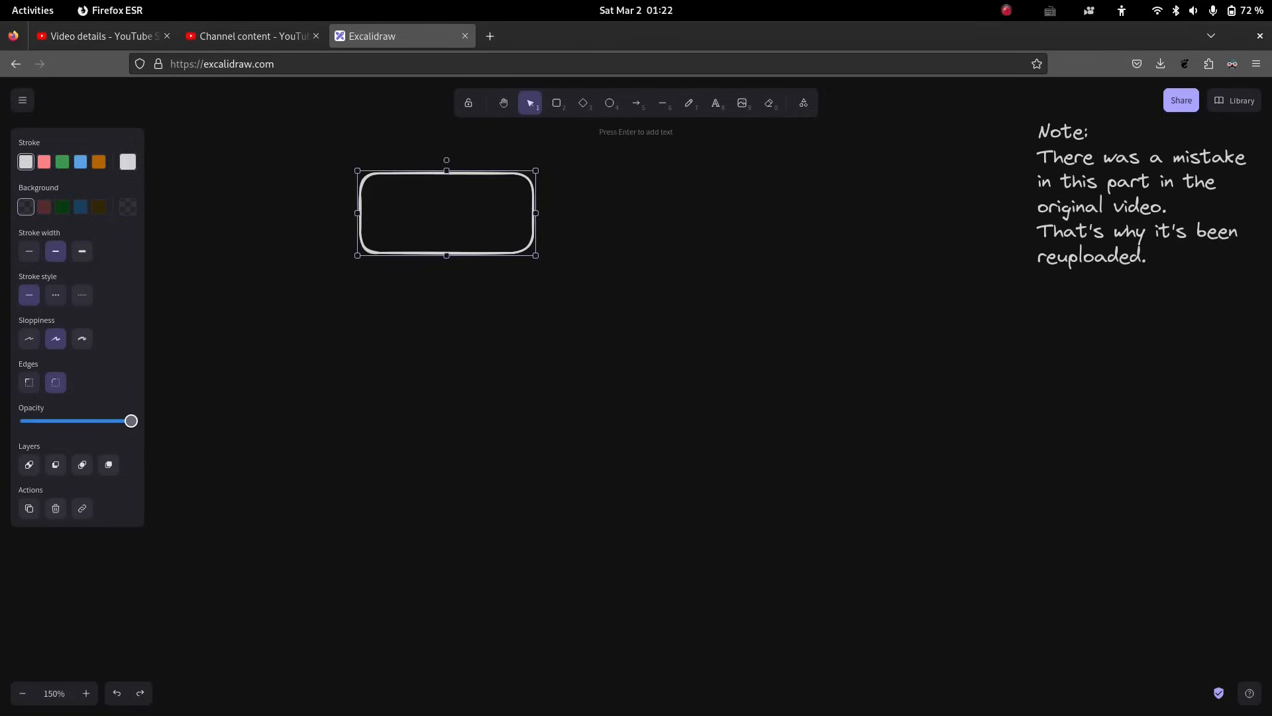
double_click(445, 212)
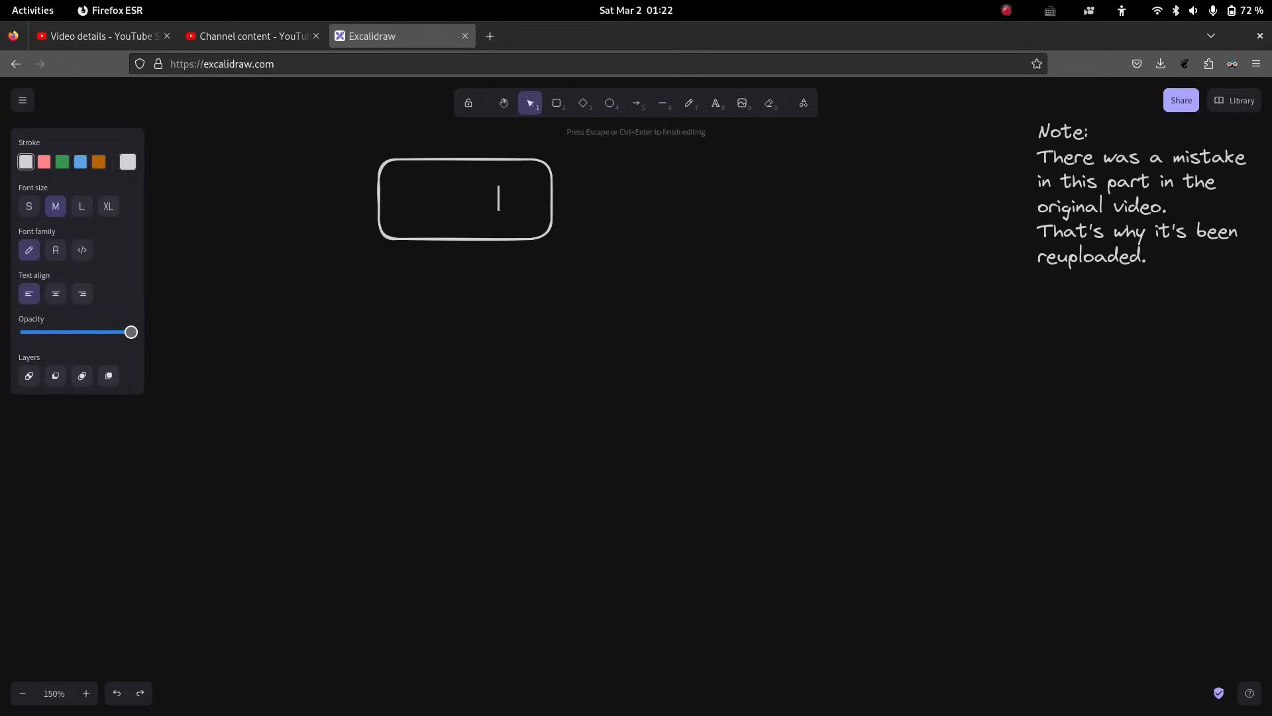
click(55, 293)
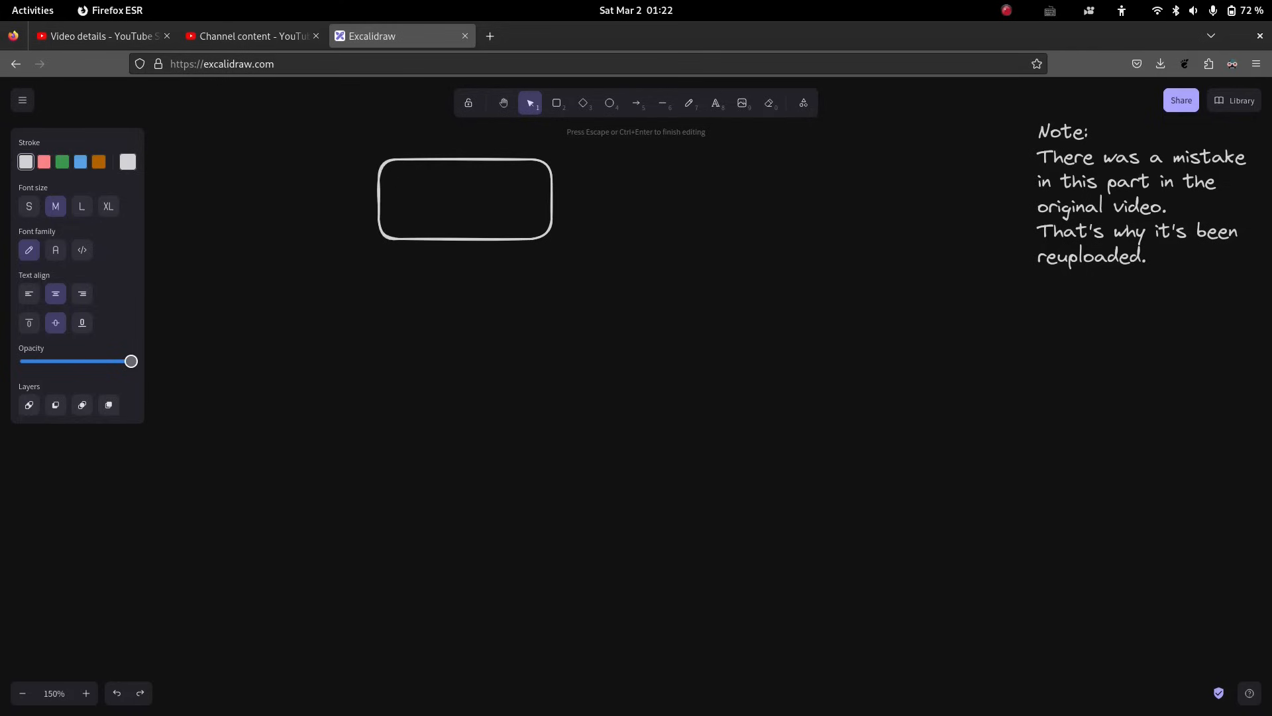
text(&4)
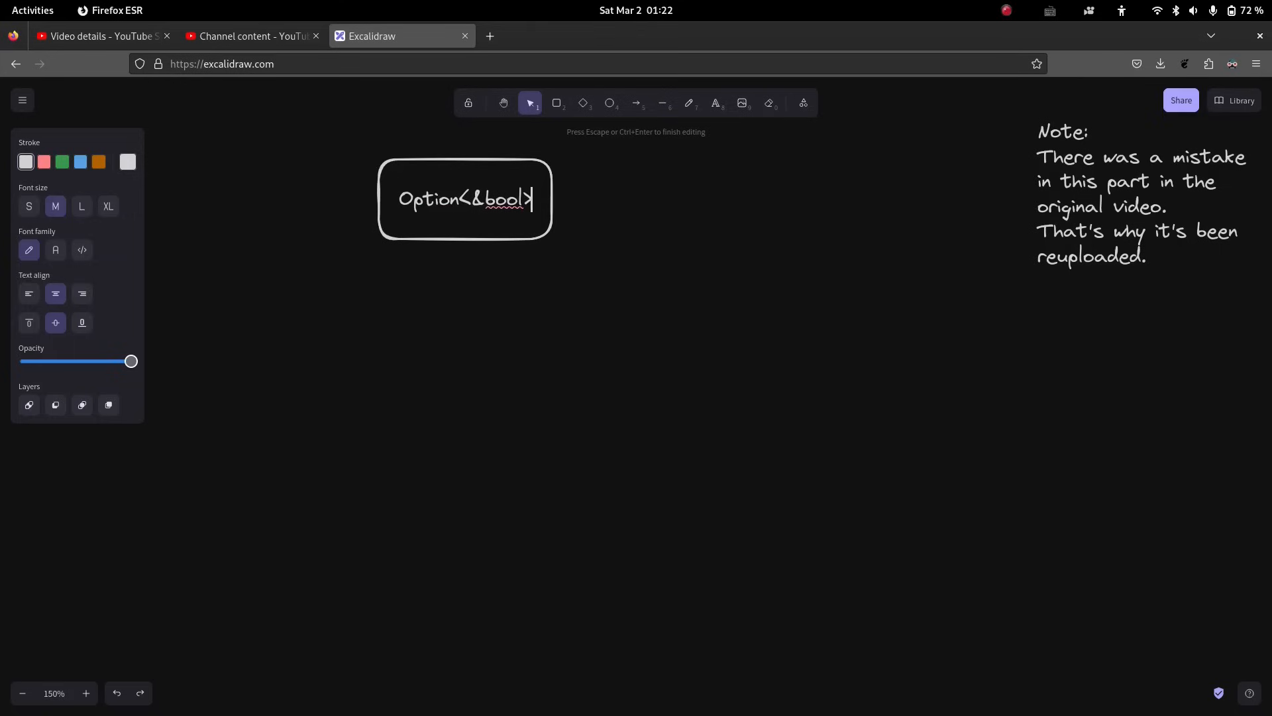
key(Escape)
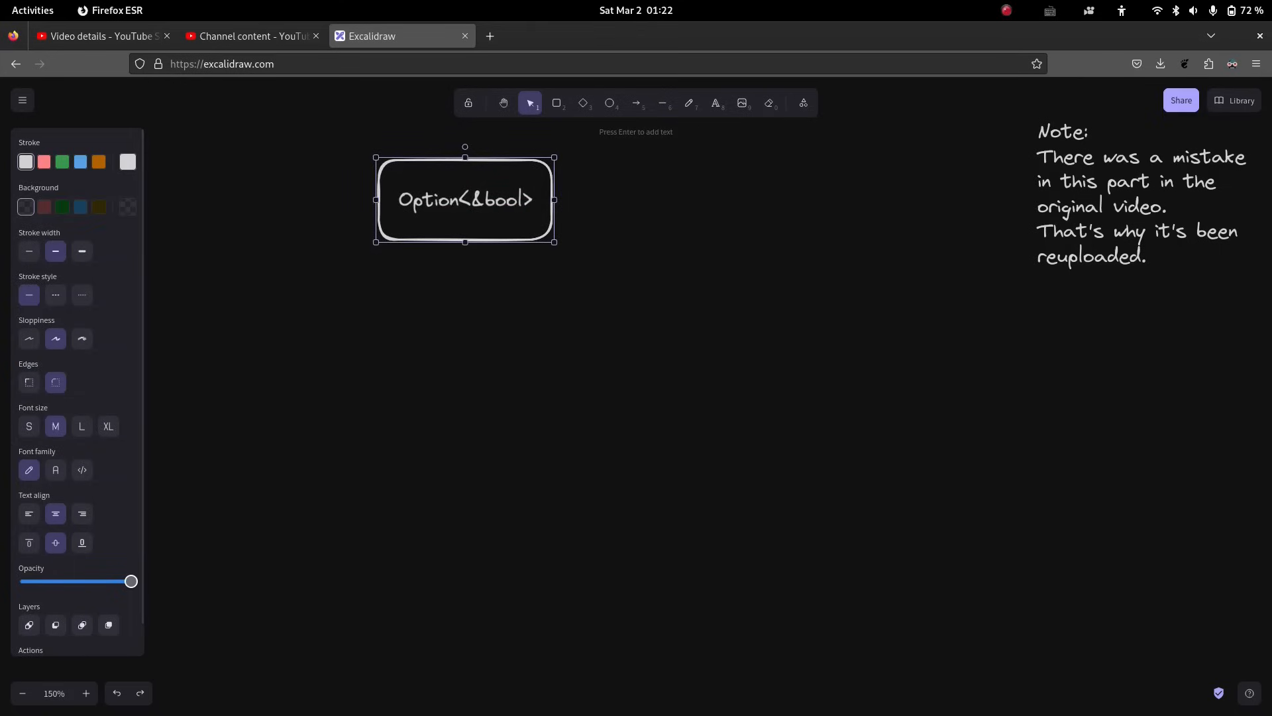
Duplicate the box to the right and relabel the copy Option<usize>.
drag(466, 199, 441, 271)
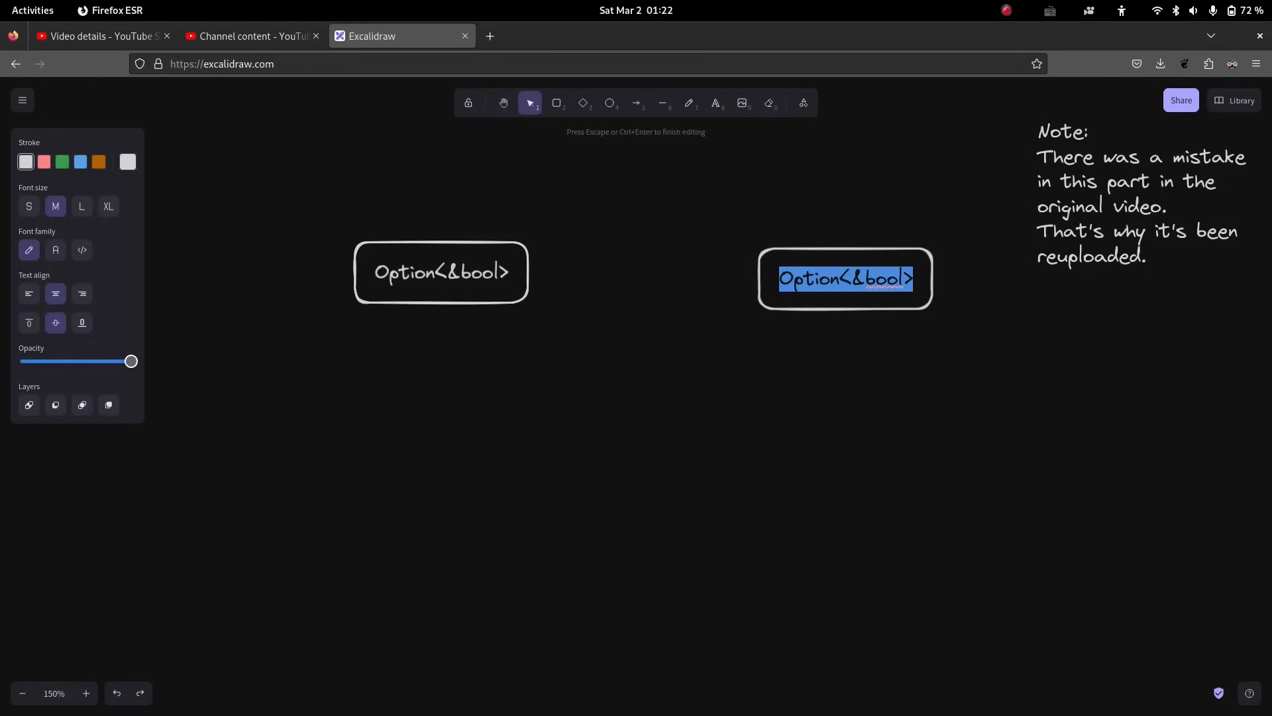
double_click(874, 279)
text(i32)
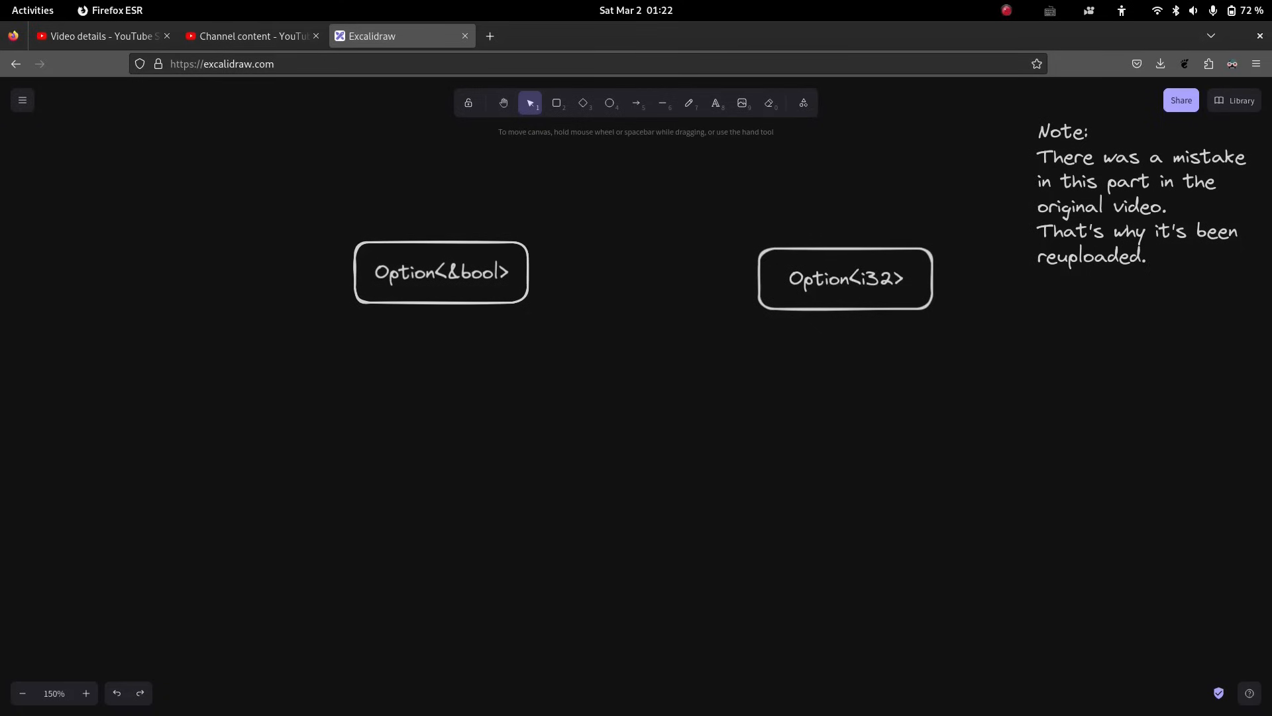
double_click(845, 278)
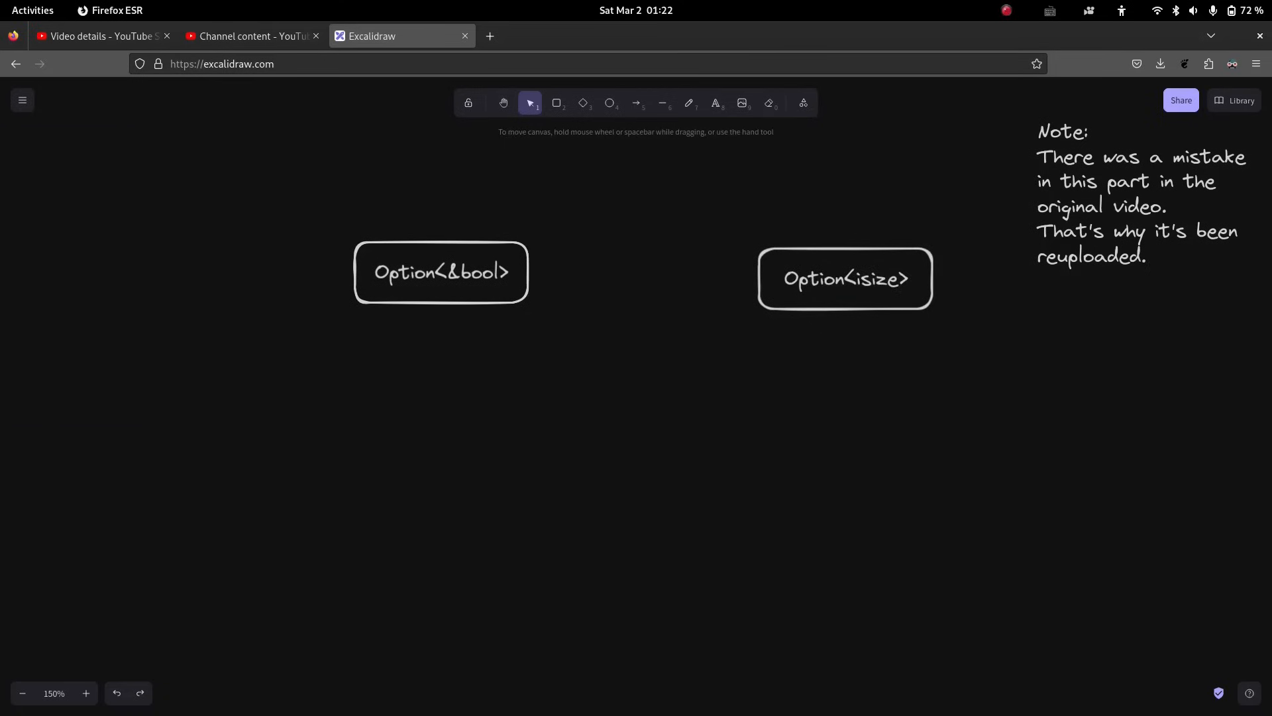
double_click(845, 278)
text(u)
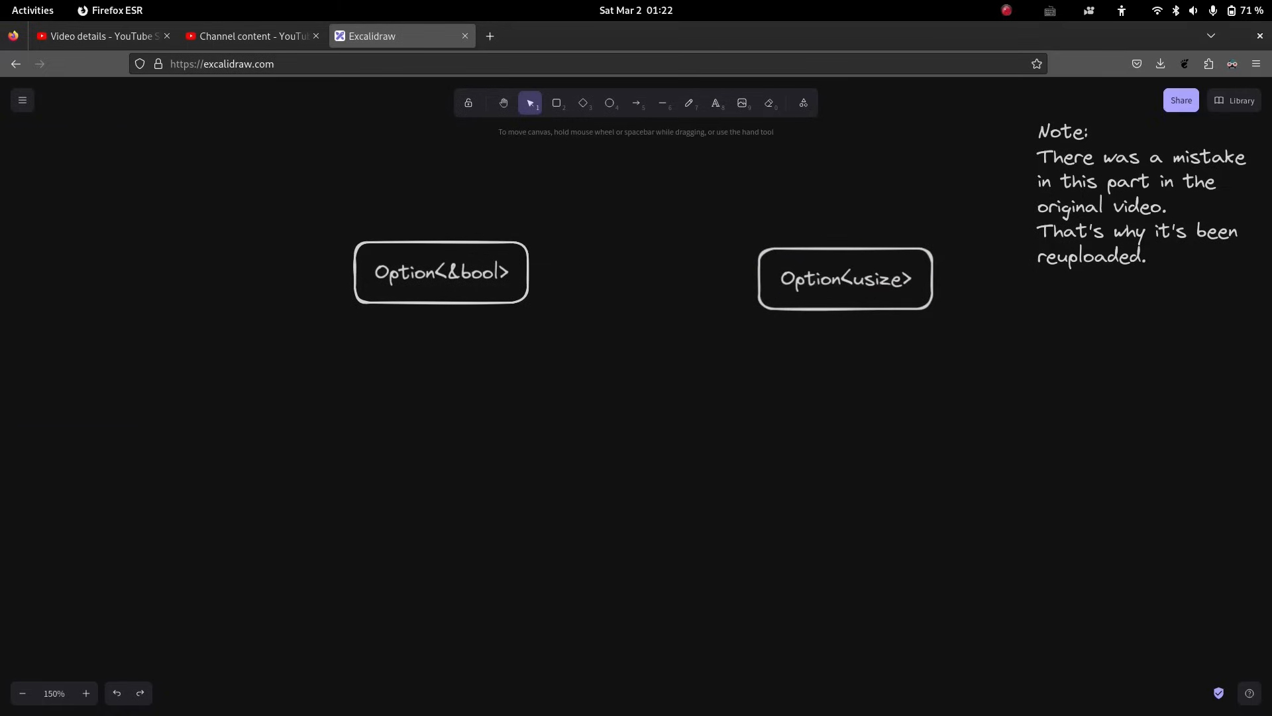
click(845, 274)
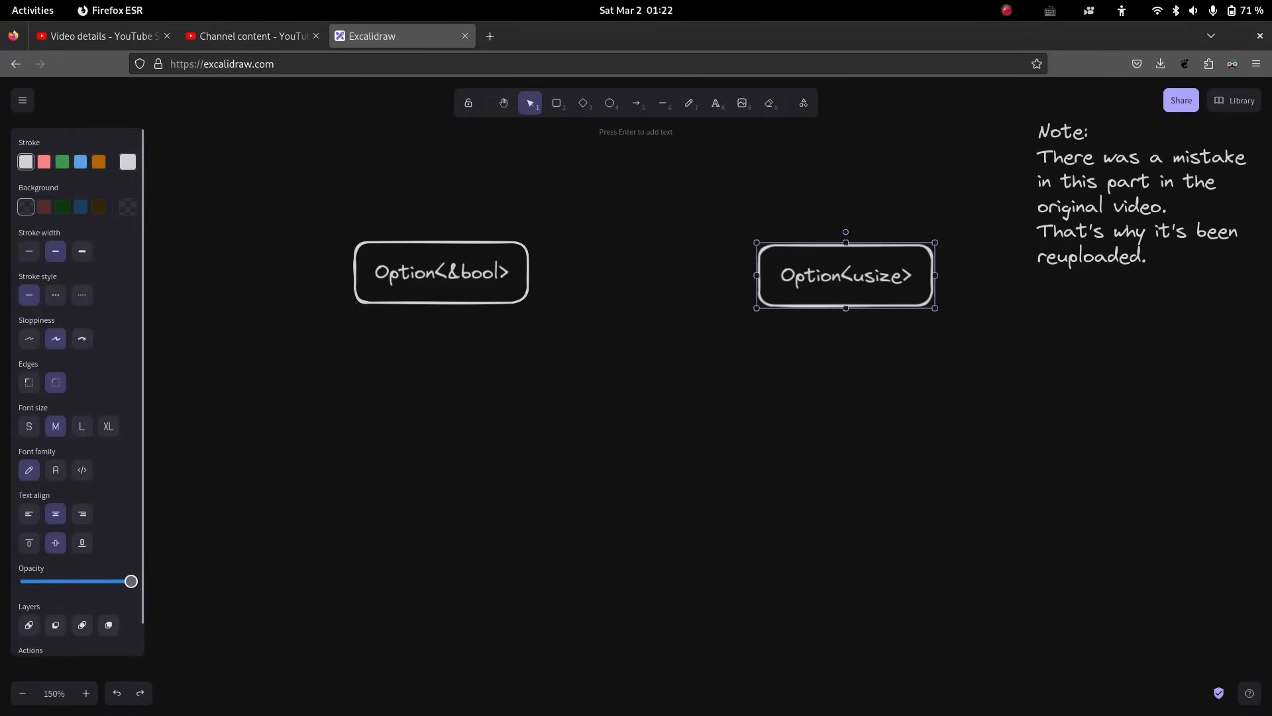
double_click(876, 275)
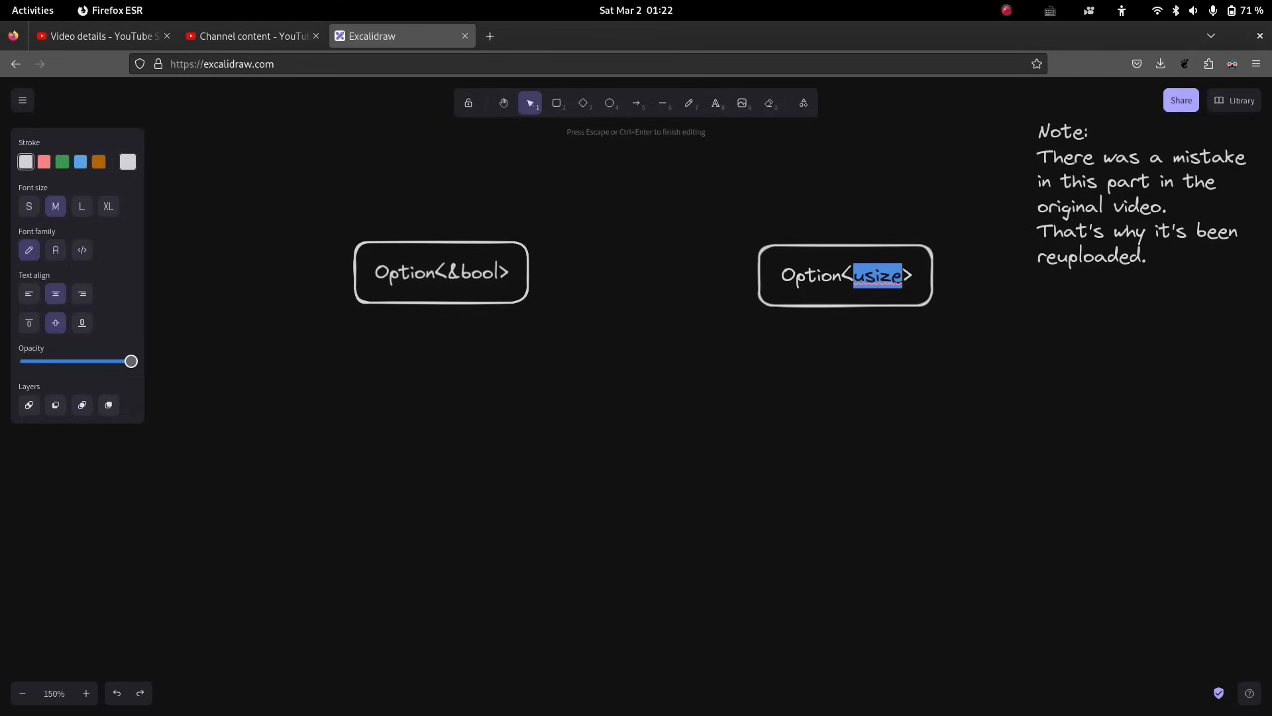
key(Escape)
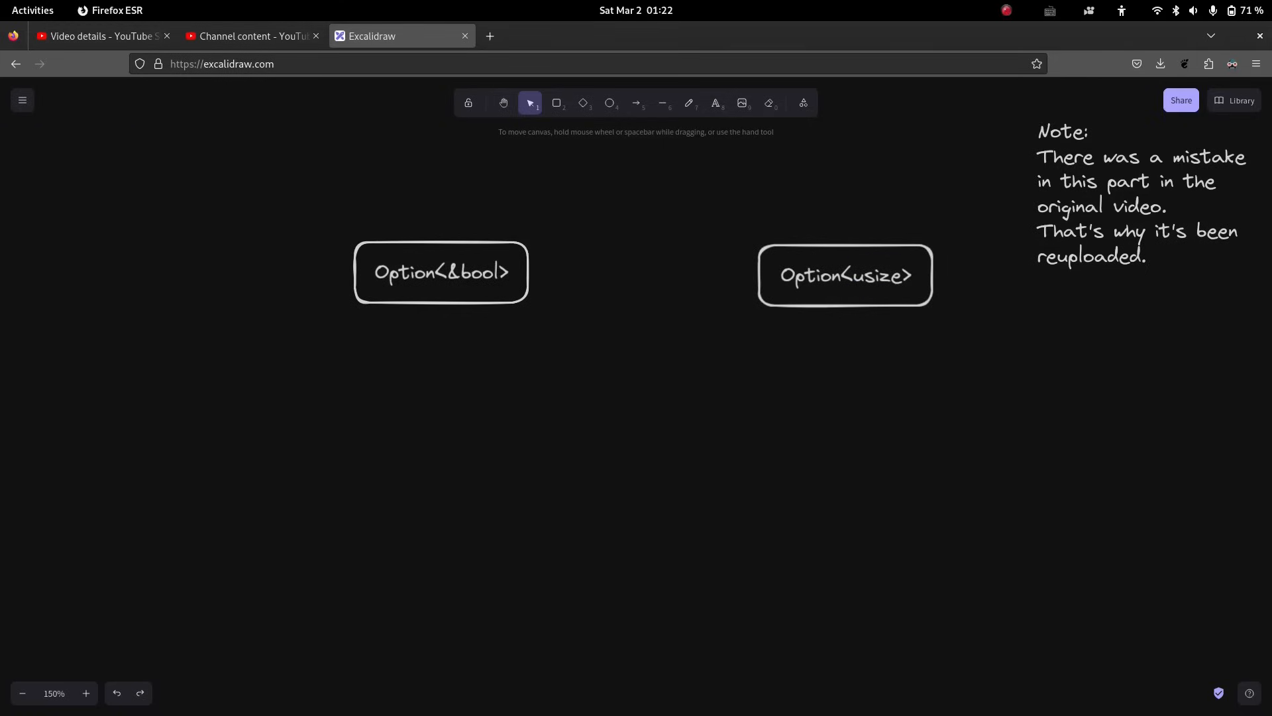
Draw a small box labelled Some? below Option<&bool>.
click(557, 103)
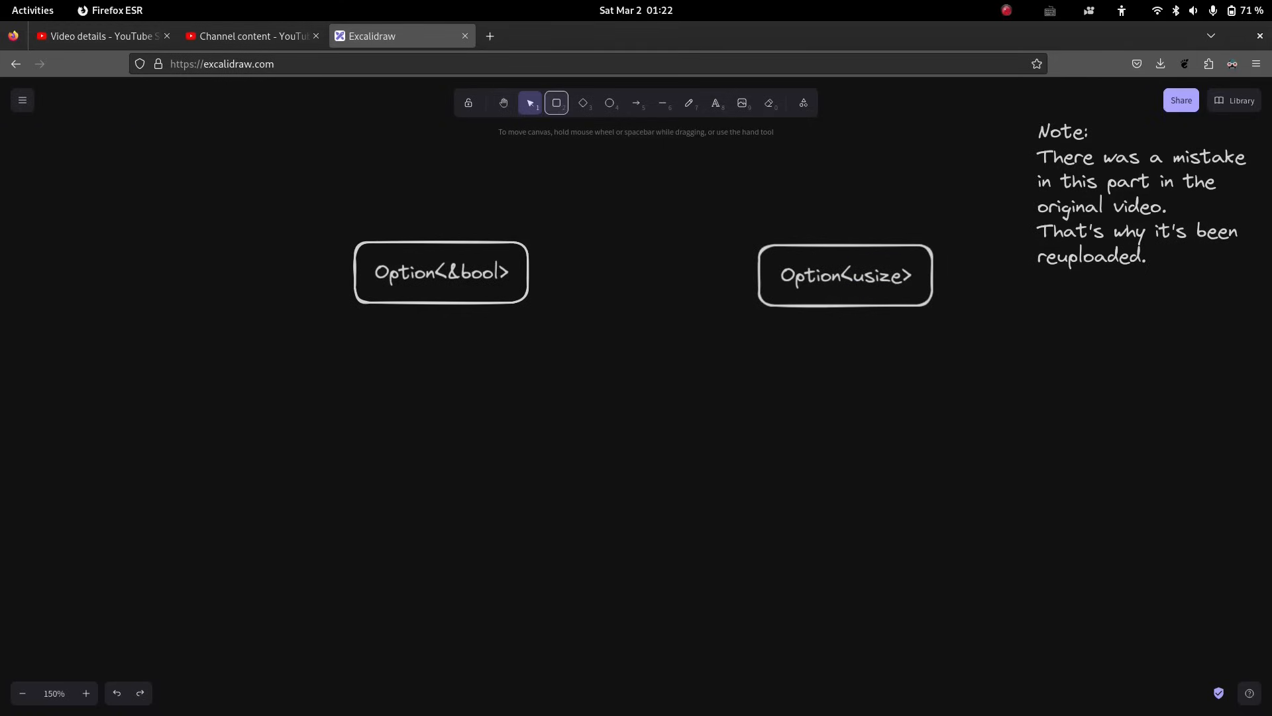
click(556, 103)
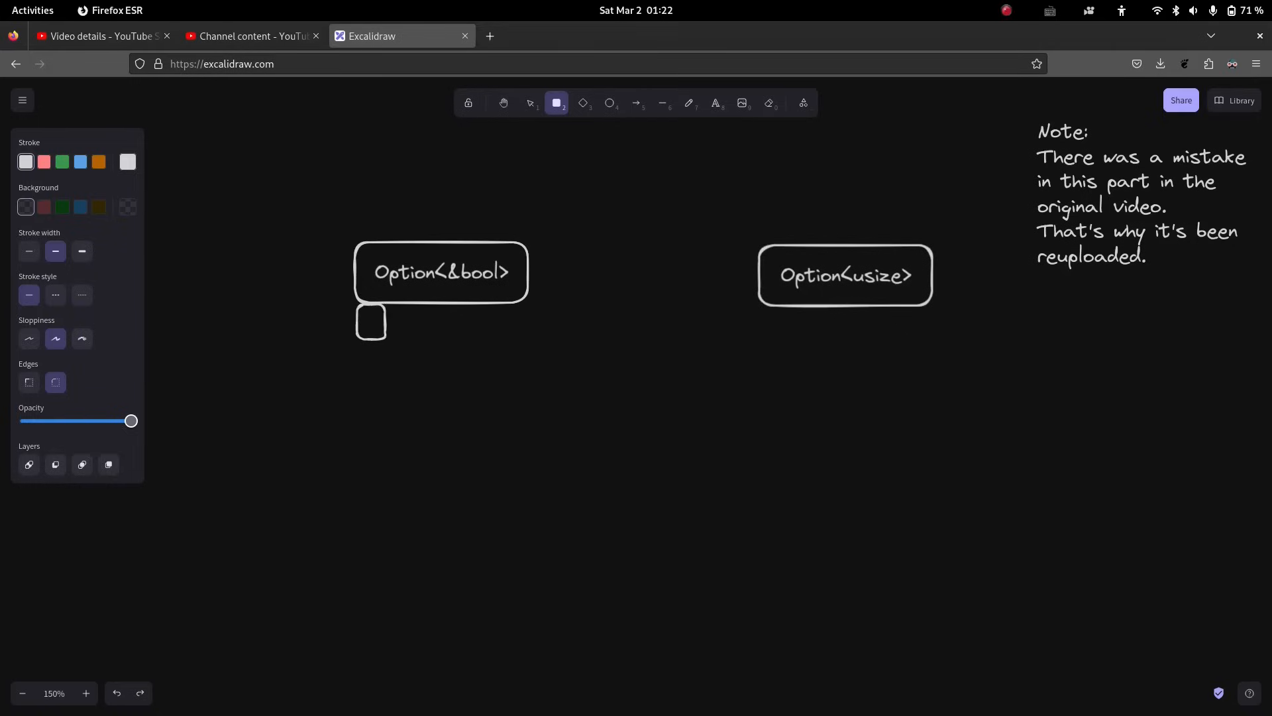
click(369, 323)
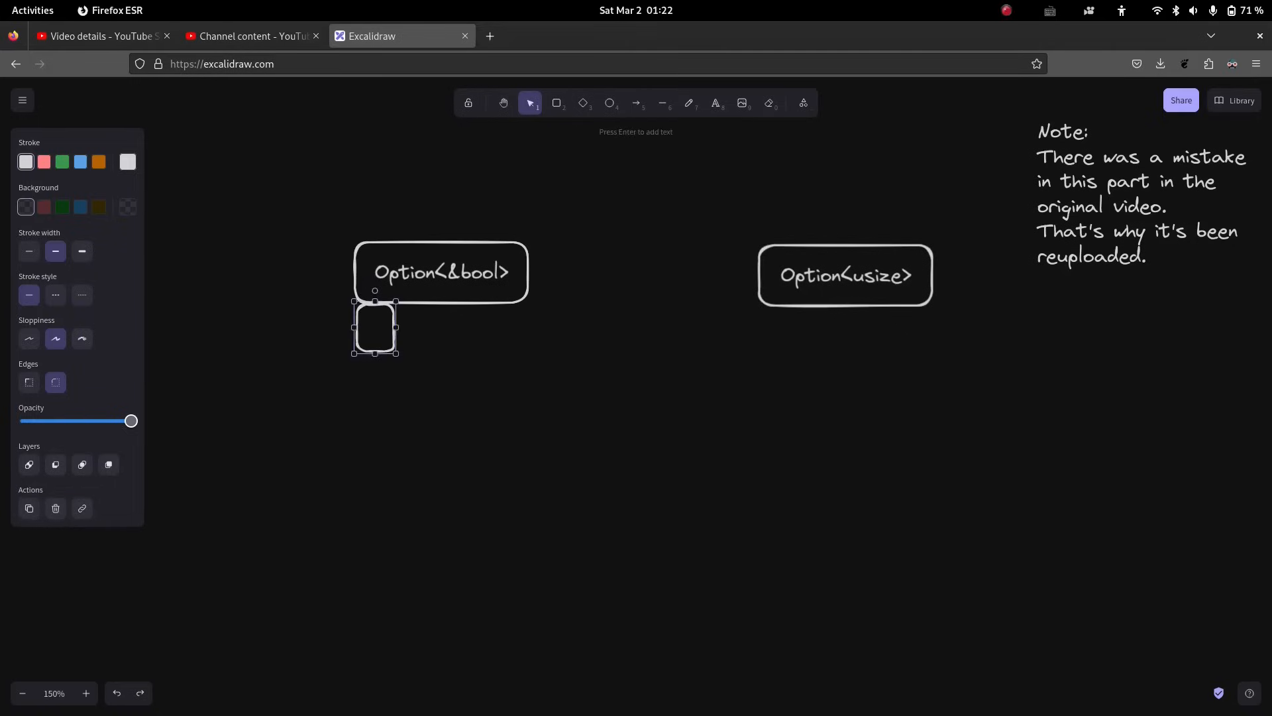
double_click(375, 326)
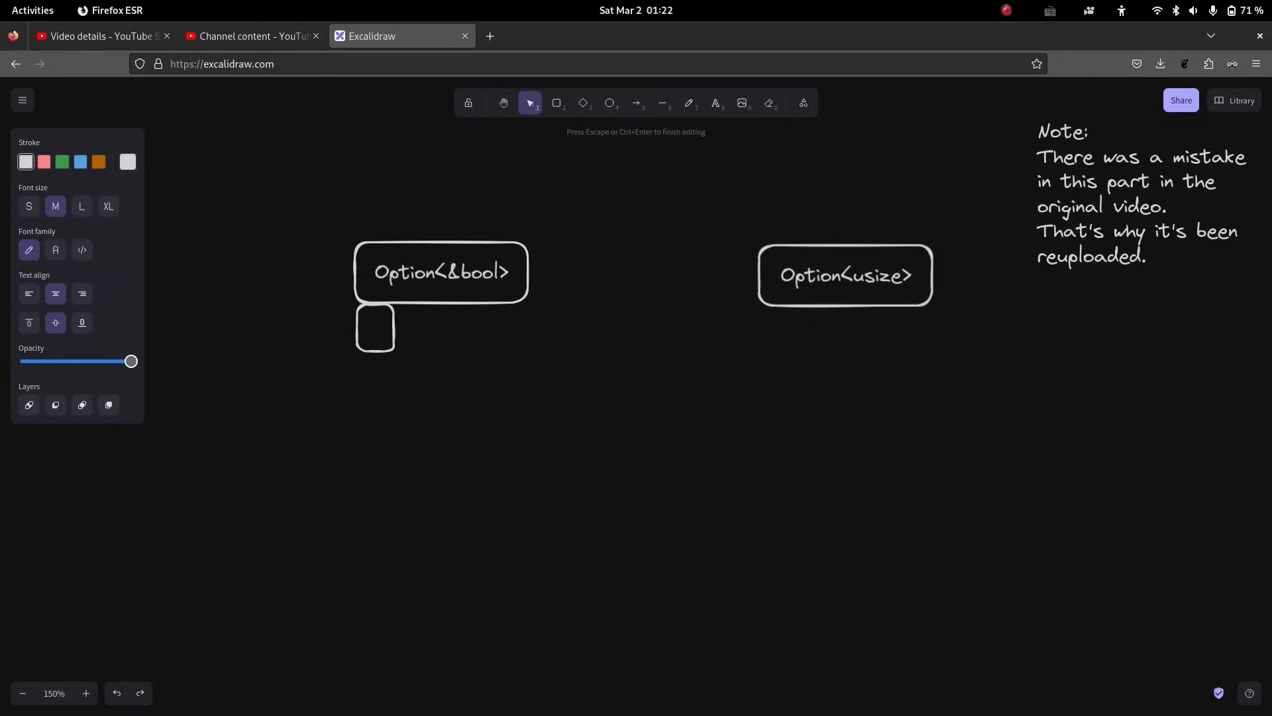
text(?)
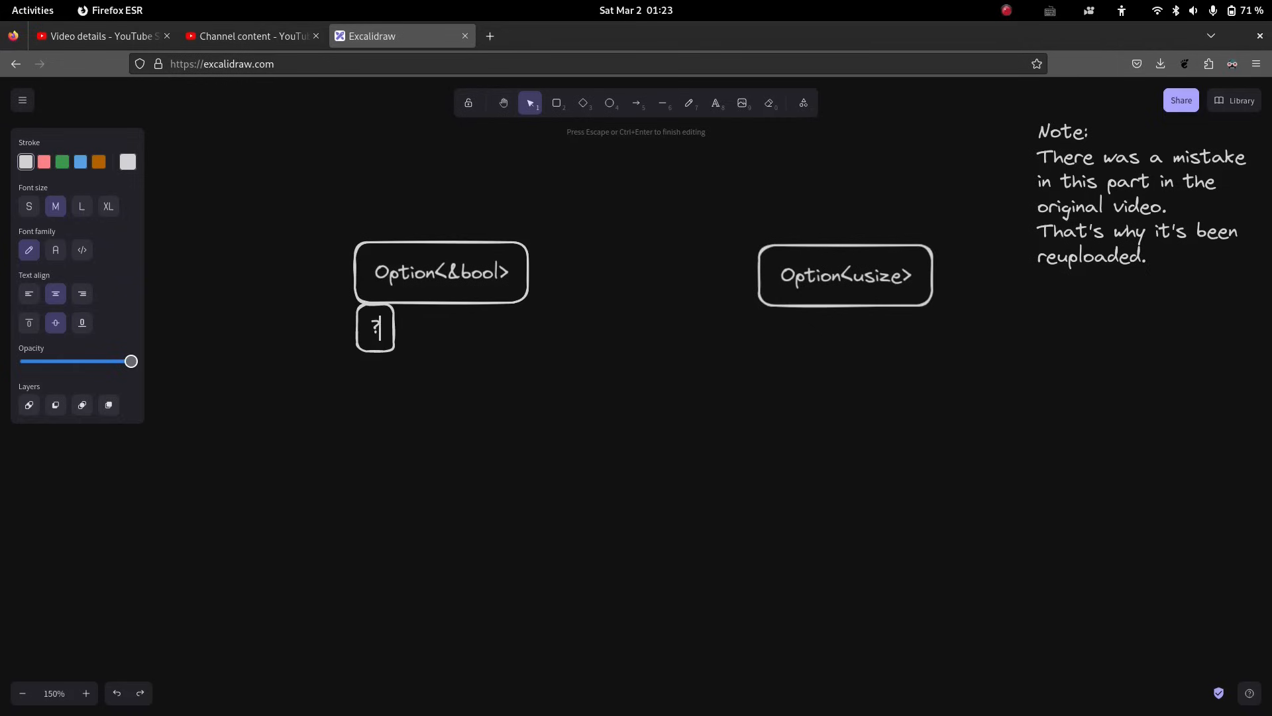
key(Escape)
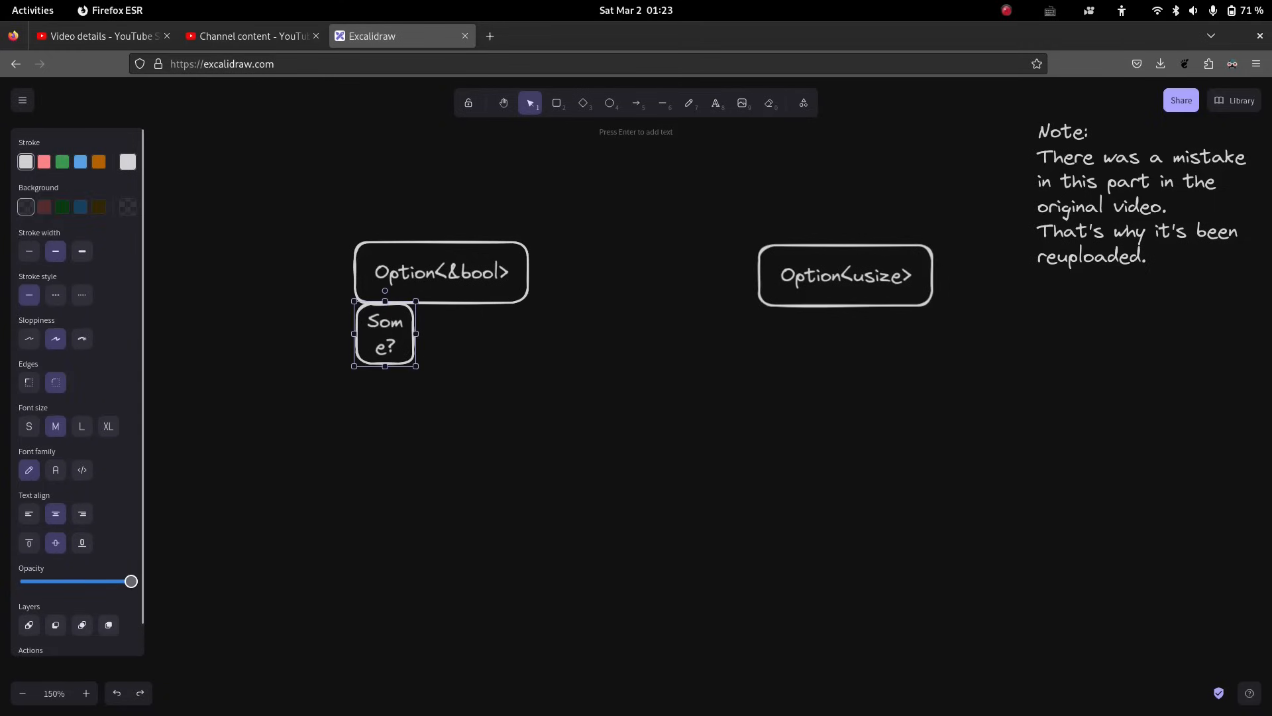
Duplicate and widen the small box, labelling the payload boxes &bool and usize.
drag(418, 334, 434, 334)
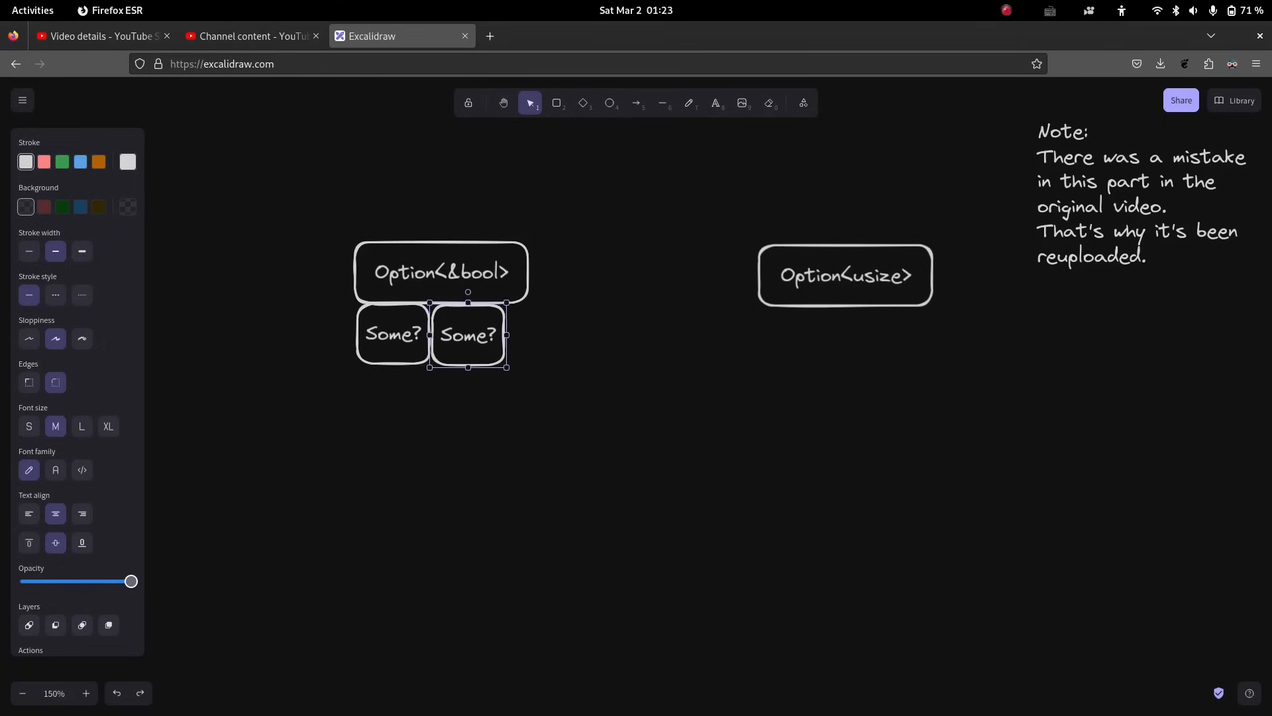
click(465, 334)
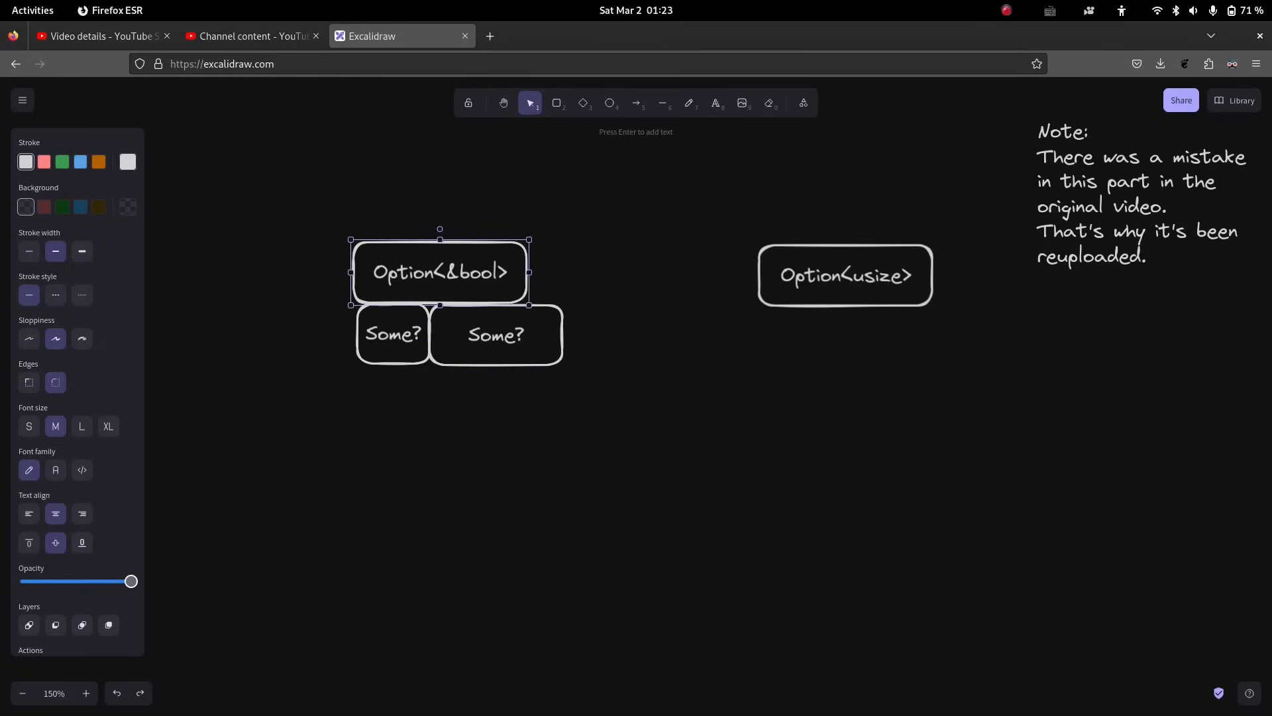
double_click(496, 334)
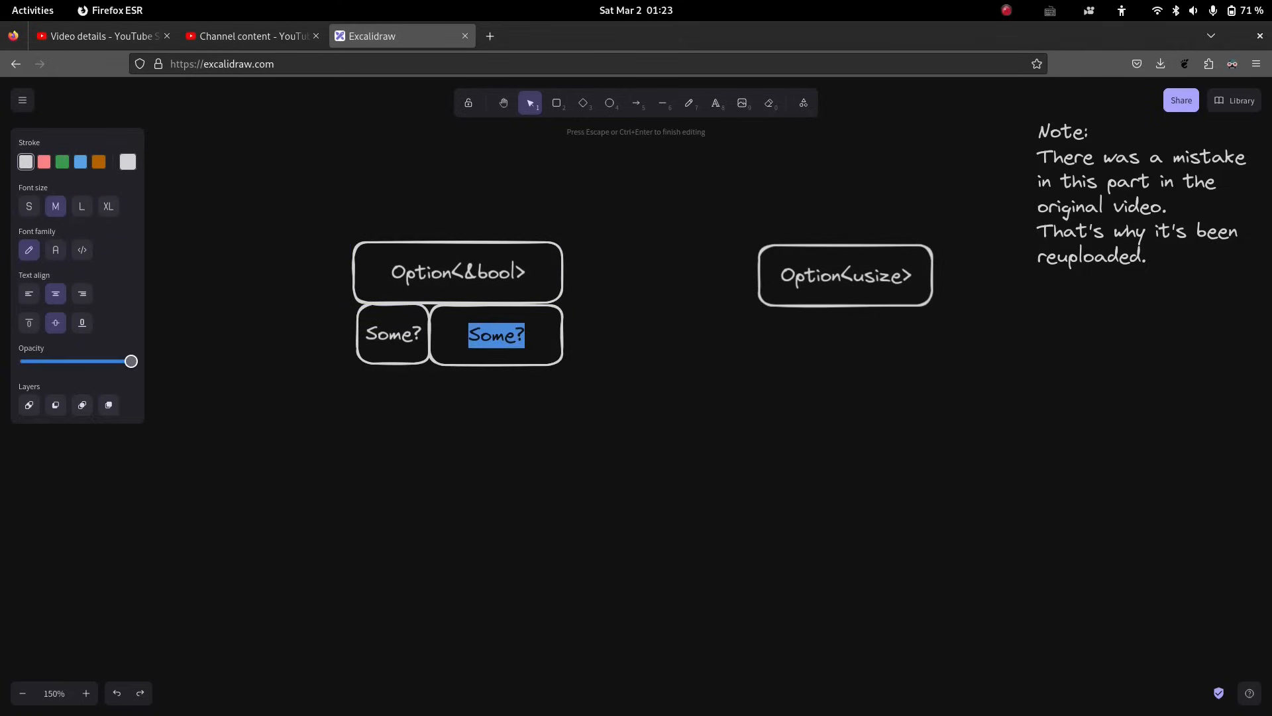
text(&bool)
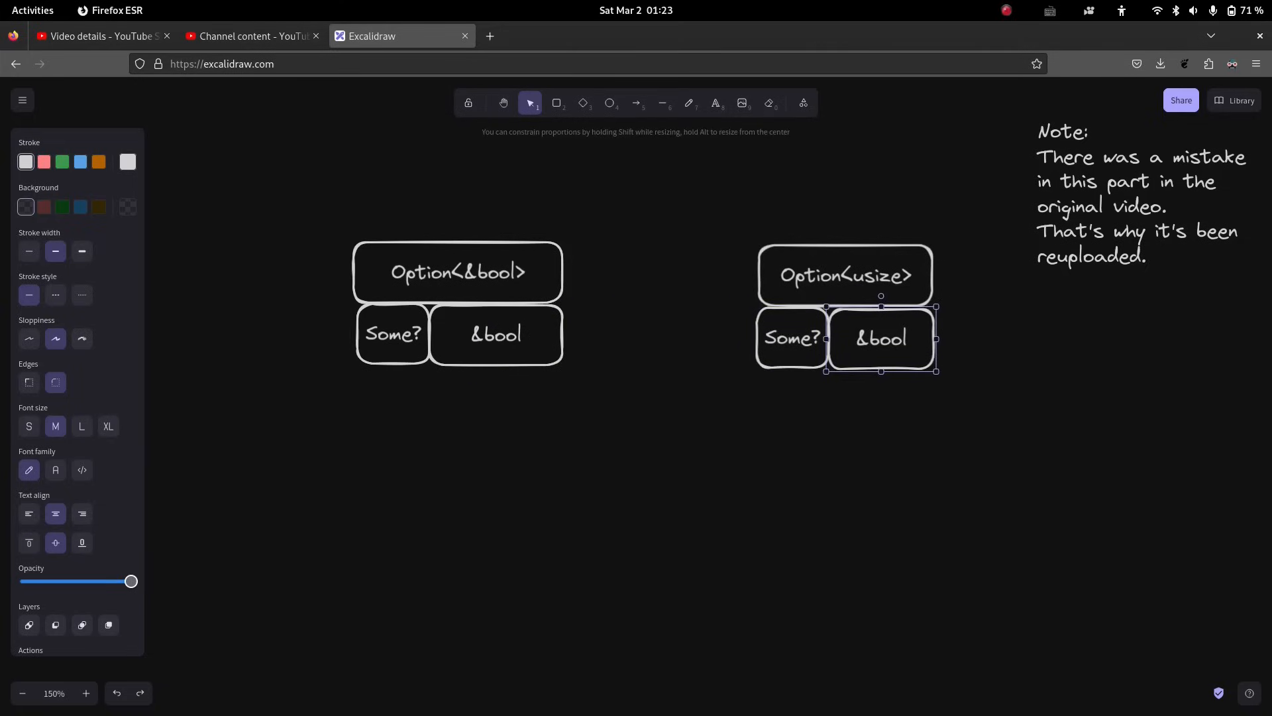
double_click(881, 339)
text(usize)
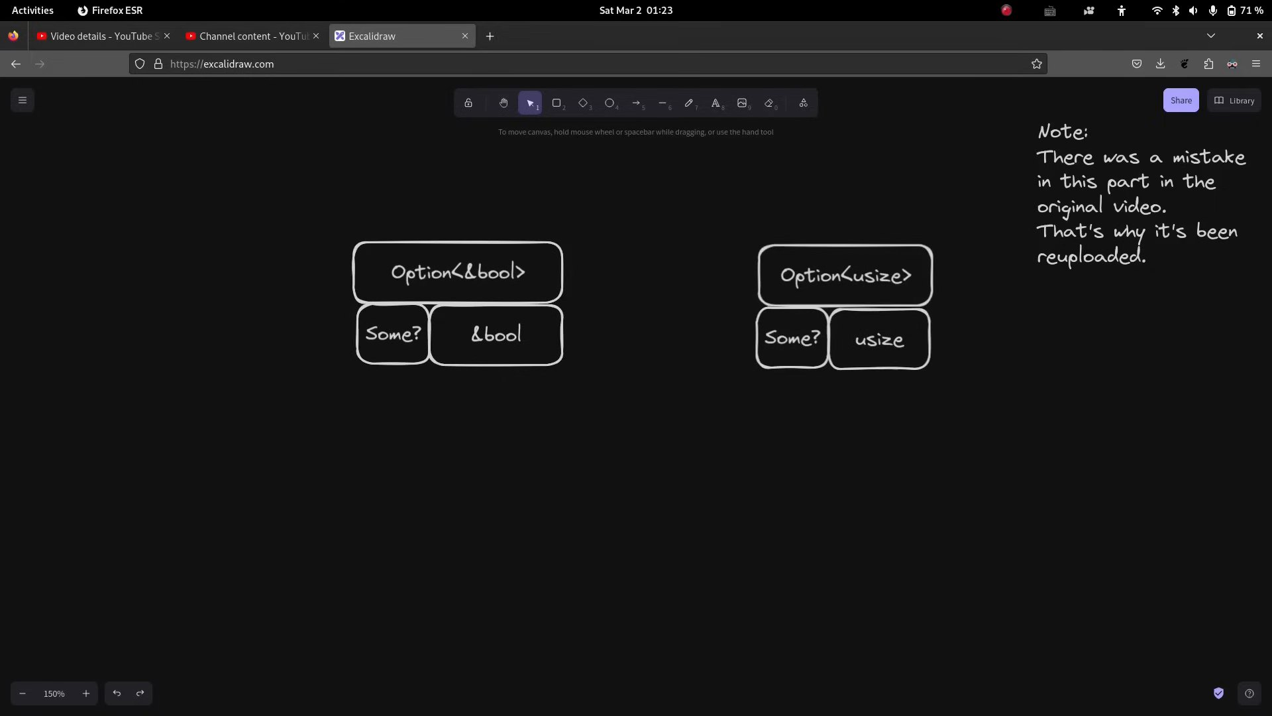
double_click(495, 334)
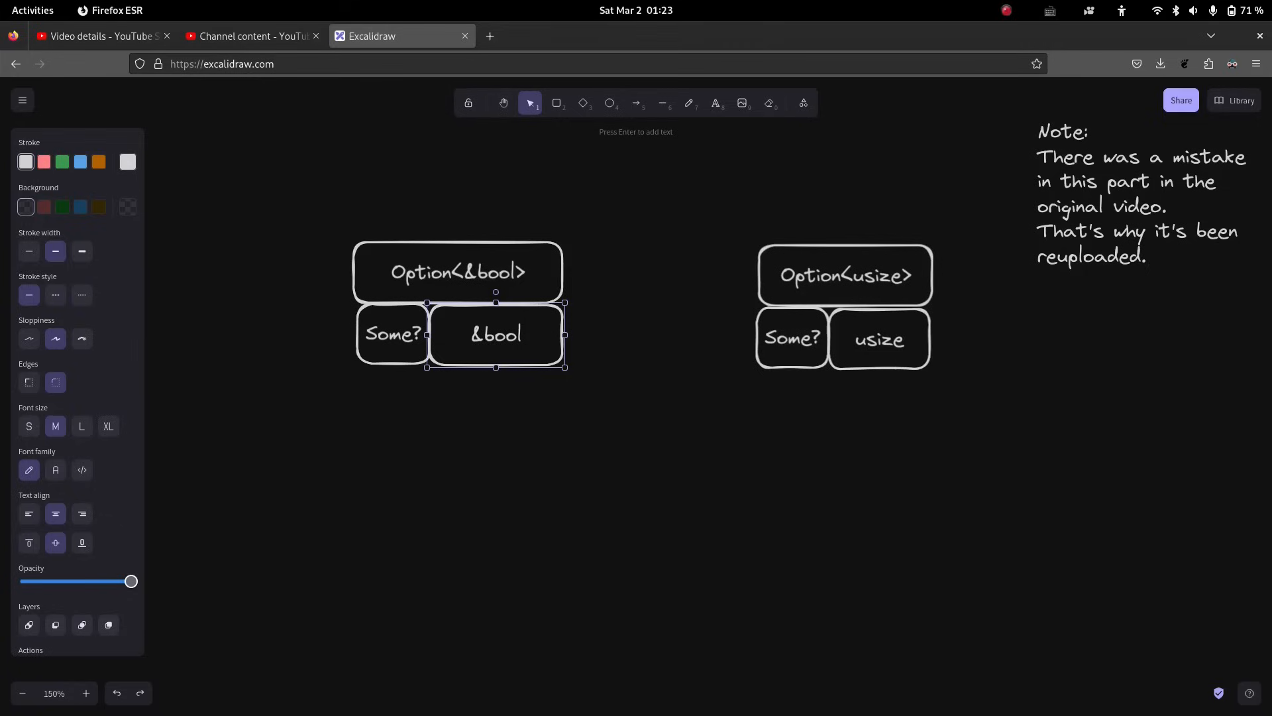
click(390, 333)
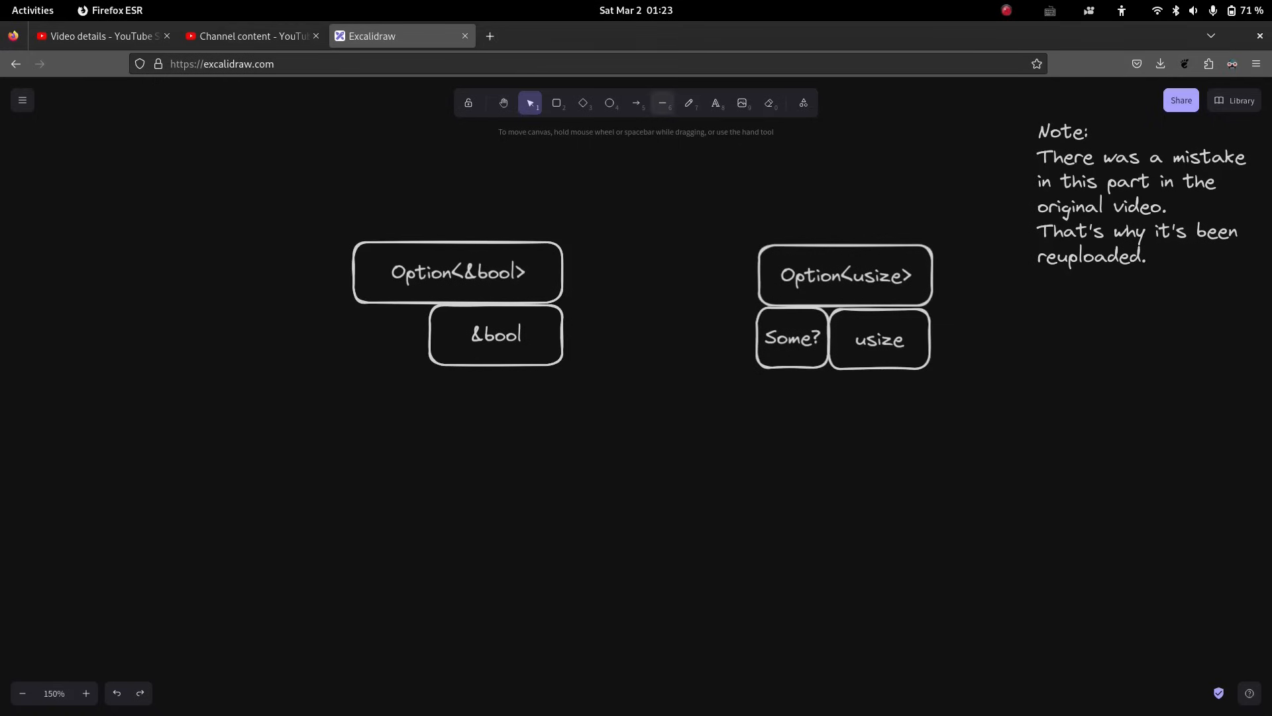
Write notes below the &bool box: 'reference' and 'if it's zero ... Some(....)'.
click(495, 334)
text(if)
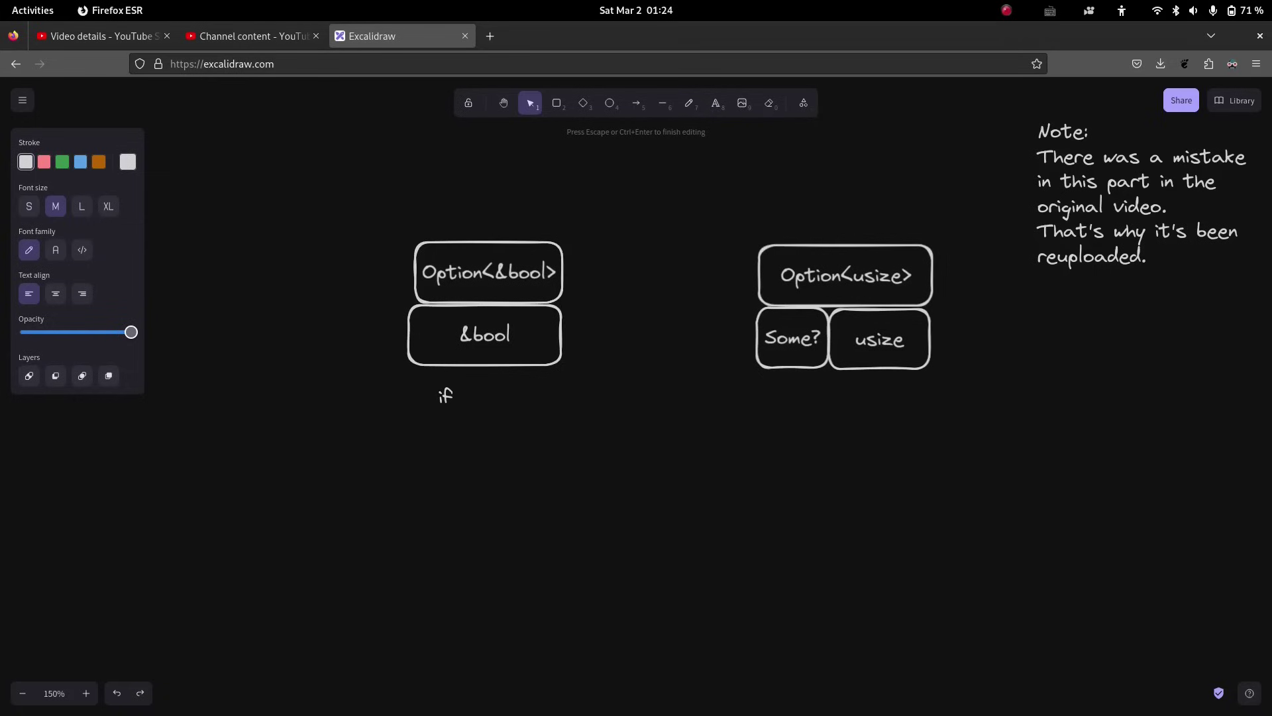
text(reference)
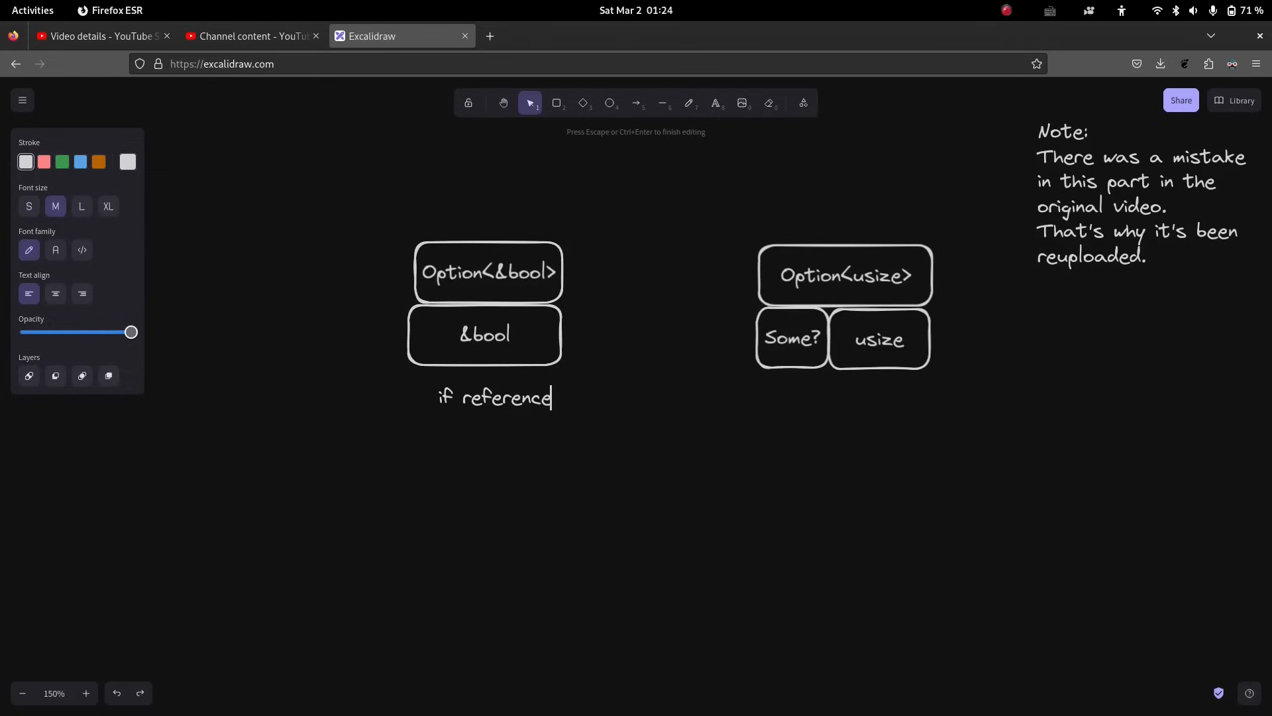
key(Escape)
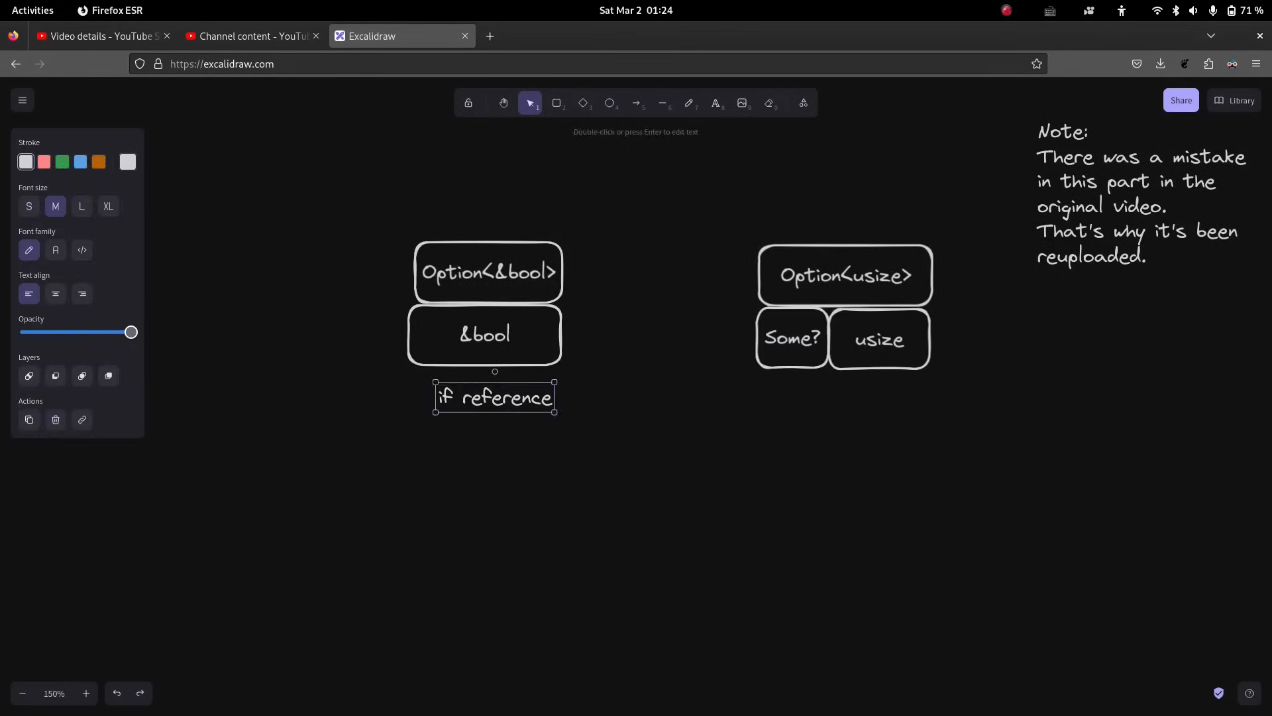
text(if it's z)
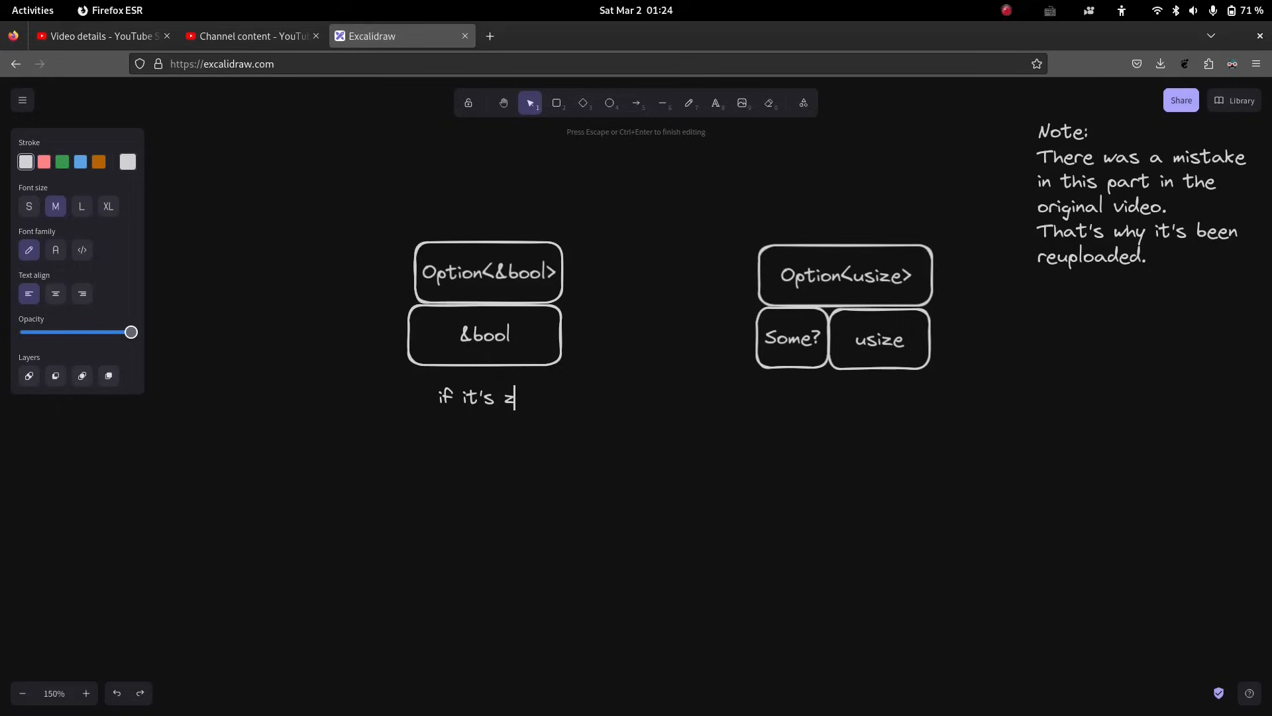
text(ero)
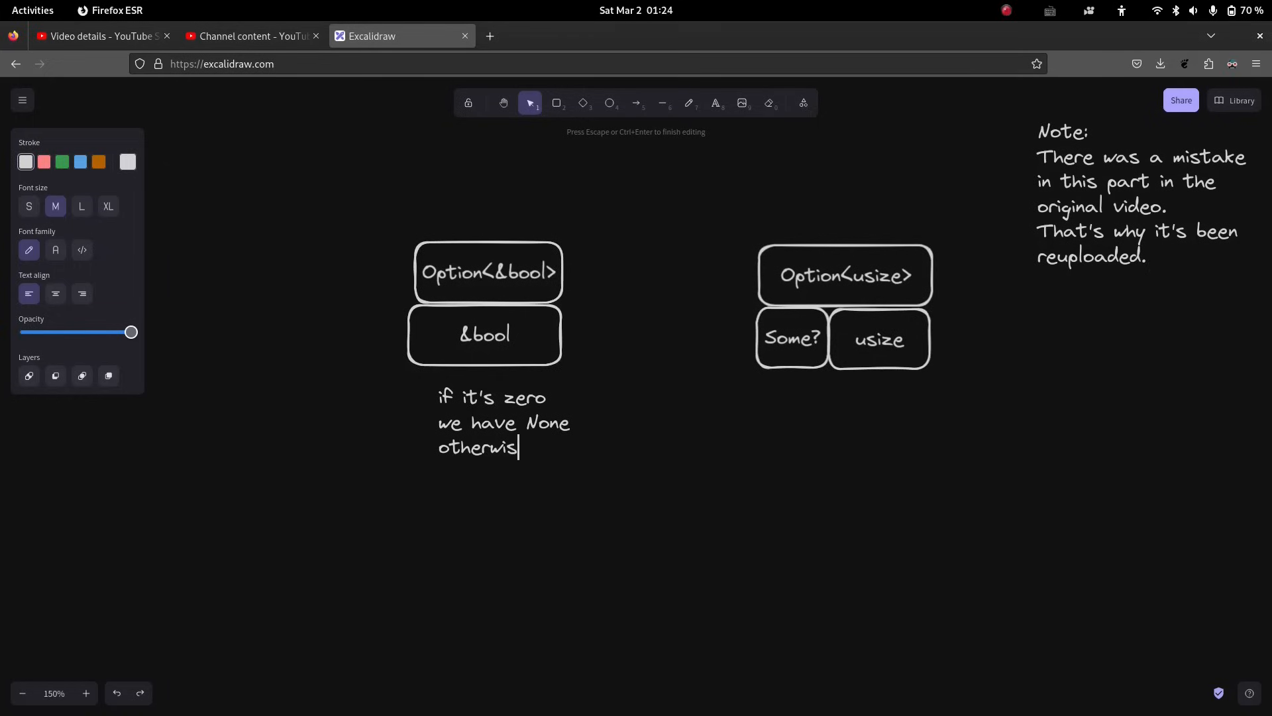
text(e Some(....))
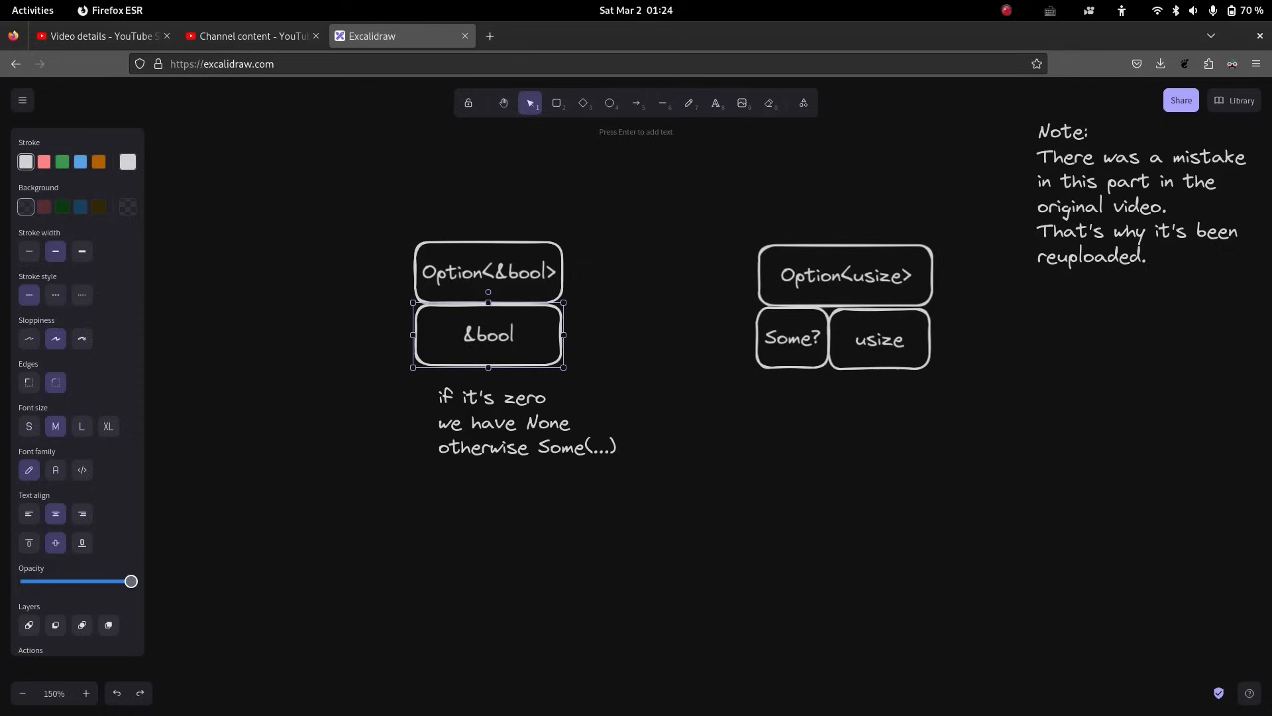
Select the zero/None note and resume editing the Option<&bool> label.
click(488, 271)
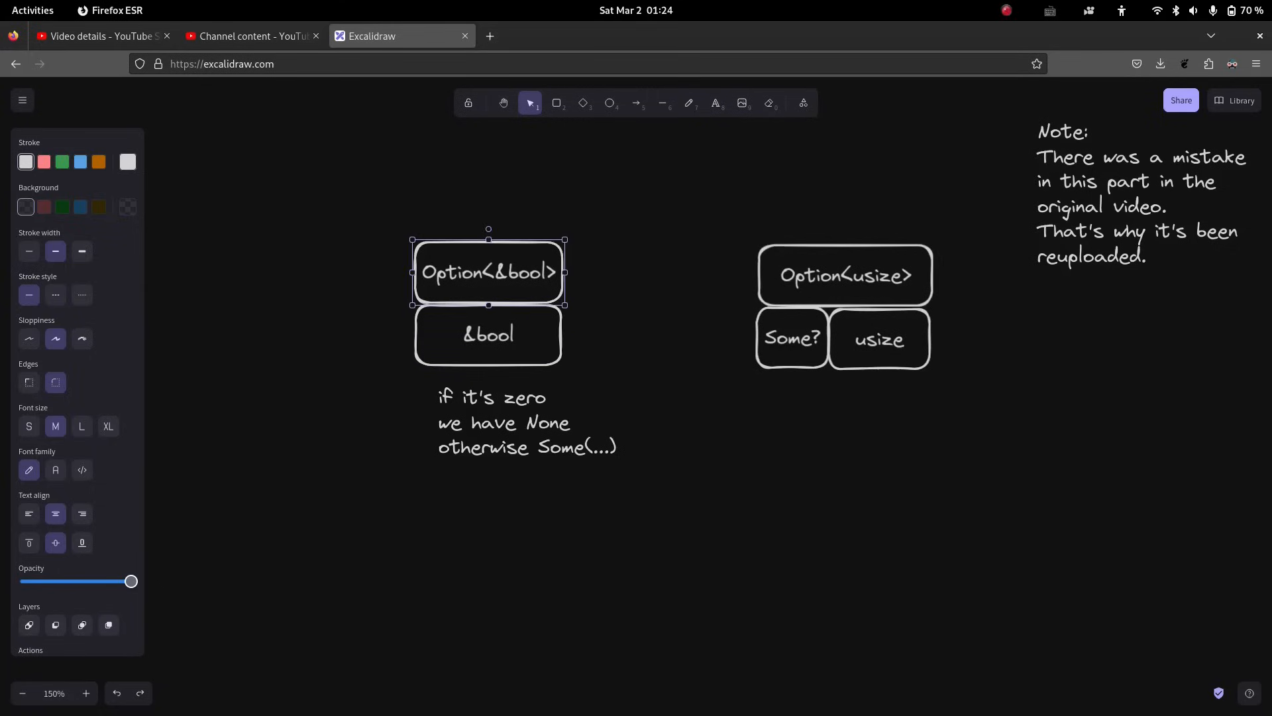
double_click(488, 272)
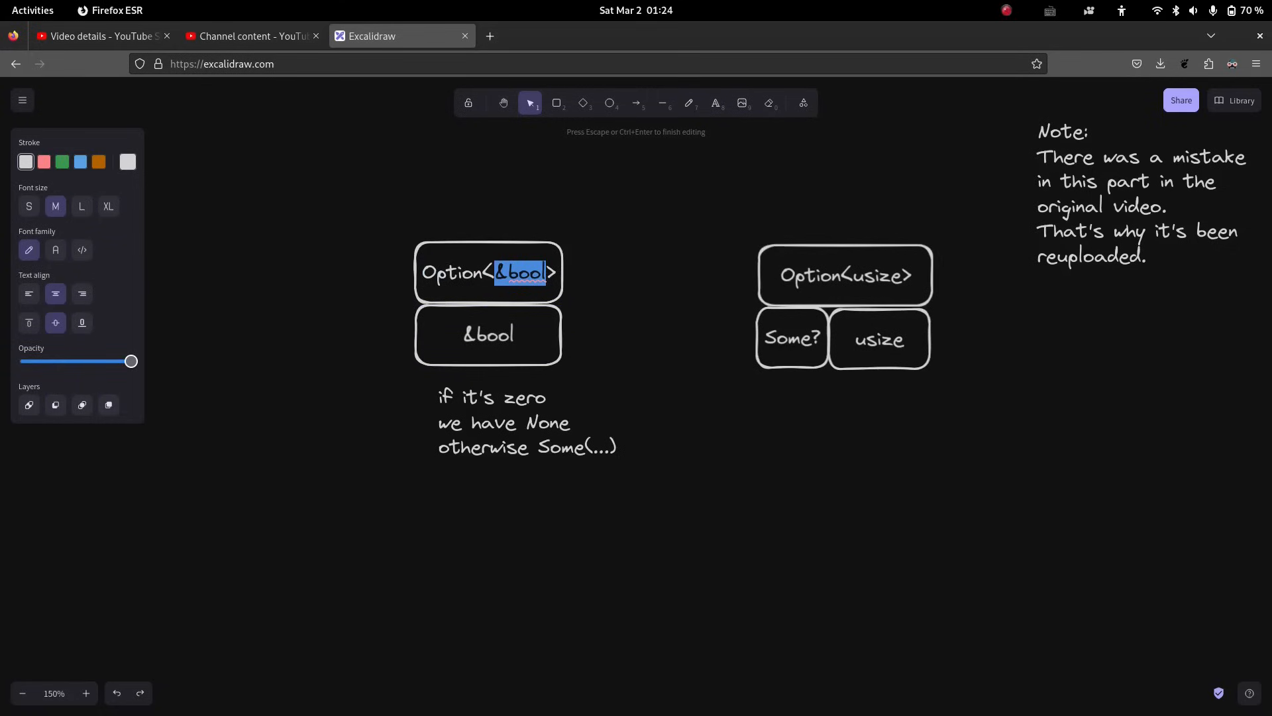
click(792, 338)
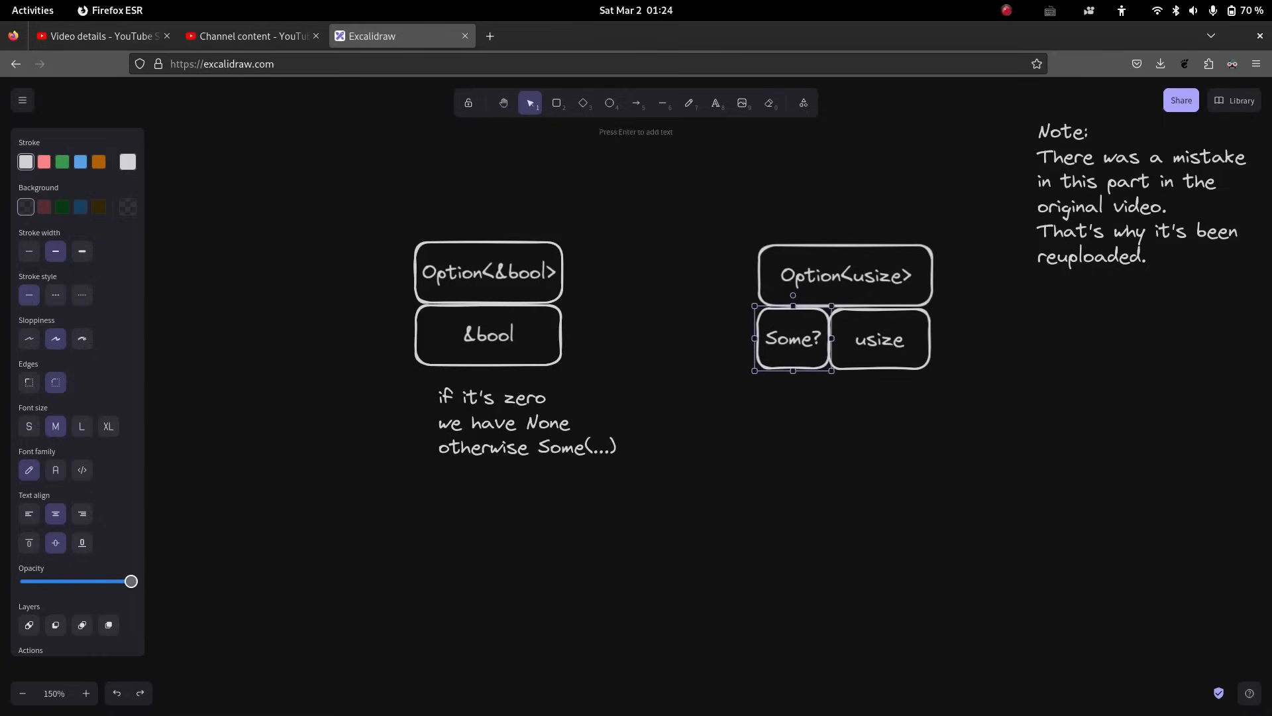
click(526, 422)
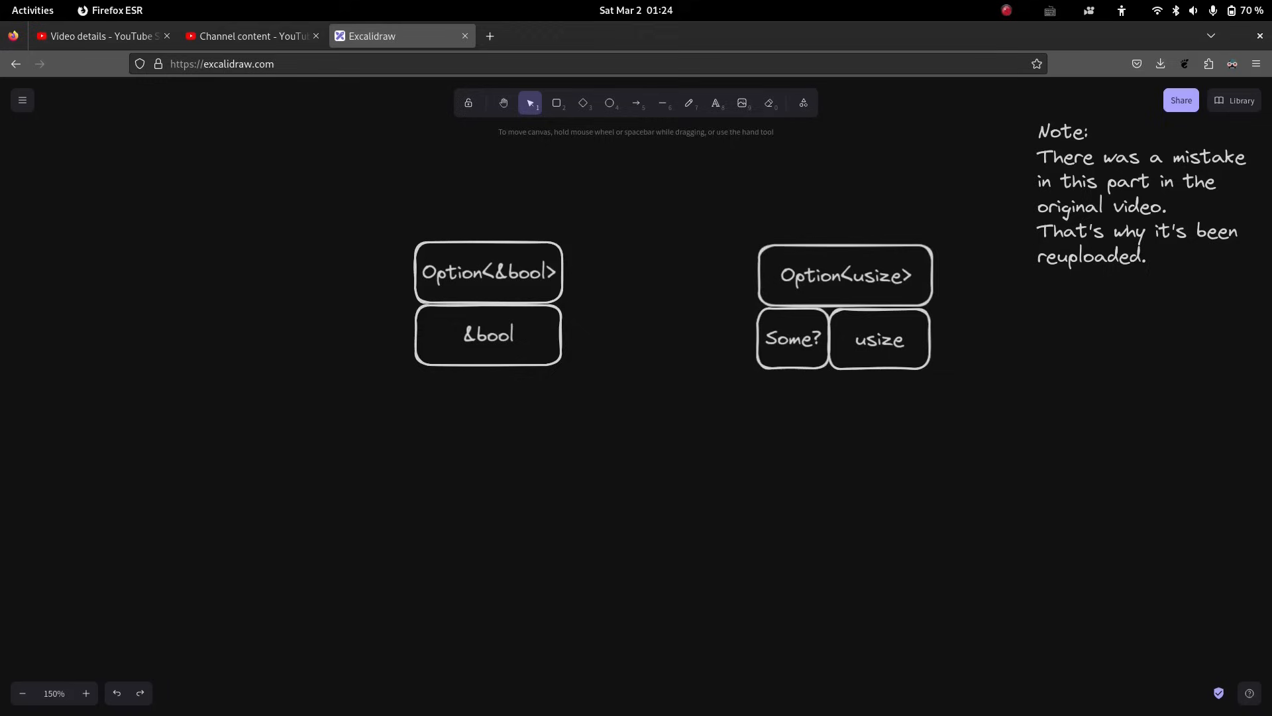
click(488, 334)
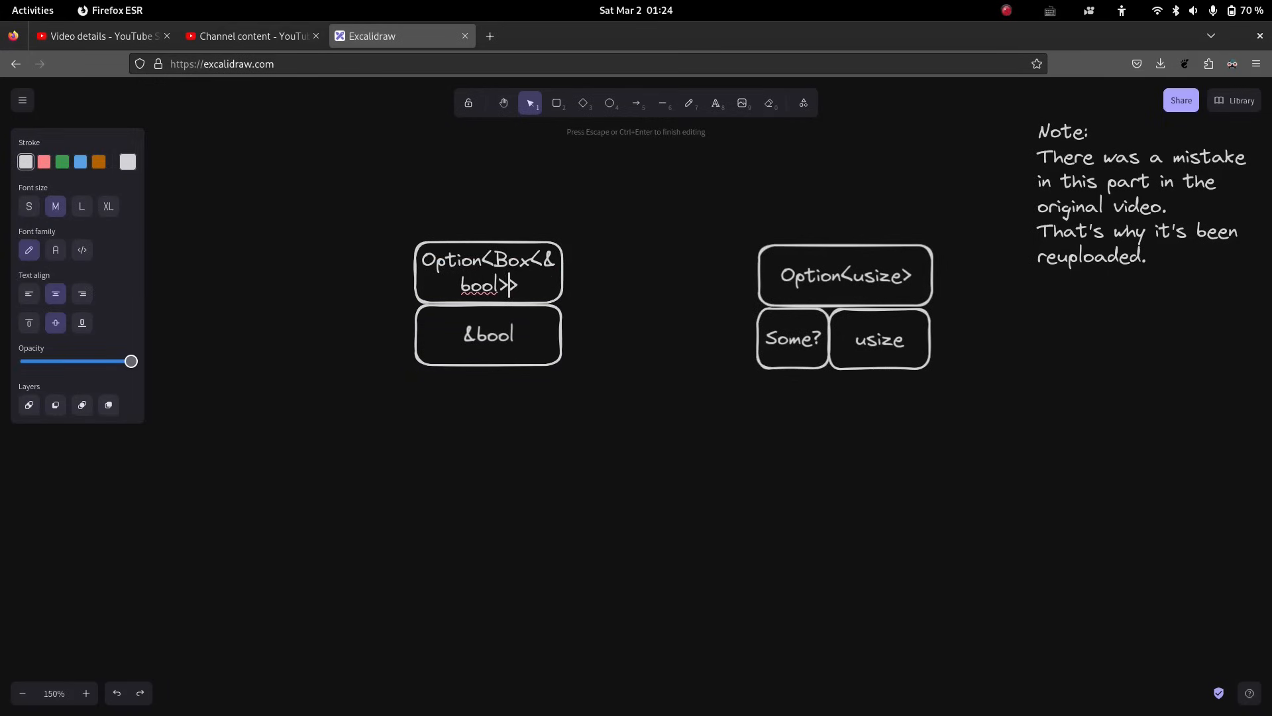
Relabel the &bool box as Box<&bool>.
click(510, 271)
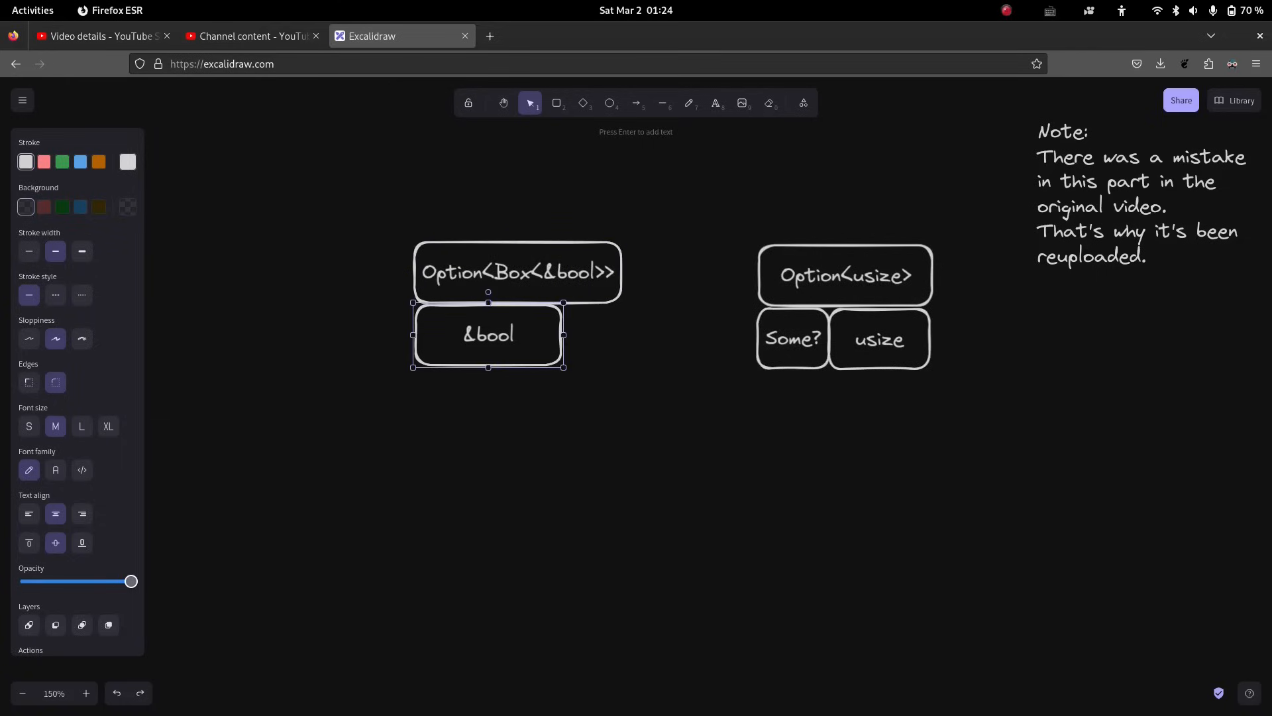
double_click(487, 334)
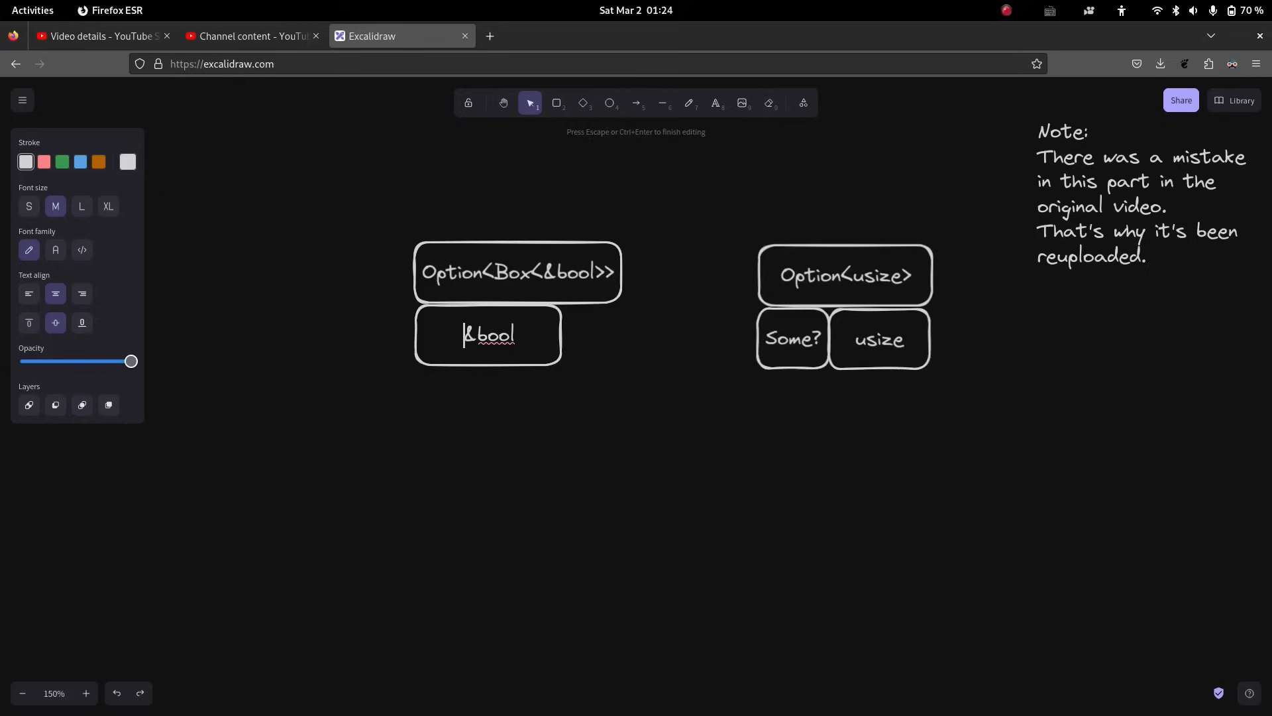
text(Box<&boo>)
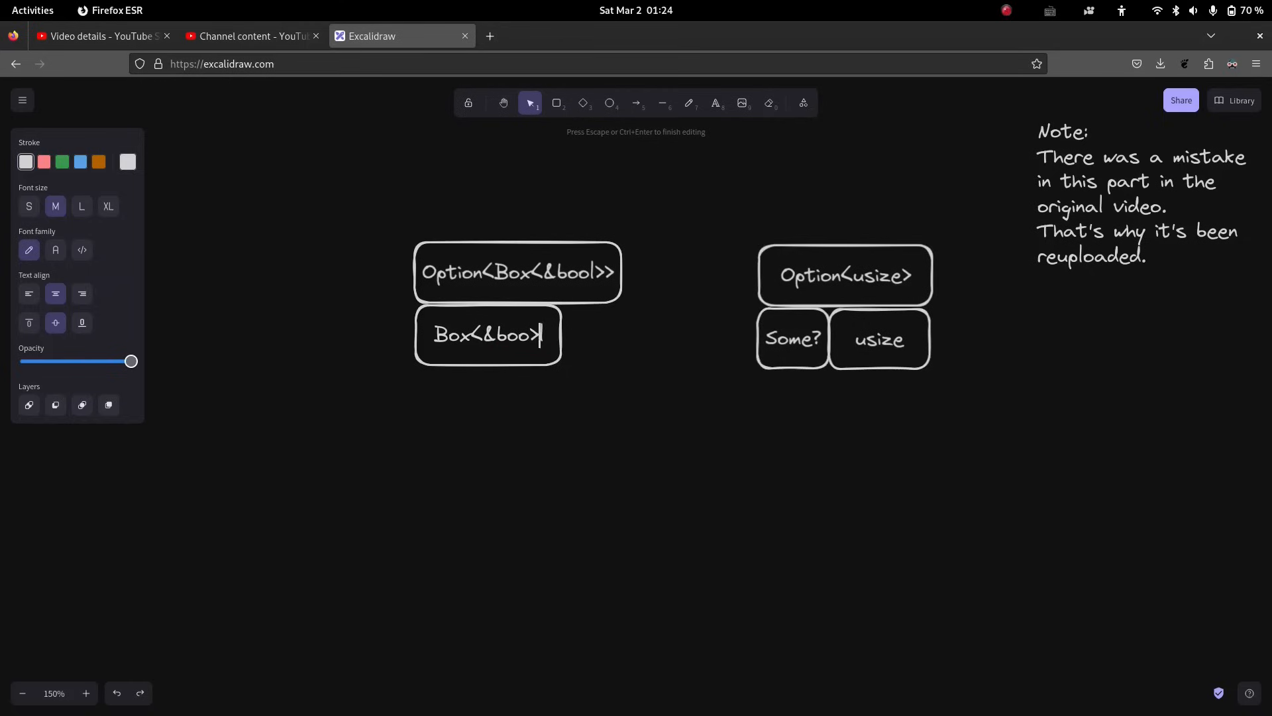
text(l)
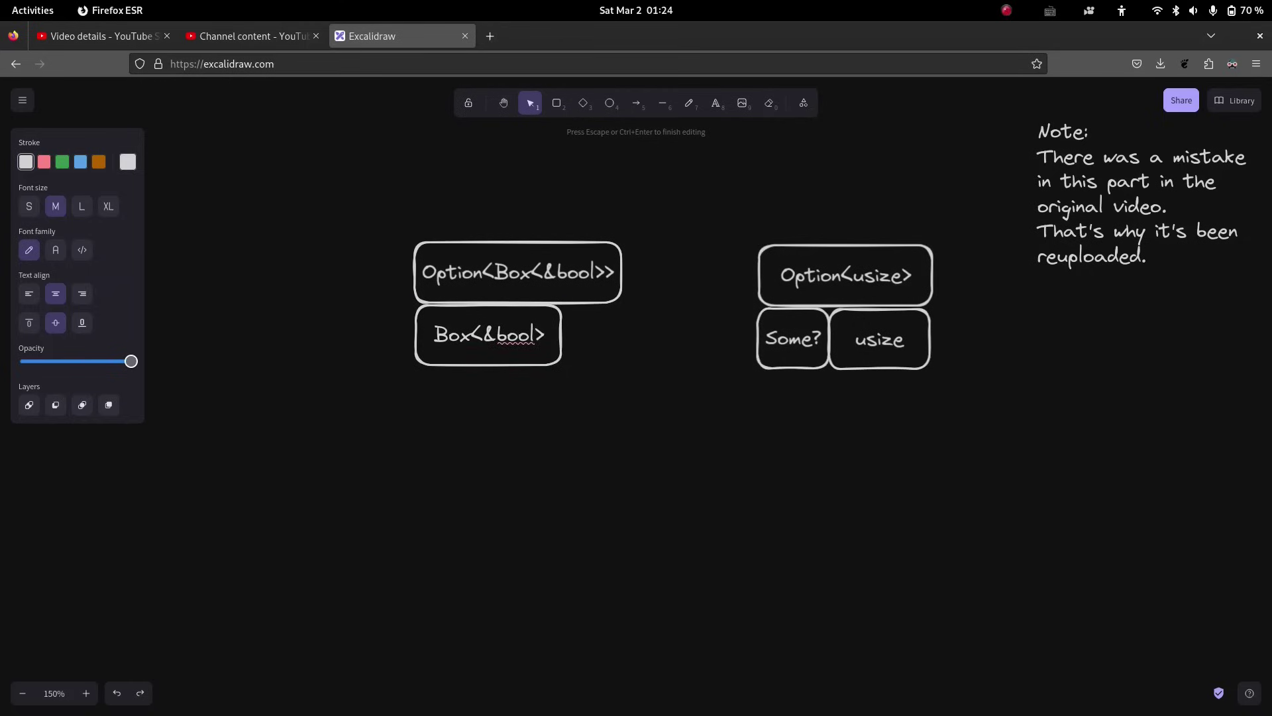
click(487, 333)
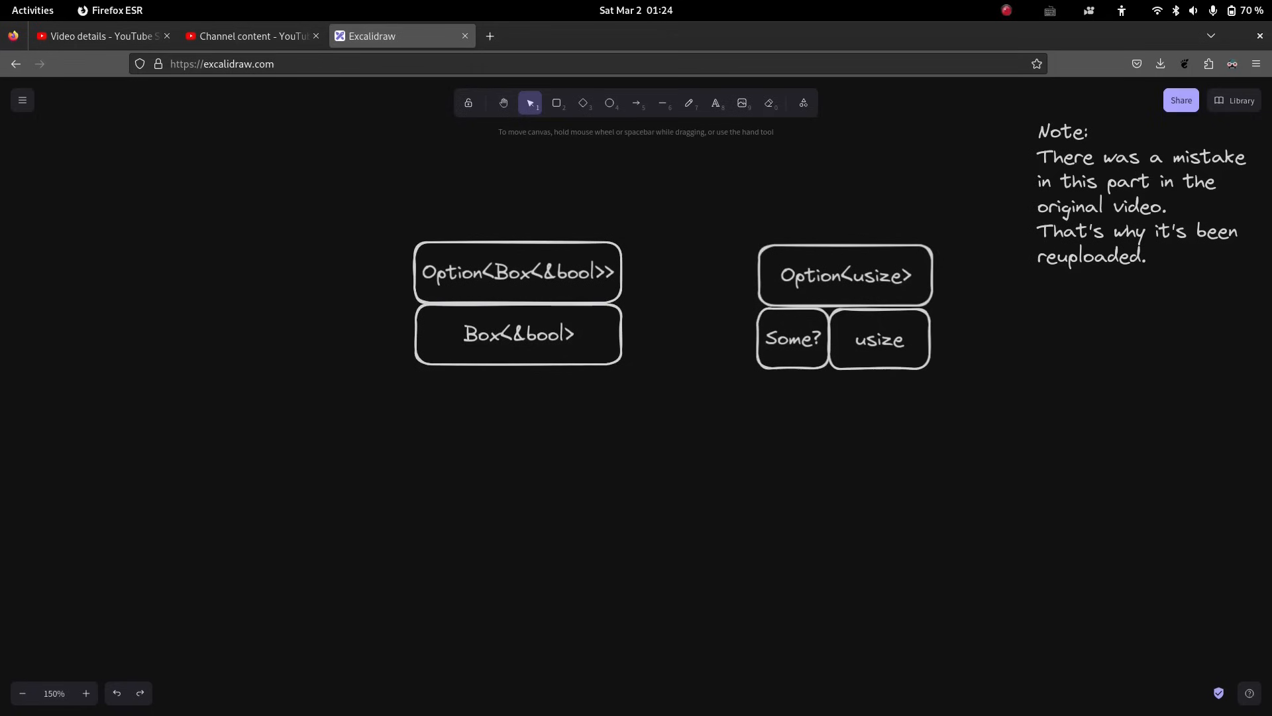
Change Option<usize> to Option<Box<usize>>, remove the Some? box, and start Box<usize>.
click(843, 275)
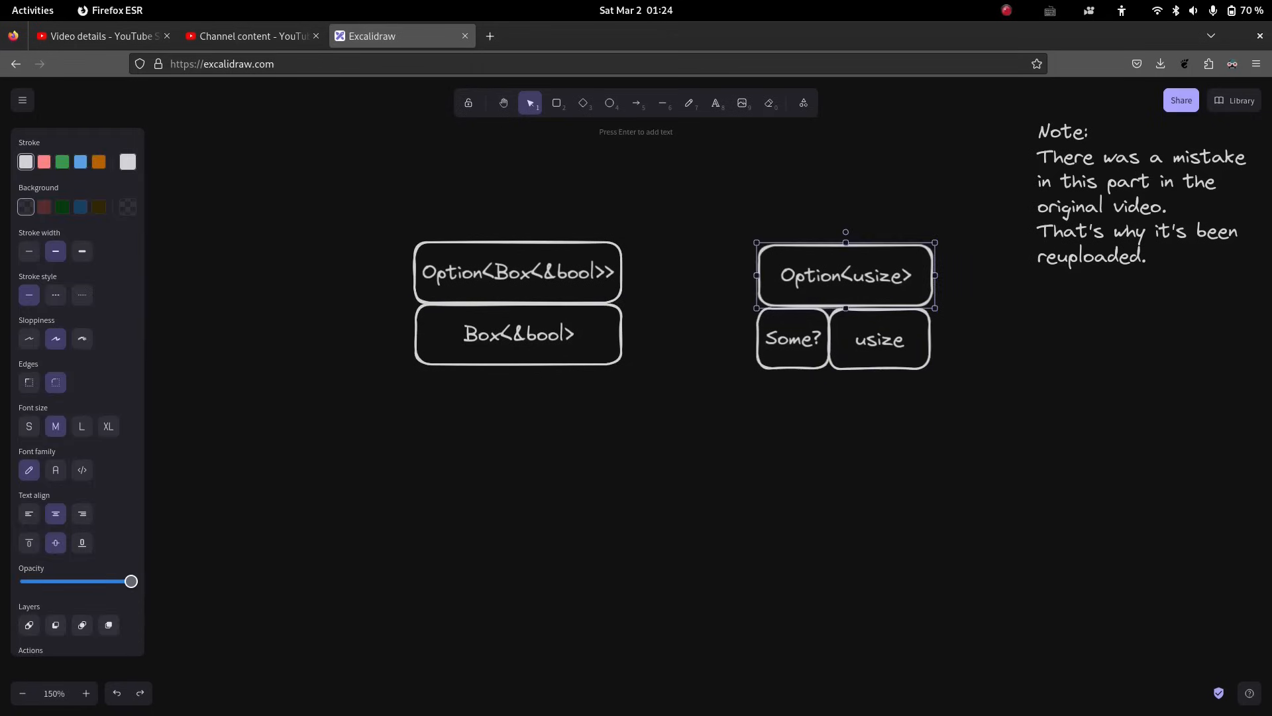
double_click(845, 274)
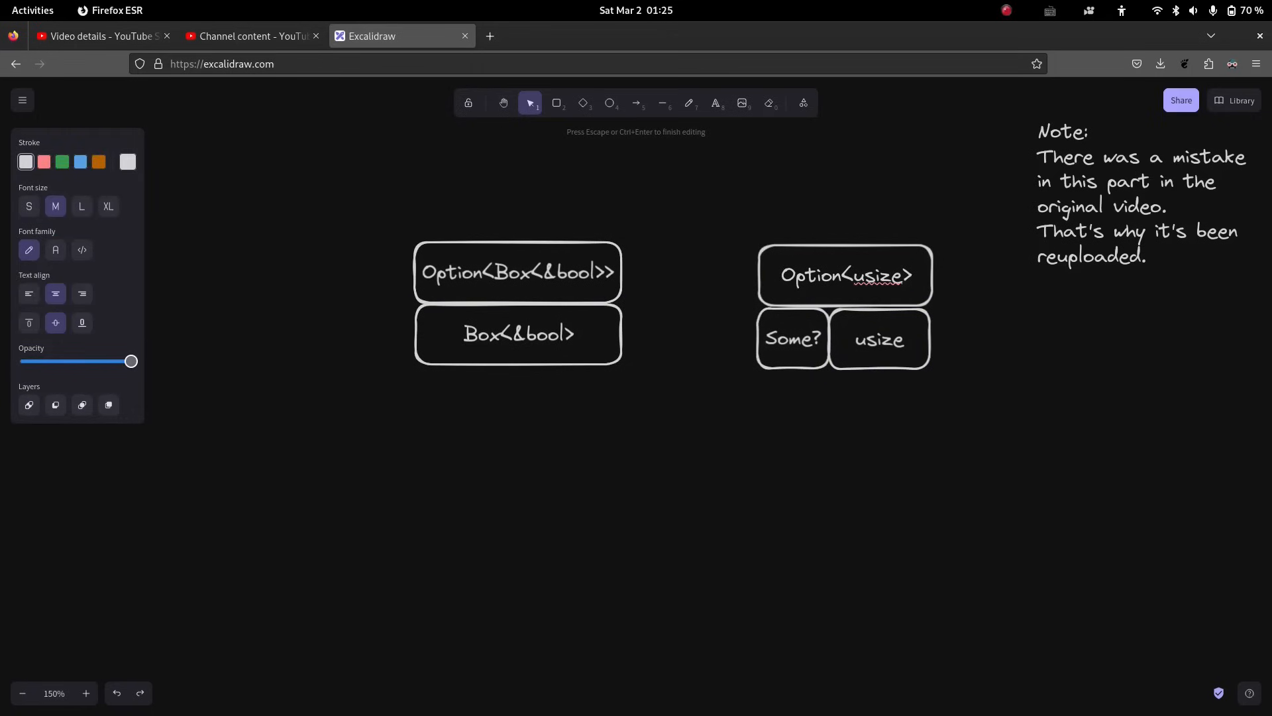
text(Box<)
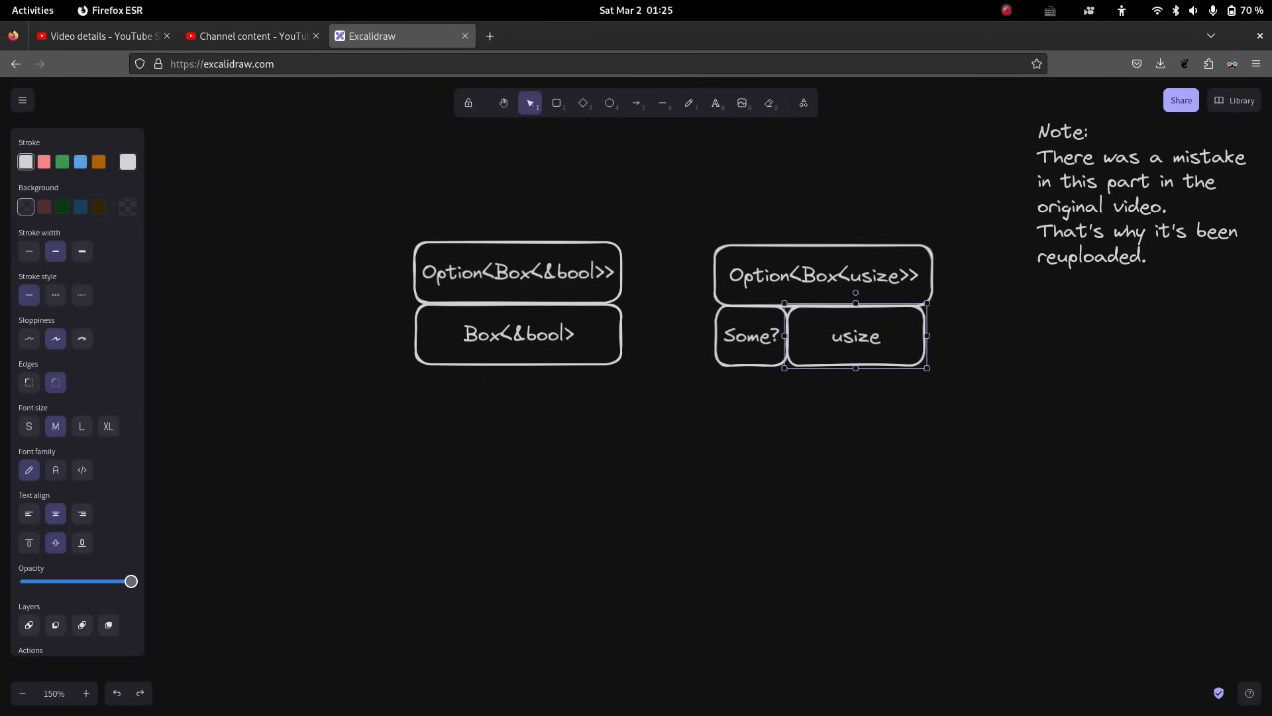
double_click(855, 336)
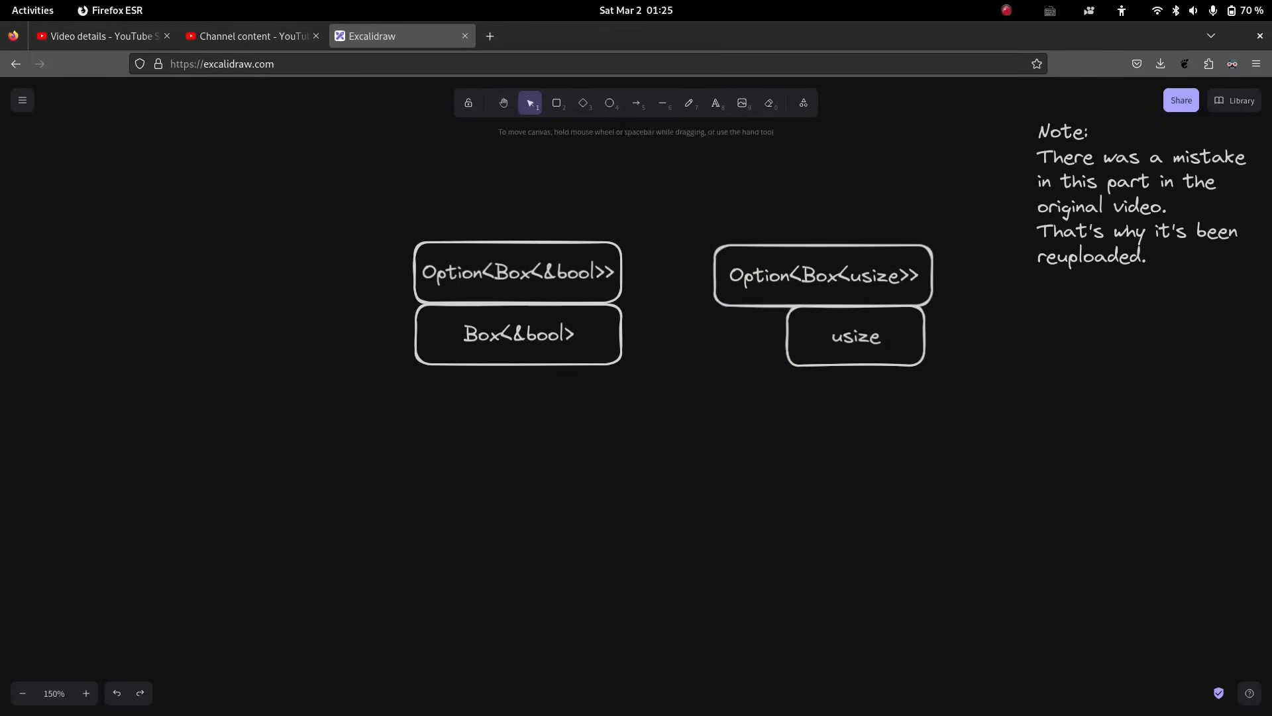
click(818, 336)
text(Bx)
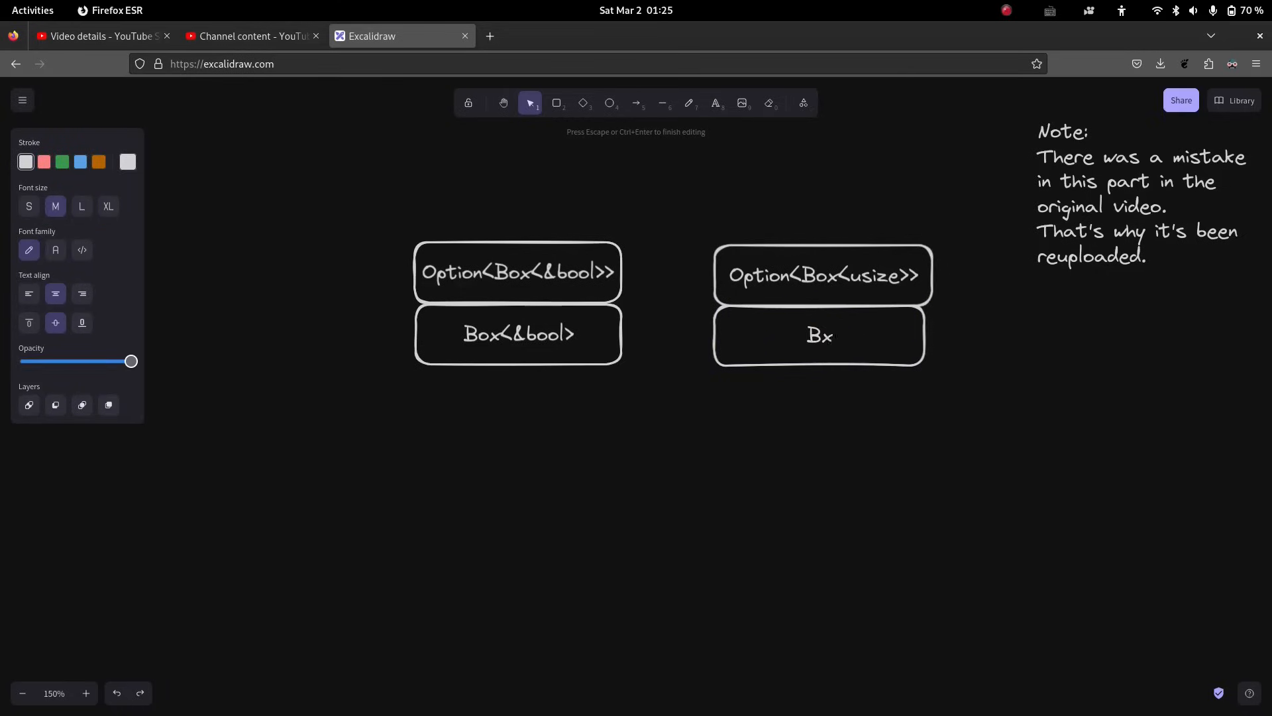
text(ox<us)
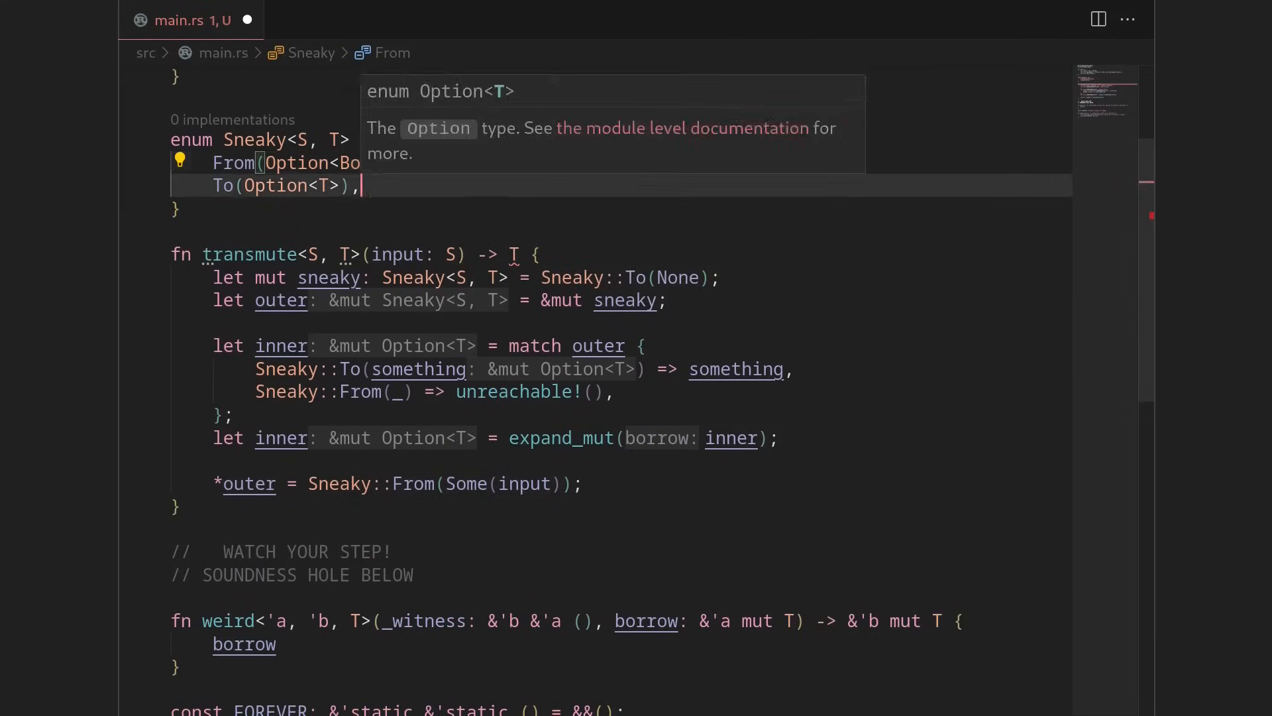
Change the Sneaky variants to Option<Box<S>> and Option<Box<T>>, and start Box::new(input).
text(Box<T>)
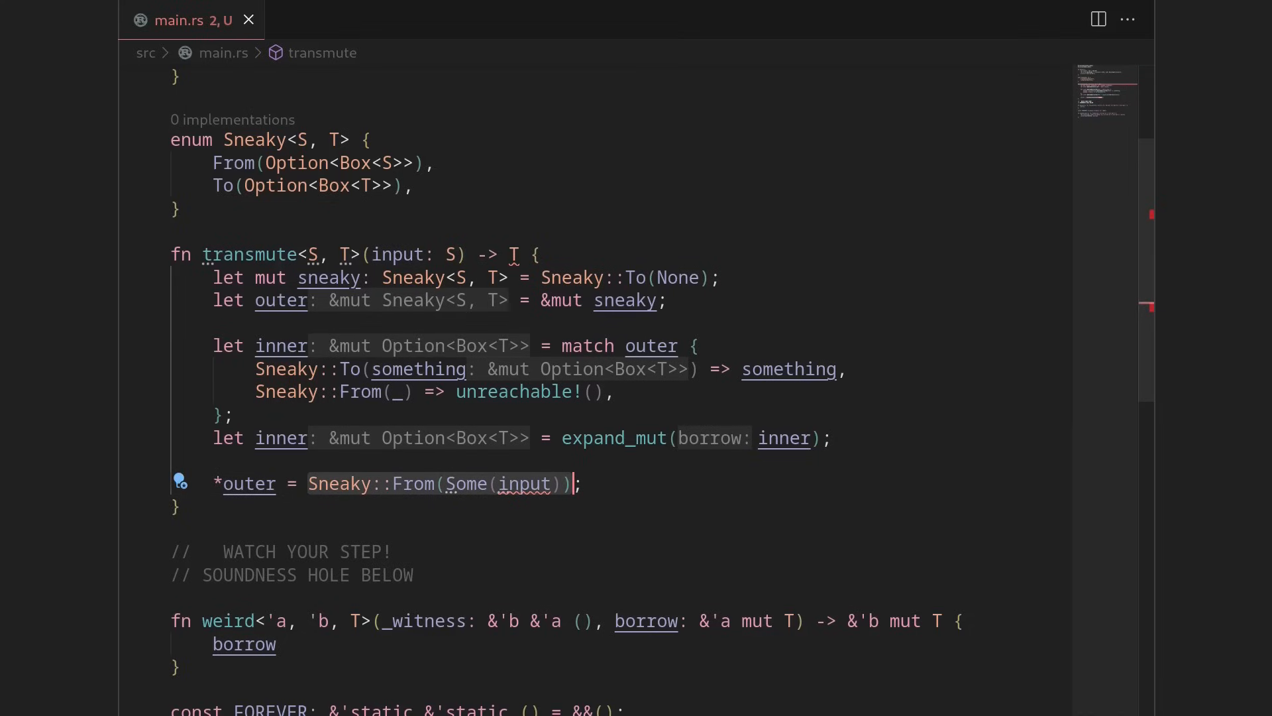
text(Box::new()
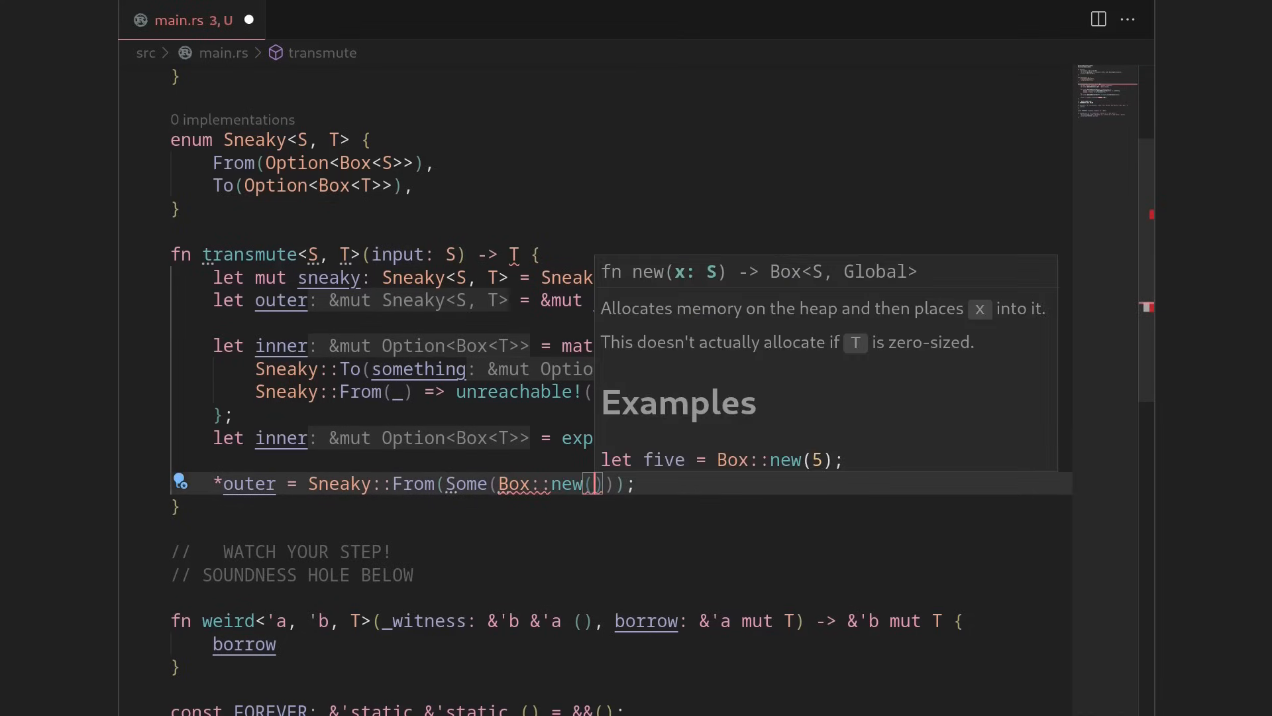
text(inp)
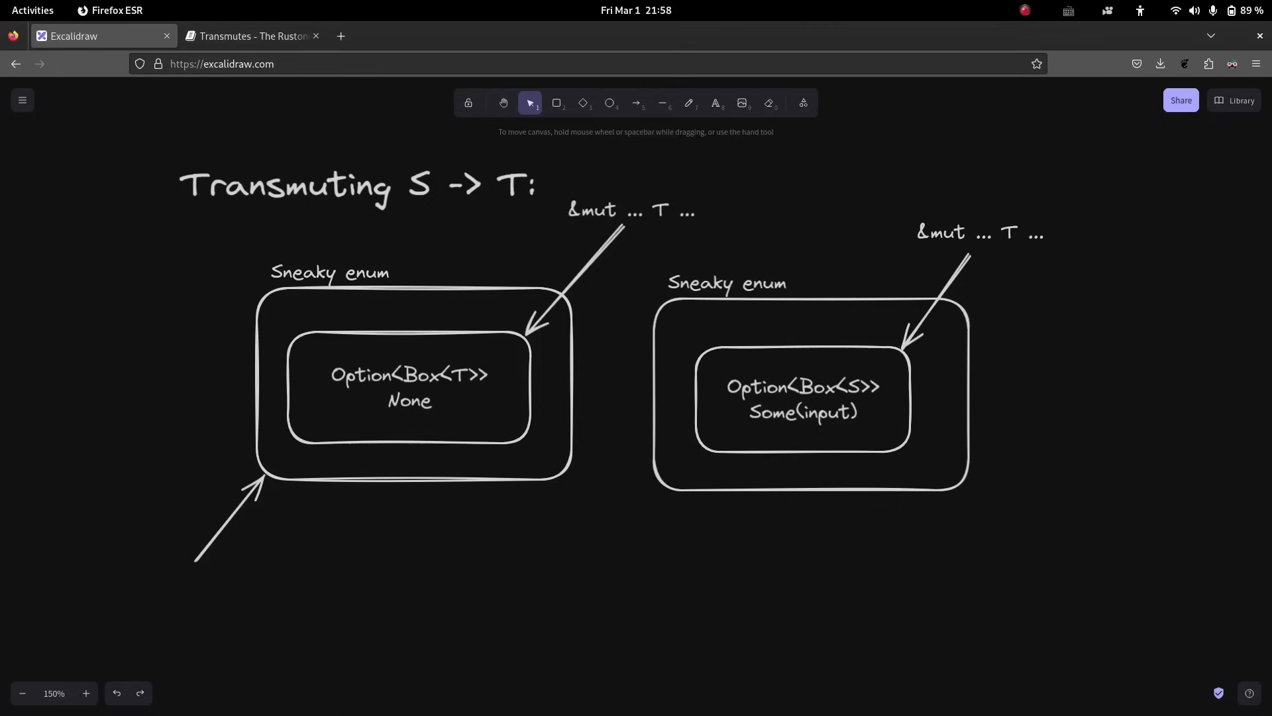
Edit the diagram's Some(input) label to Some(Box::new(input)).
double_click(803, 412)
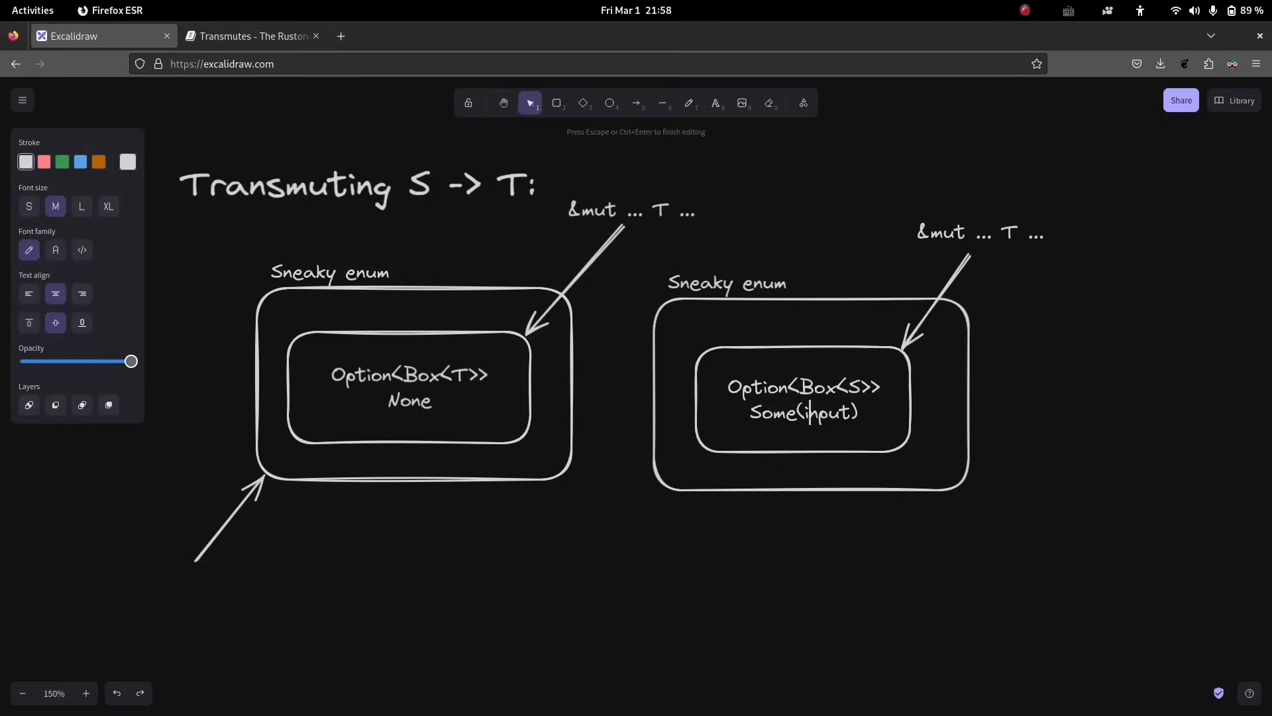
text(Box::new(input)));)
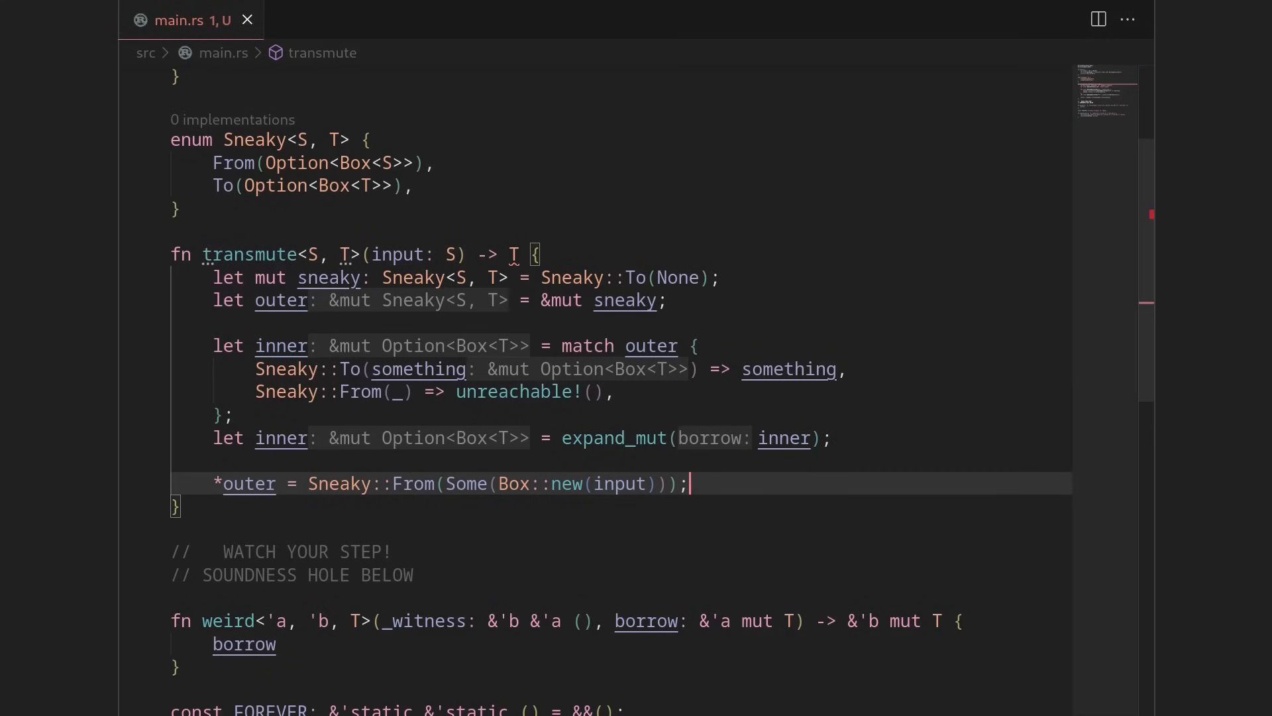
mouse_move(412, 300)
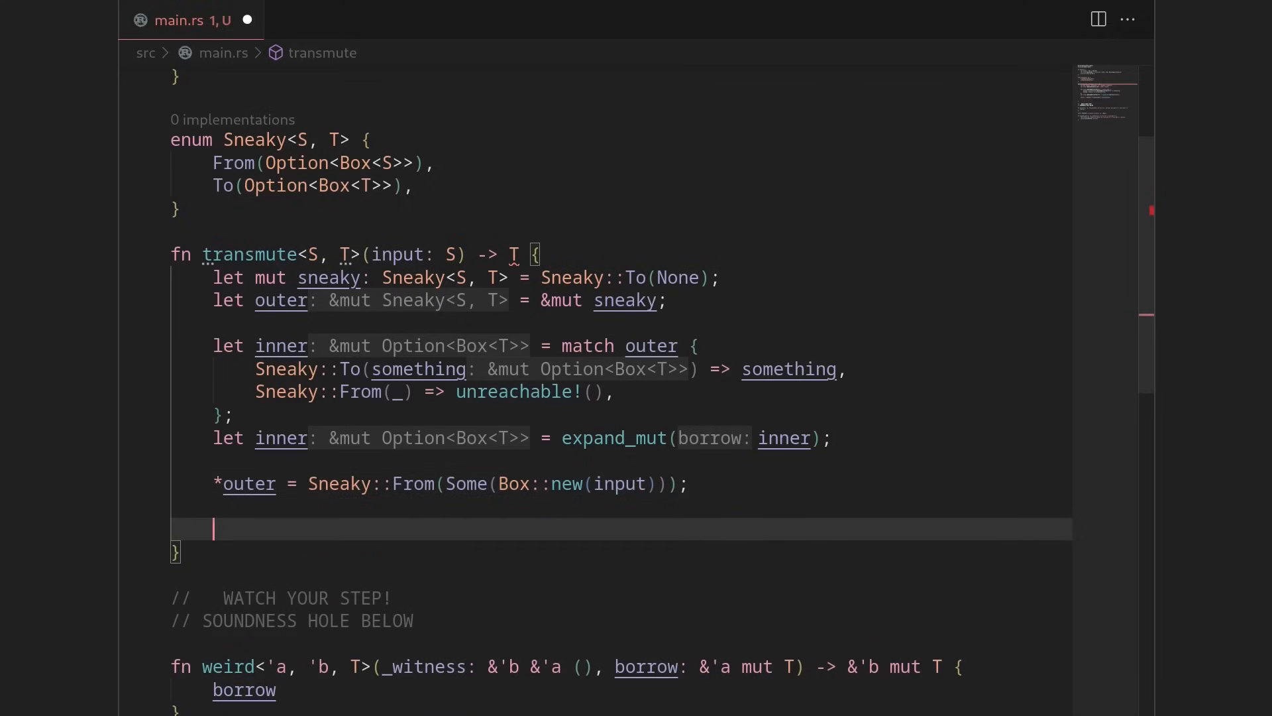
Add the line `*inner.unwrap()` after the outer assignment.
text(inner.)
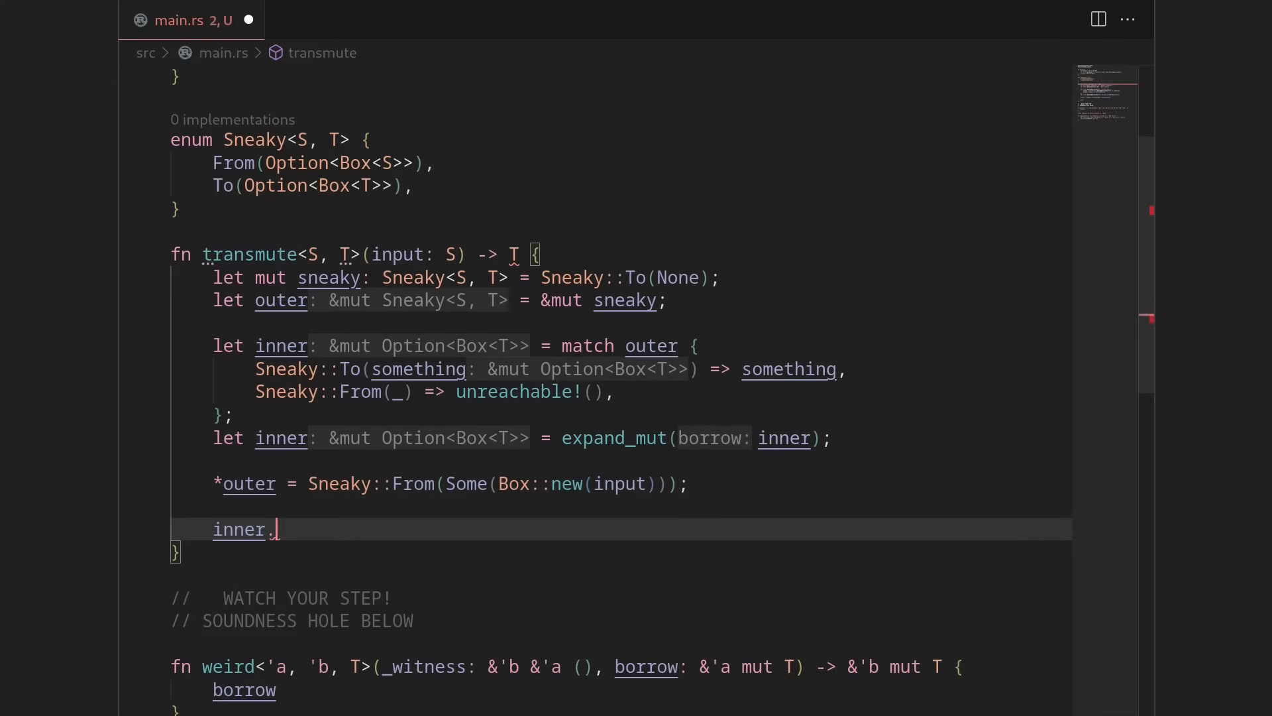
text(unwrap())
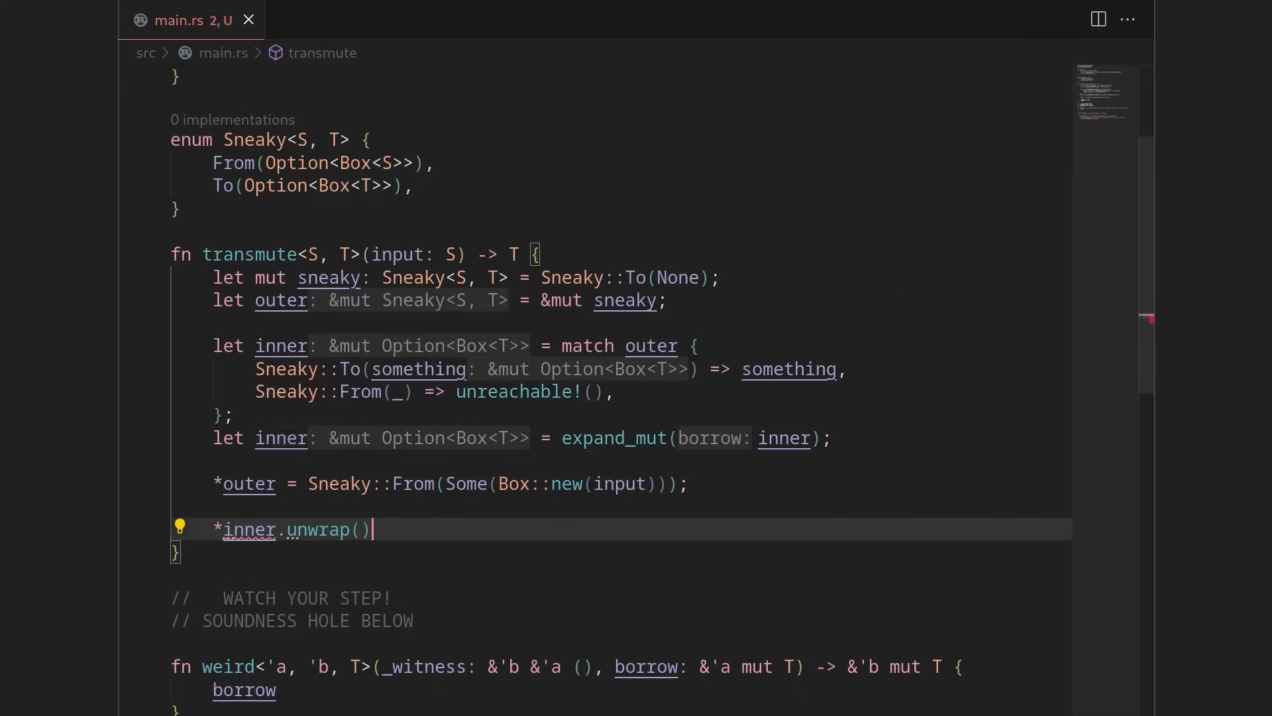
mouse_move(247, 529)
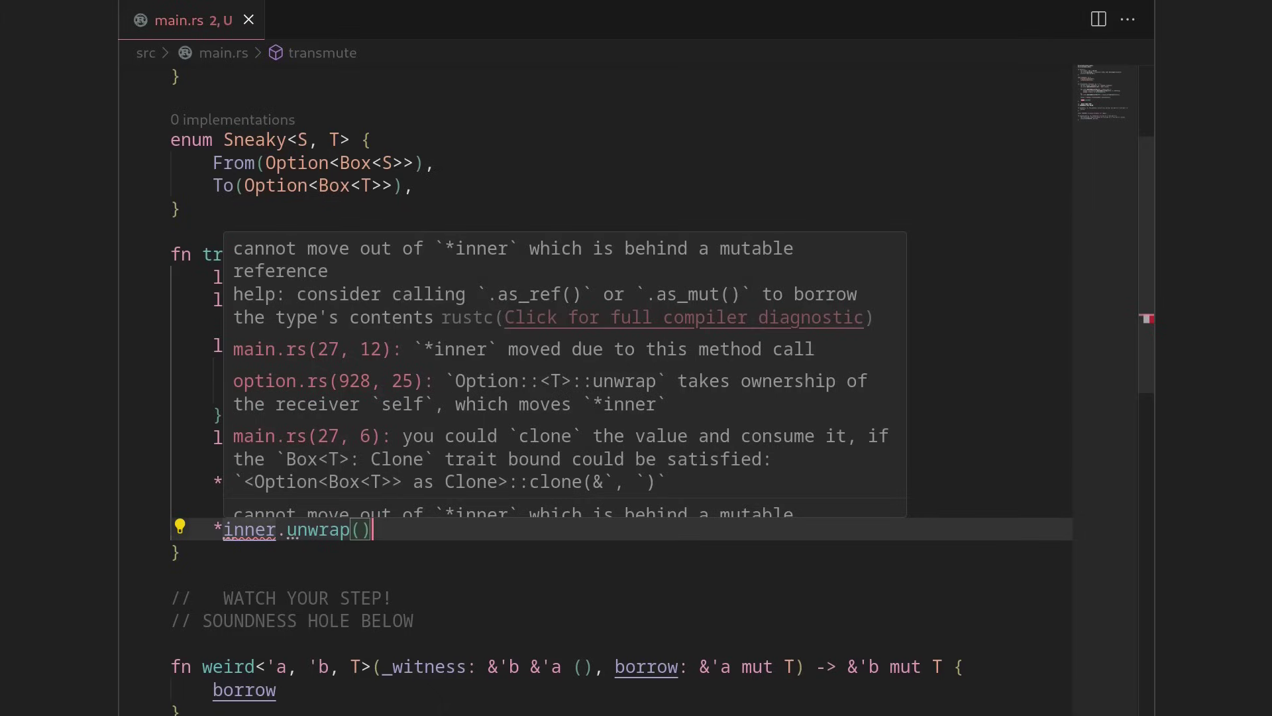
Open and scroll through the full E0507 diagnostic, then go back to main.rs.
click(684, 318)
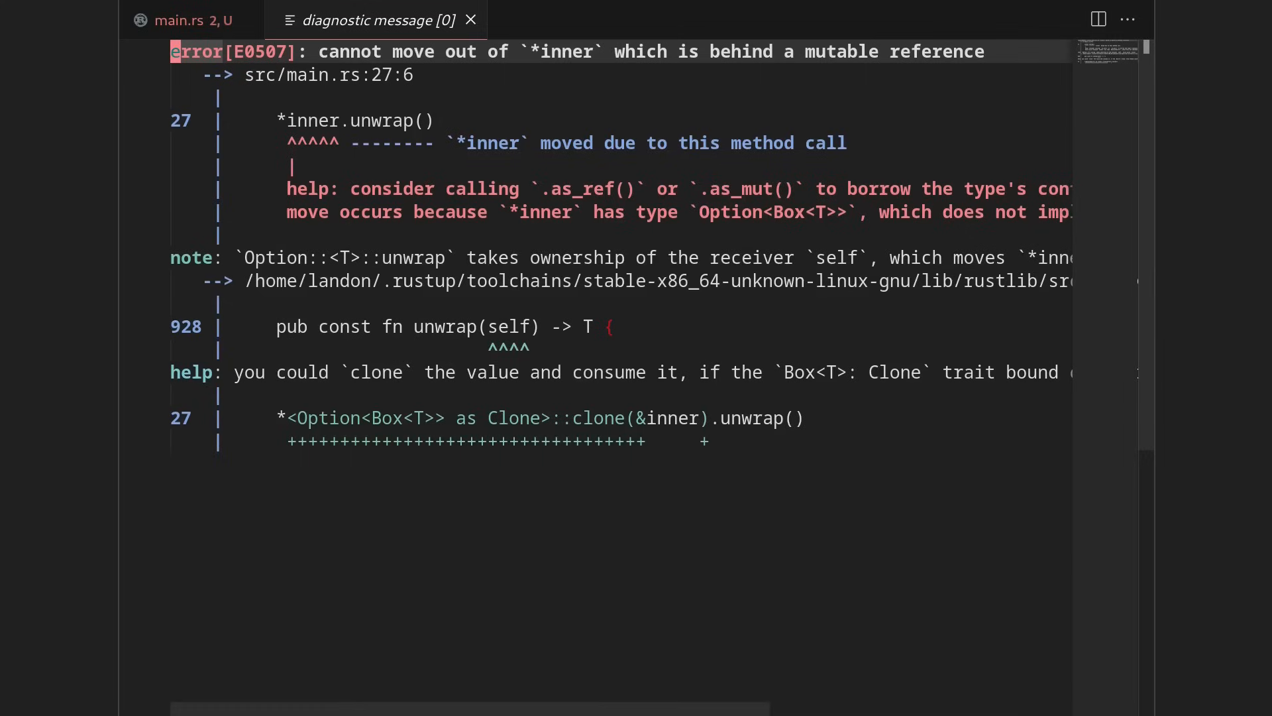
scroll(right, 3)
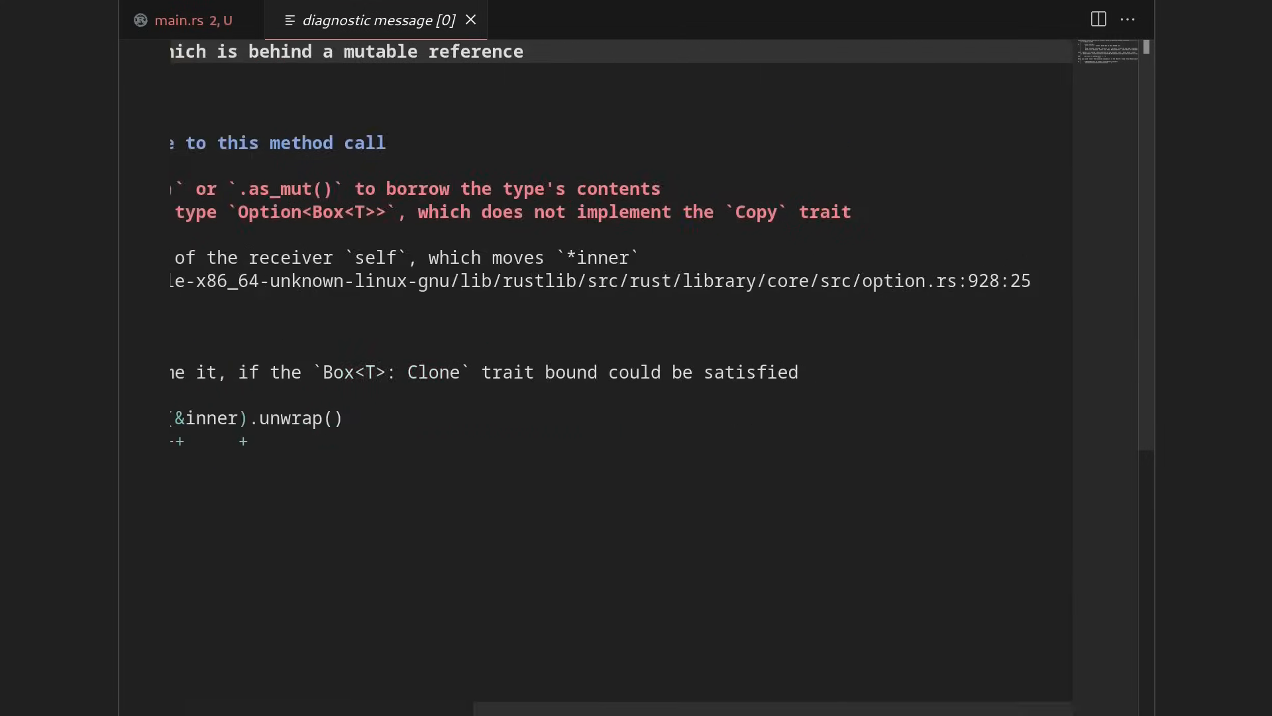
scroll(left, 3)
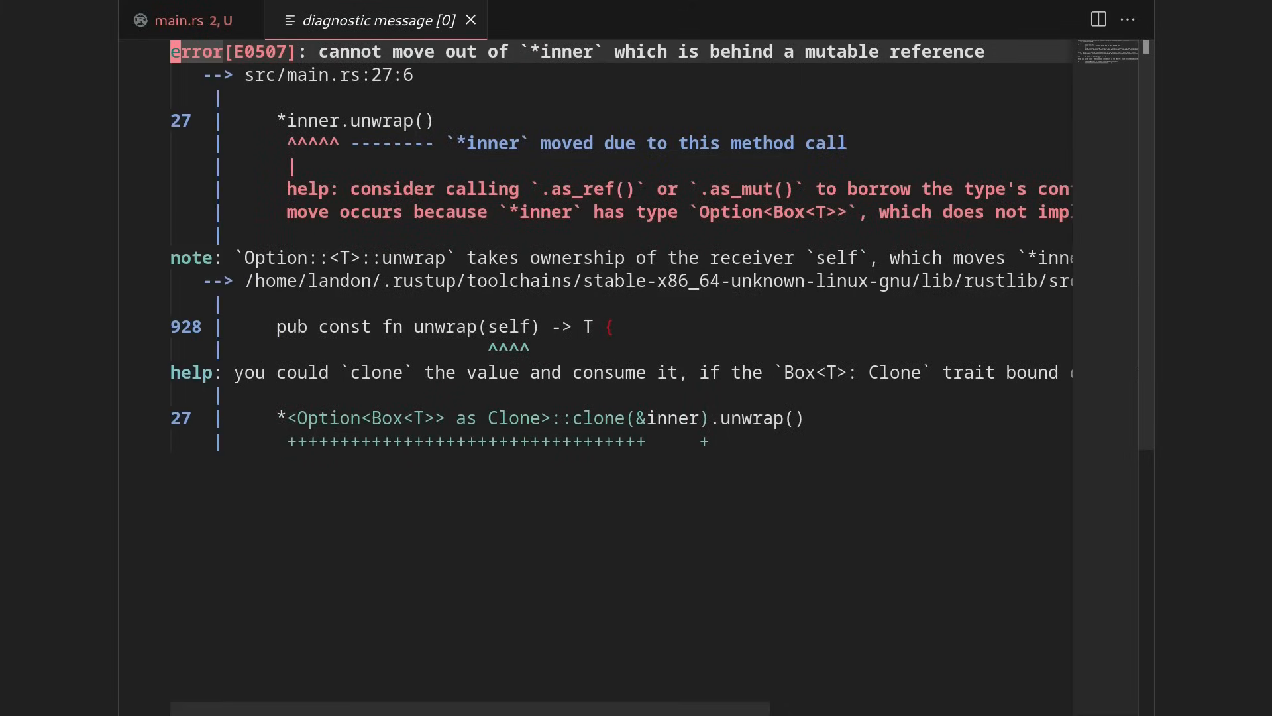
click(185, 19)
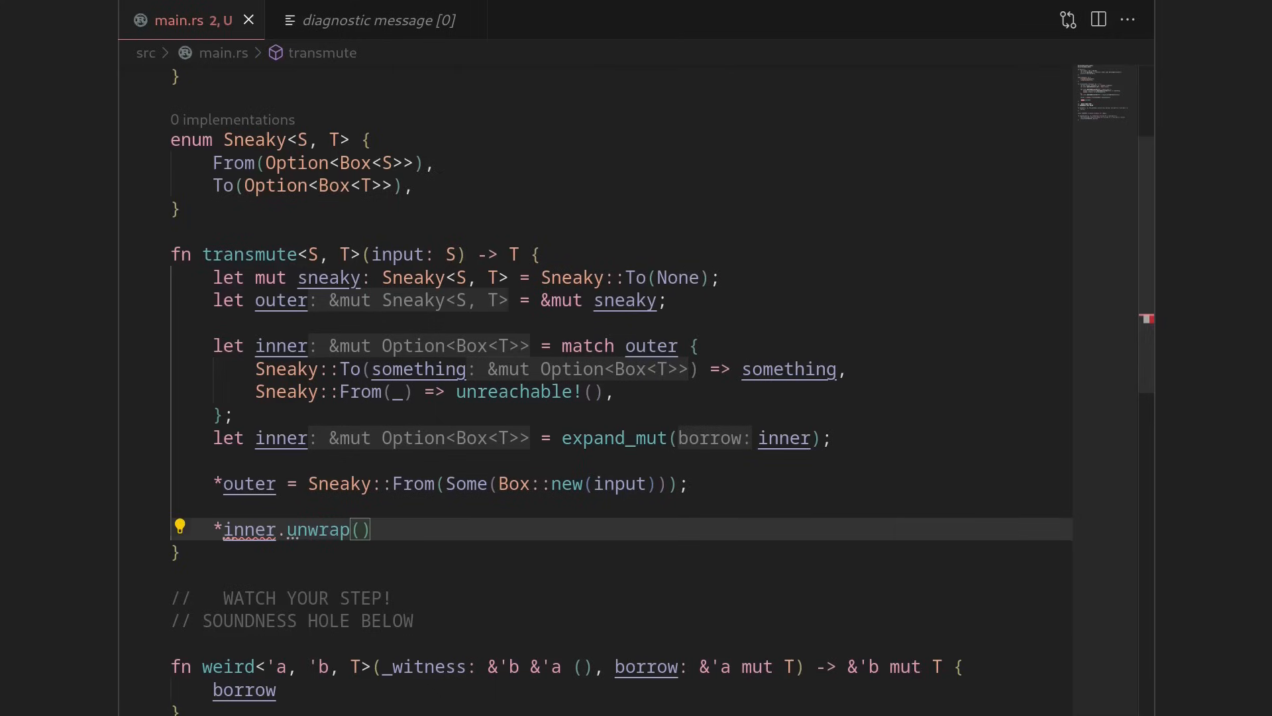
Remove .unwrap() from the last line so transmute ends with *inner.
click(281, 438)
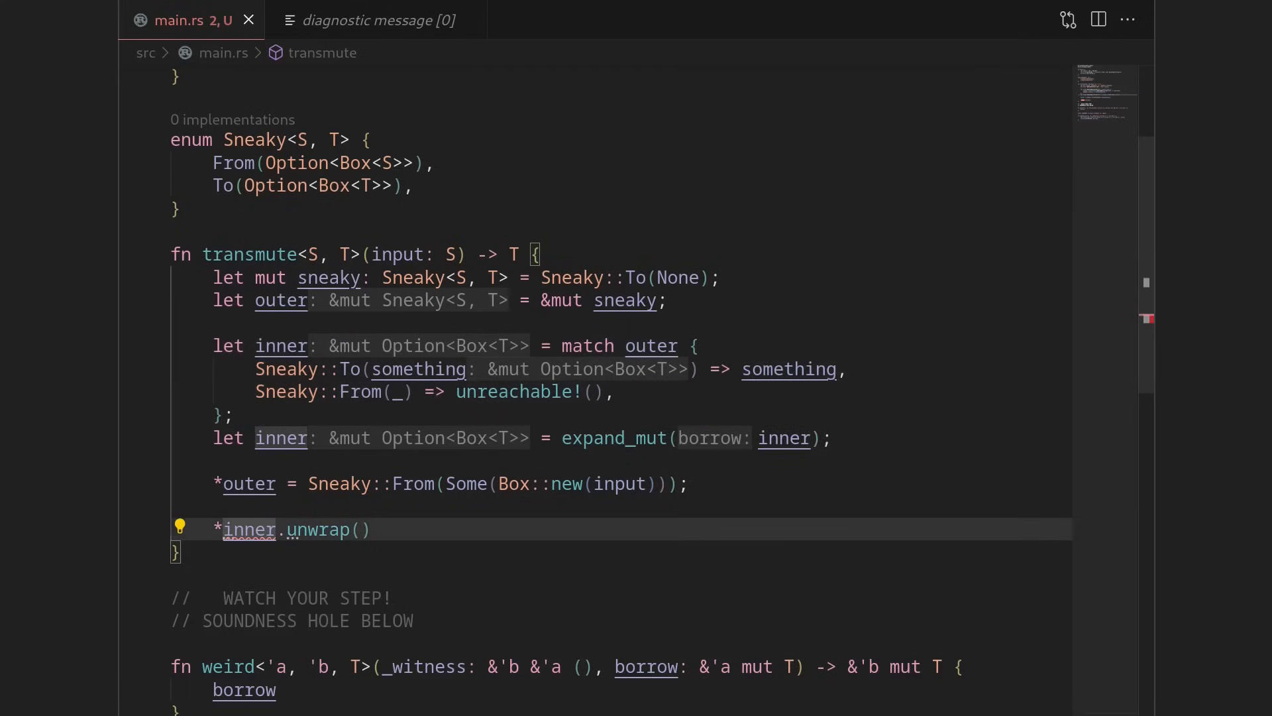
mouse_move(247, 529)
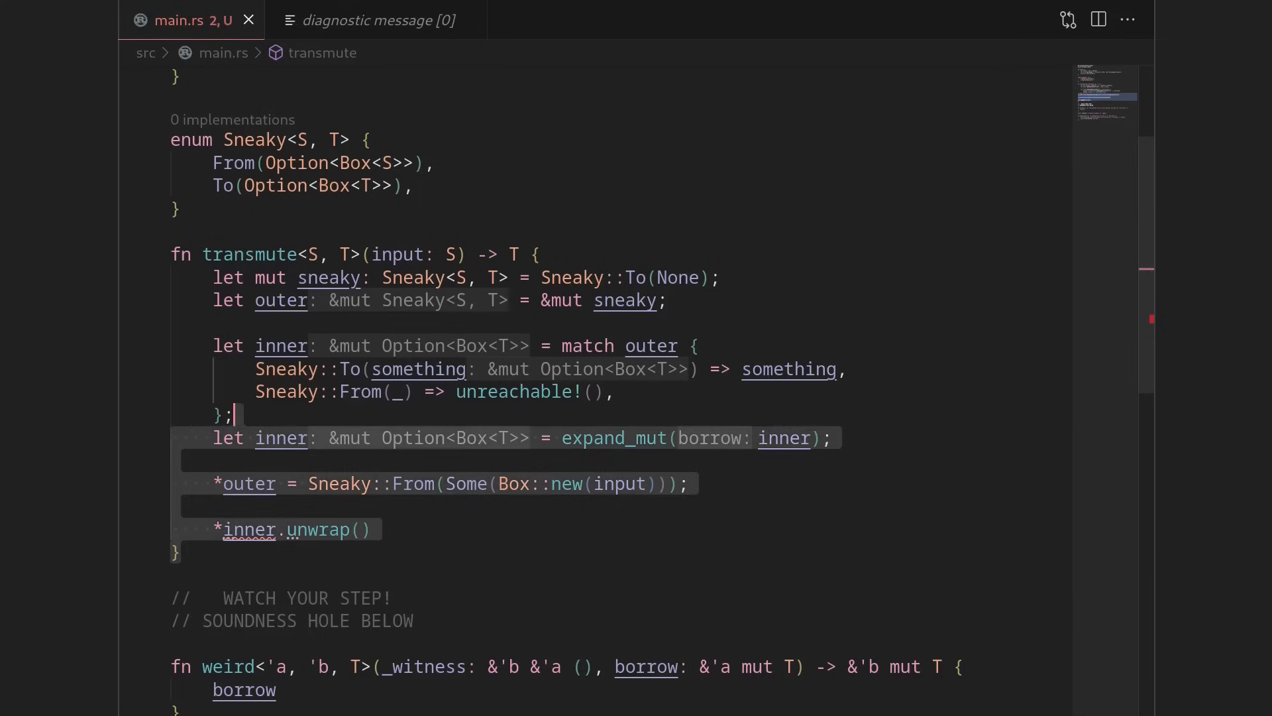
click(289, 369)
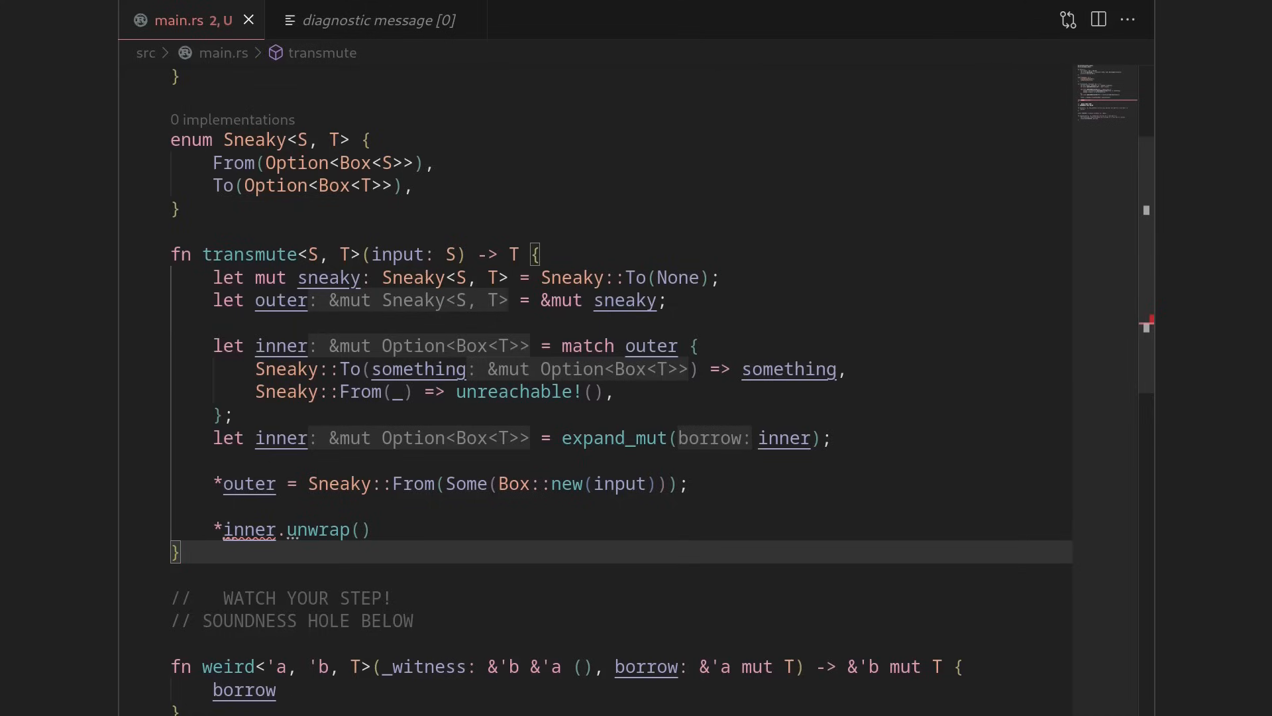
click(333, 529)
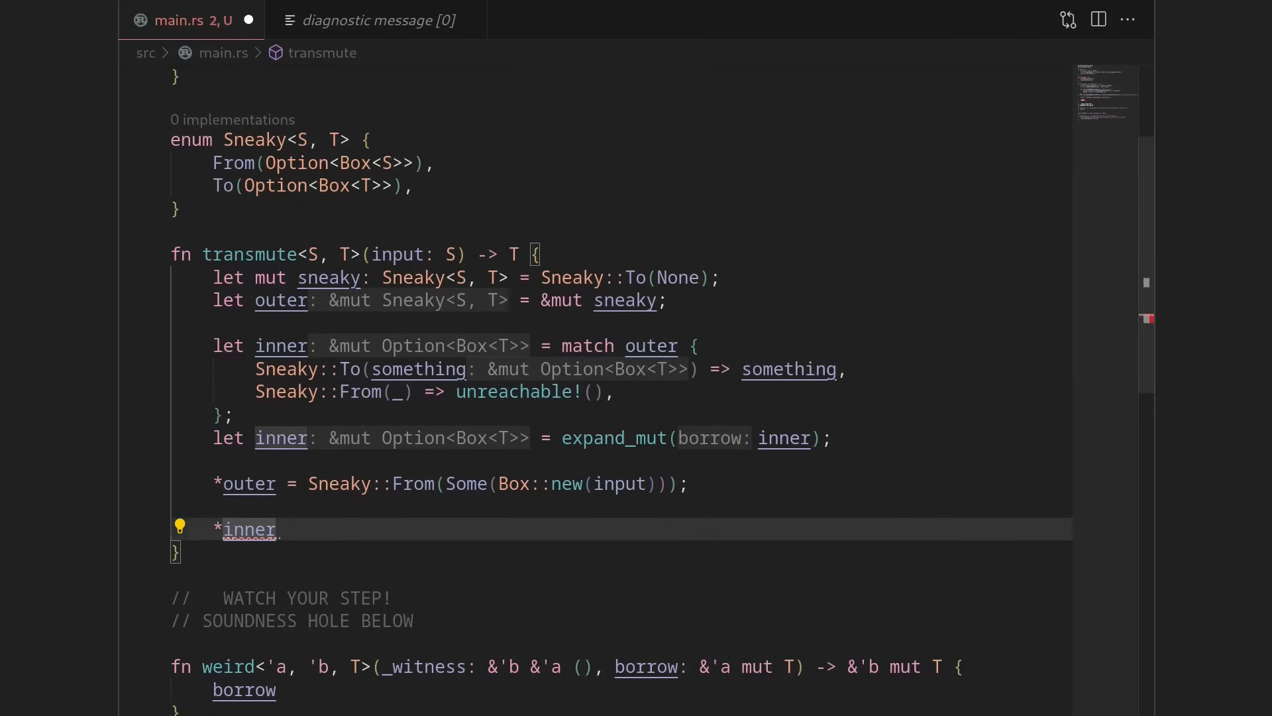
Extend the final line to *inner.take().unwrap() and save main.rs.
text(.take())
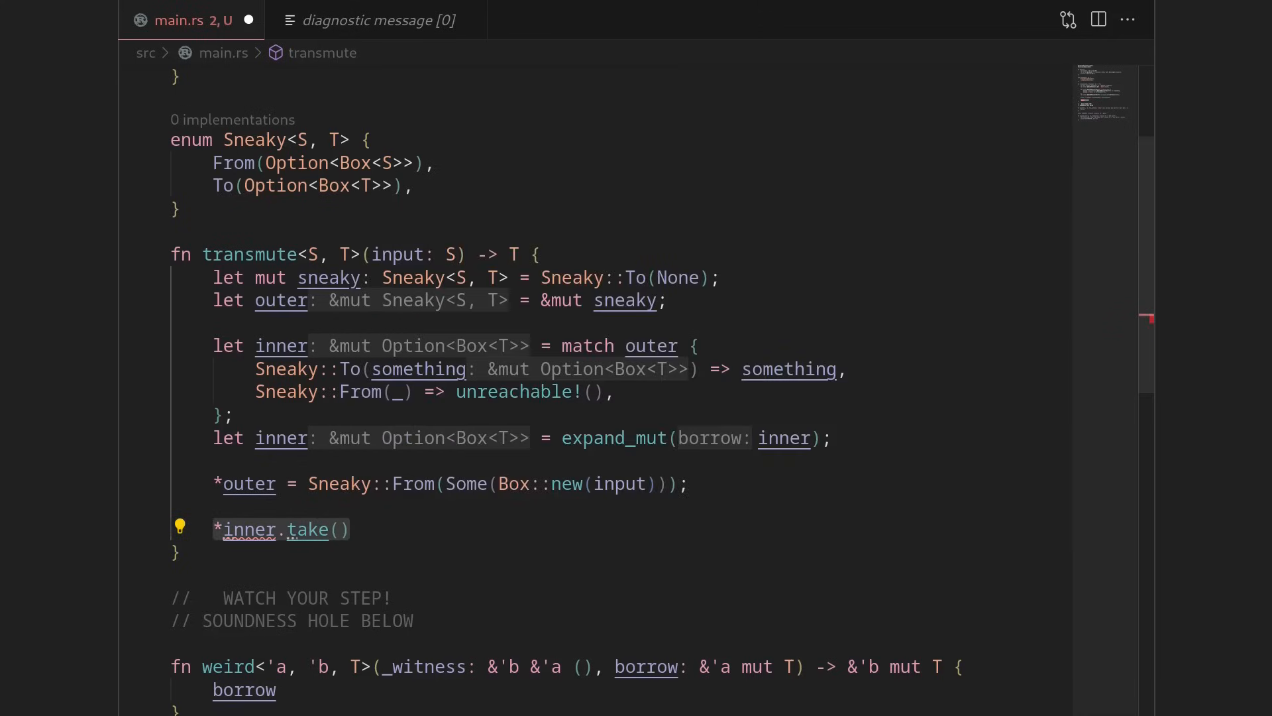
click(349, 529)
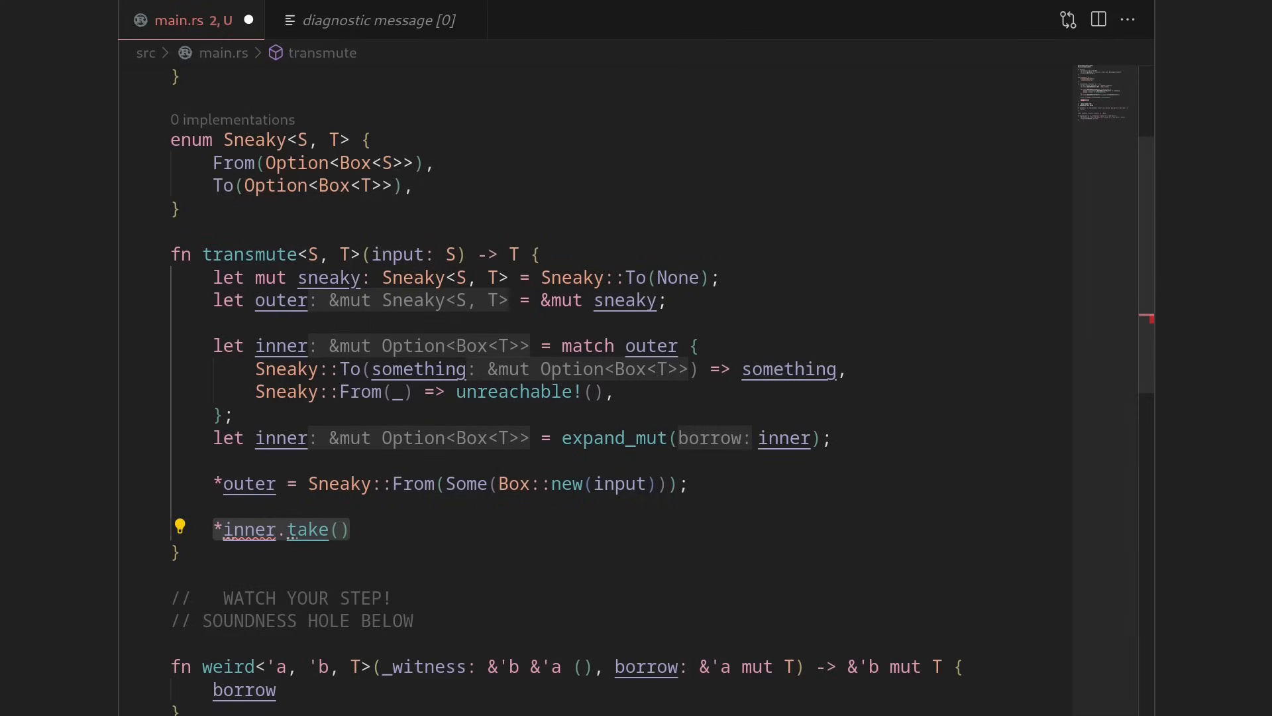
mouse_move(246, 528)
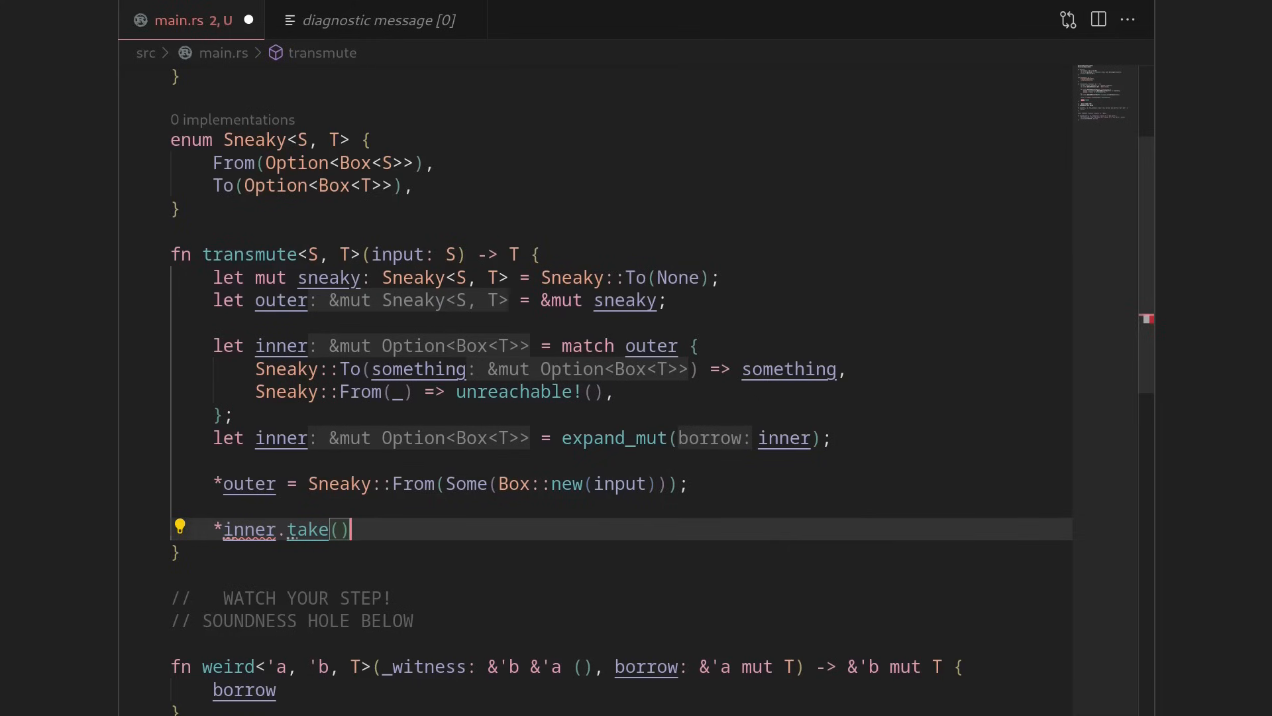
mouse_move(308, 528)
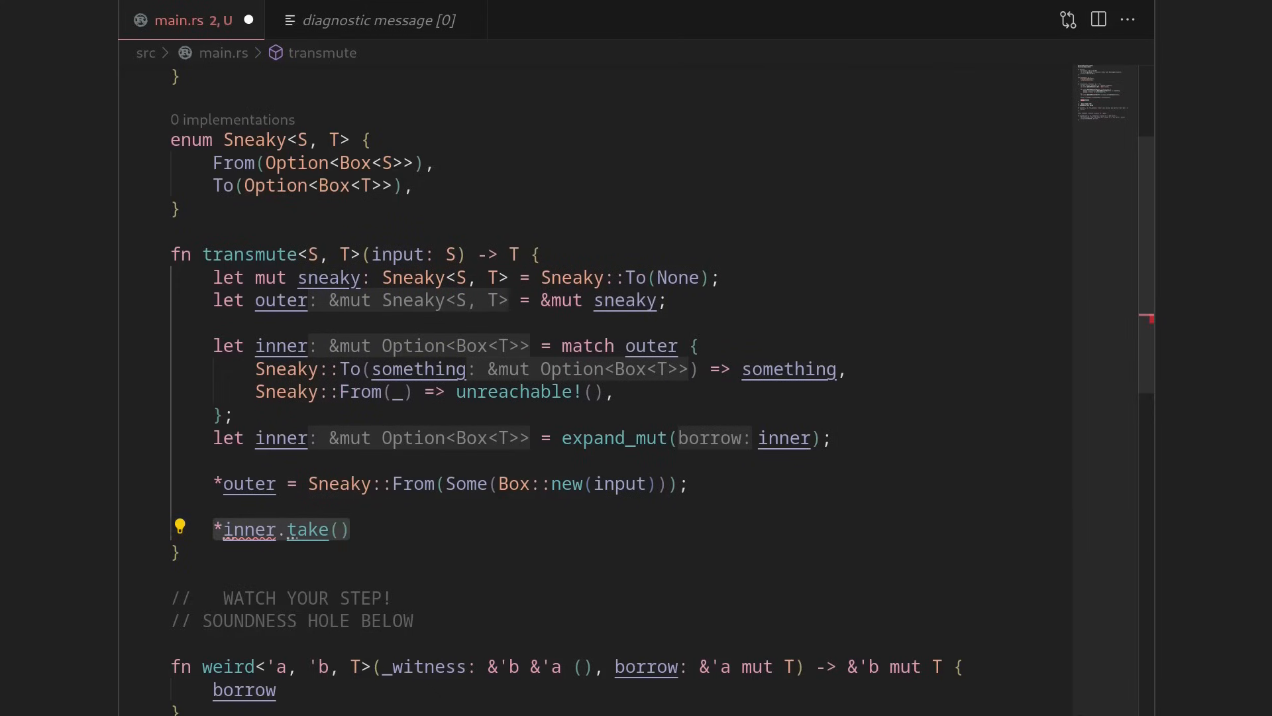
click(336, 528)
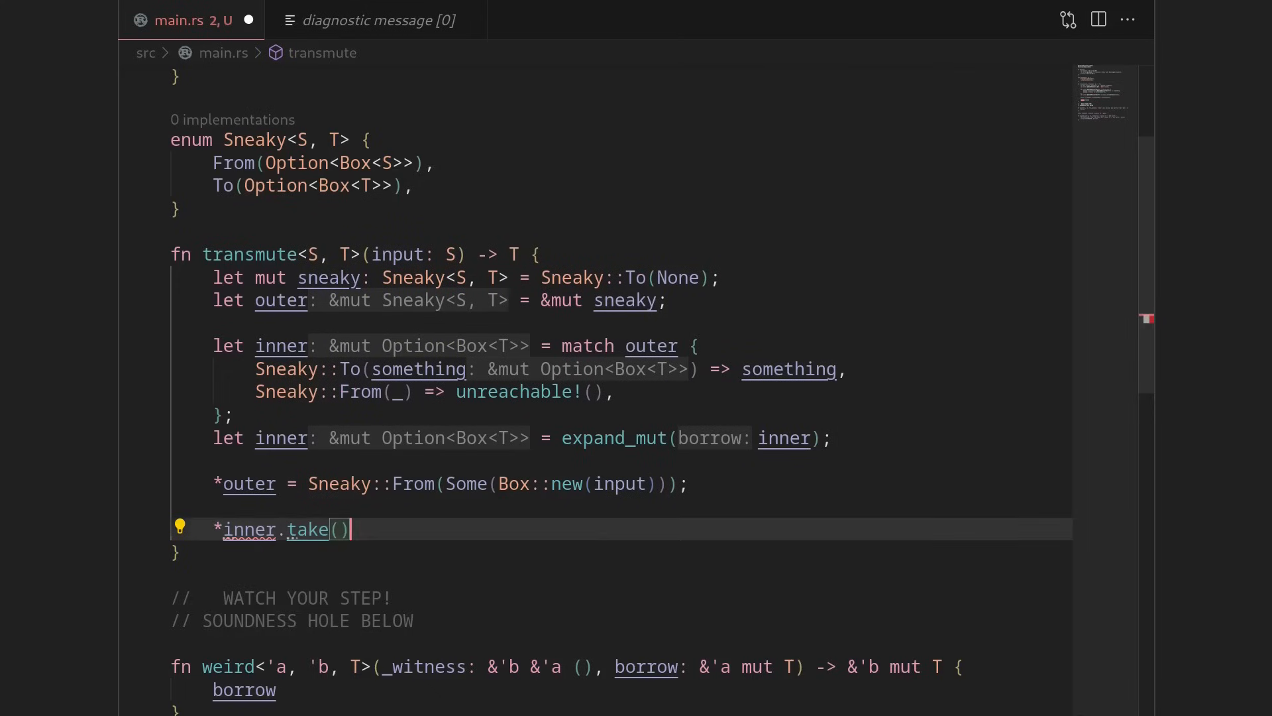
text(;)
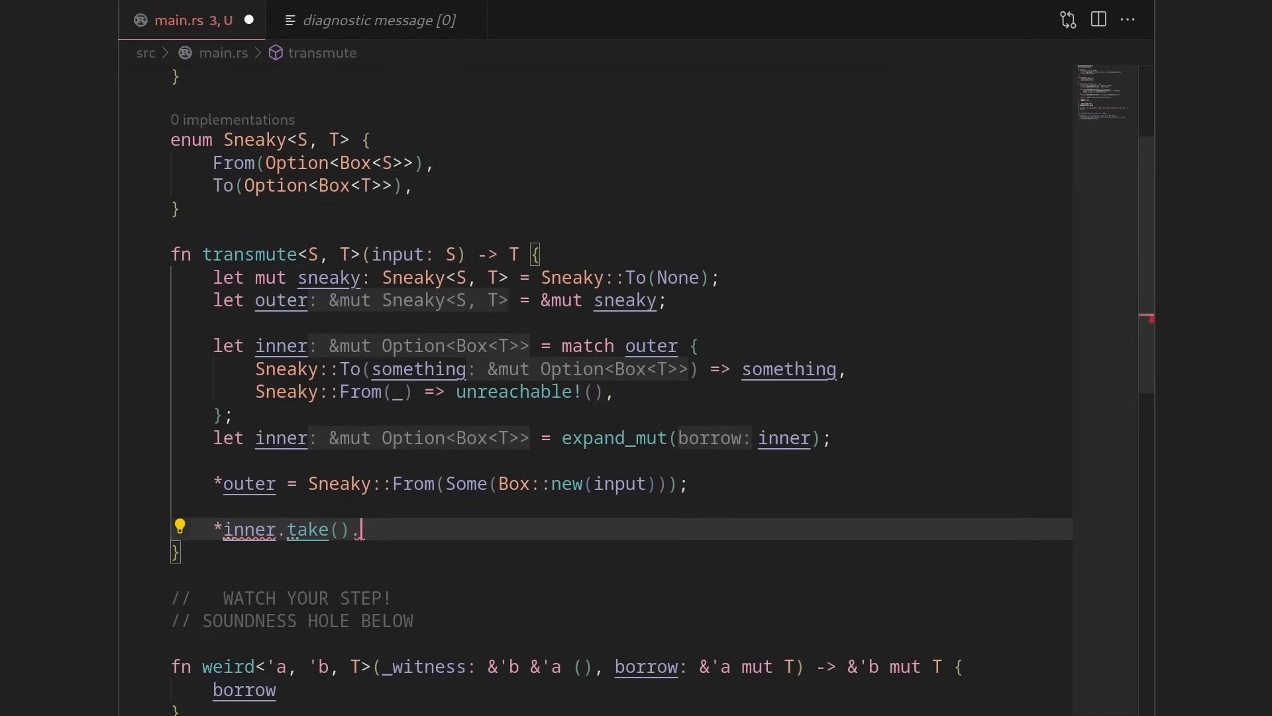
text(unwrap())
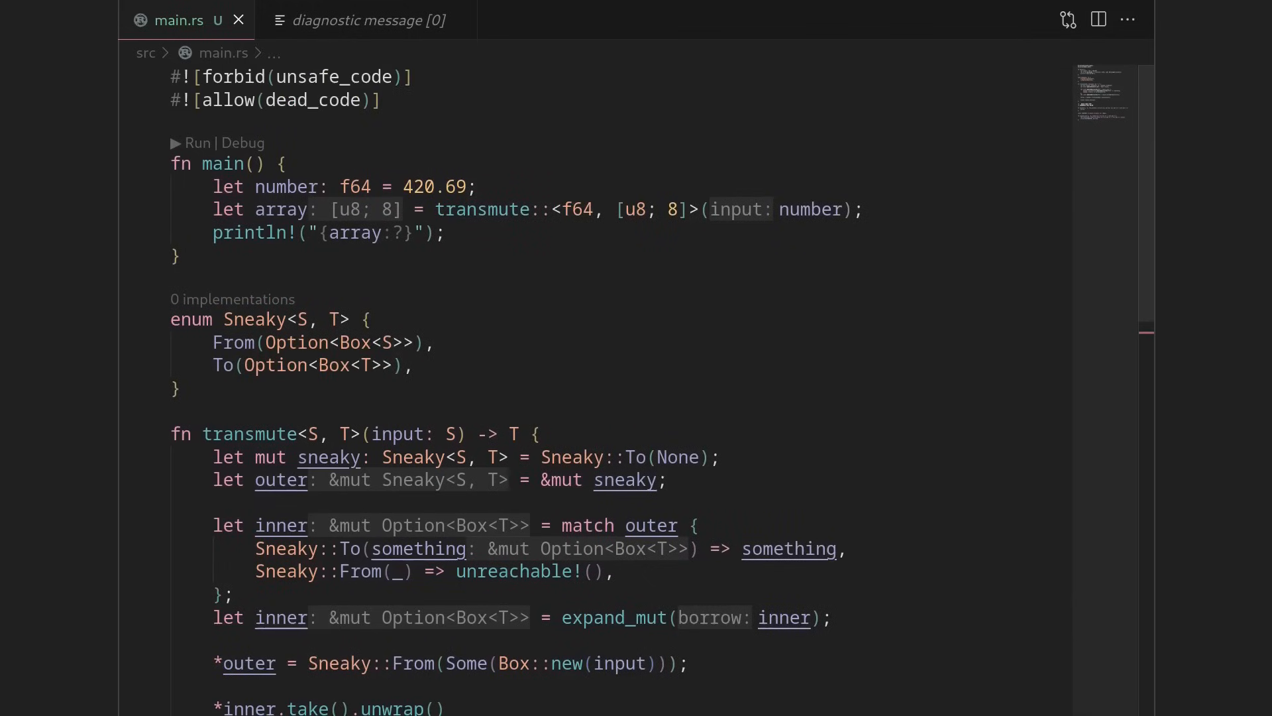
Run cargo run to print the eight bytes, then select the f64 type in main.
click(437, 187)
text(cargo)
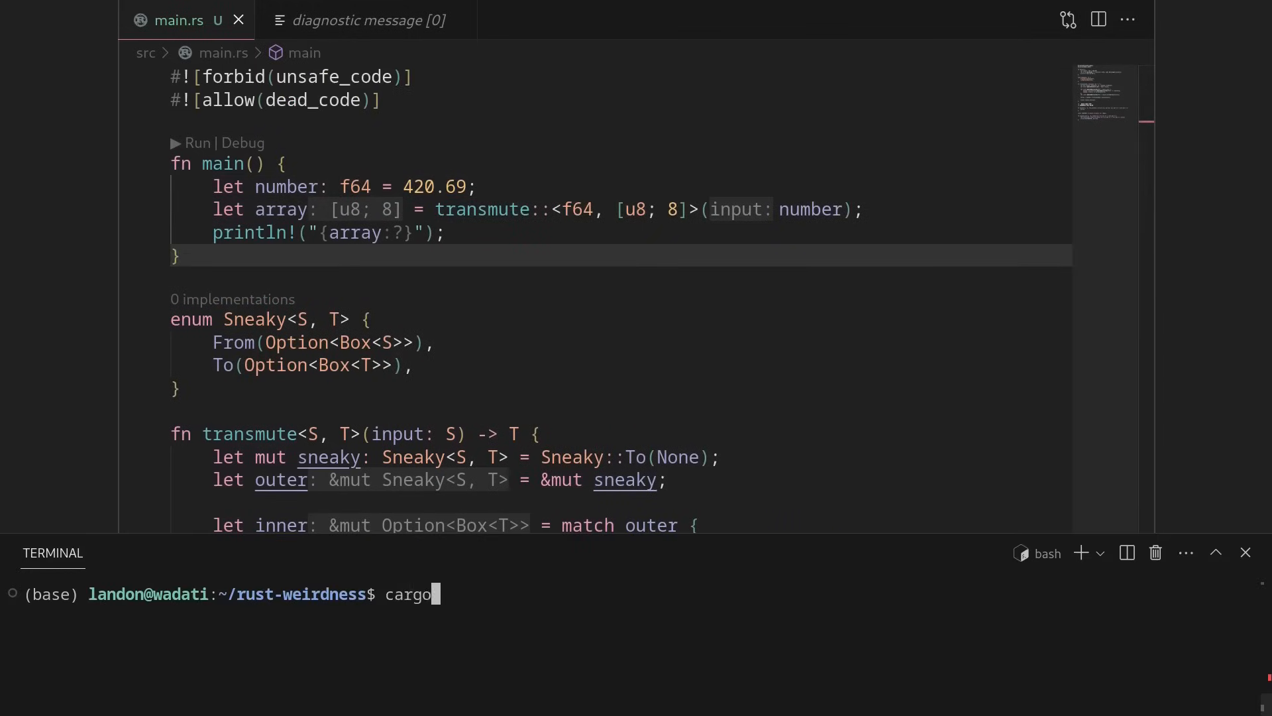
text( run)
key(Return)
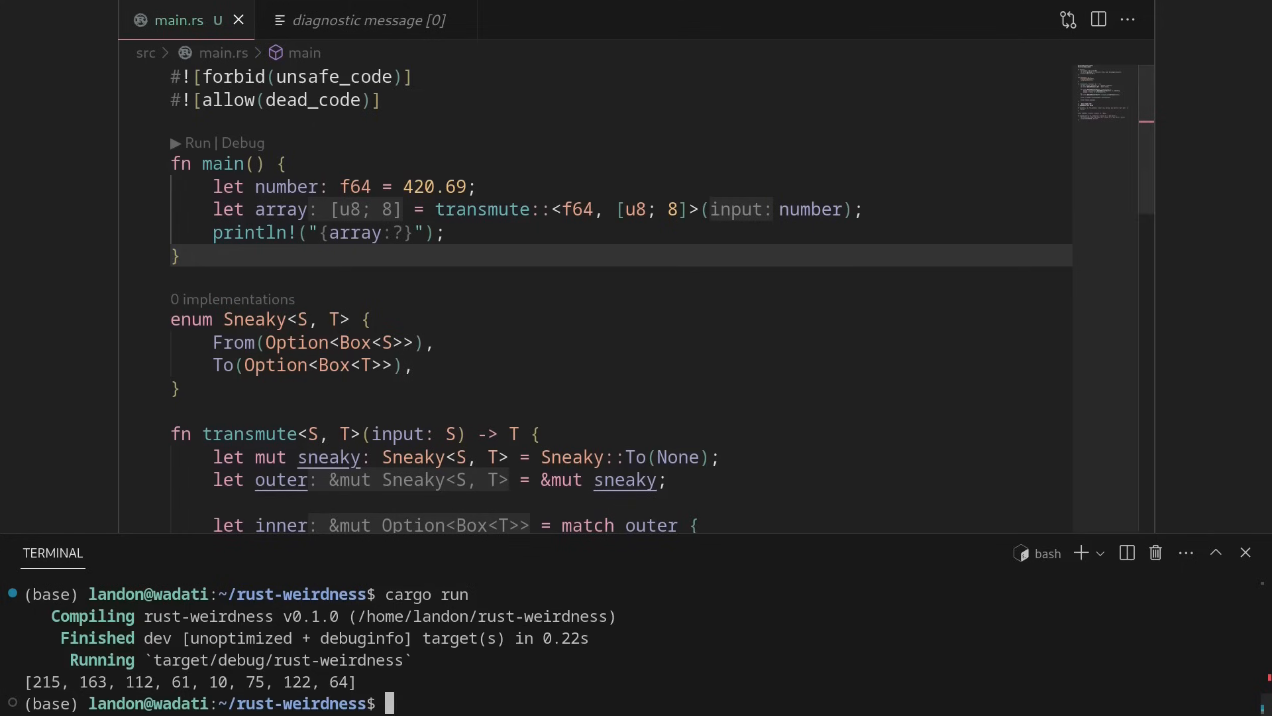
double_click(344, 187)
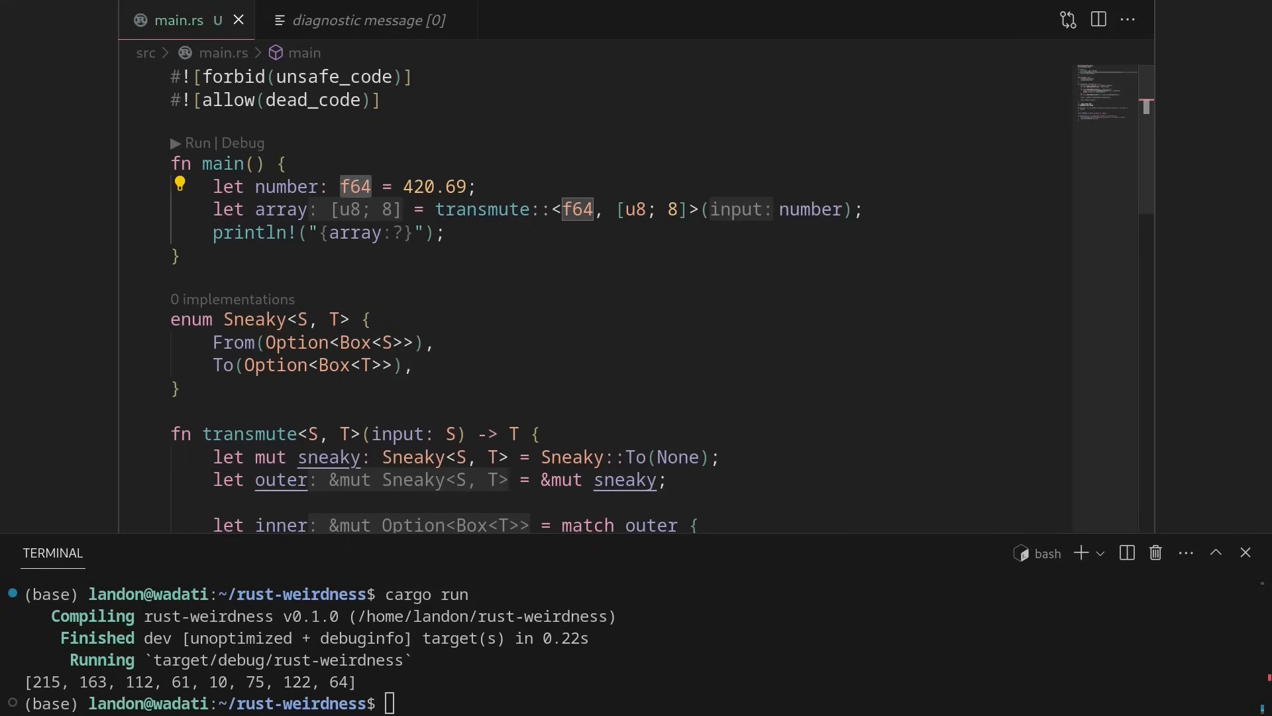
Declare the number as an integer with value 3 and transmute it as <i8, bool>.
text(i32)
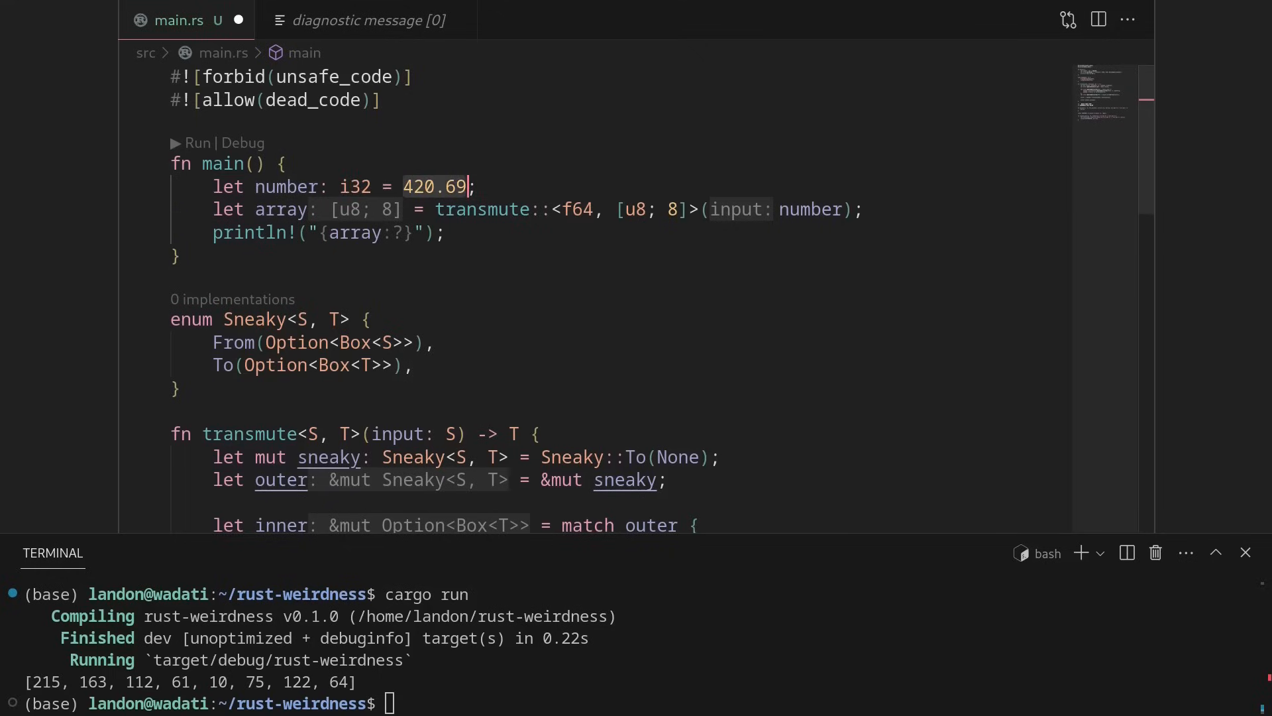
text(3)
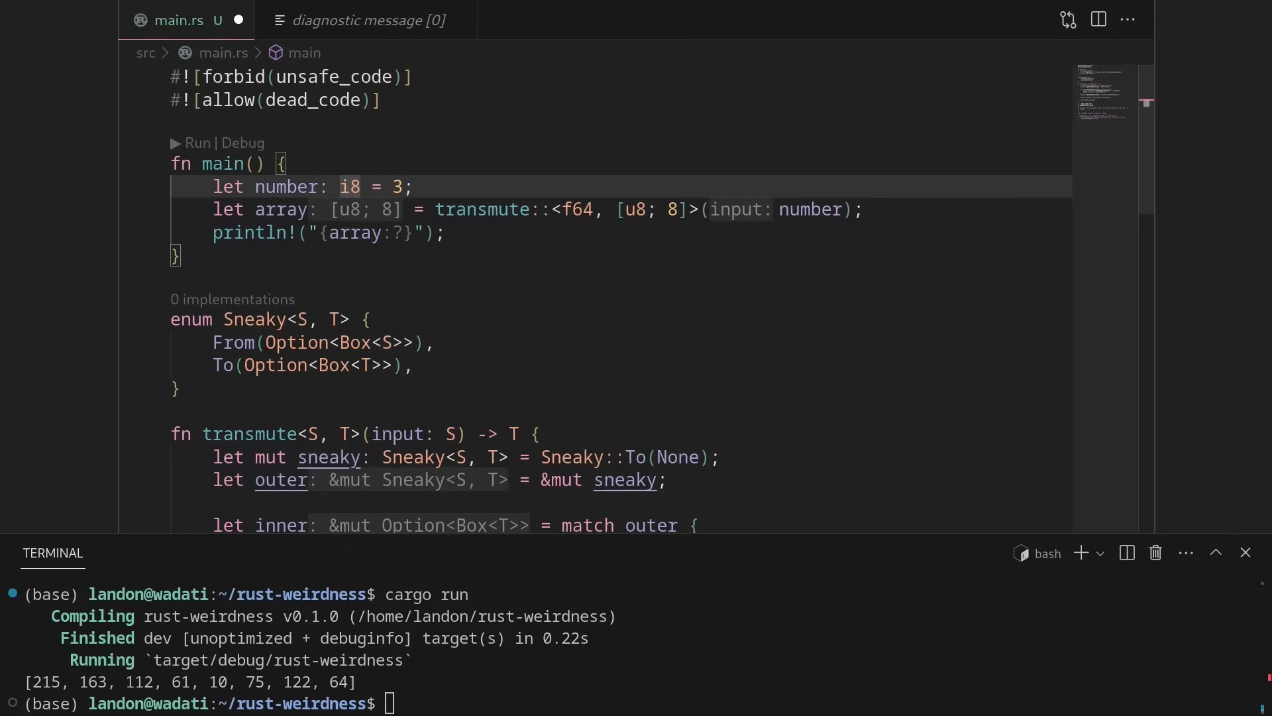
click(581, 210)
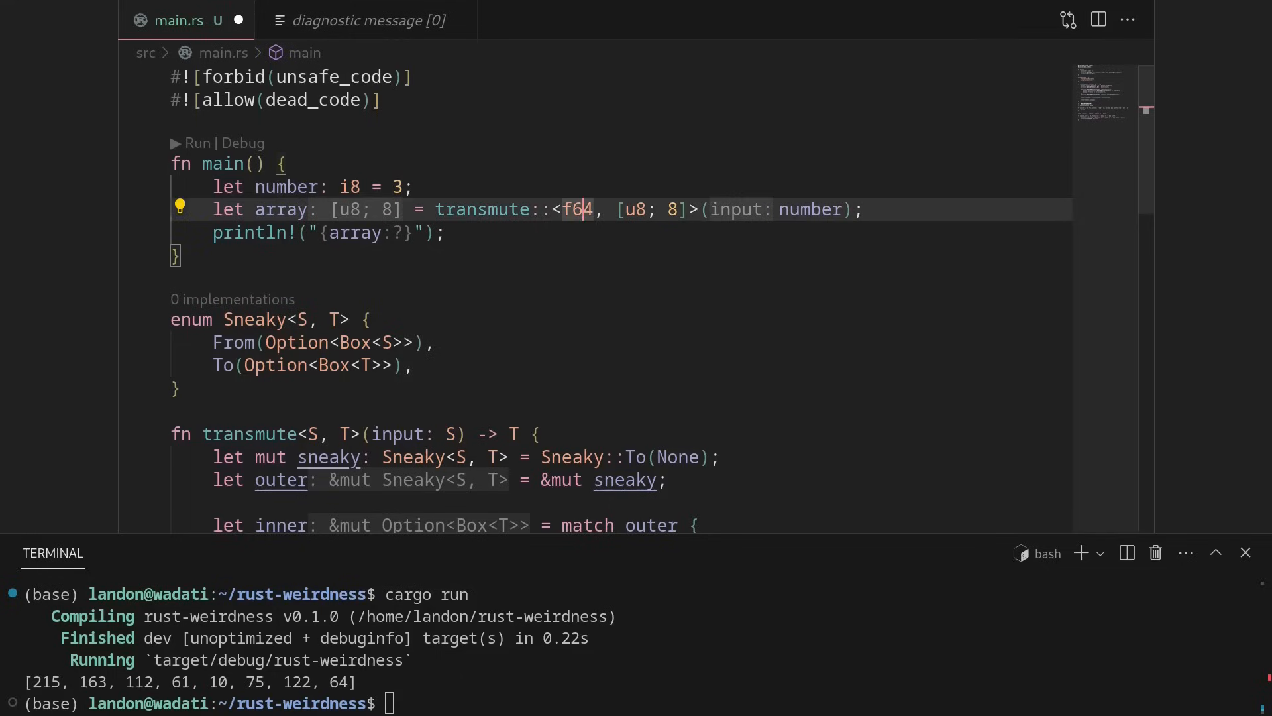
text(i8)
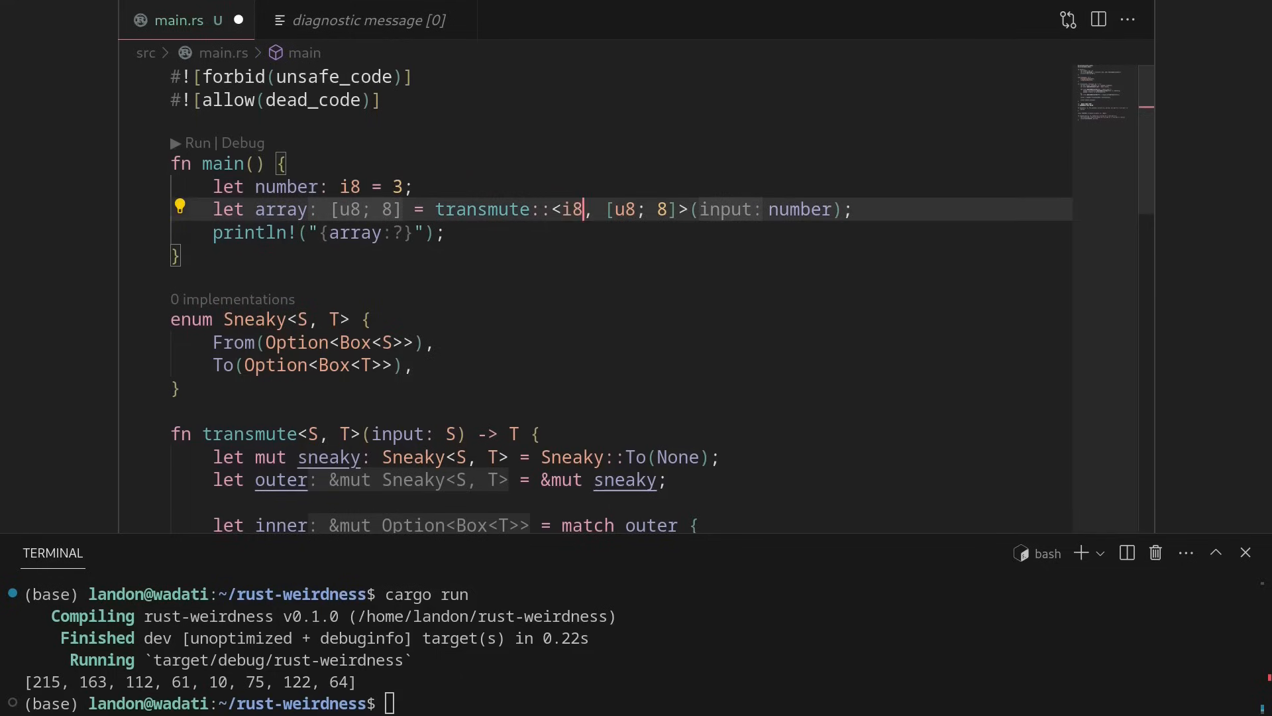
Rename the variable to boolean, run it, then change the number.
text(bool)
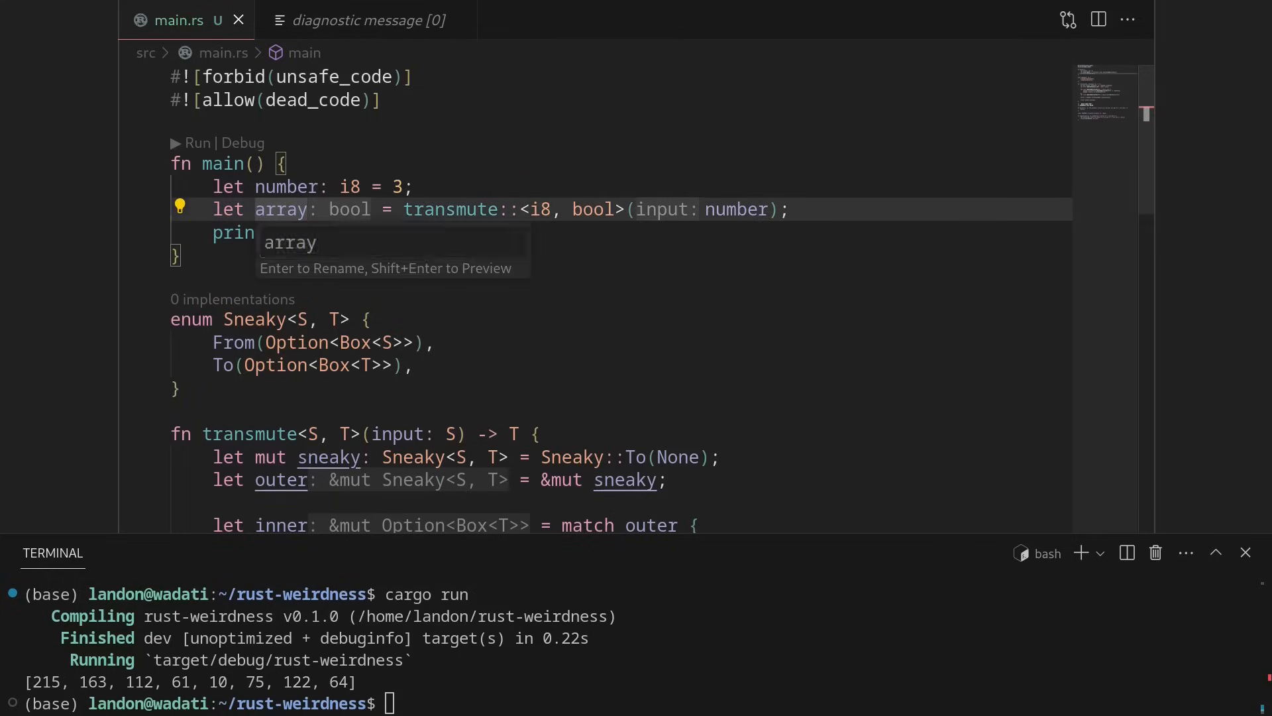
key(Return)
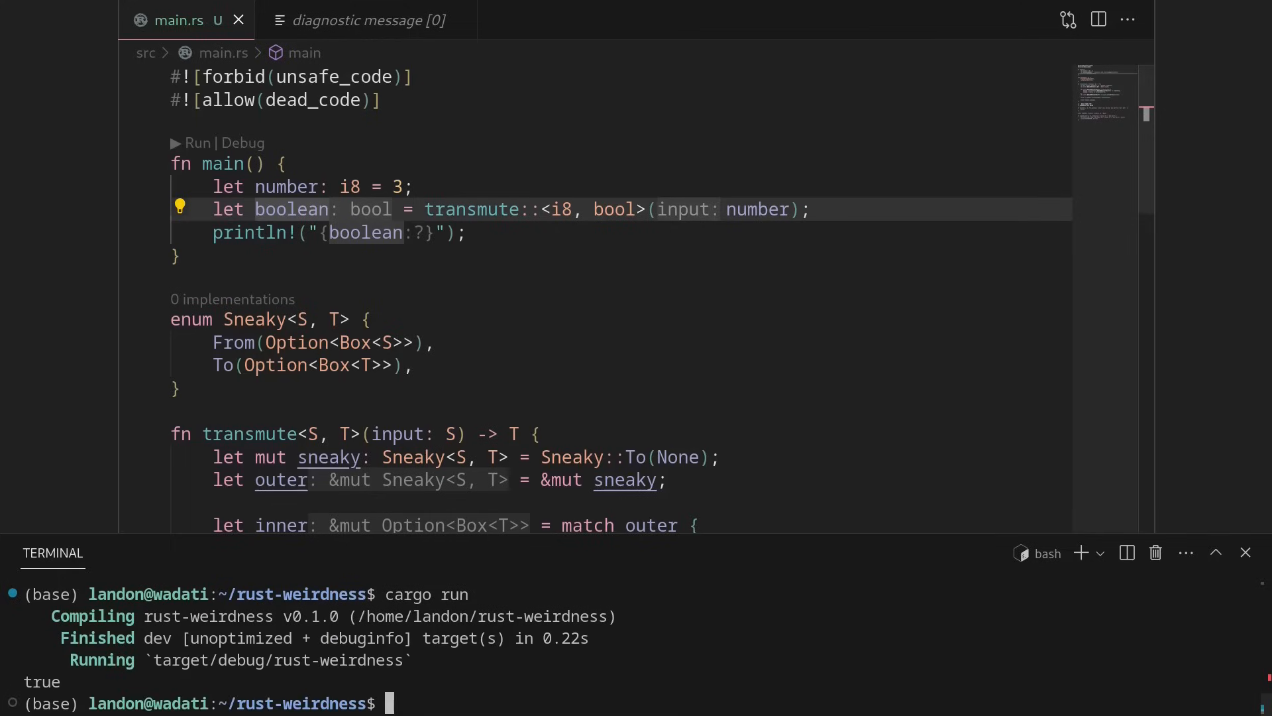
text(7)
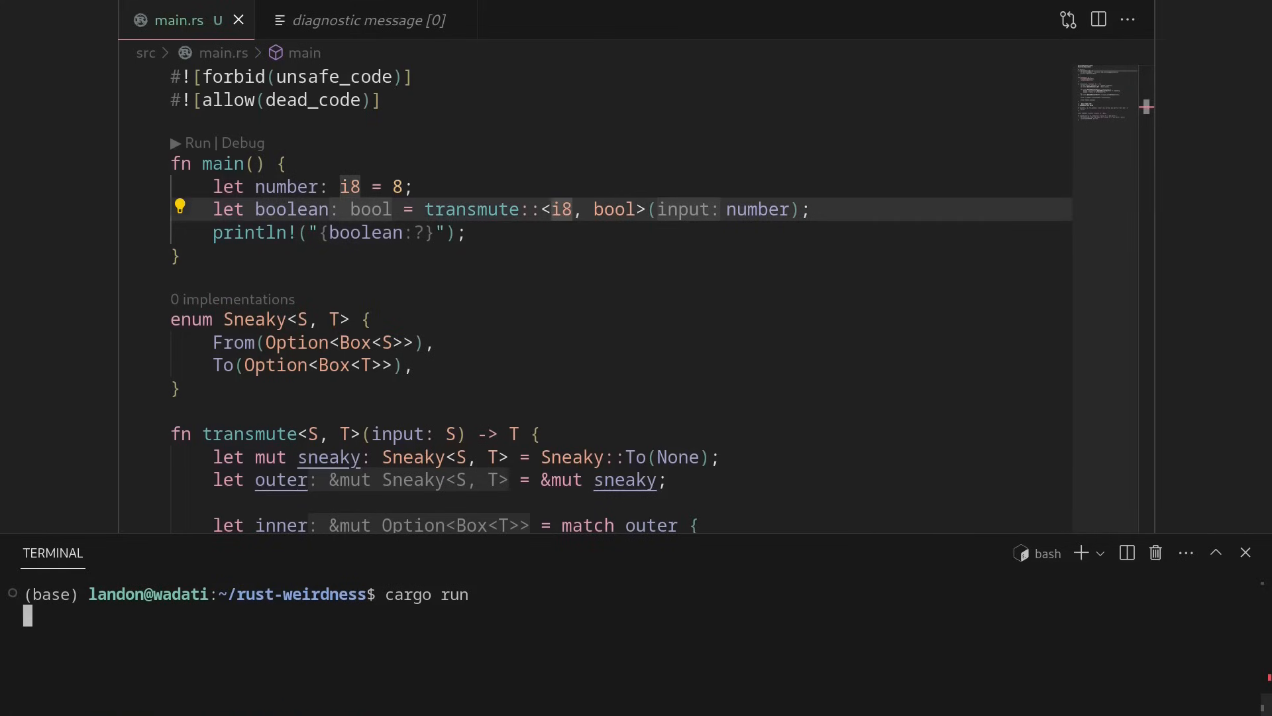
Add a /// comment of binary digits above the number and change the value to 9.
key(Return)
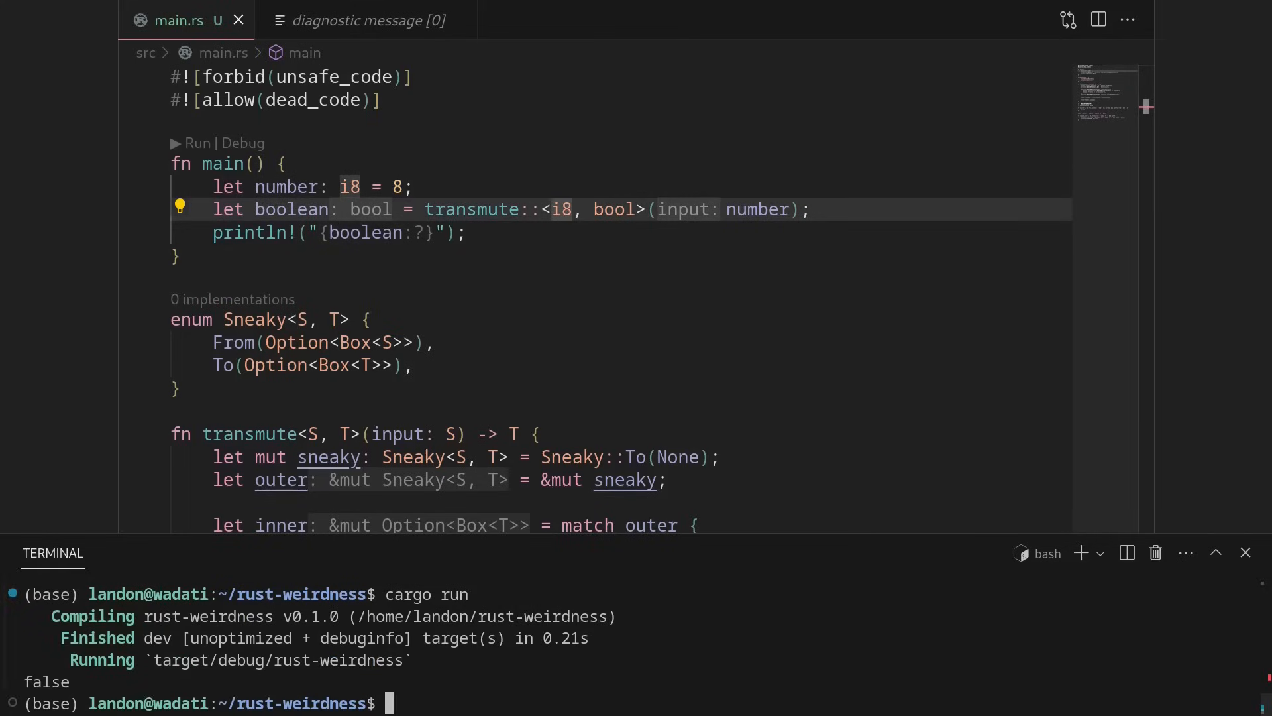
text(//)
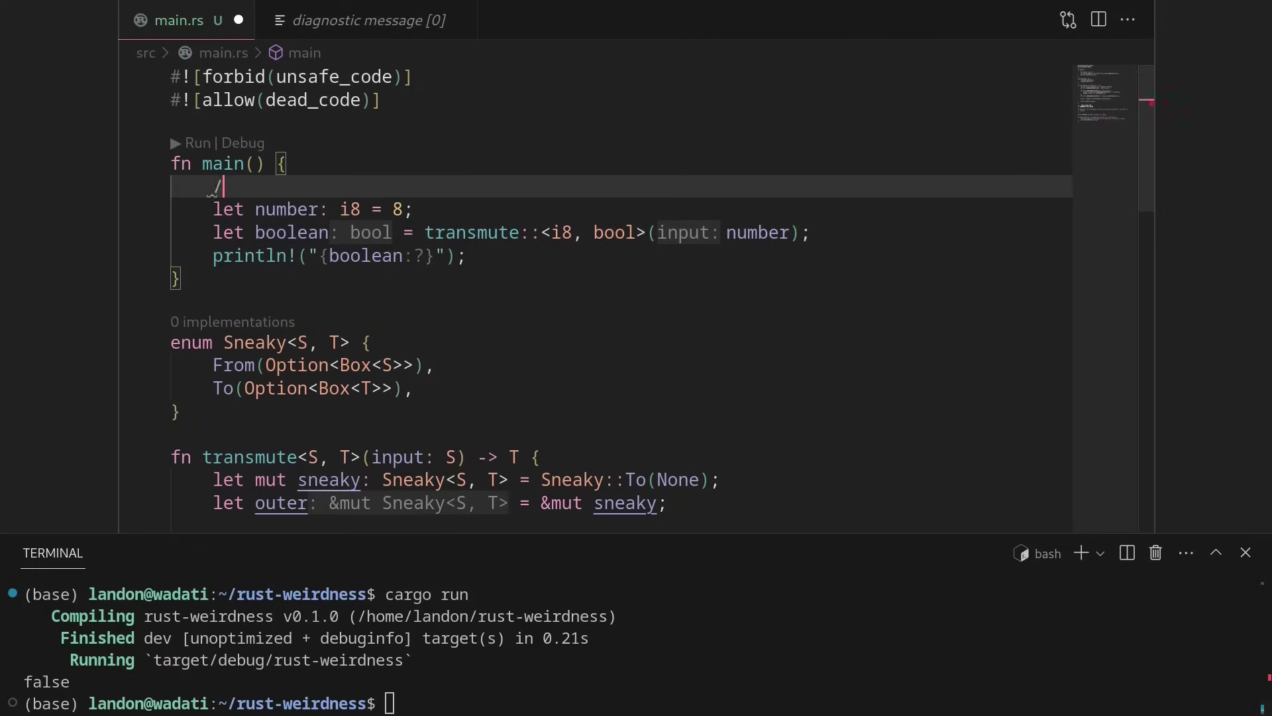
text(/ 0)
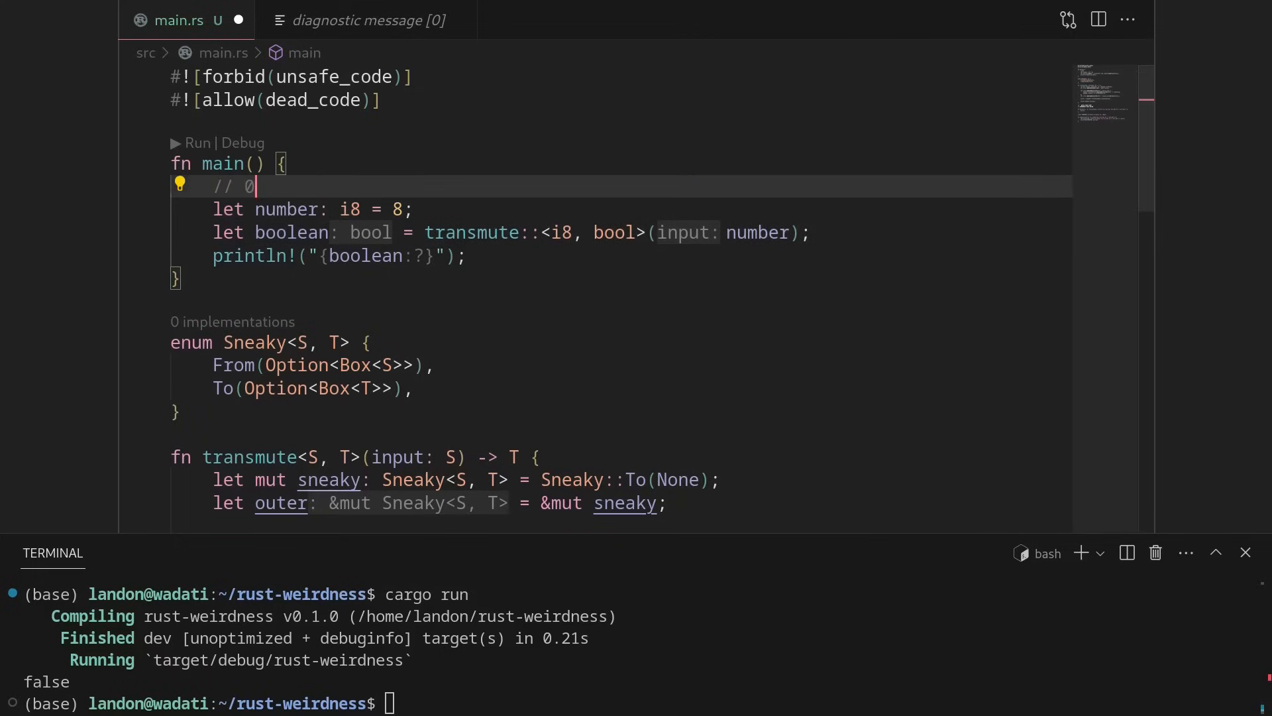
text(100)
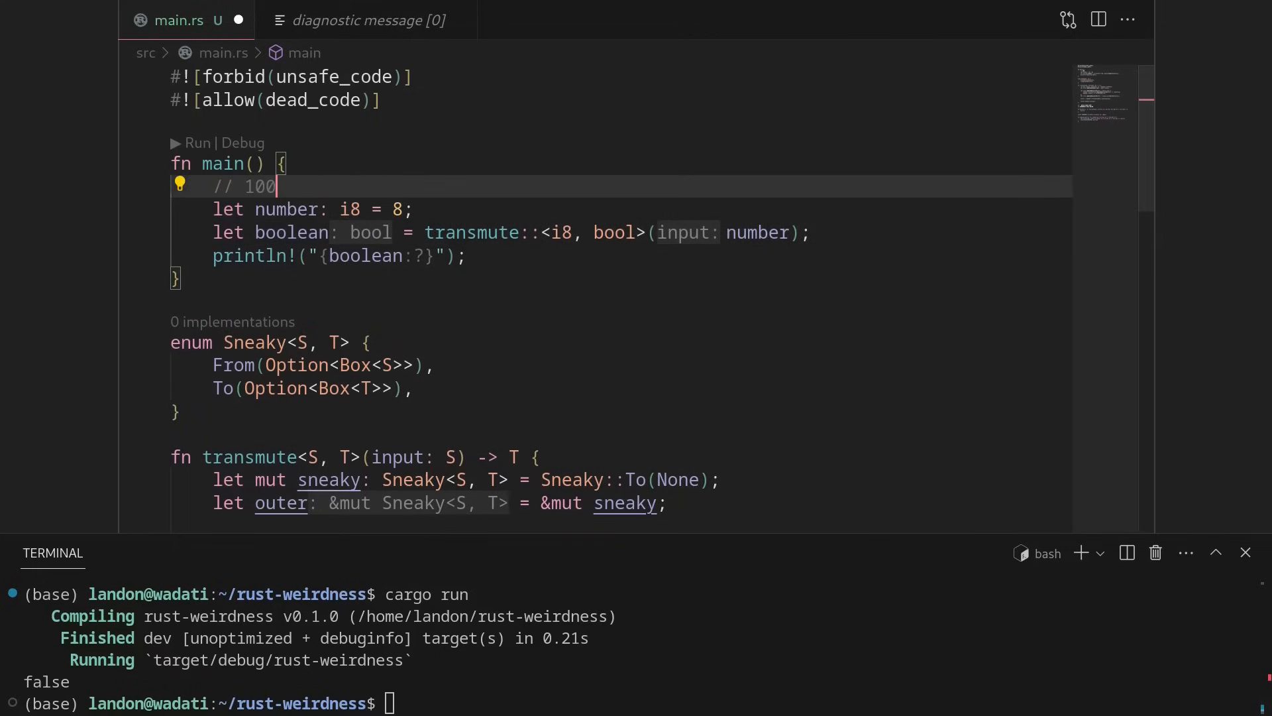
text(000)
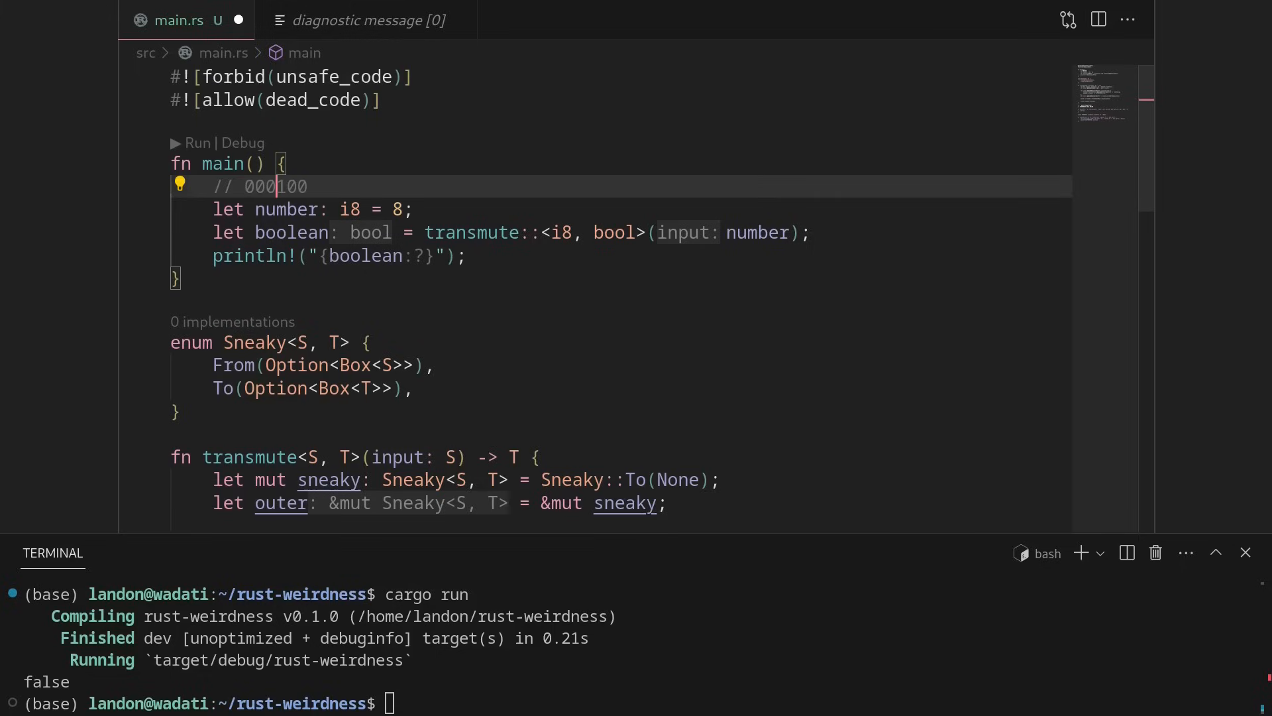
text(0)
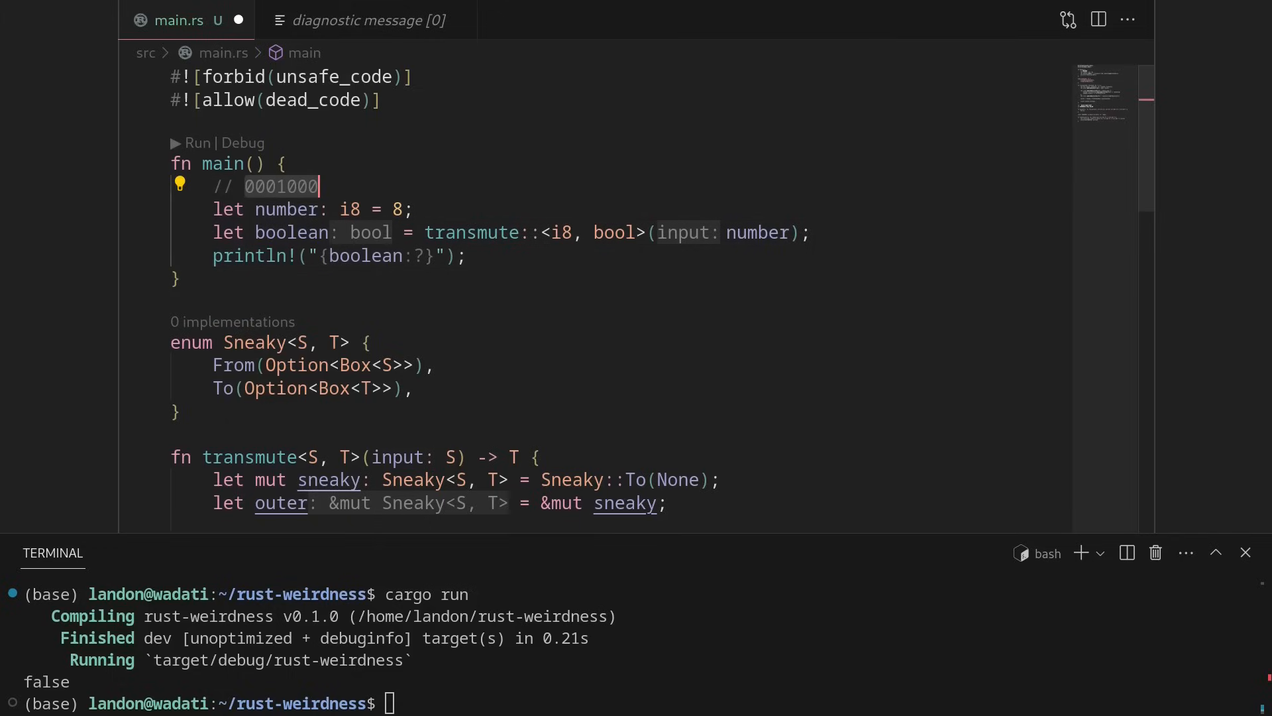
mouse_move(279, 163)
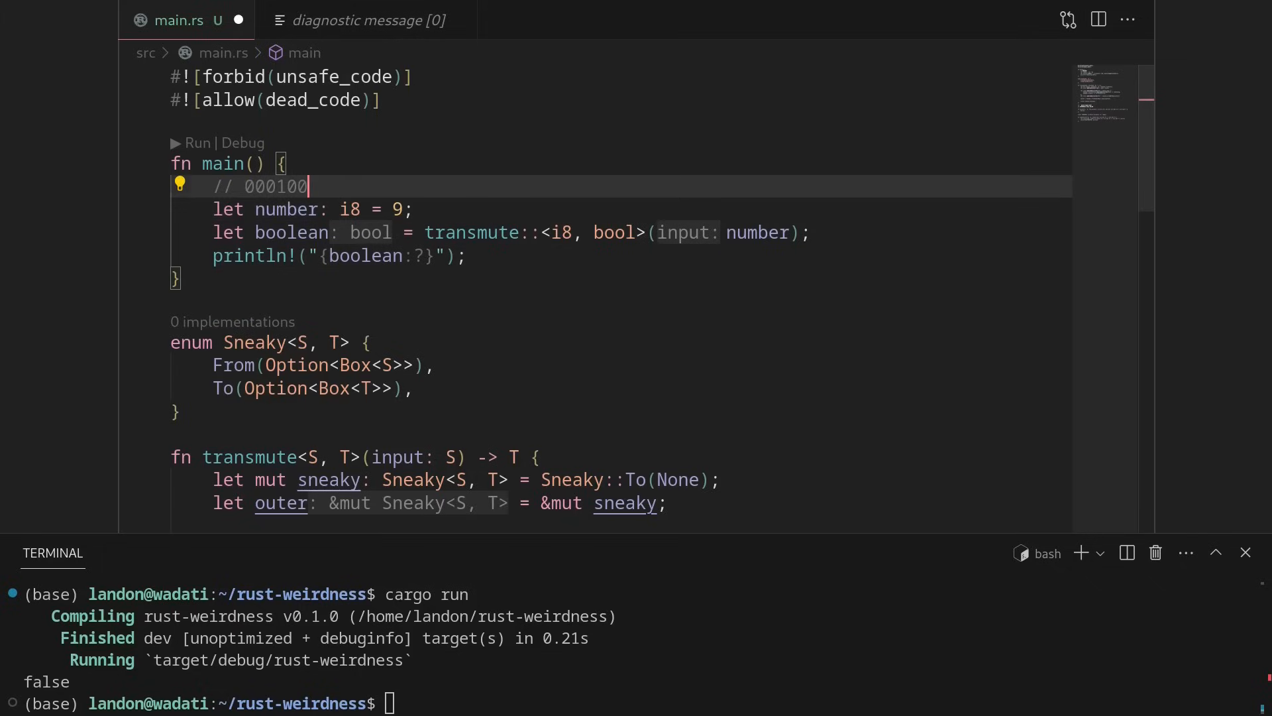
text(1)
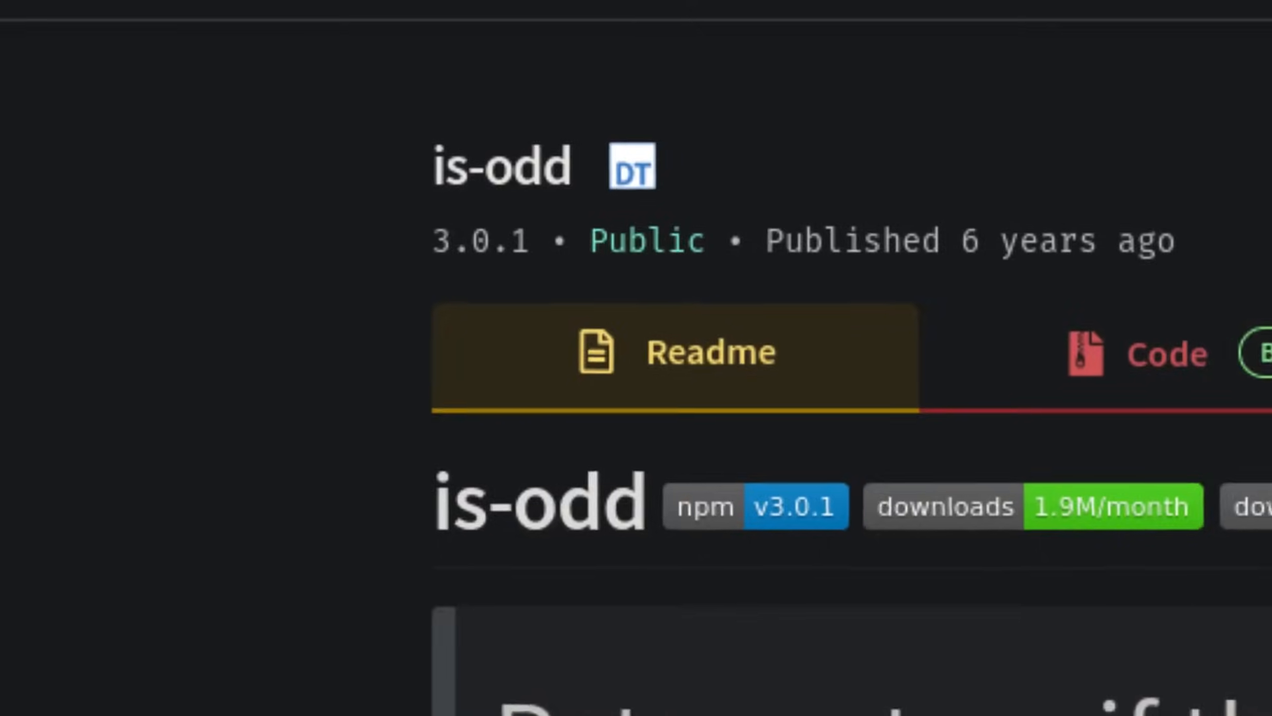
Scroll down the is-odd npm package page.
scroll(down, 3)
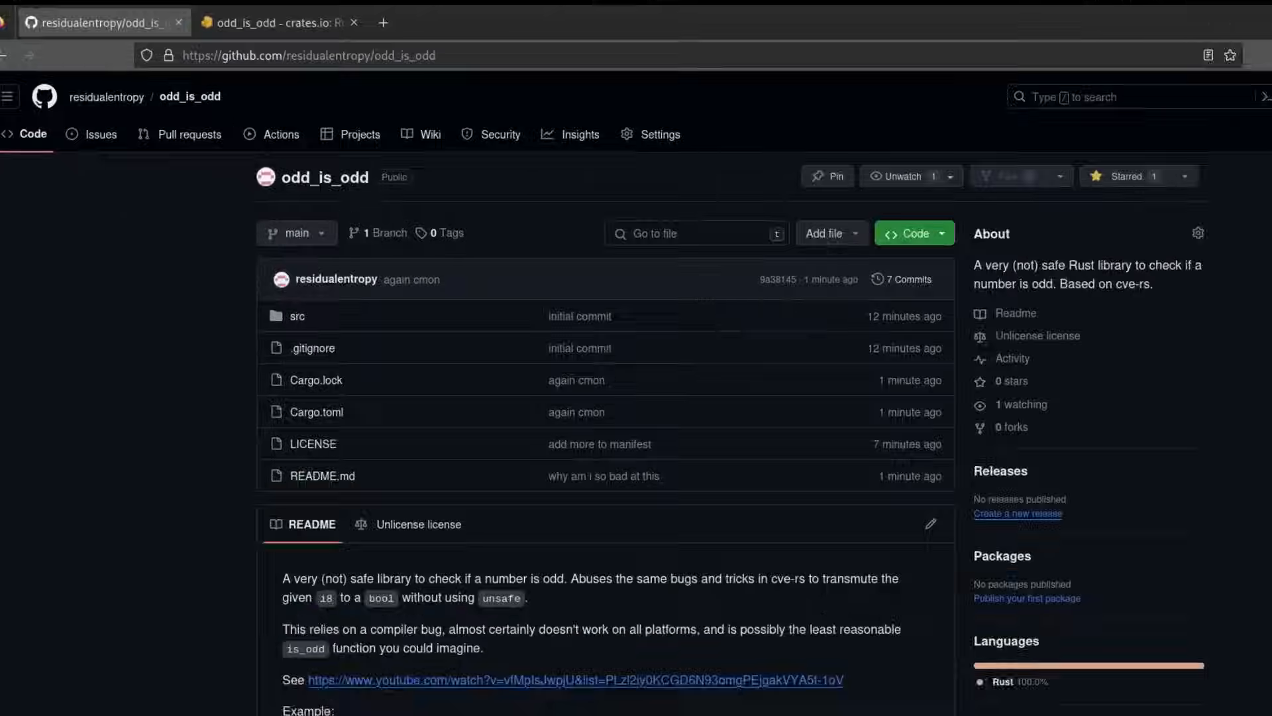
Switch to the odd_is_odd crate page on crates.io showing v0.1.2.
key(ctrl+plus)
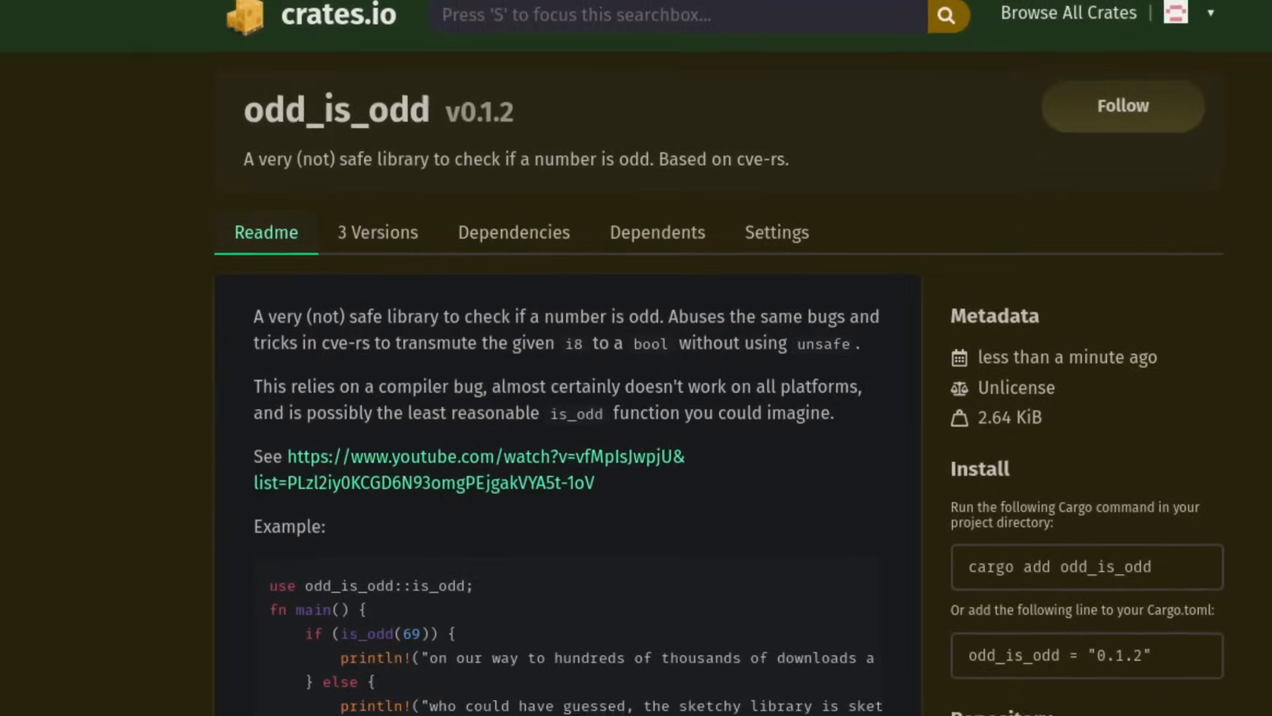
key(ctrl+plus)
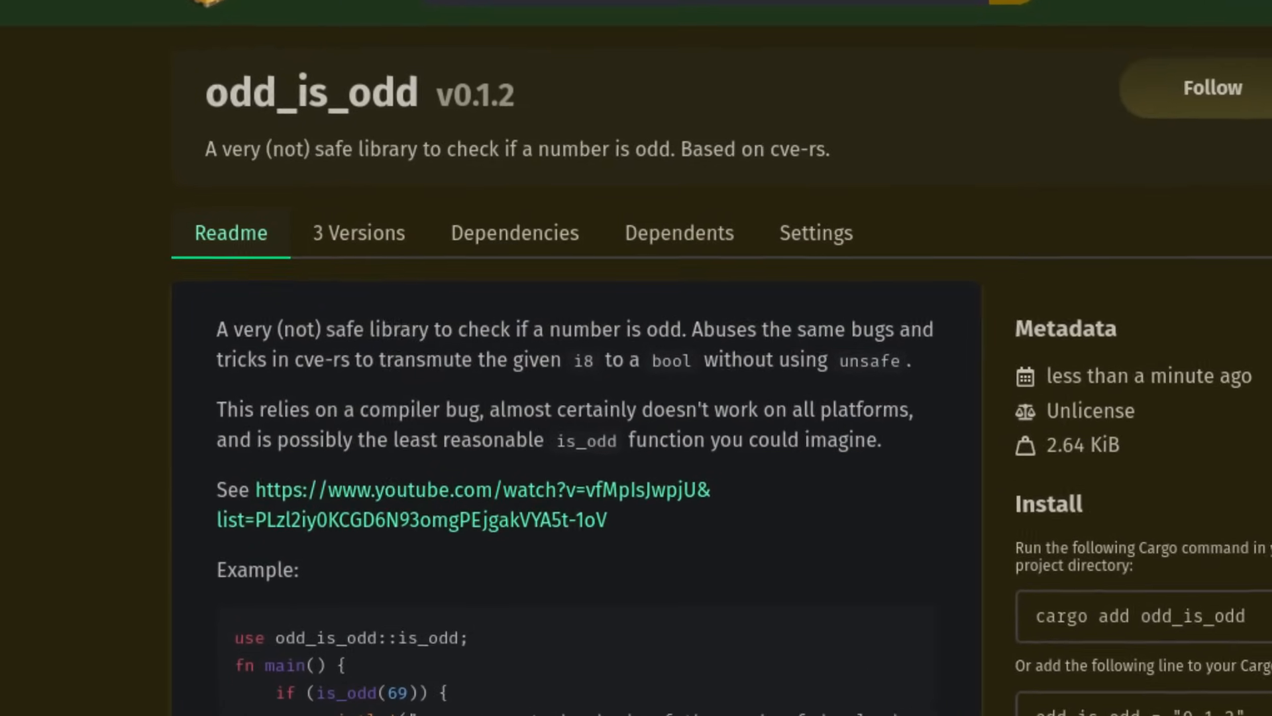